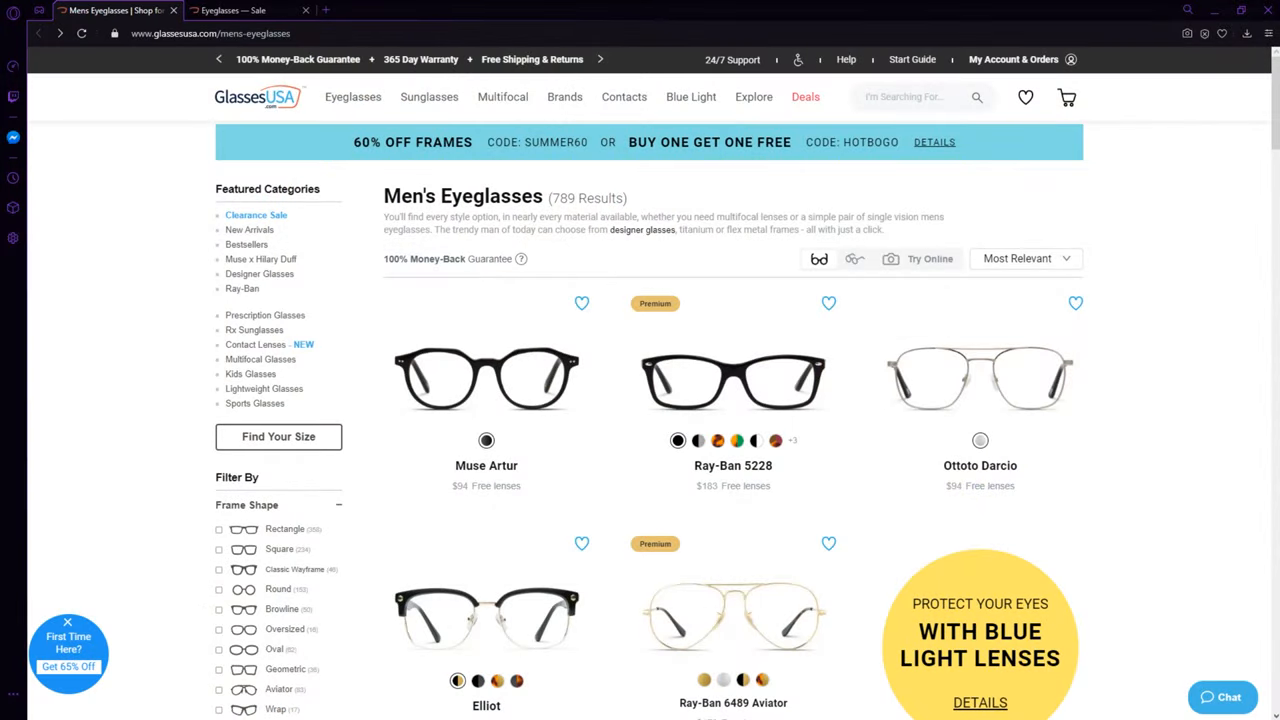
{"action": "mouse_move", "coordinate": [1136, 396]}
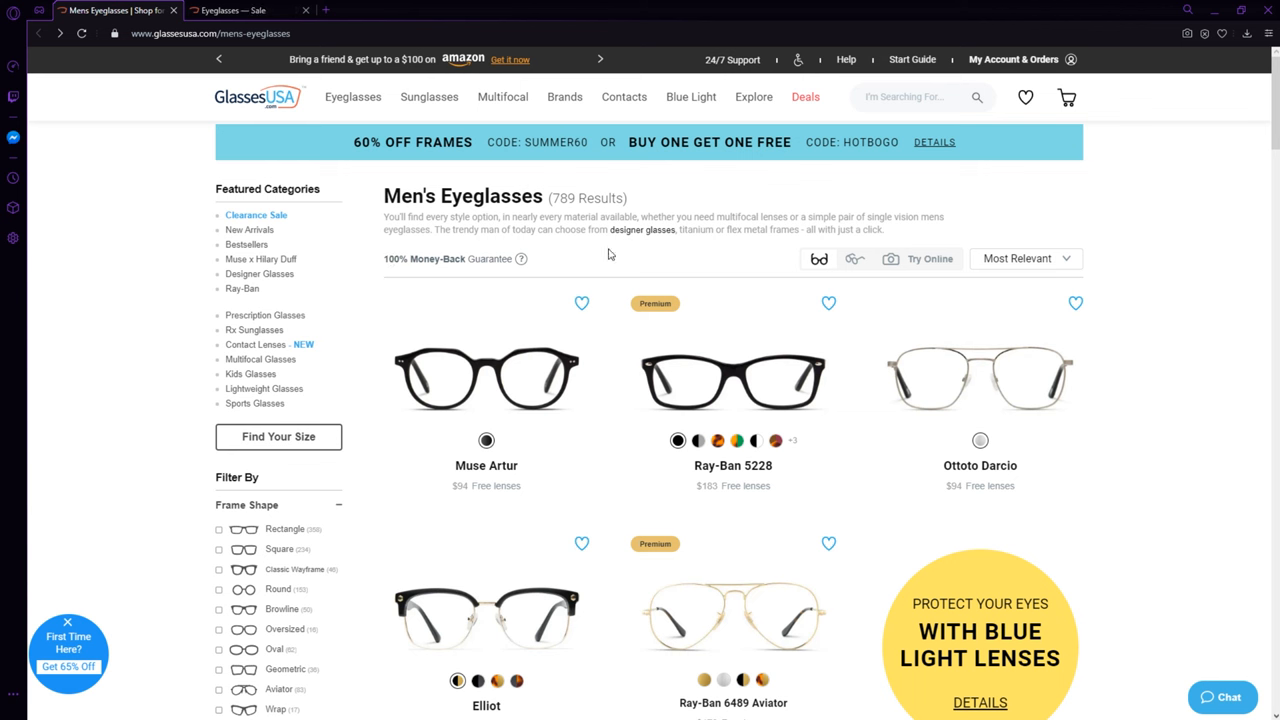
{"action": "mouse_move", "coordinate": [624, 264]}
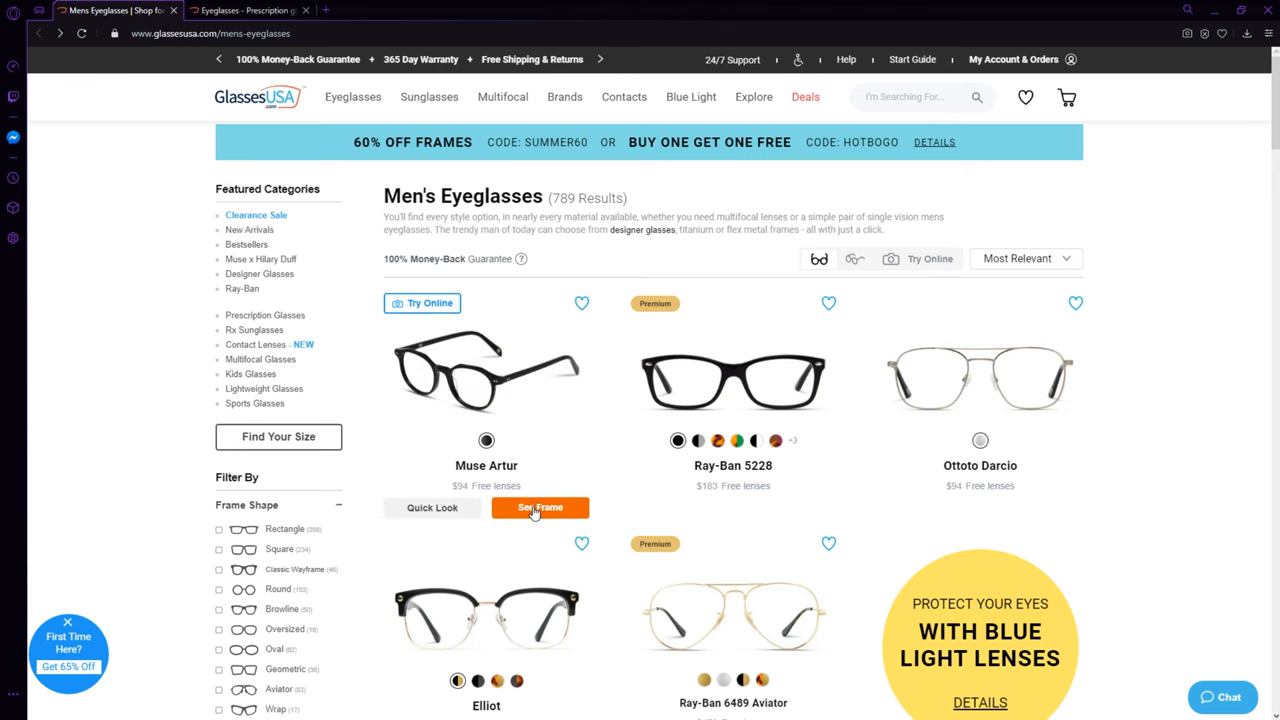
Open the Muse Artur Shiny Black frames' full product page via its Quick Look preview.
{"action": "left_click", "coordinate": [540, 508]}
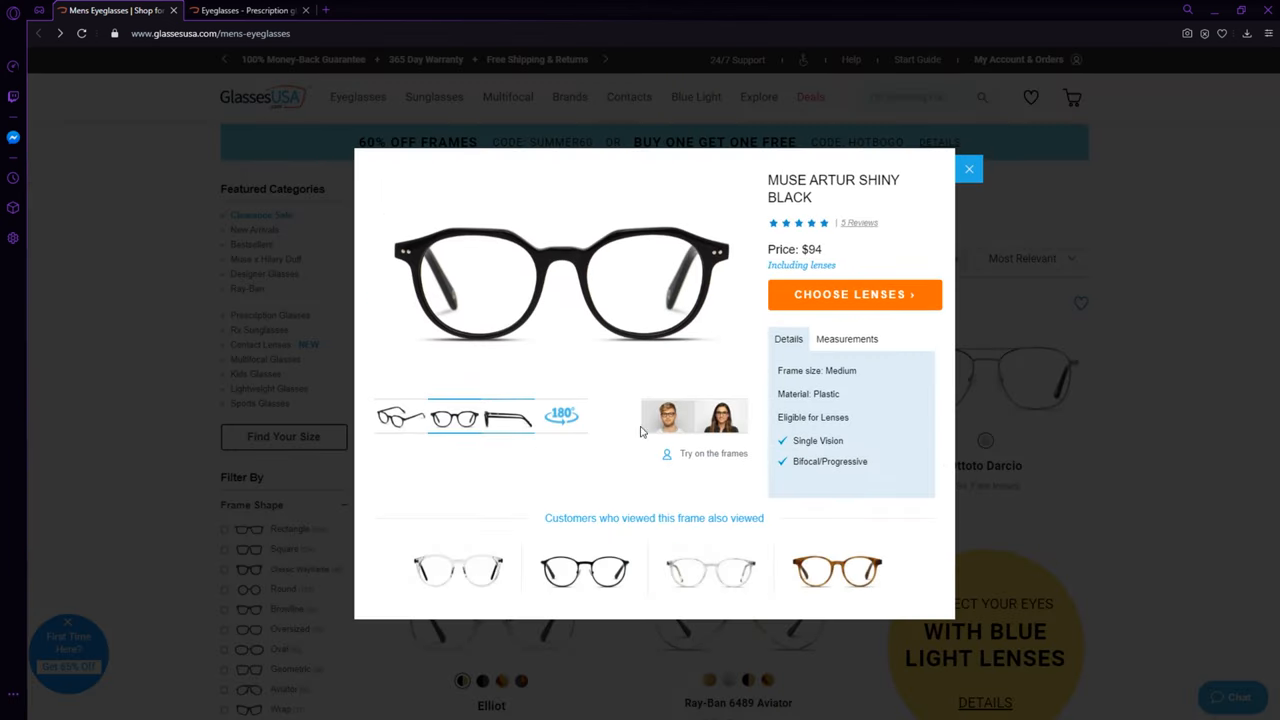
{"action": "left_click", "coordinate": [666, 414]}
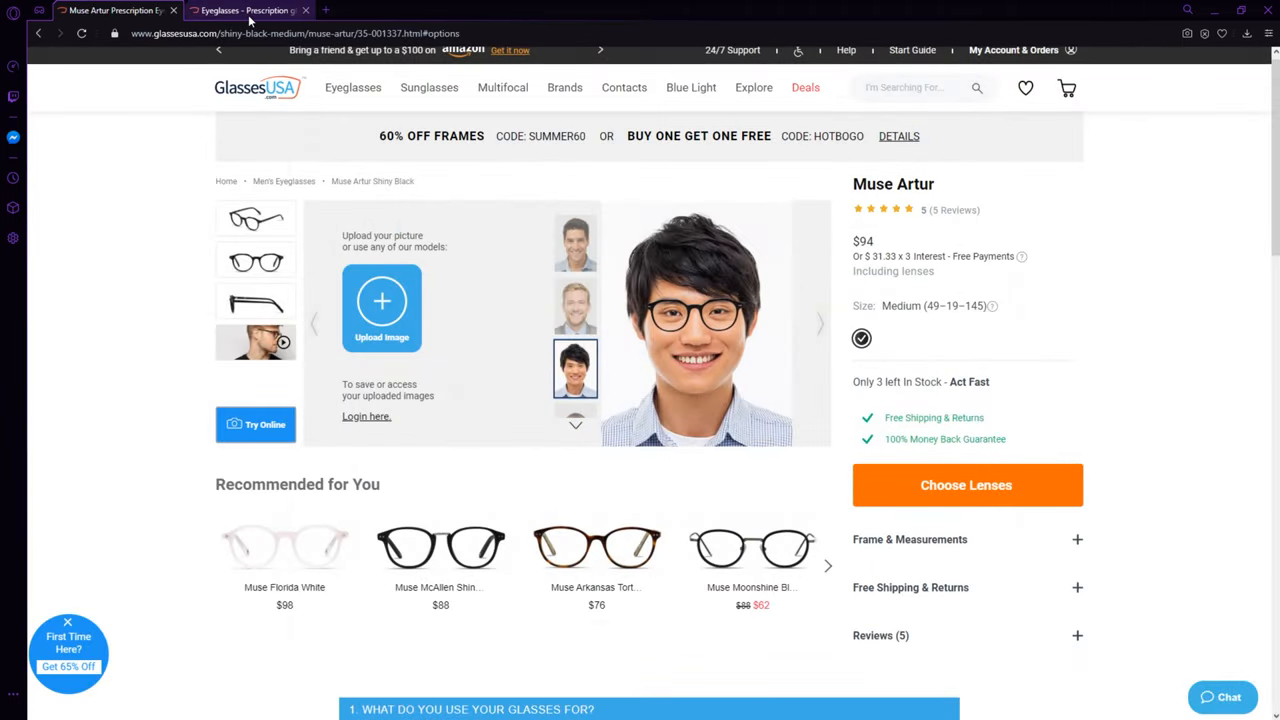
Switch to the Prescription Scanner tab and scroll down its free-app promotion.
{"action": "left_click", "coordinate": [244, 12]}
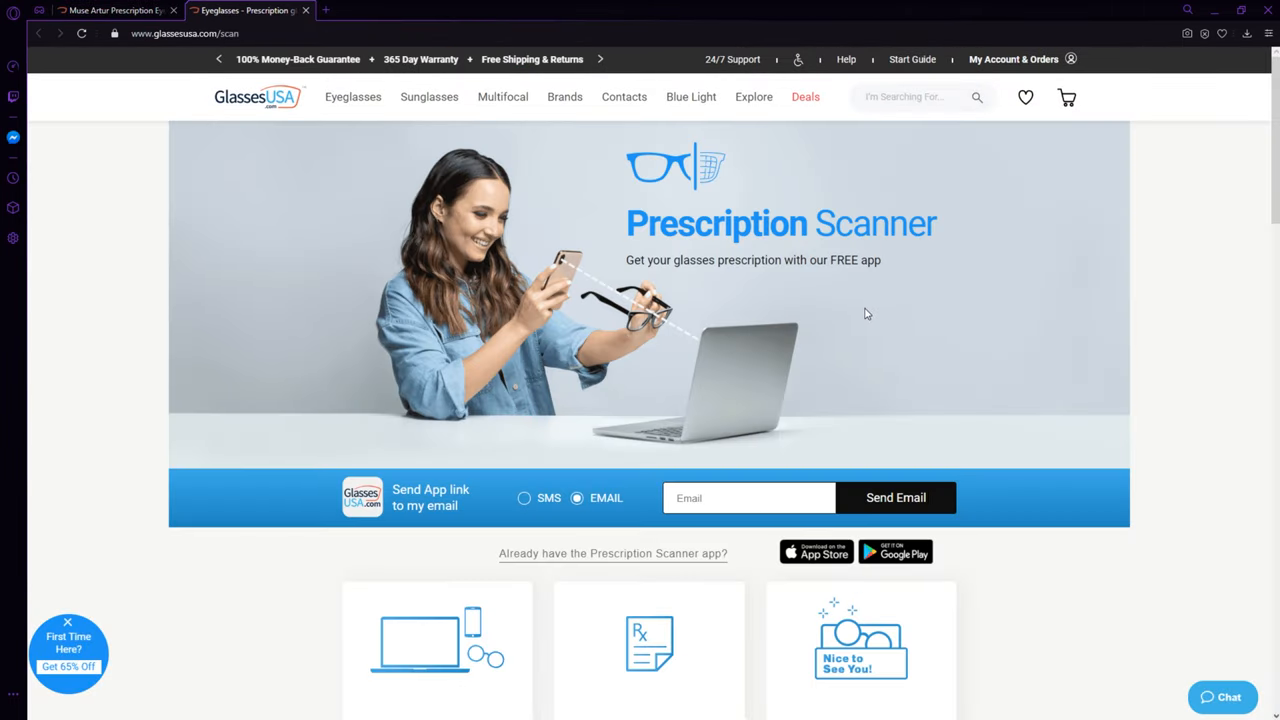
{"action": "mouse_move", "coordinate": [1042, 344]}
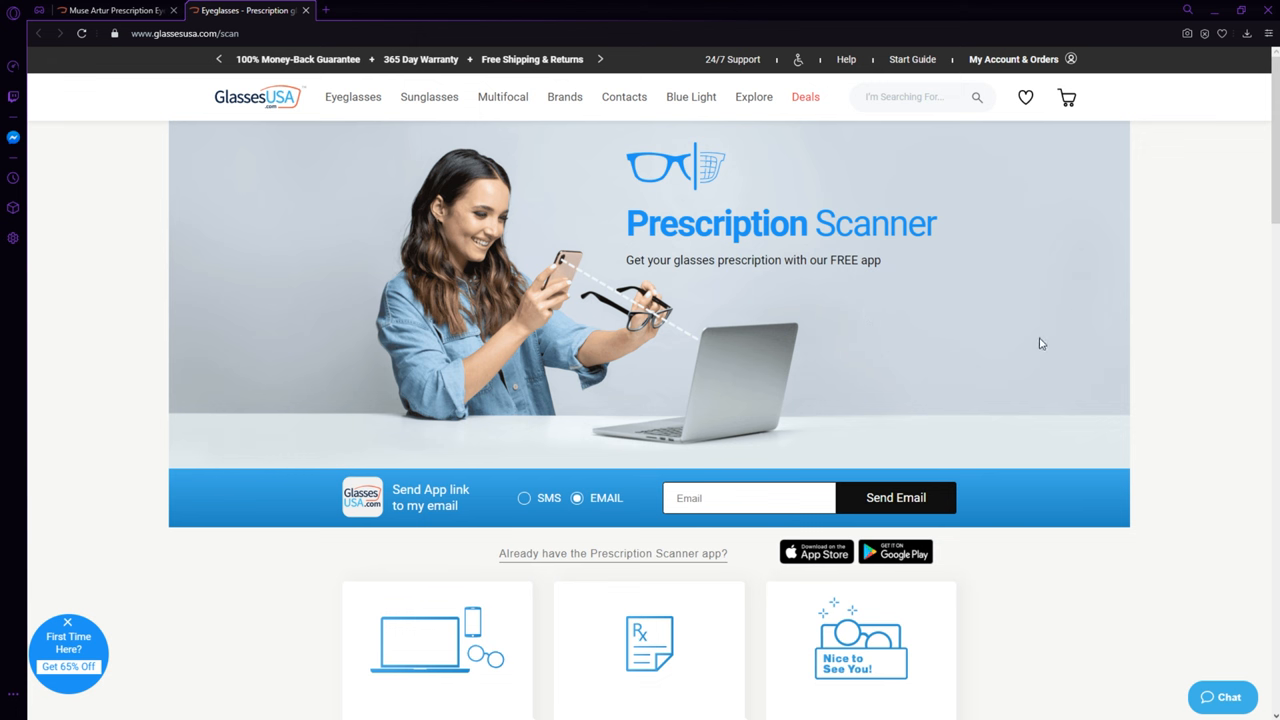
{"action": "mouse_move", "coordinate": [1002, 280]}
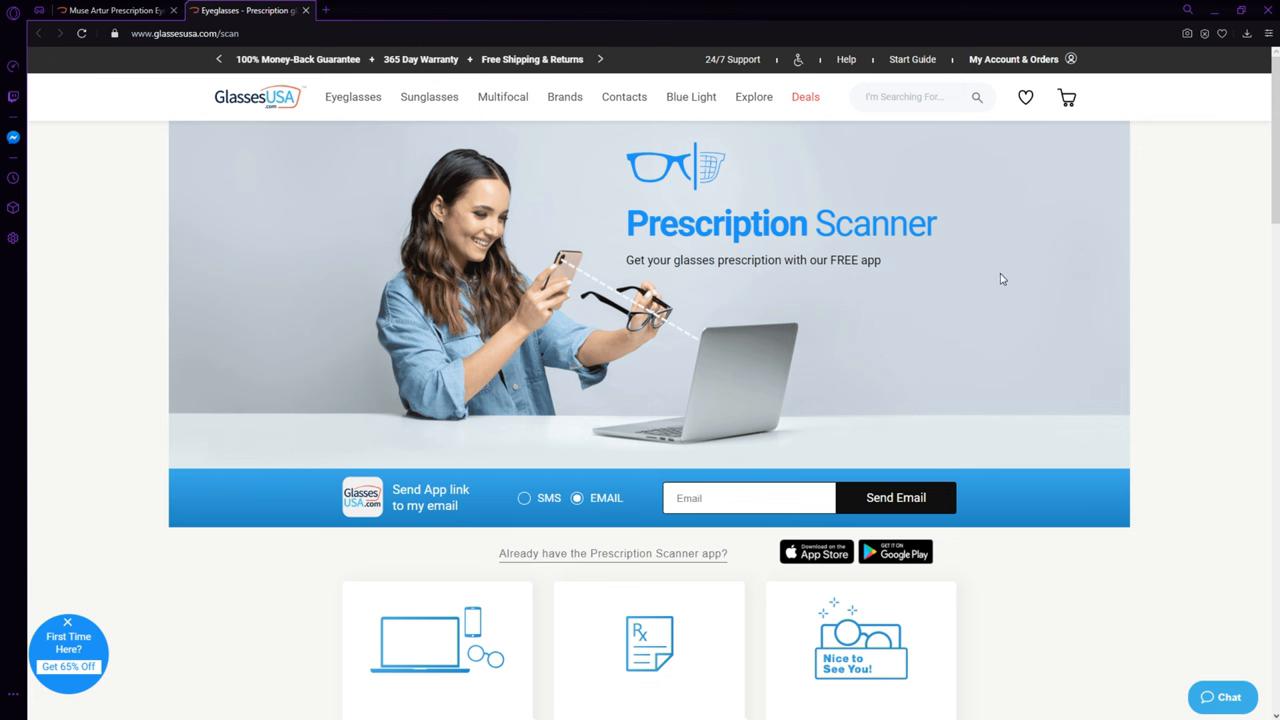
{"action": "mouse_move", "coordinate": [1110, 330]}
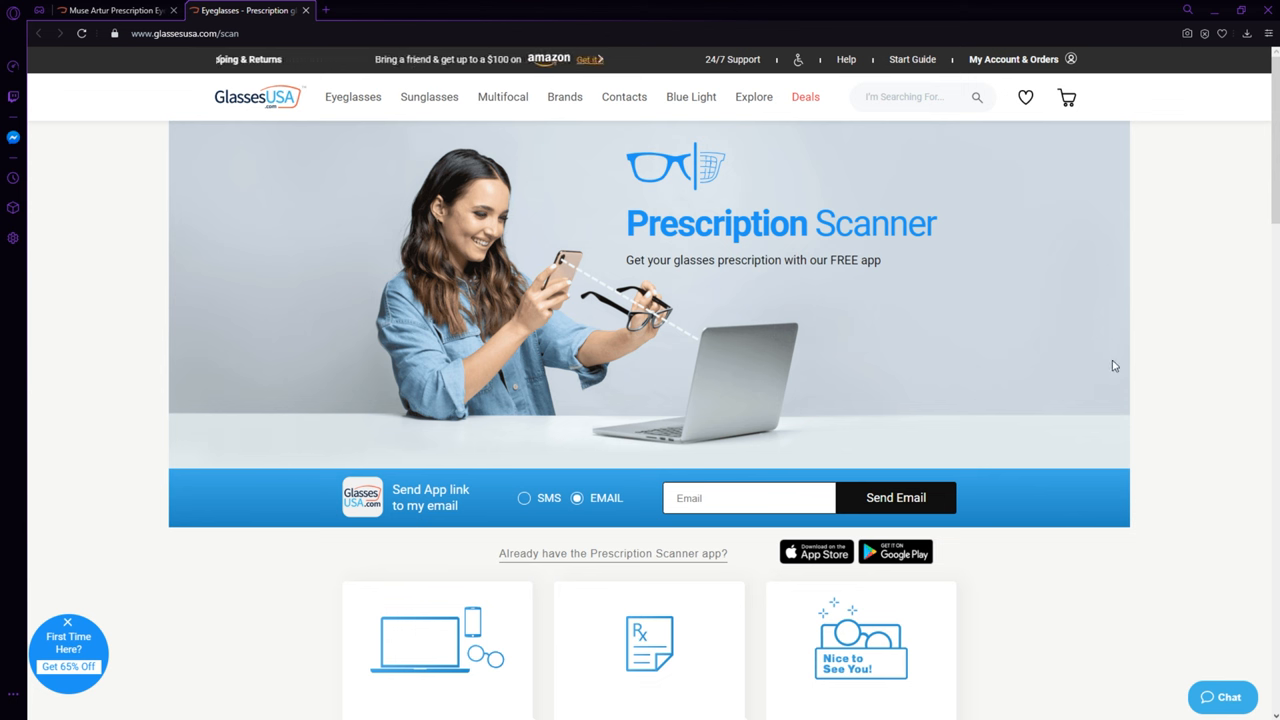
{"action": "scroll", "scroll_direction": "down", "scroll_amount": 3}
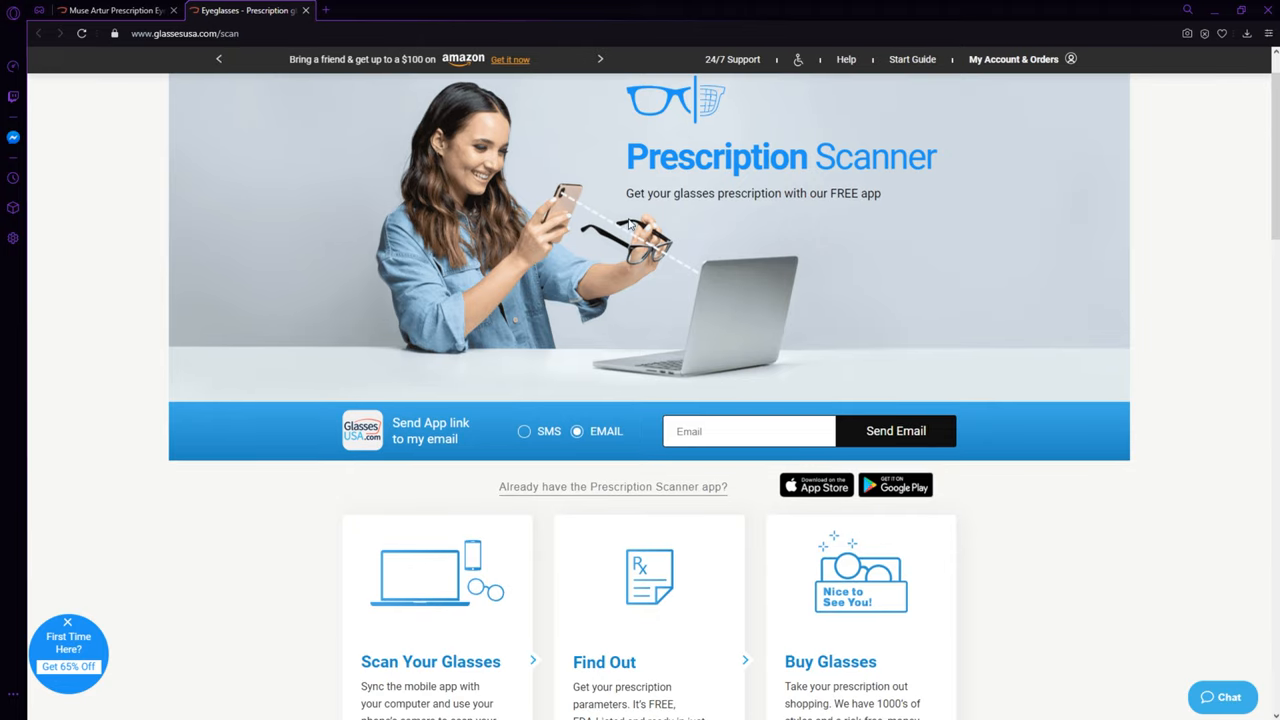
{"action": "mouse_move", "coordinate": [796, 338]}
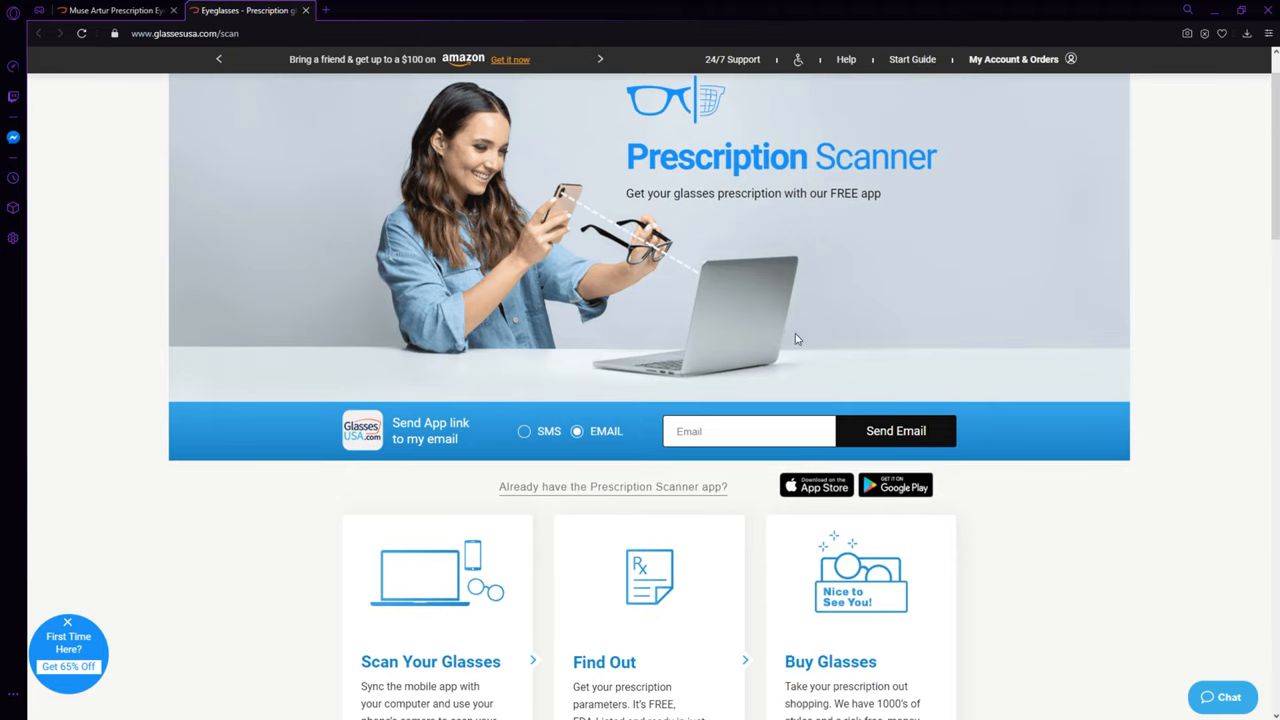
{"action": "mouse_move", "coordinate": [896, 276]}
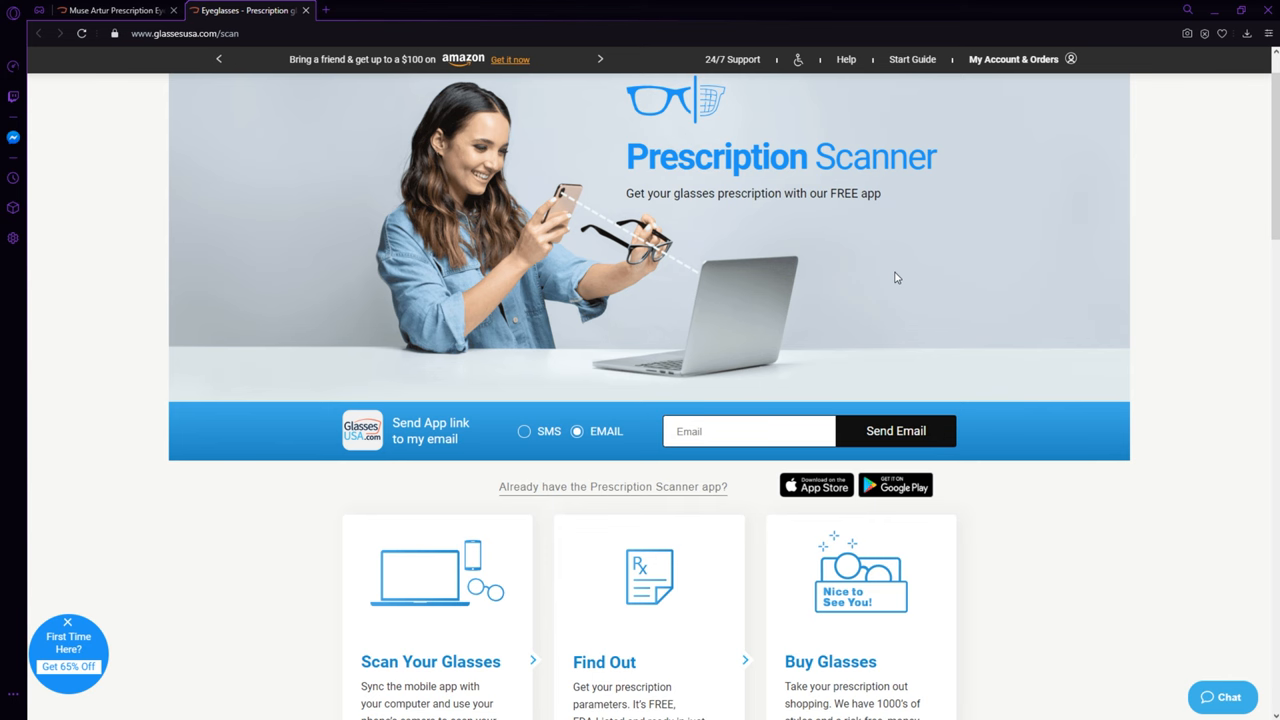
{"action": "mouse_move", "coordinate": [988, 276]}
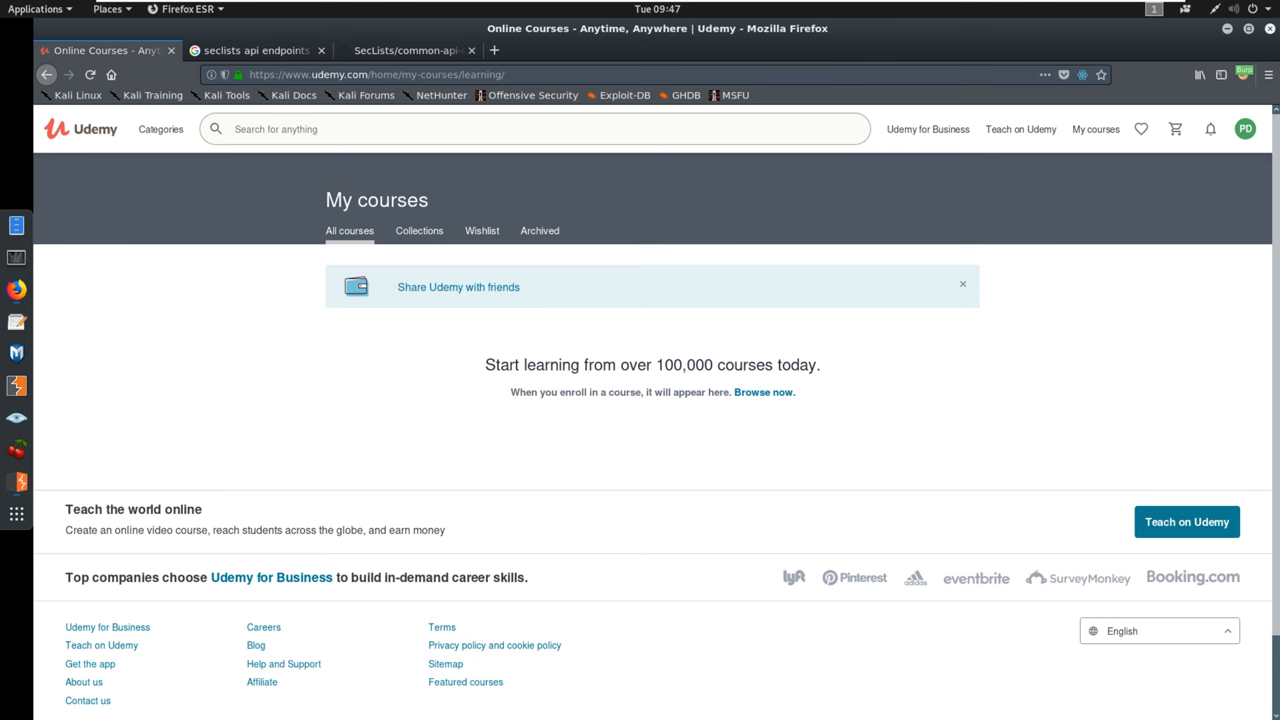
{"action": "mouse_move", "coordinate": [964, 320]}
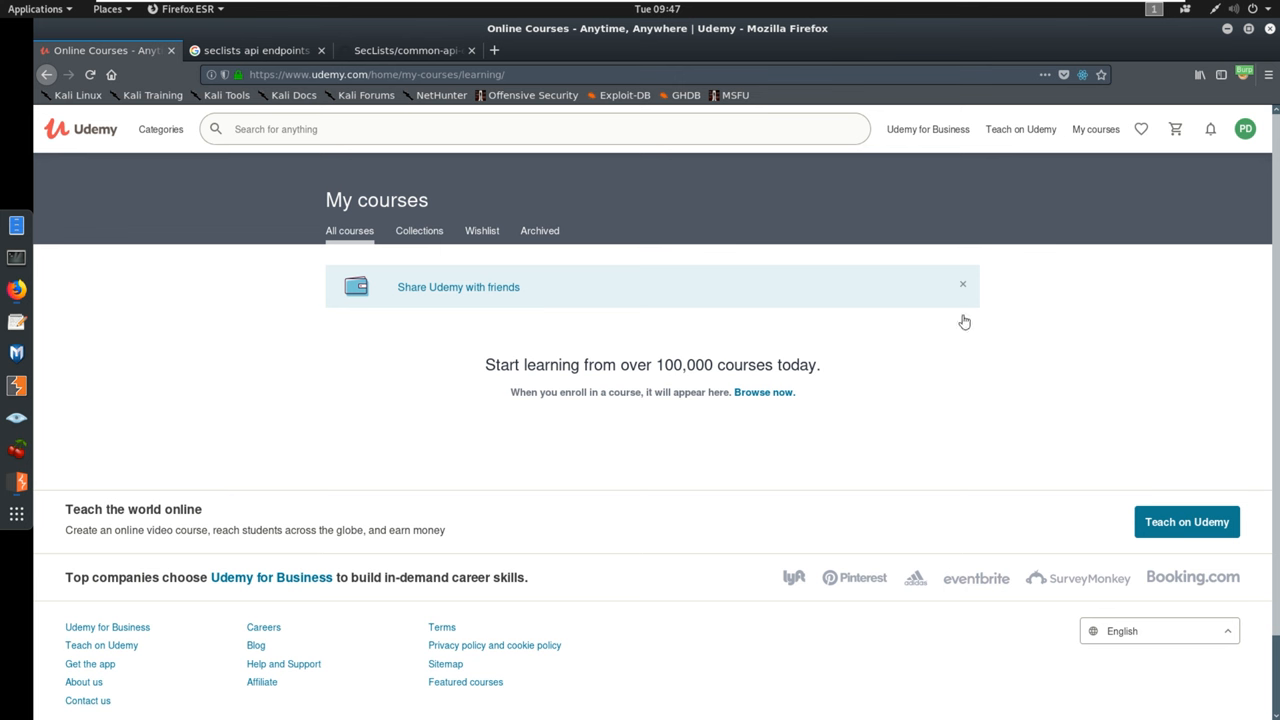
{"action": "mouse_move", "coordinate": [1044, 316]}
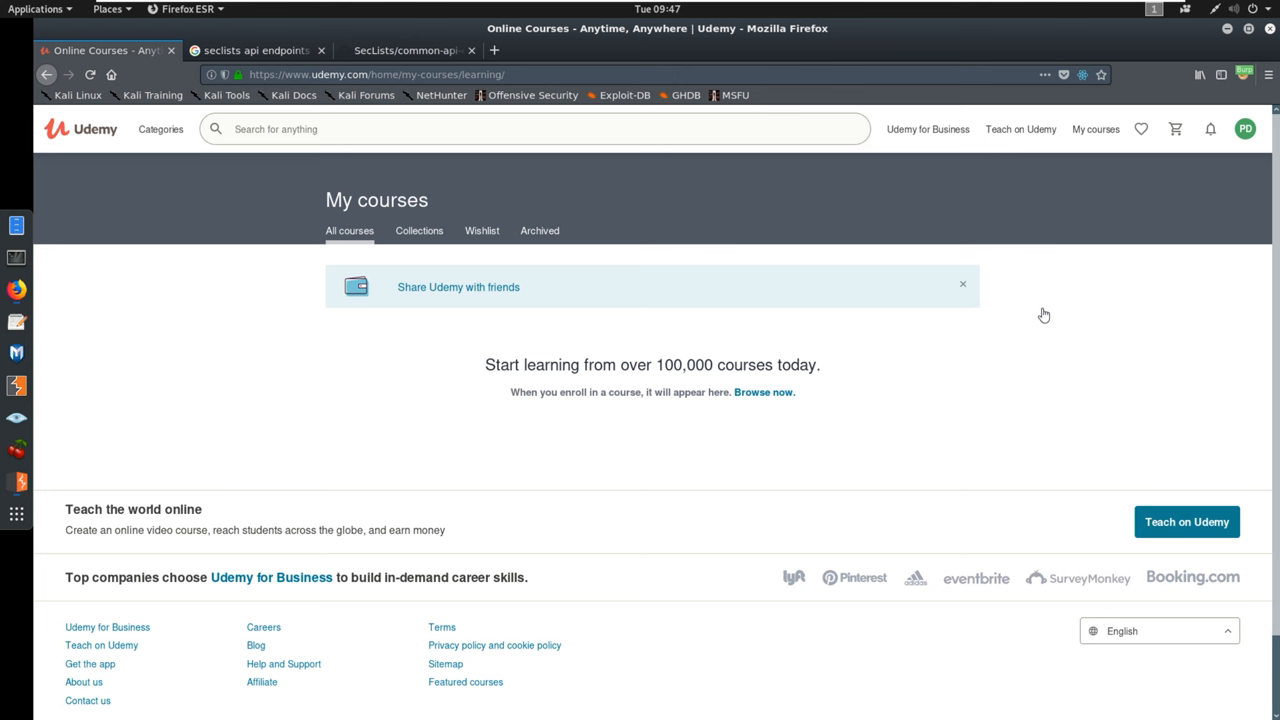
{"action": "mouse_move", "coordinate": [1048, 318]}
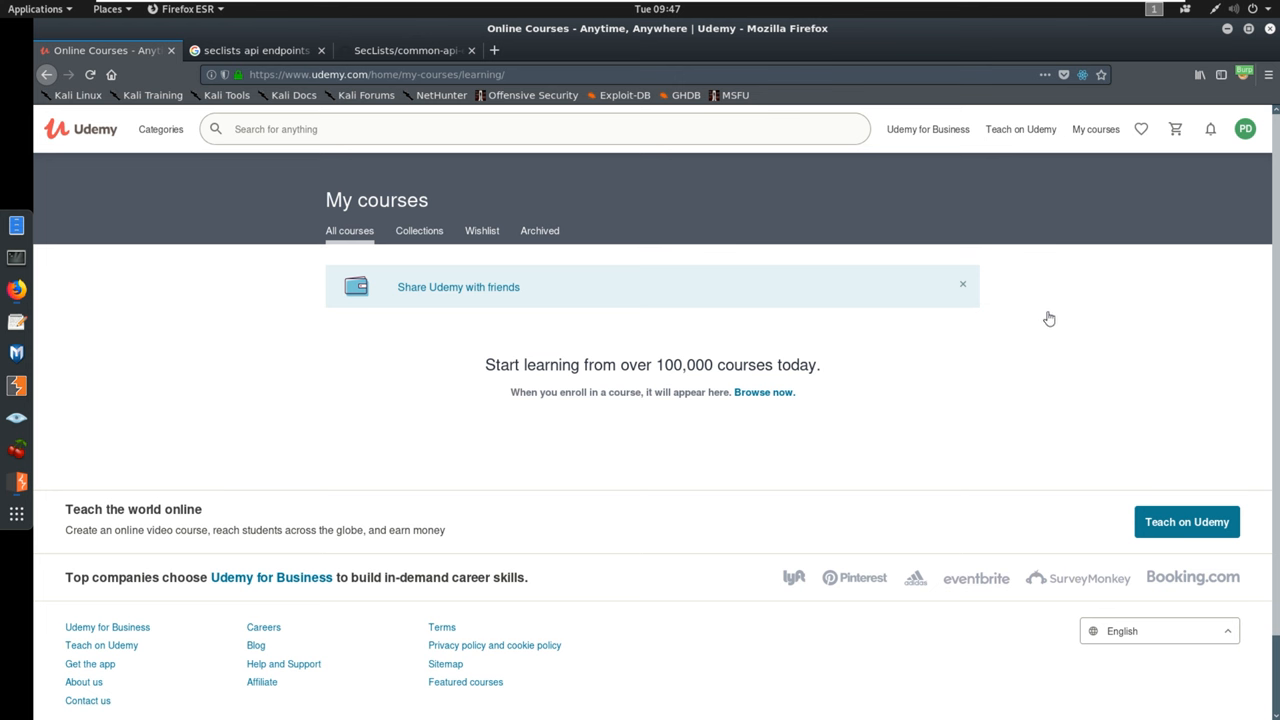
{"action": "mouse_move", "coordinate": [1024, 324]}
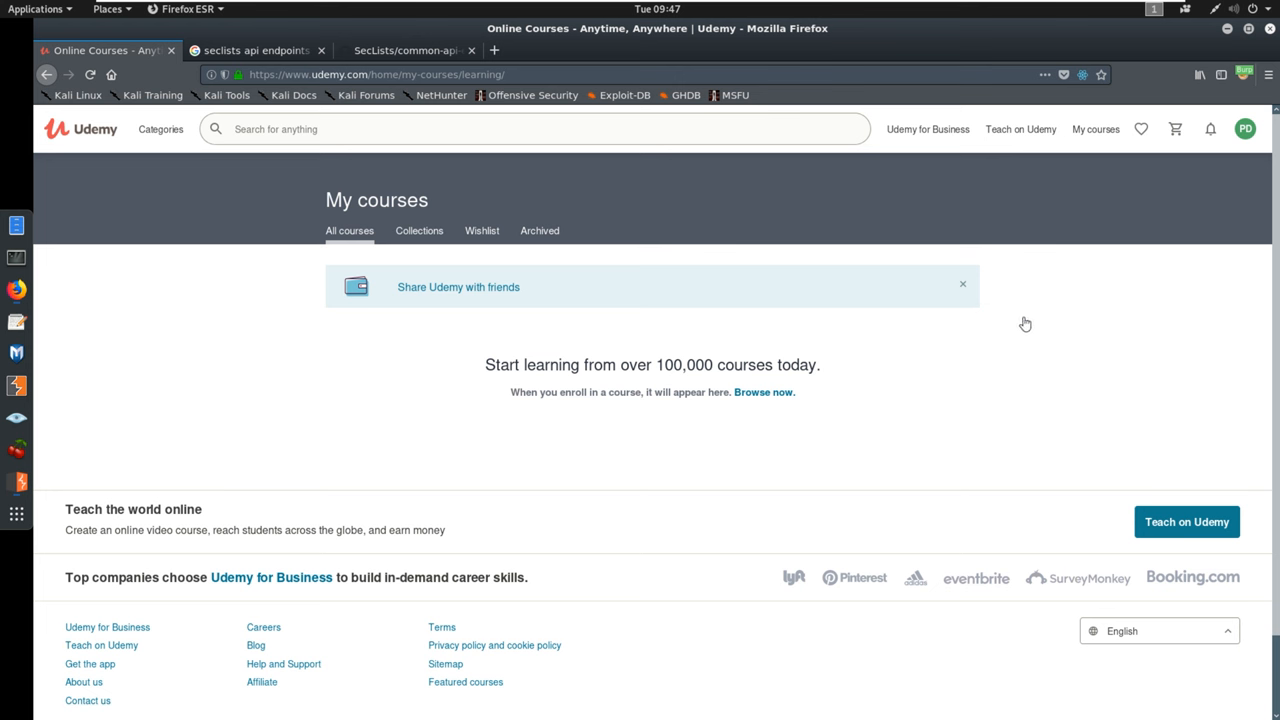
{"action": "mouse_move", "coordinate": [1064, 356]}
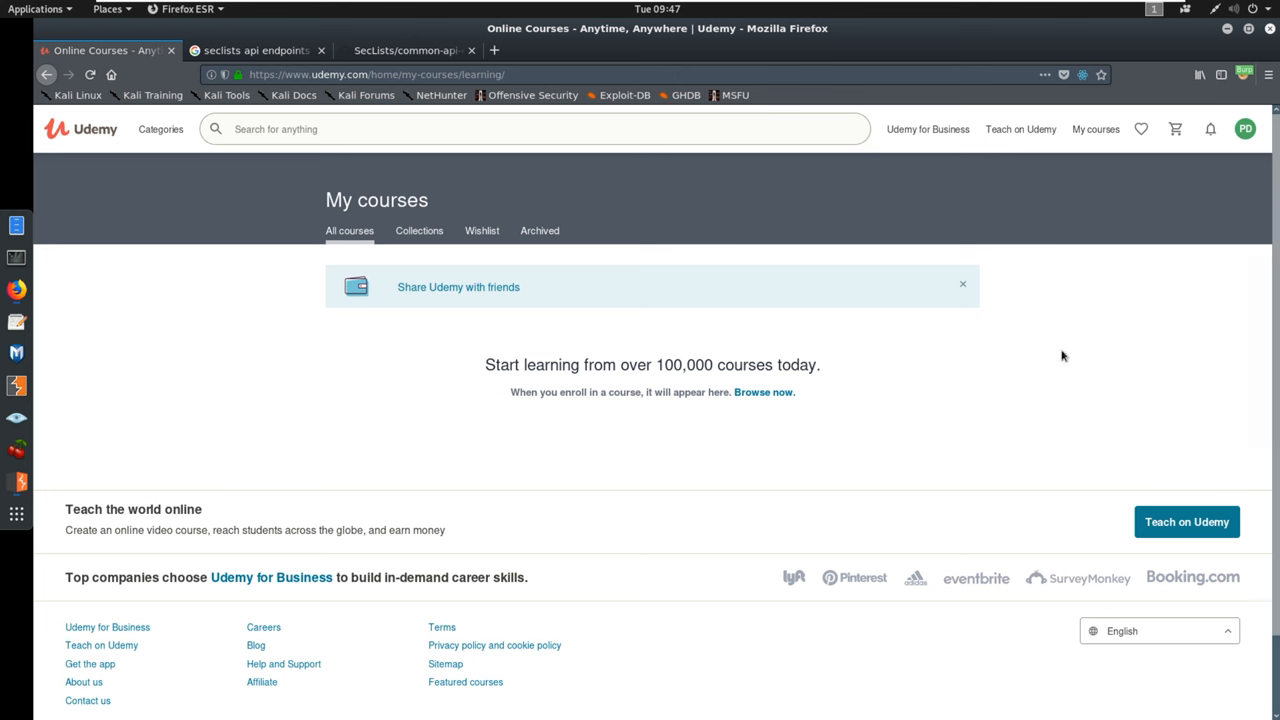
{"action": "mouse_move", "coordinate": [524, 304]}
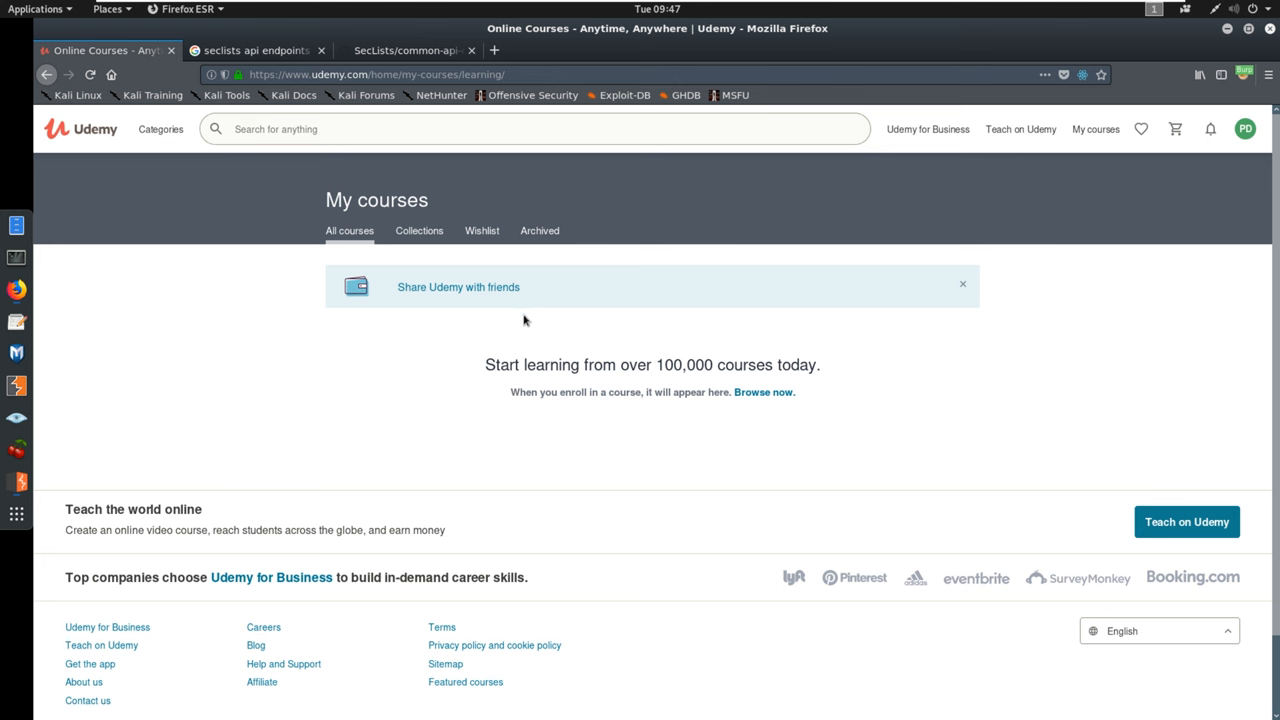
{"action": "mouse_move", "coordinate": [558, 304]}
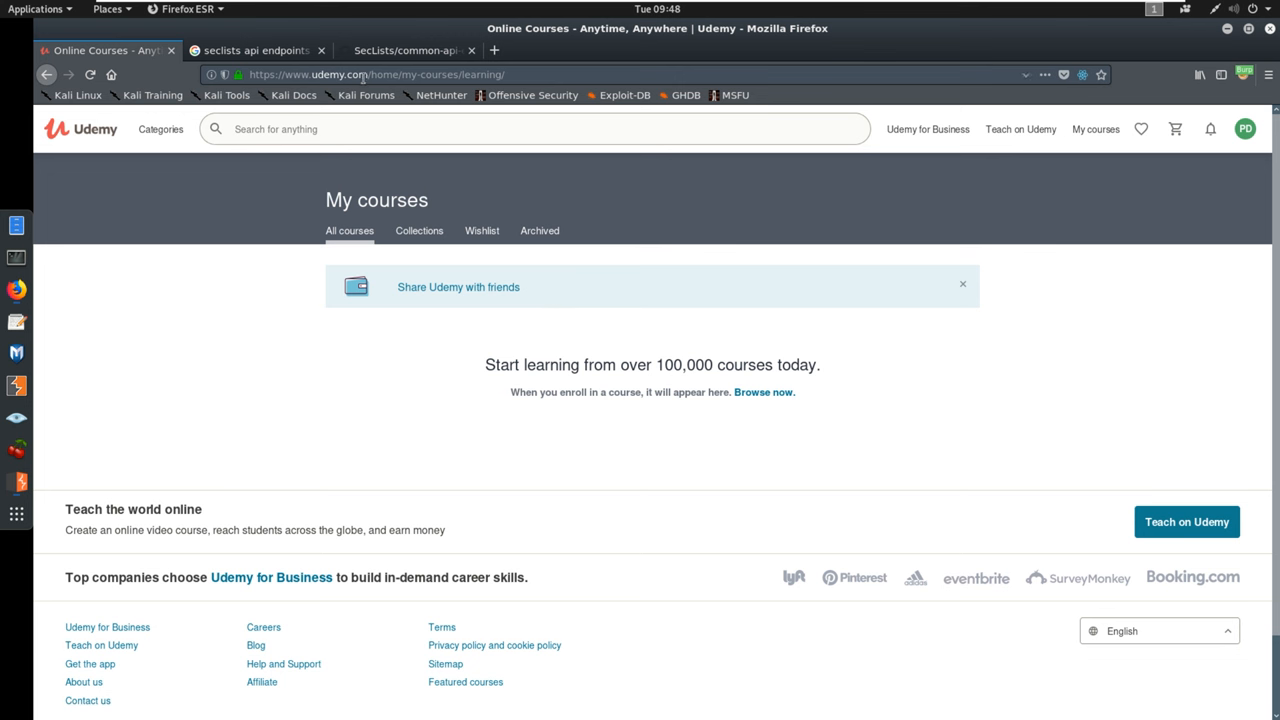
{"action": "left_click", "coordinate": [16, 480]}
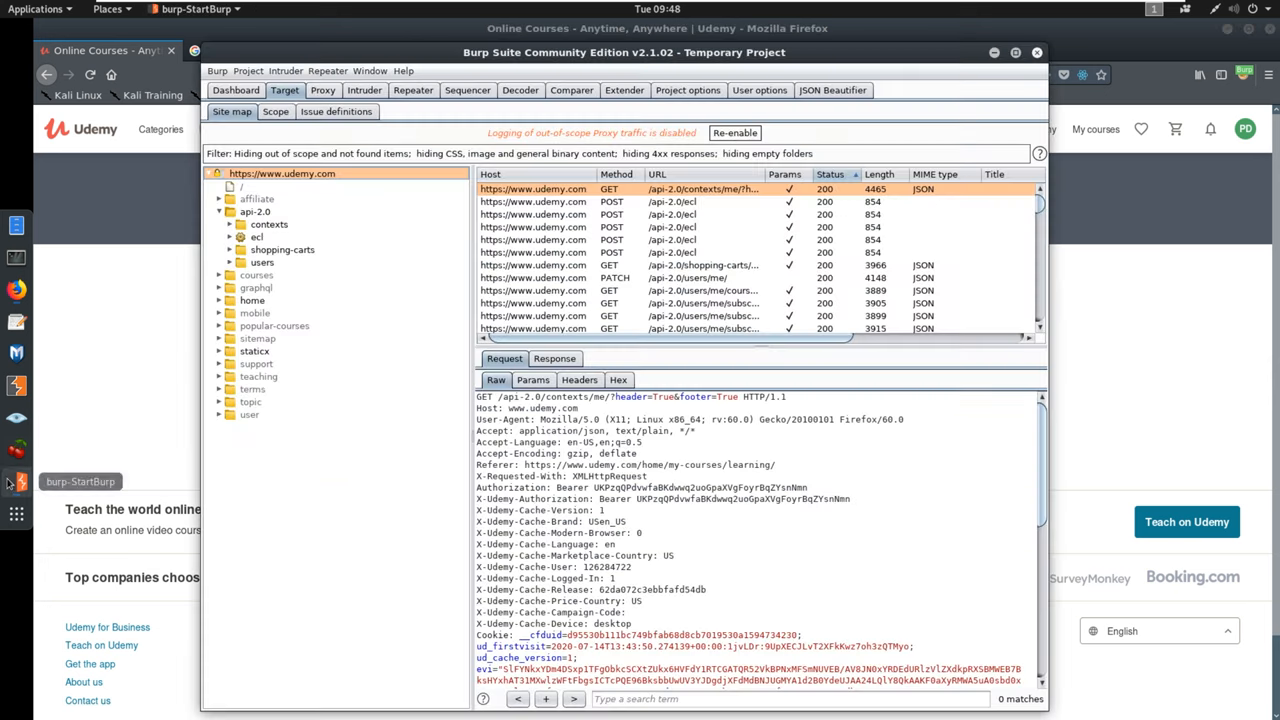
{"action": "mouse_move", "coordinate": [310, 206]}
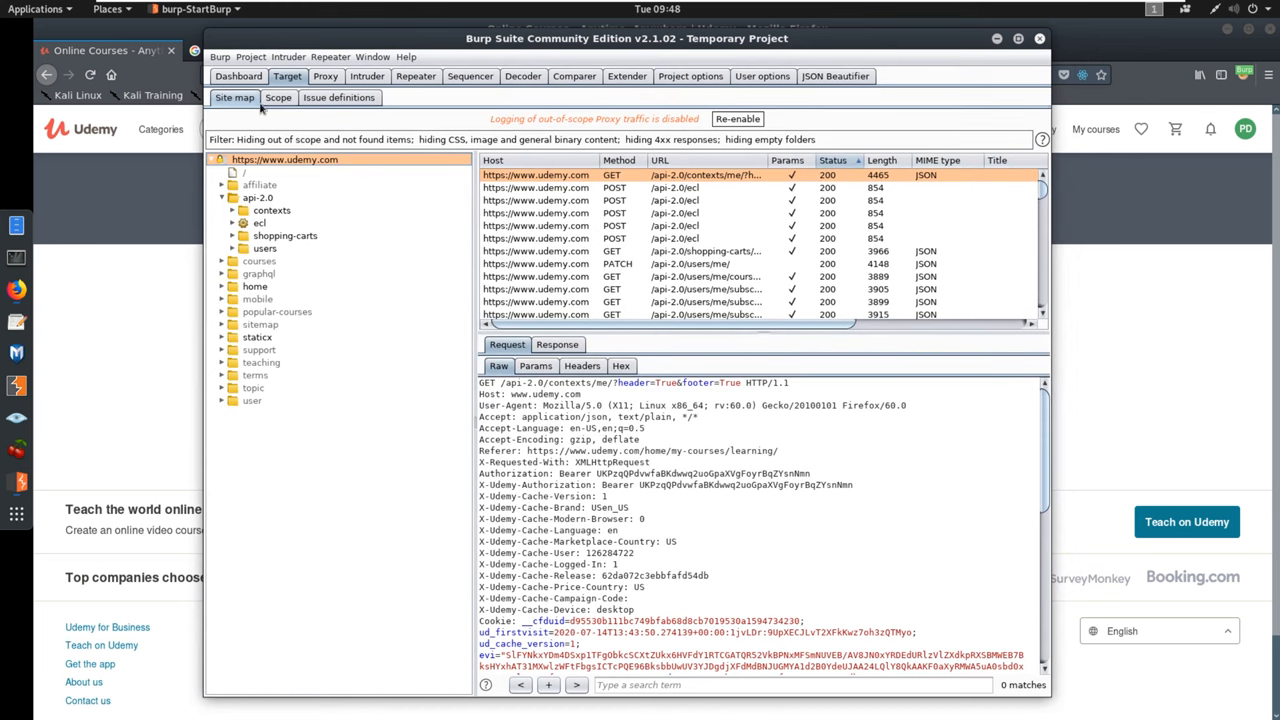
{"action": "left_click", "coordinate": [278, 96]}
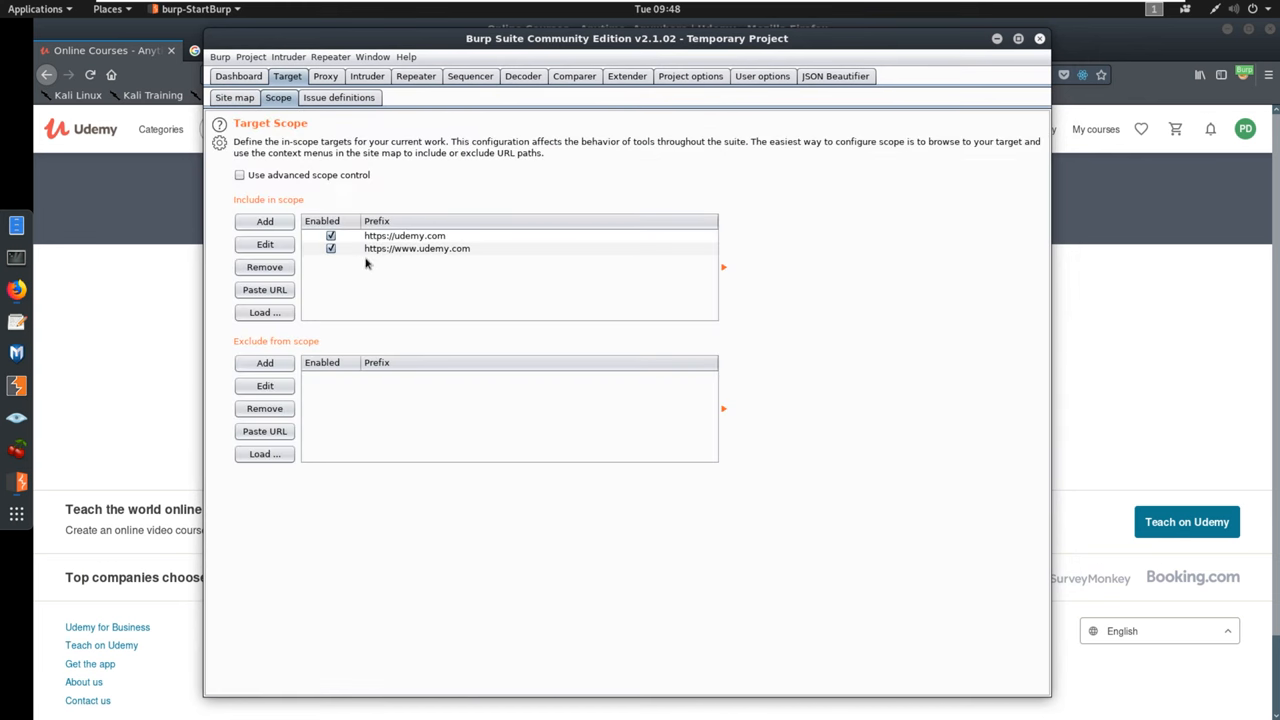
{"action": "left_click", "coordinate": [232, 96]}
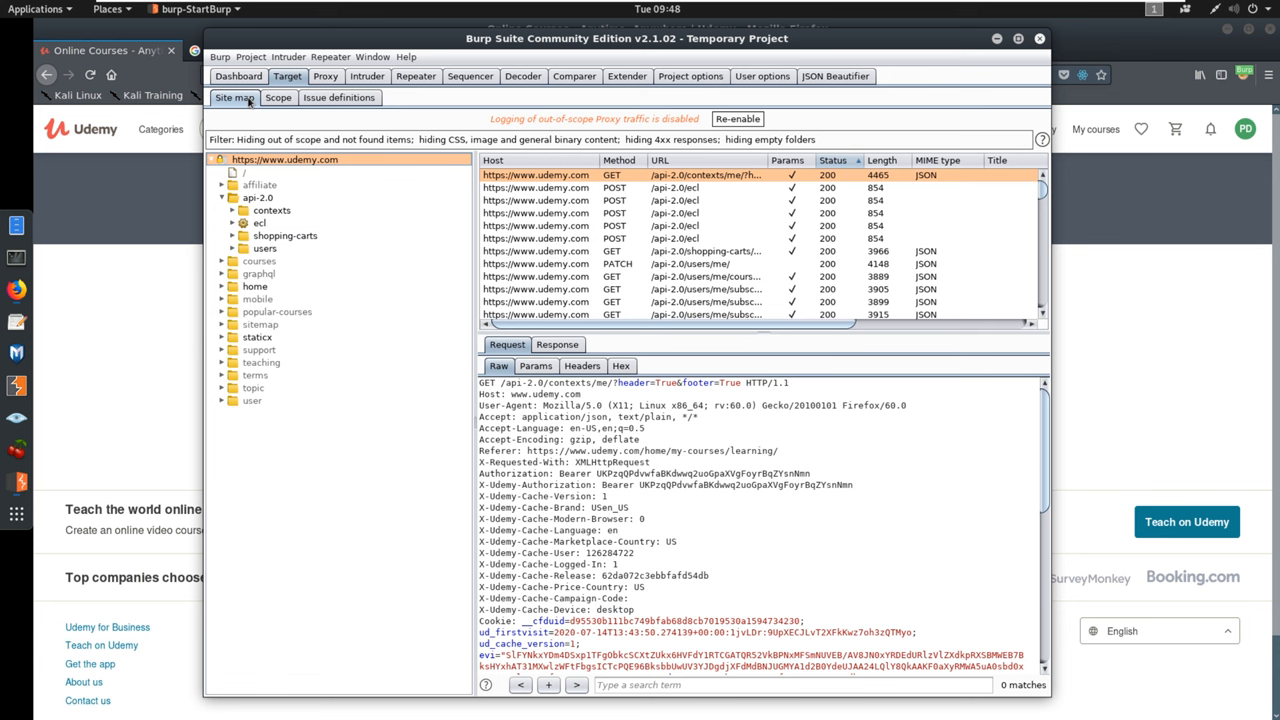
{"action": "mouse_move", "coordinate": [390, 174]}
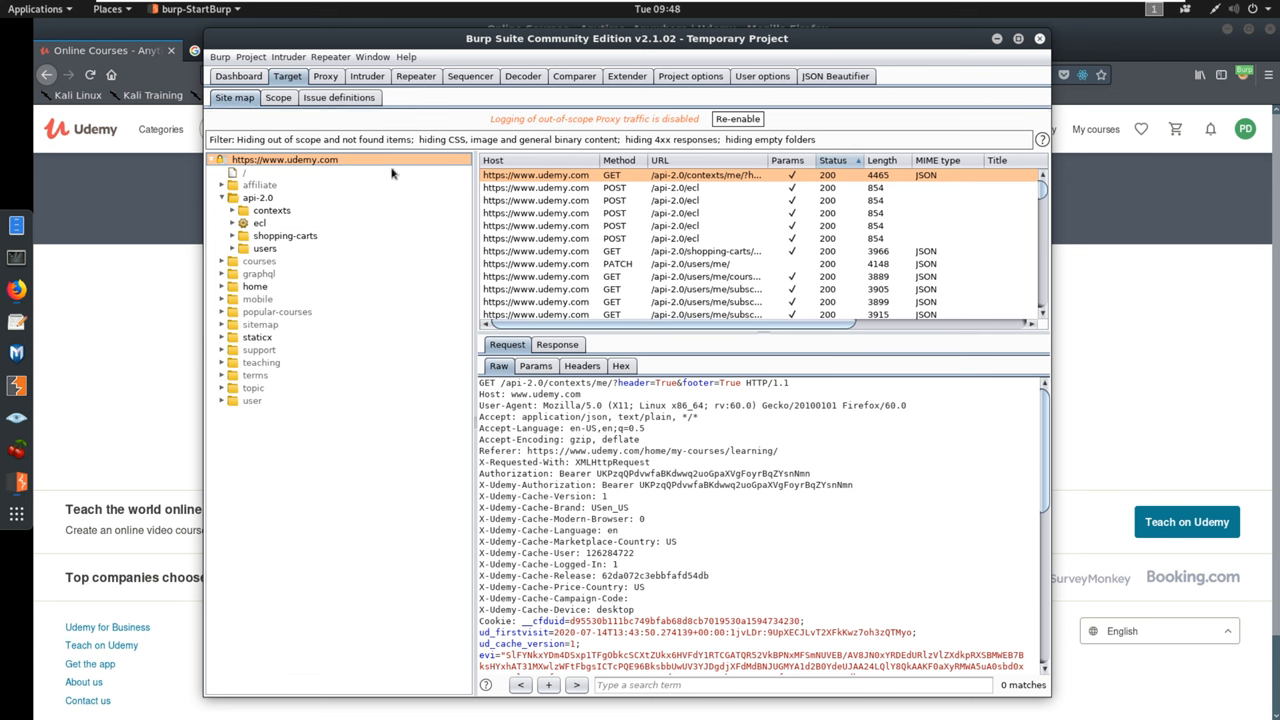
{"action": "mouse_move", "coordinate": [284, 184]}
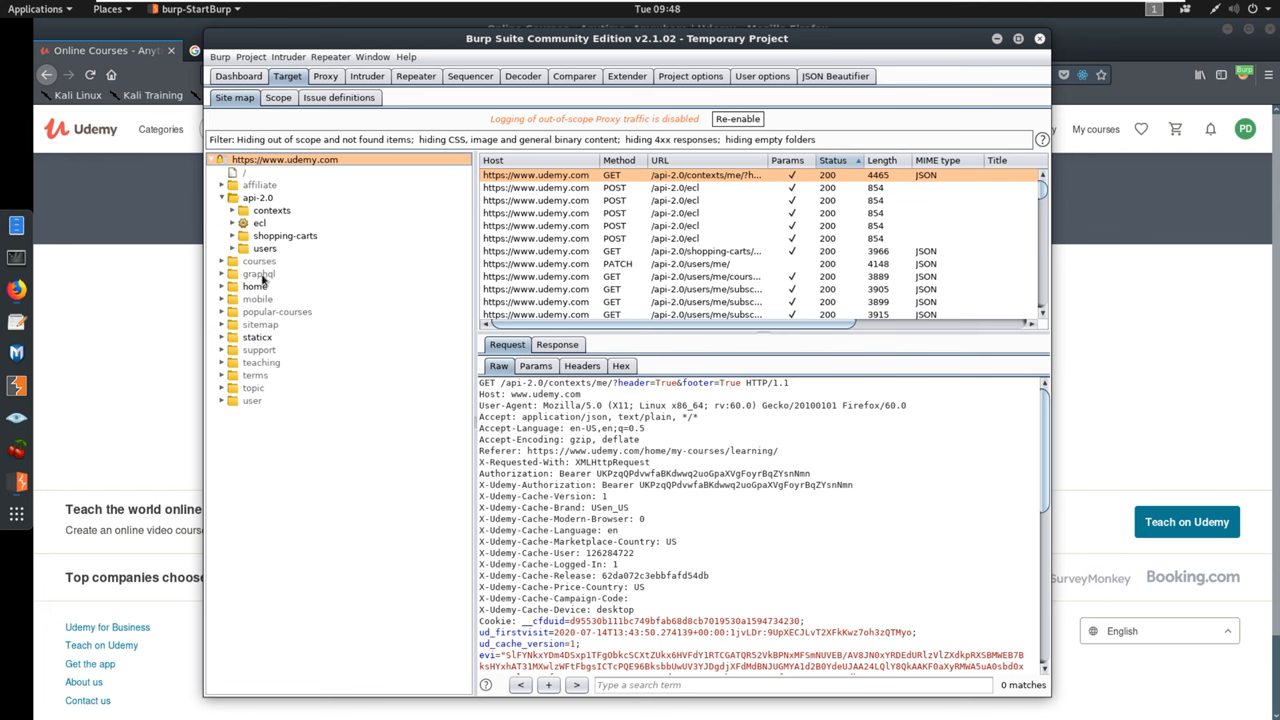
Browse the site map between the graphql and api-2.0 entries to list the captured api-2.0 requests.
{"action": "left_click", "coordinate": [258, 272]}
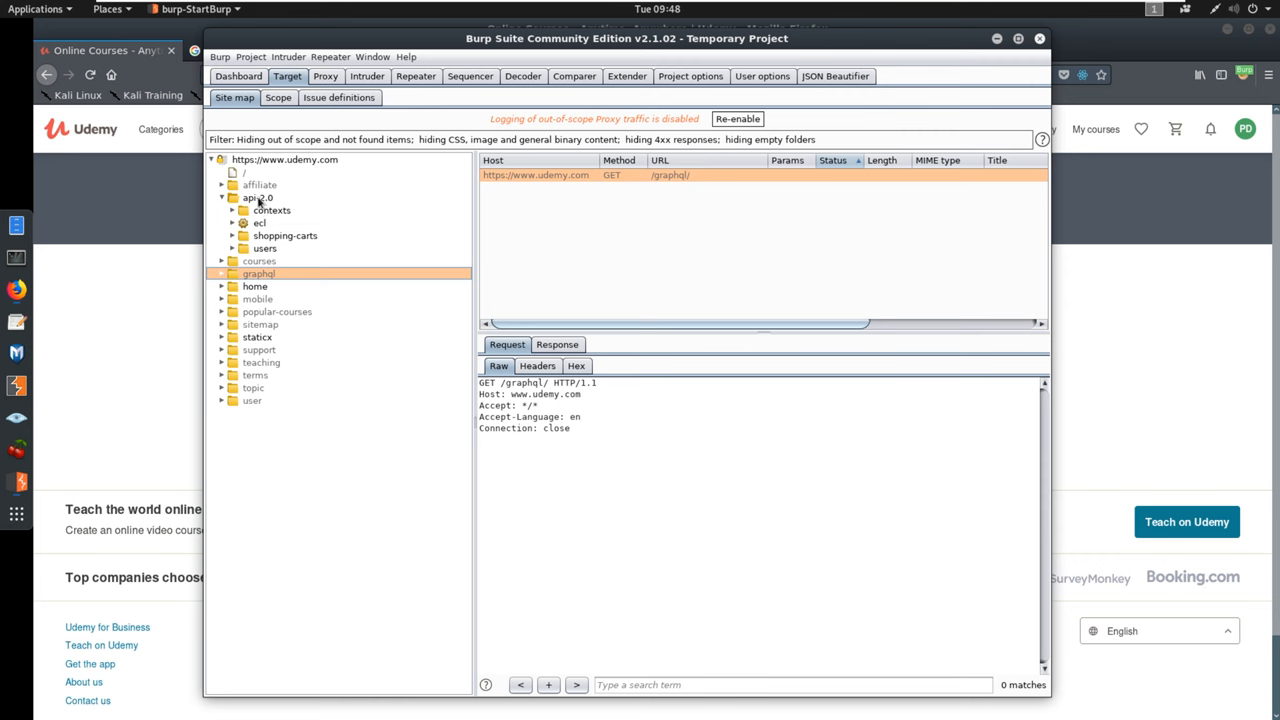
{"action": "left_click", "coordinate": [256, 198]}
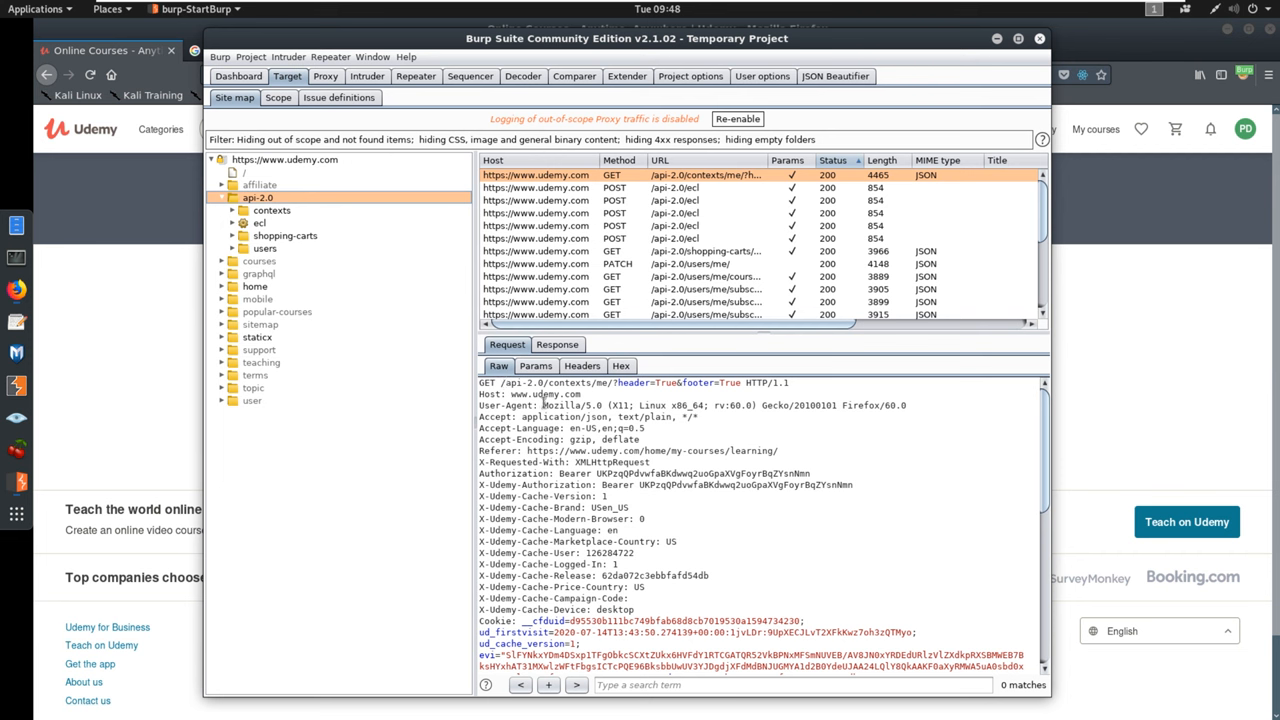
{"action": "mouse_move", "coordinate": [506, 384]}
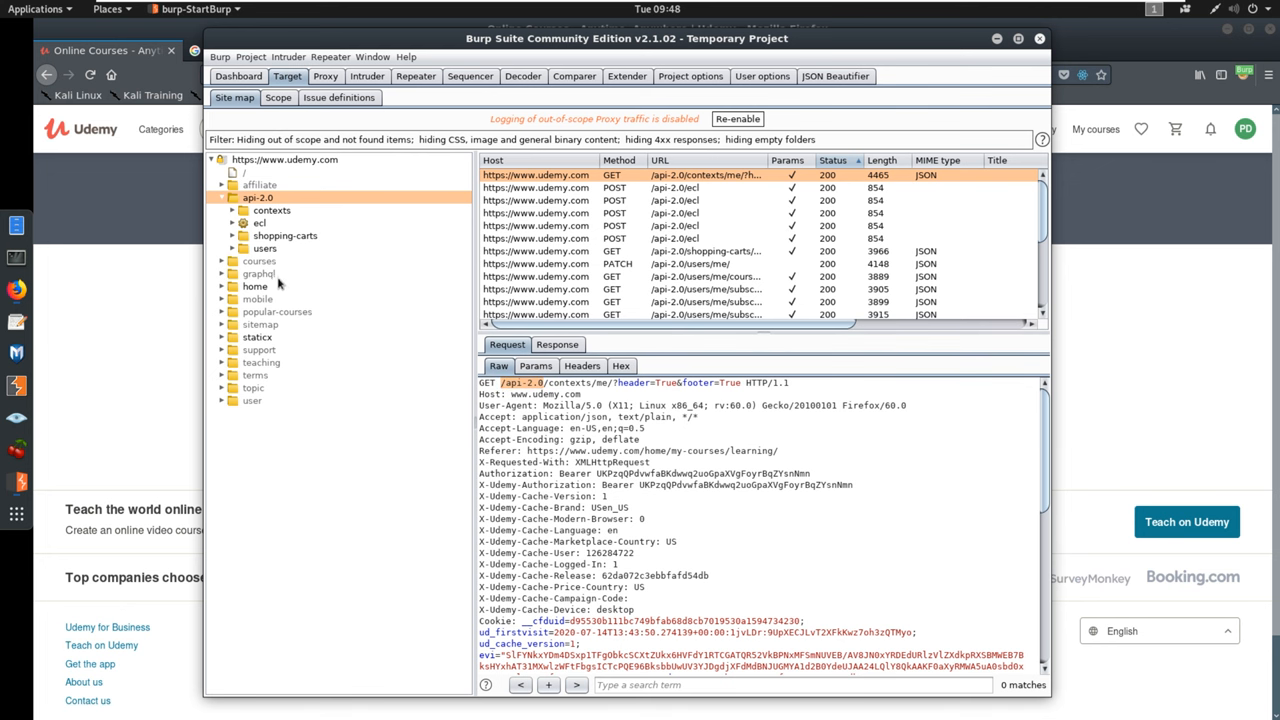
{"action": "left_click", "coordinate": [258, 272]}
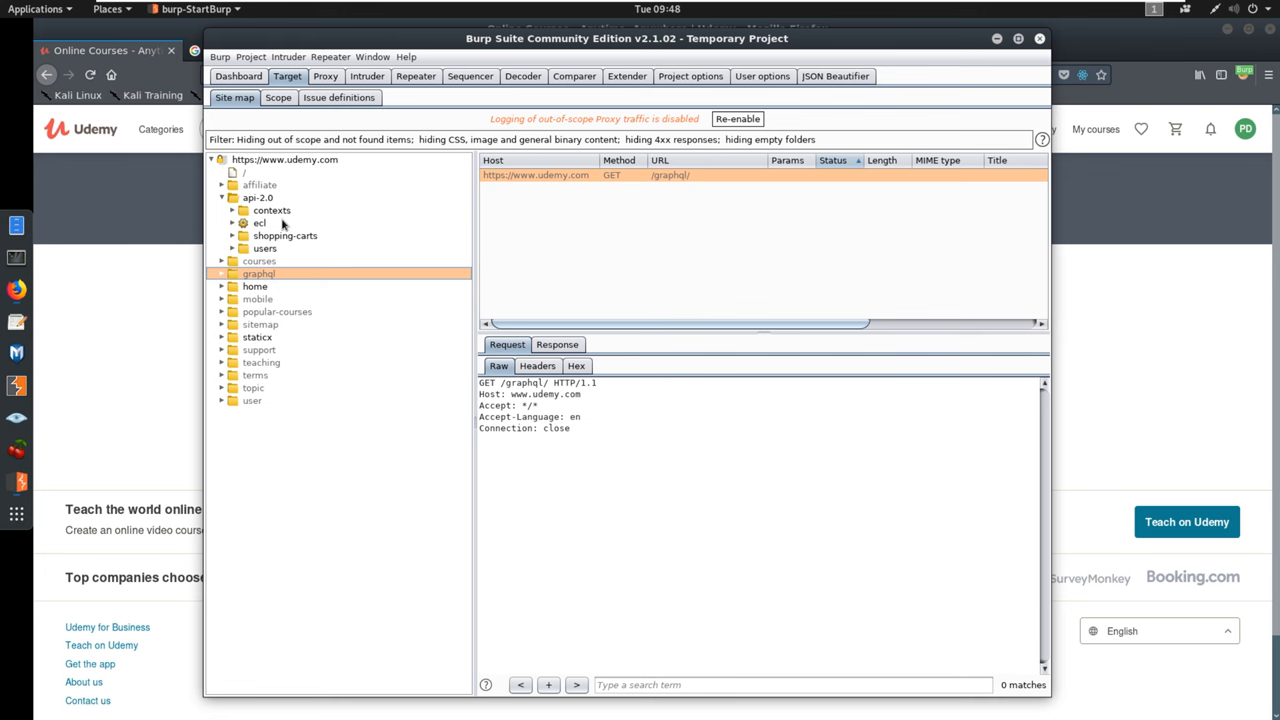
{"action": "left_click", "coordinate": [256, 198]}
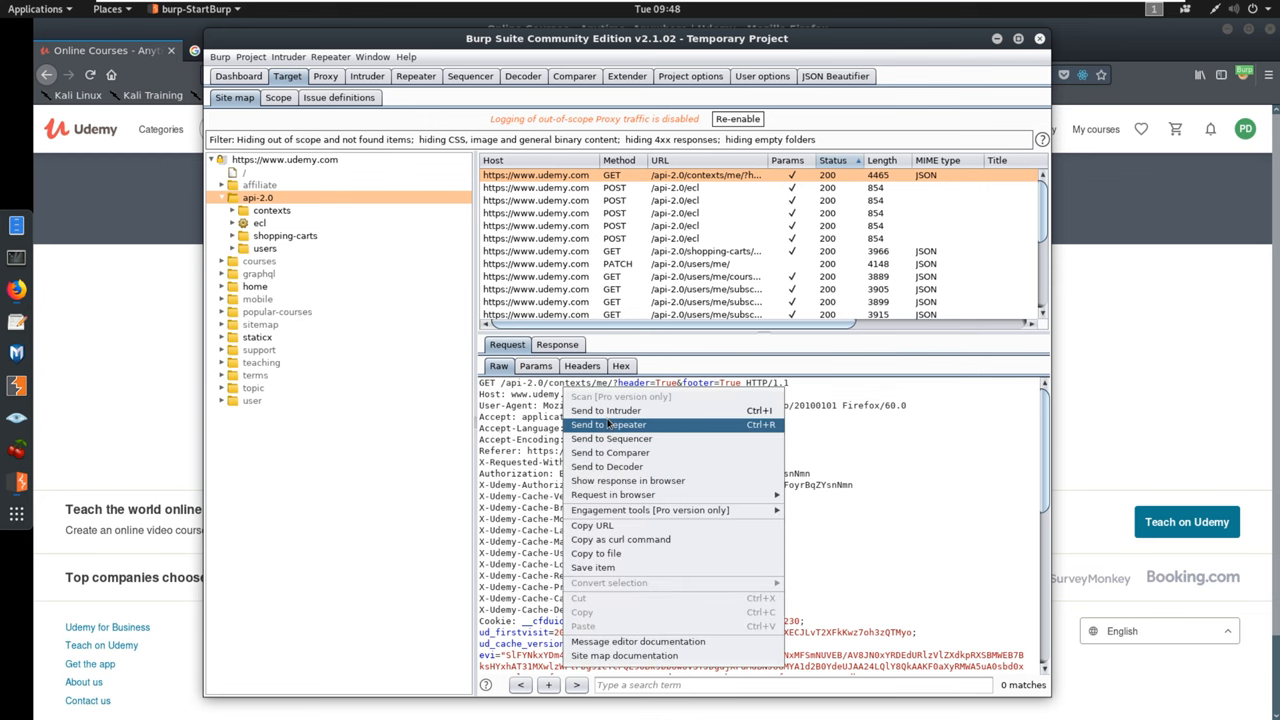
Replay contexts/me in Repeater (200 OK), retry as api-1.0 (404 Not Found), then return to Target.
{"action": "left_click", "coordinate": [604, 424]}
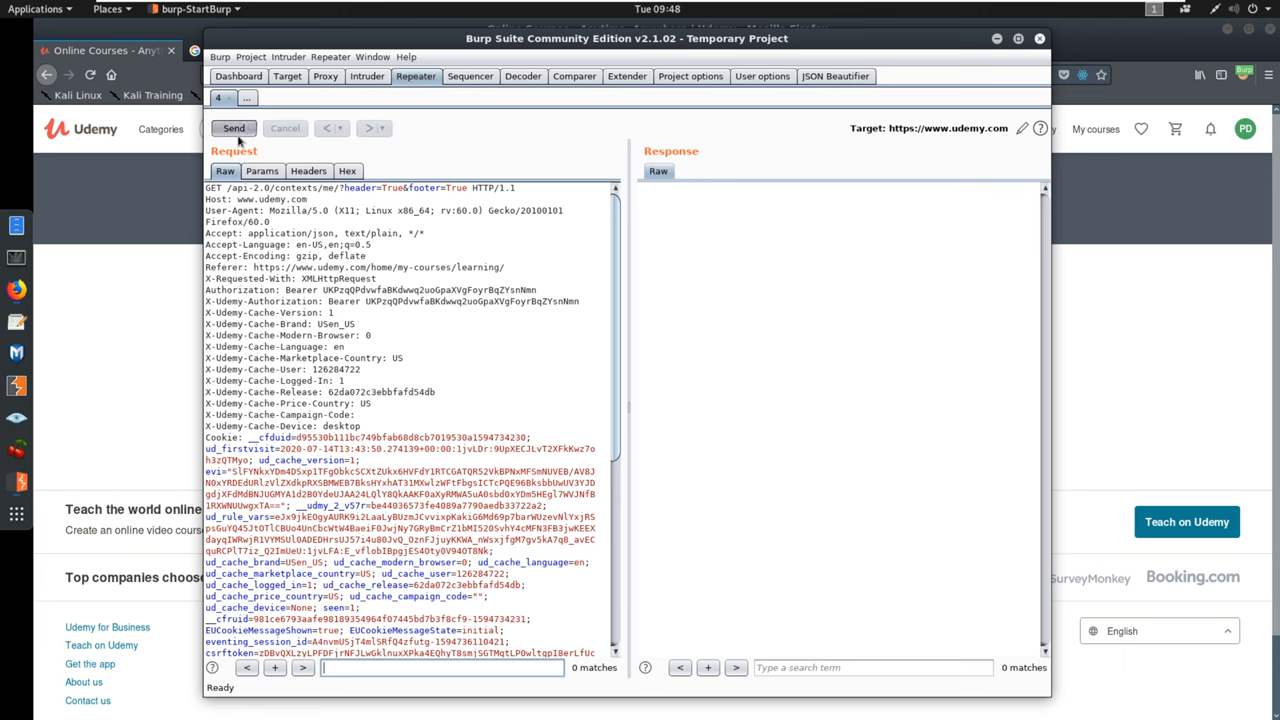
{"action": "left_click", "coordinate": [234, 128]}
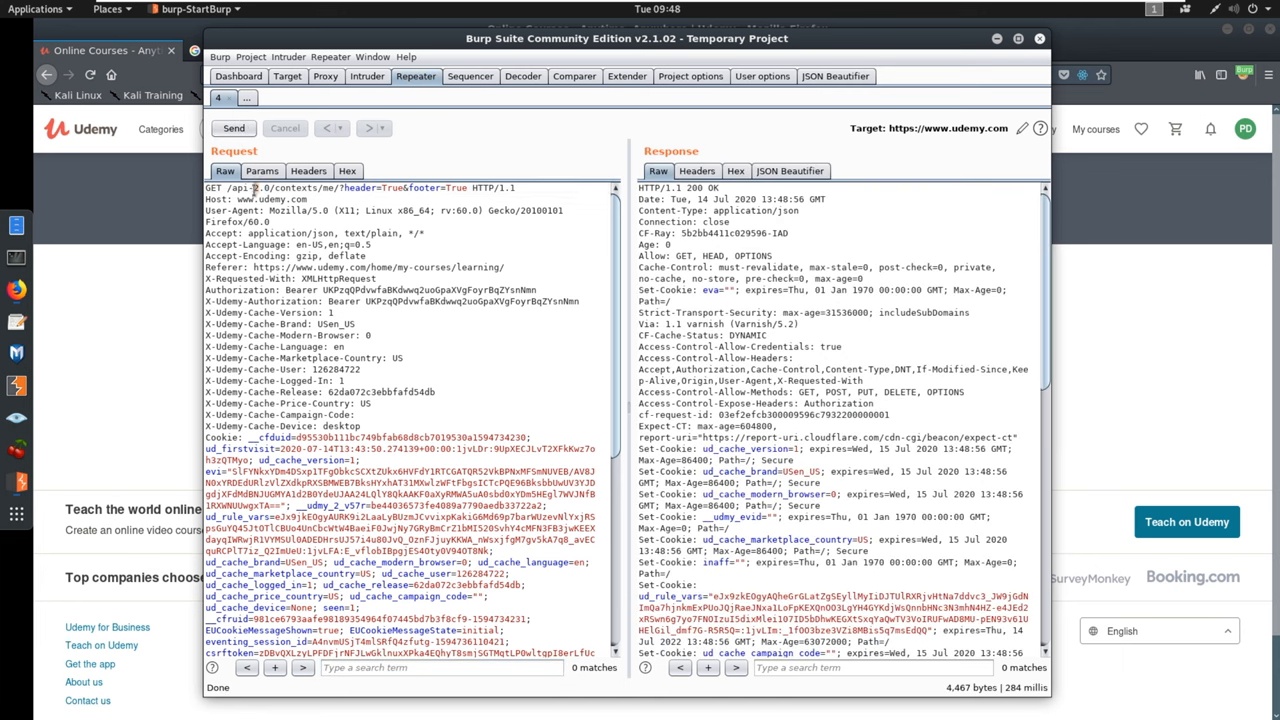
{"action": "left_click", "coordinate": [234, 128]}
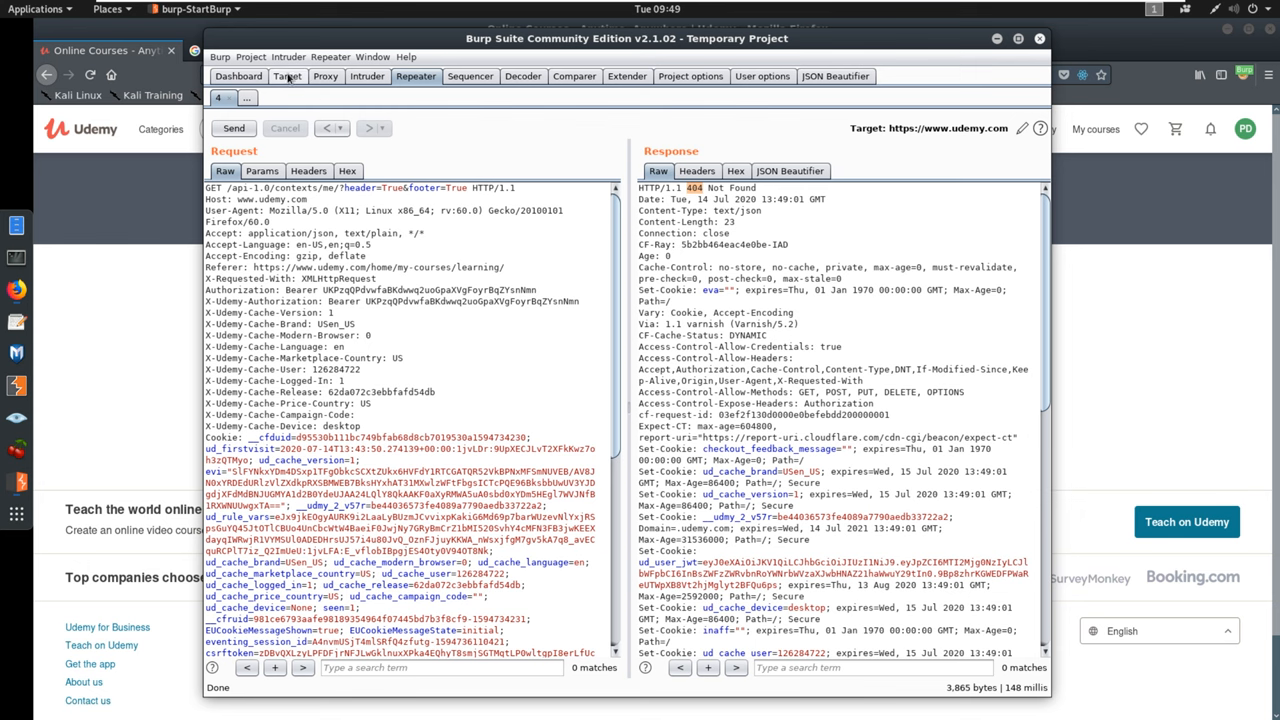
{"action": "left_click", "coordinate": [288, 76]}
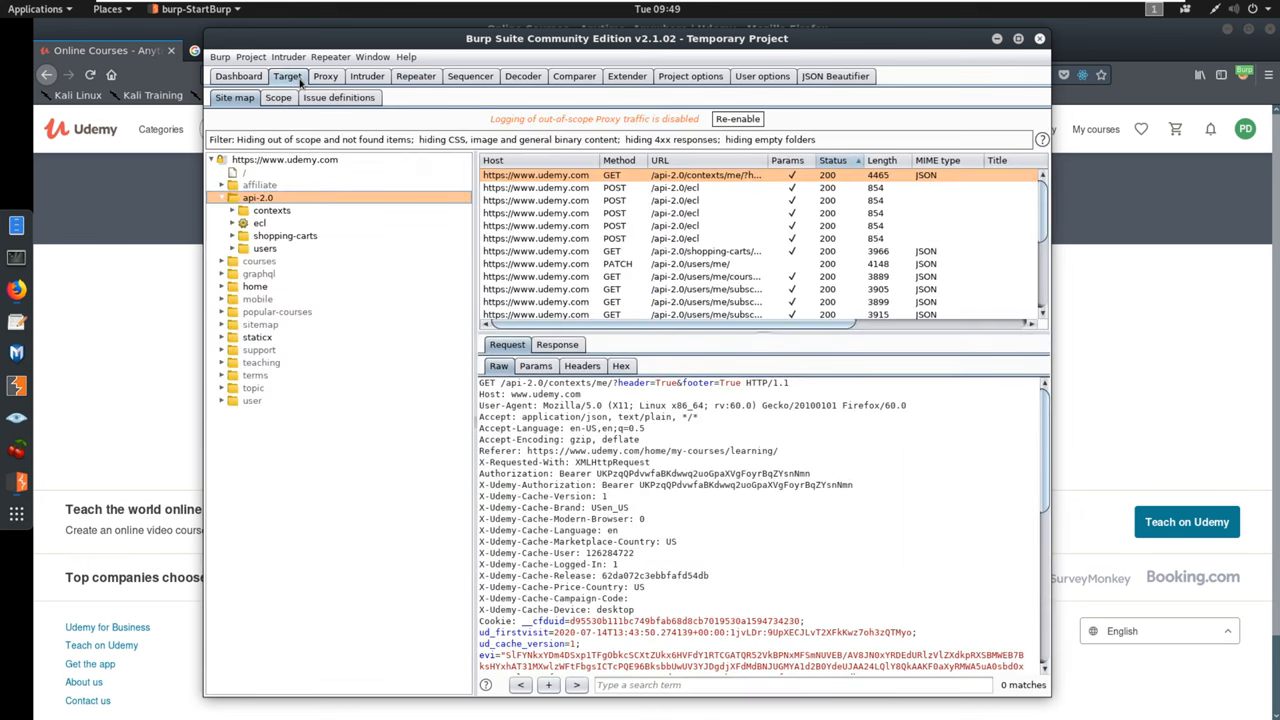
{"action": "mouse_move", "coordinate": [272, 212]}
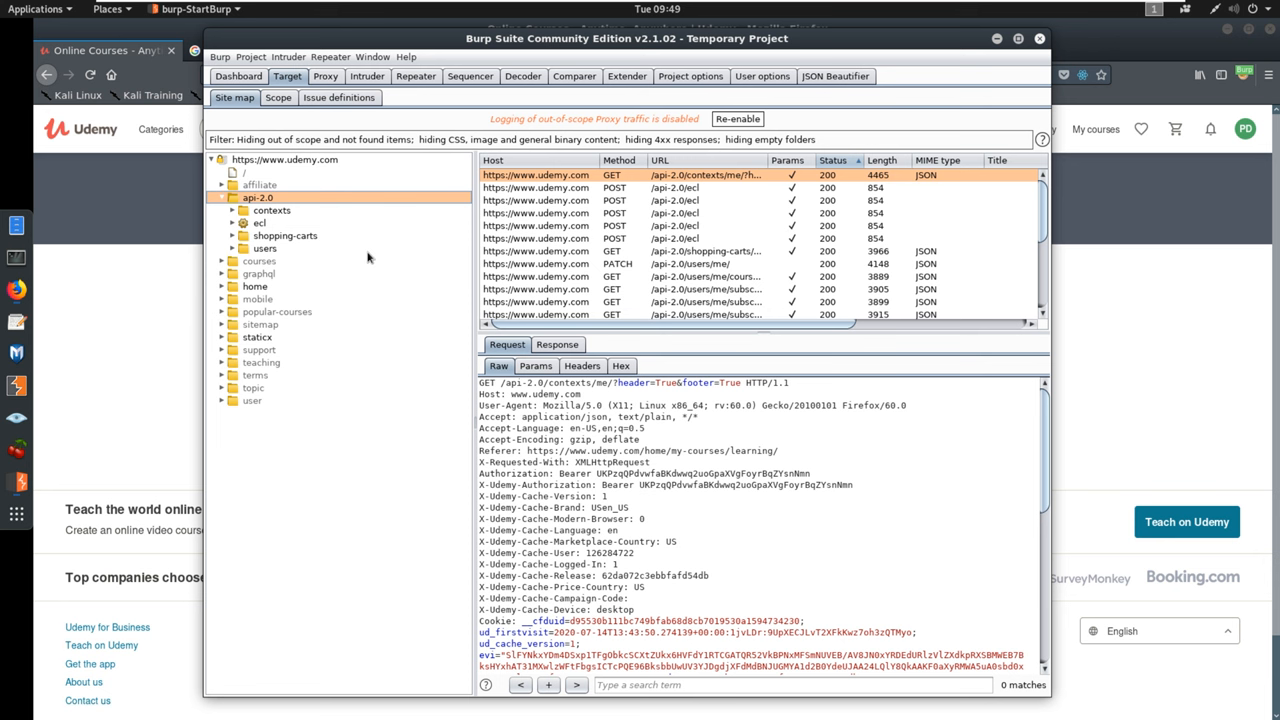
{"action": "mouse_move", "coordinate": [384, 250]}
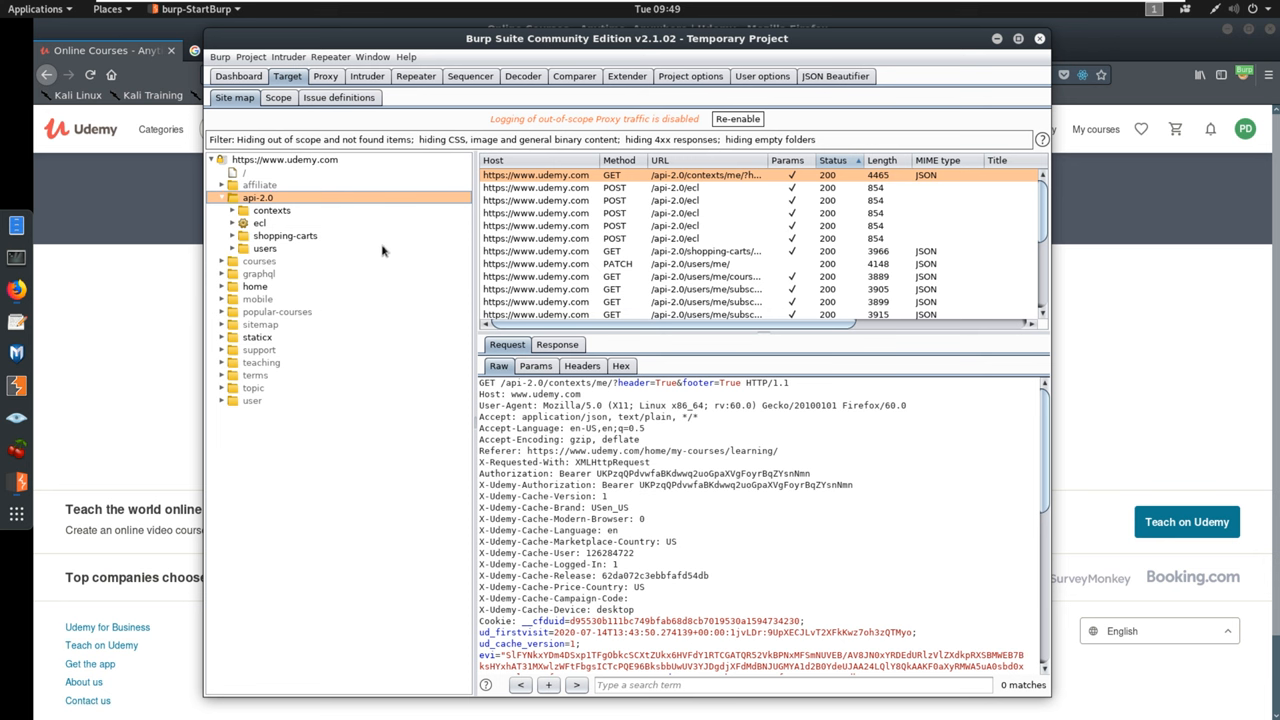
{"action": "mouse_move", "coordinate": [330, 192]}
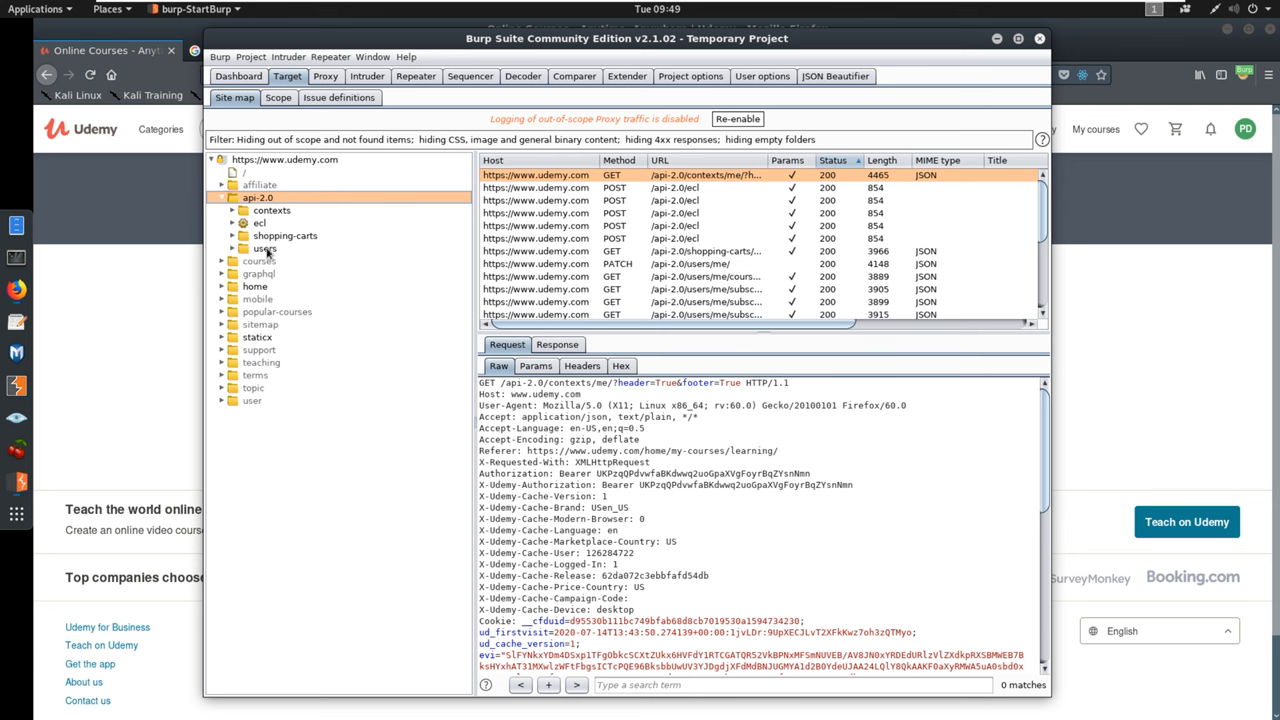
{"action": "mouse_move", "coordinate": [280, 248]}
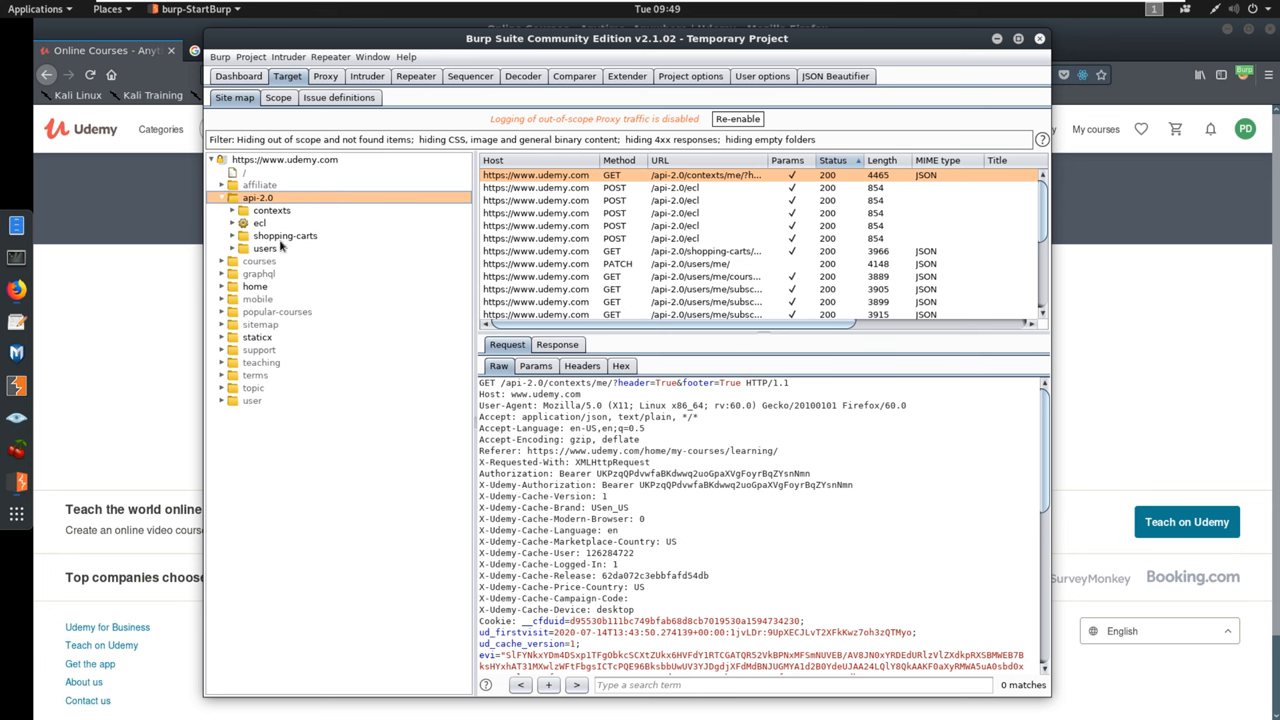
{"action": "mouse_move", "coordinate": [258, 216]}
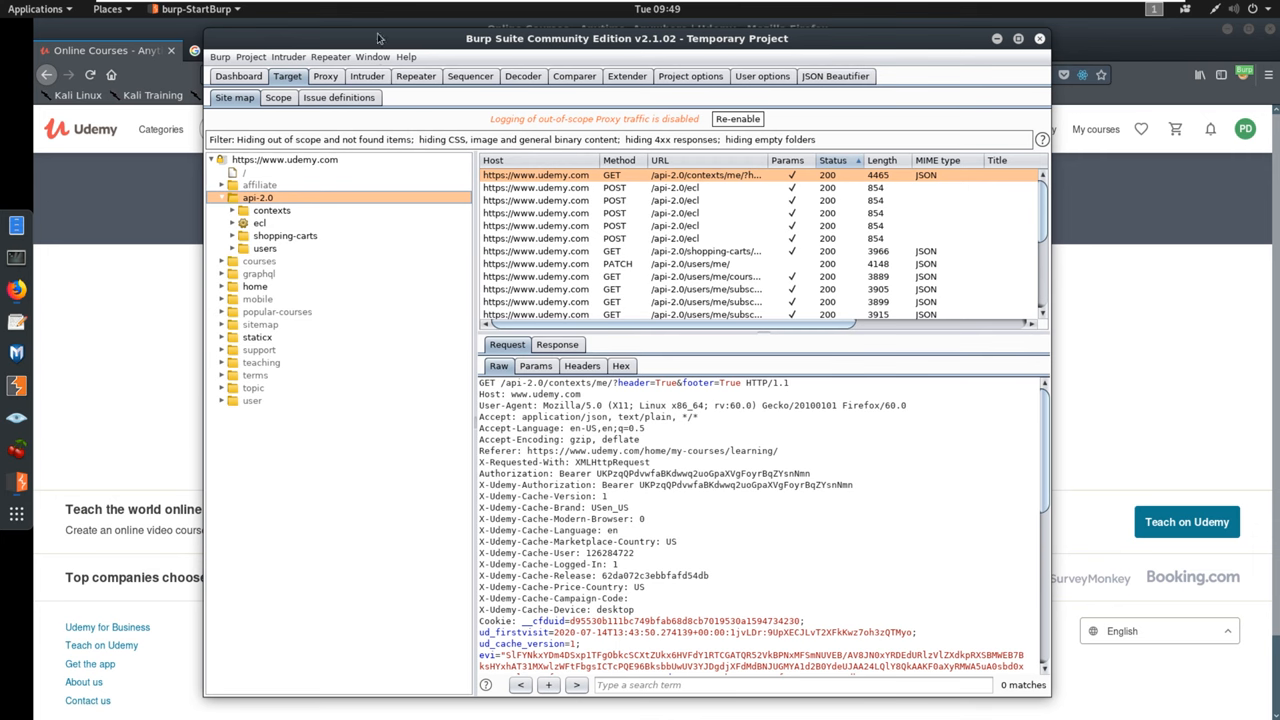
{"action": "mouse_move", "coordinate": [378, 40]}
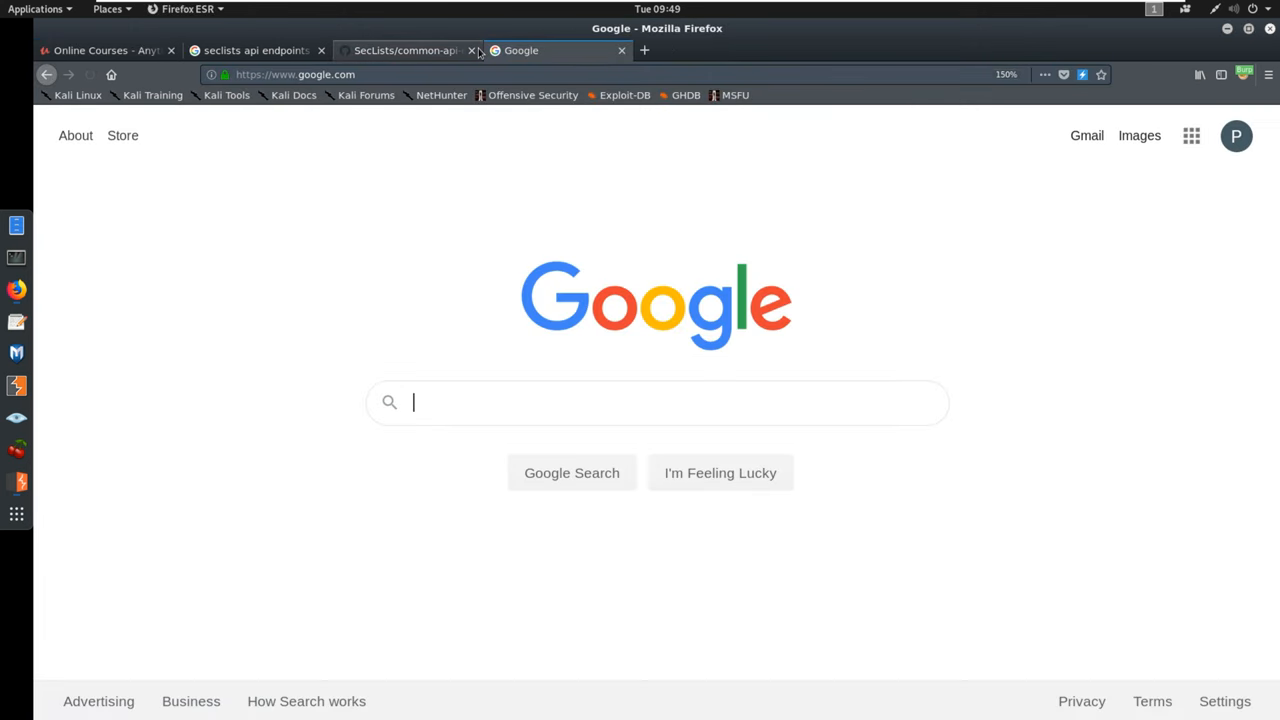
Search Google for 'udemy api' and open the Udemy API Documentation Home result in a new tab.
{"action": "type", "text": "udemy"}
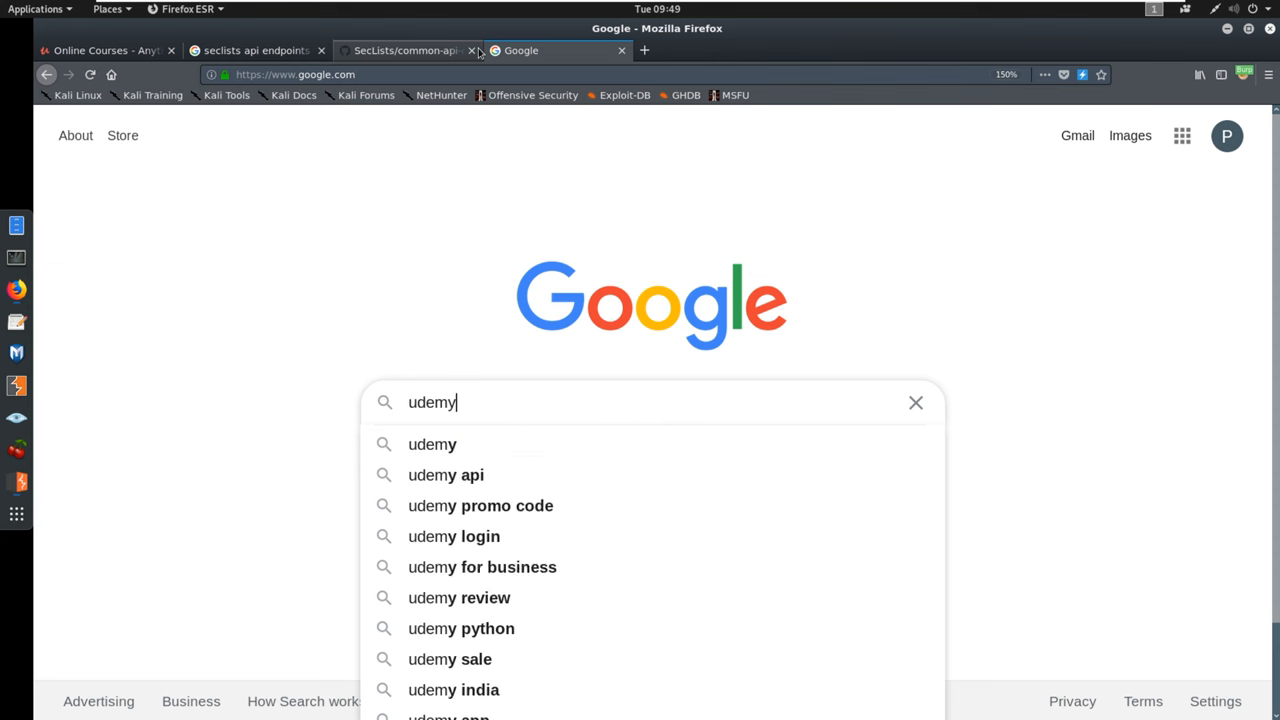
{"action": "left_click", "coordinate": [444, 474]}
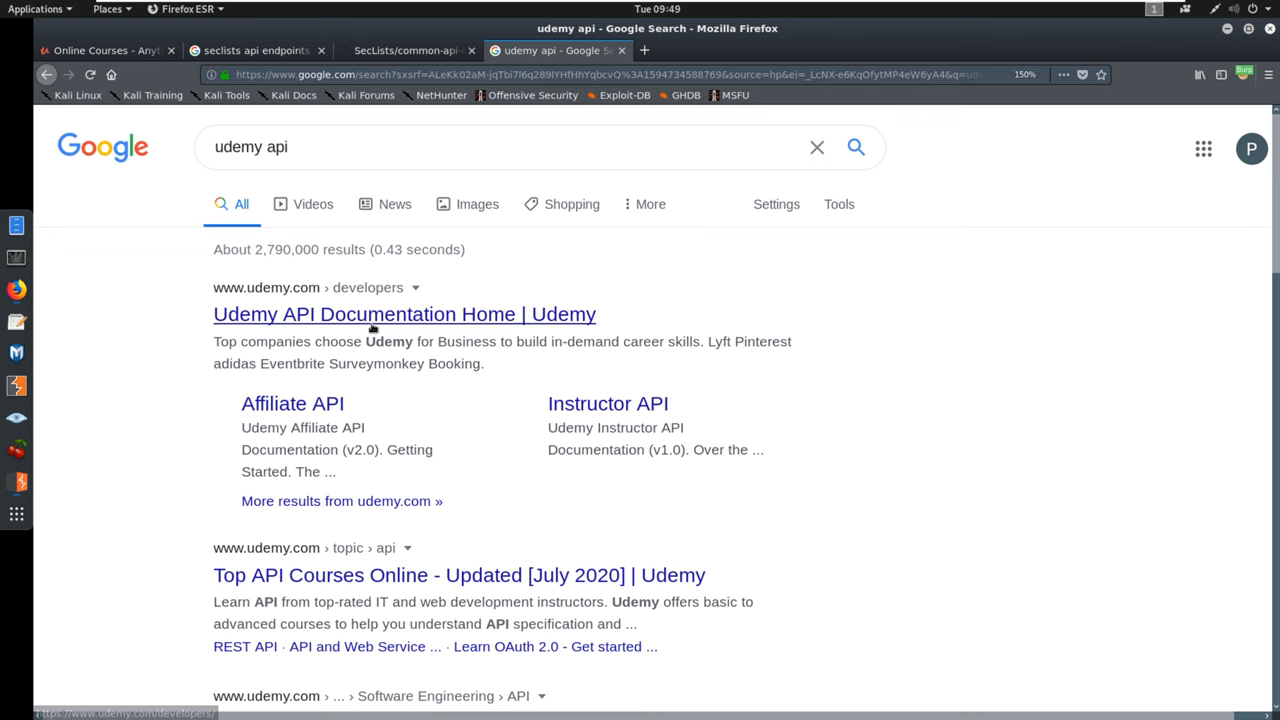
{"action": "left_click", "coordinate": [404, 314]}
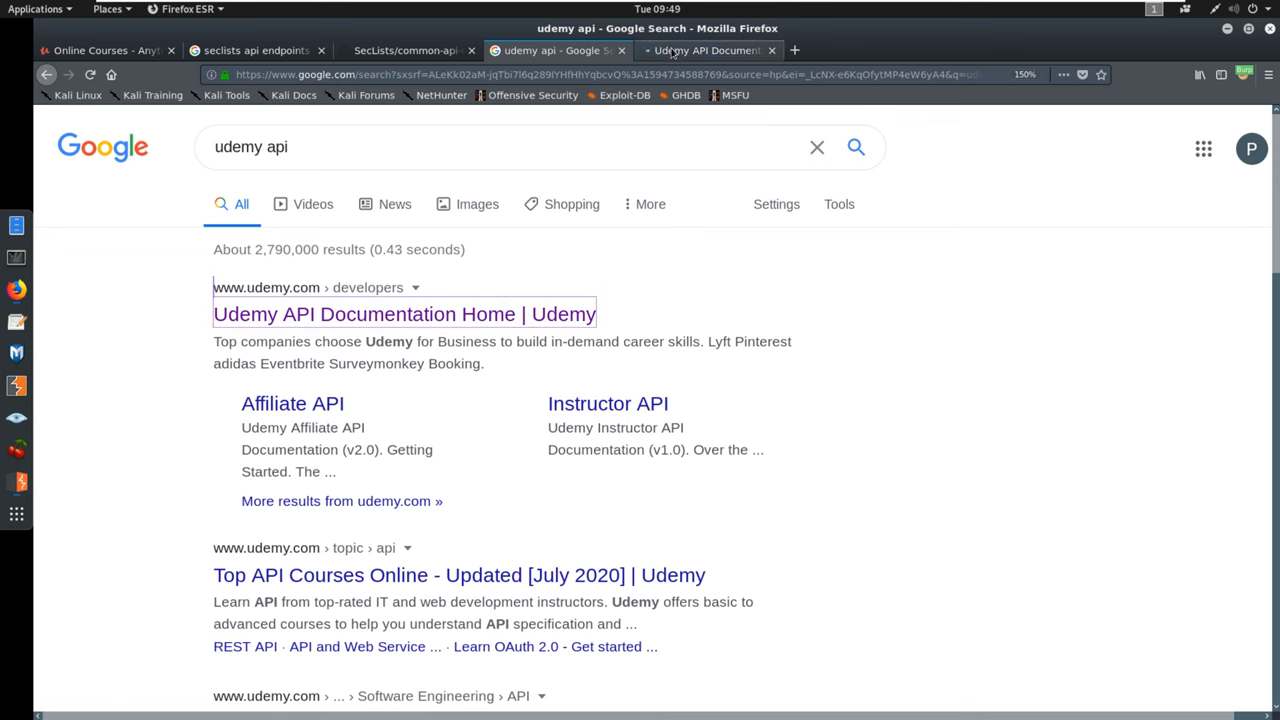
Open the Affiliate and Instructor API docs in separate tabs and browse between them.
{"action": "left_click", "coordinate": [404, 312]}
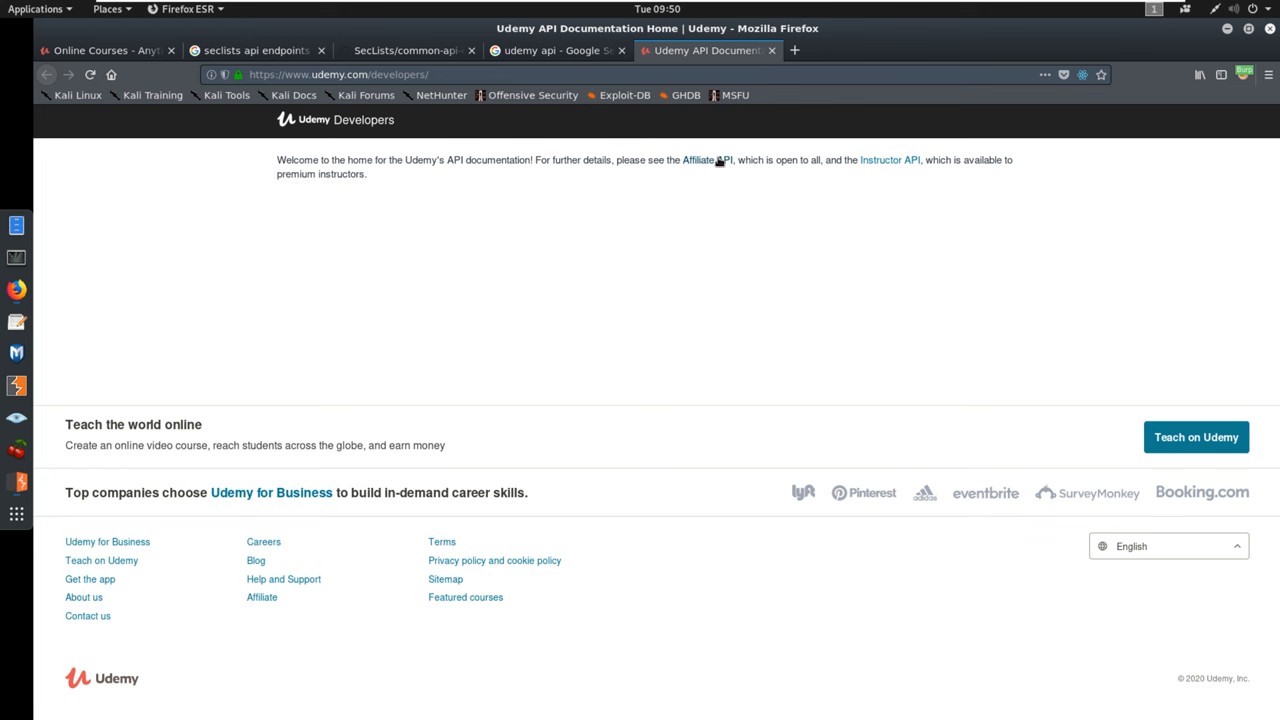
{"action": "right_click", "coordinate": [888, 160]}
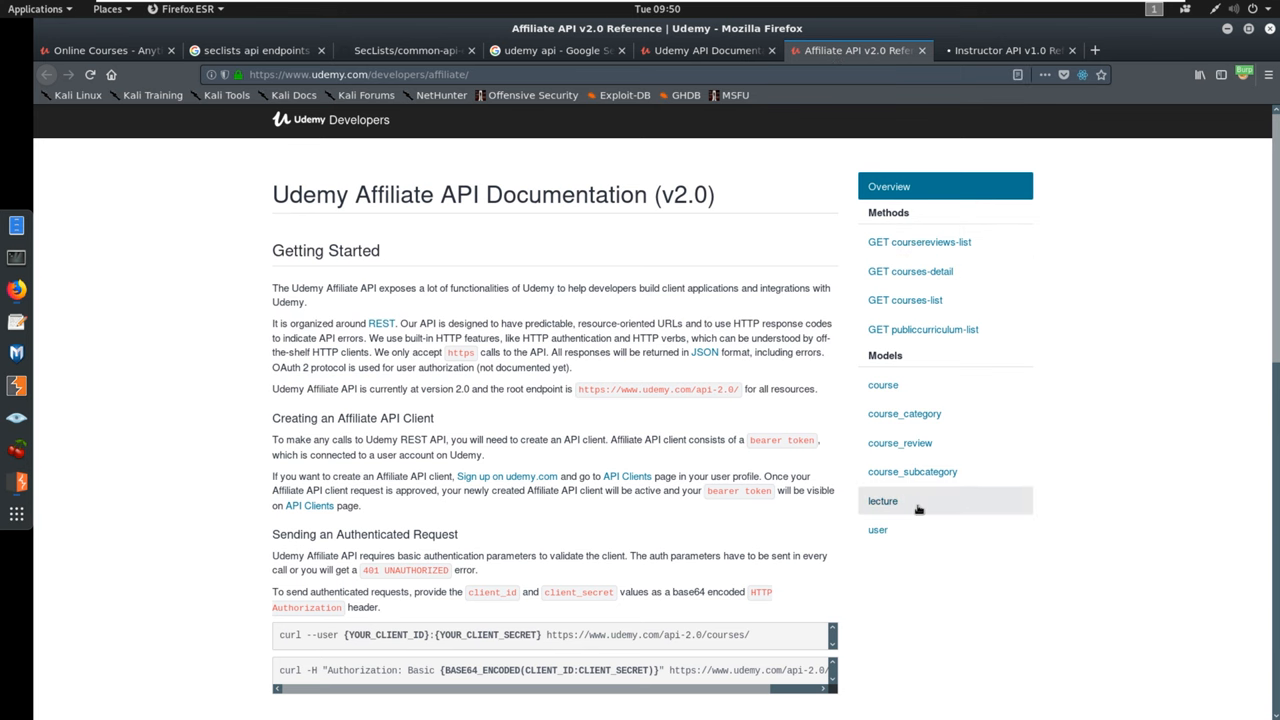
{"action": "mouse_move", "coordinate": [884, 384]}
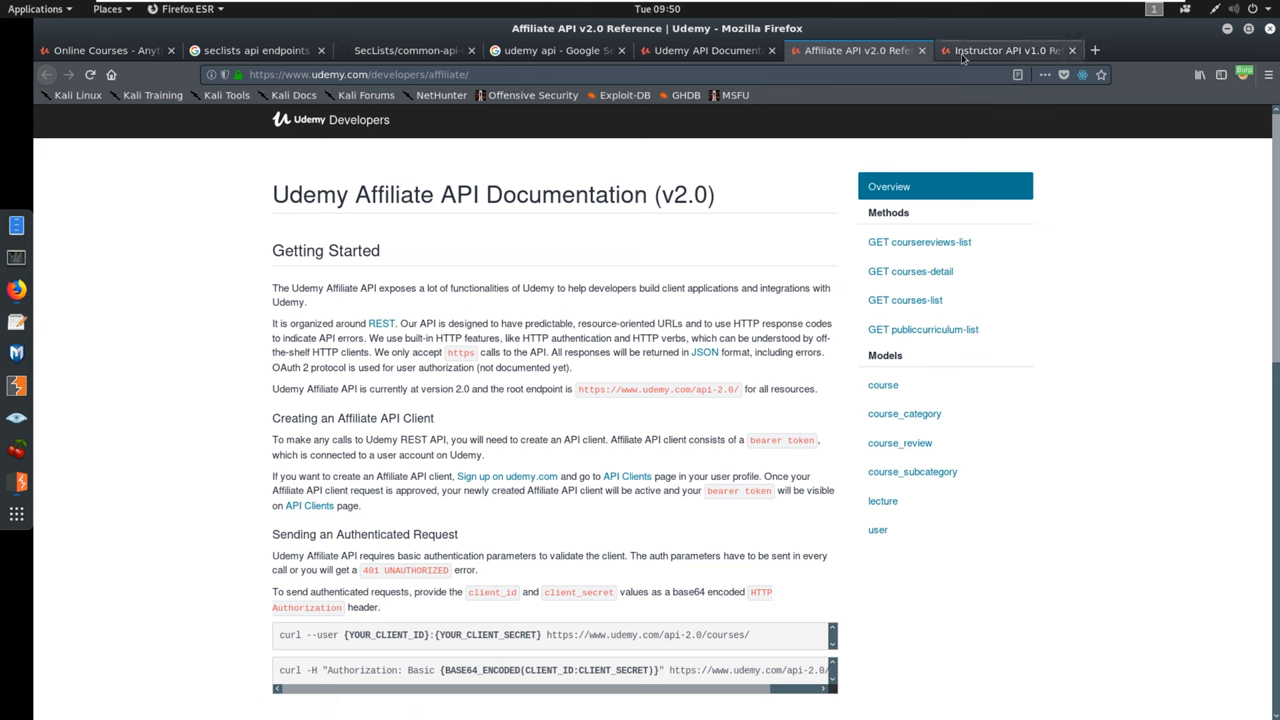
{"action": "mouse_move", "coordinate": [996, 48]}
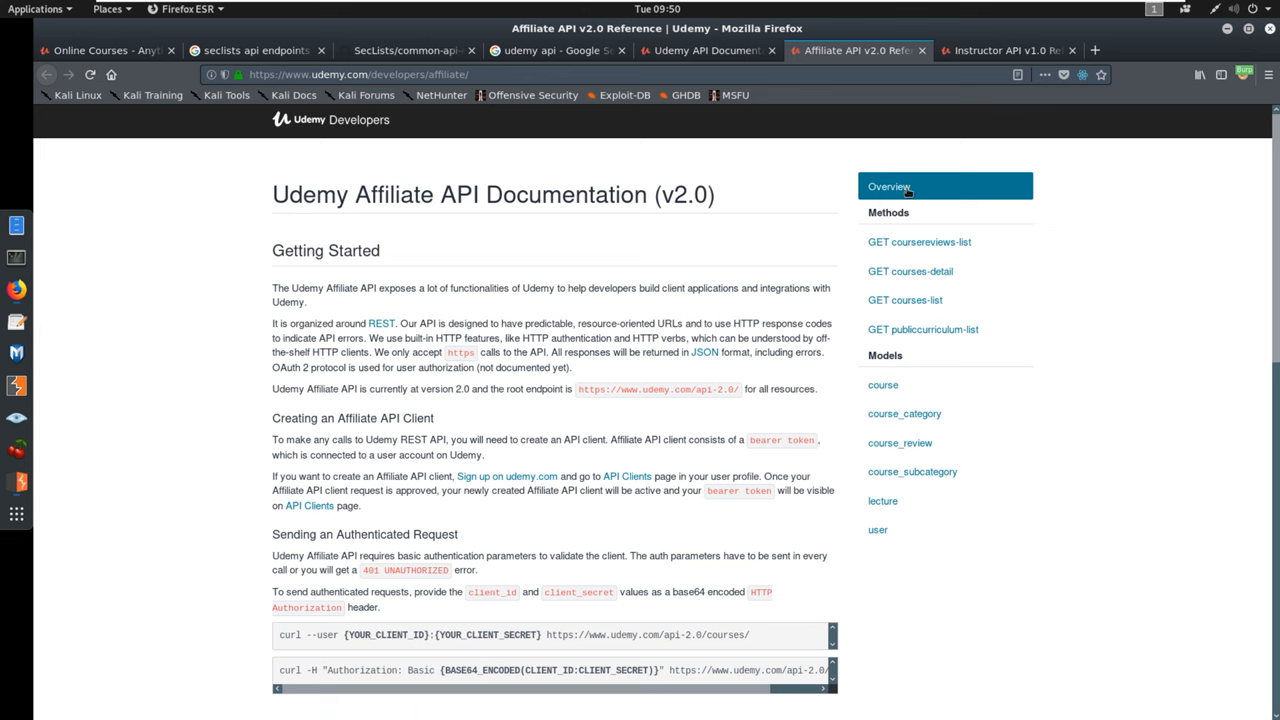
{"action": "left_click", "coordinate": [1008, 48]}
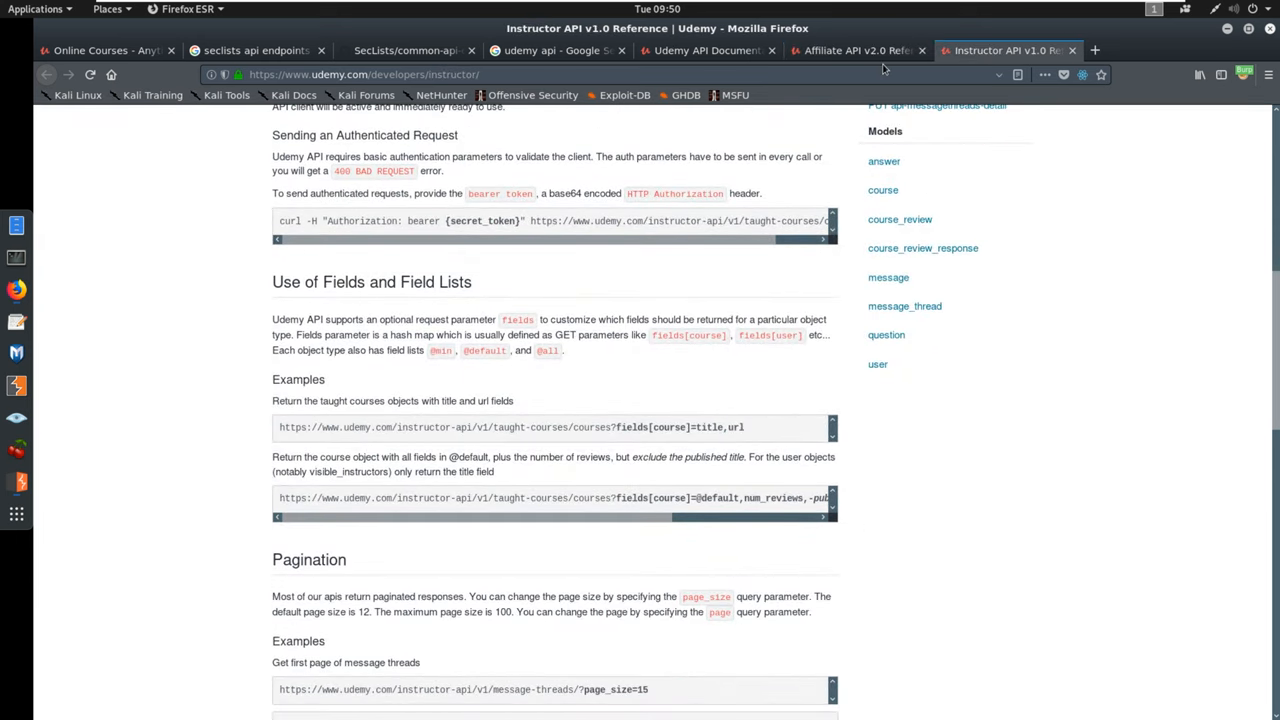
{"action": "scroll", "scroll_direction": "up", "scroll_amount": 3}
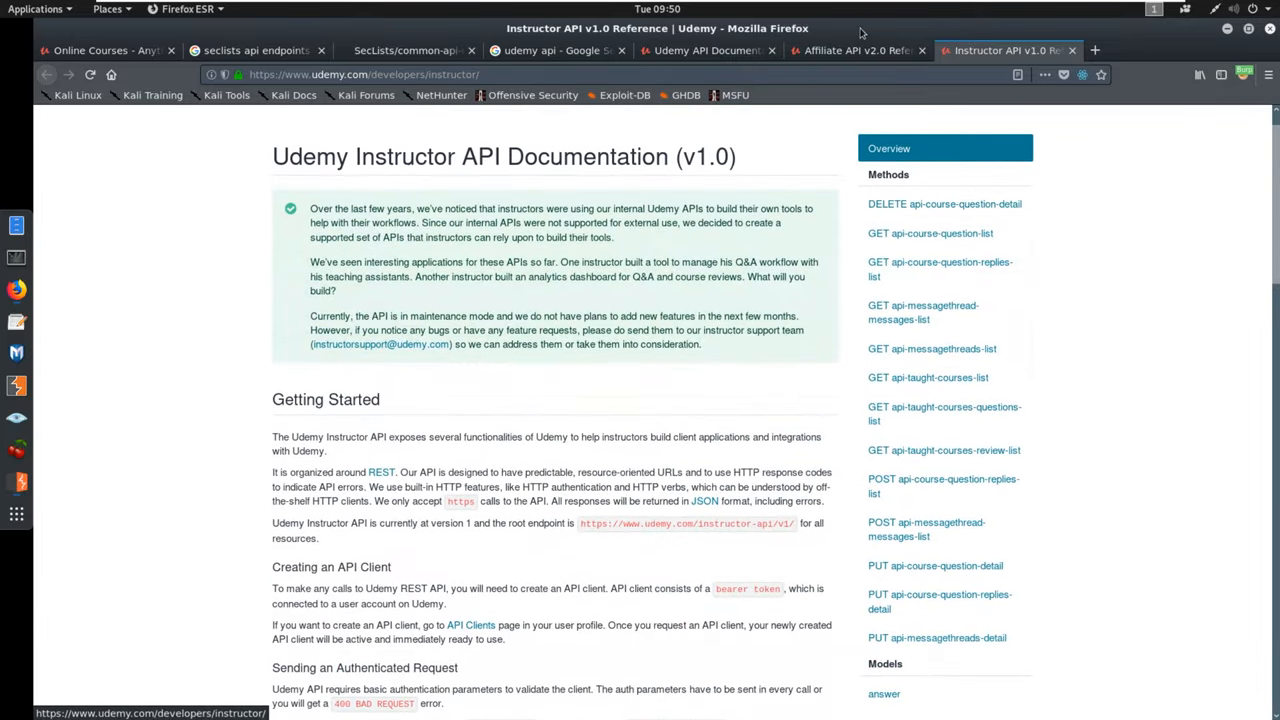
{"action": "left_click", "coordinate": [856, 50]}
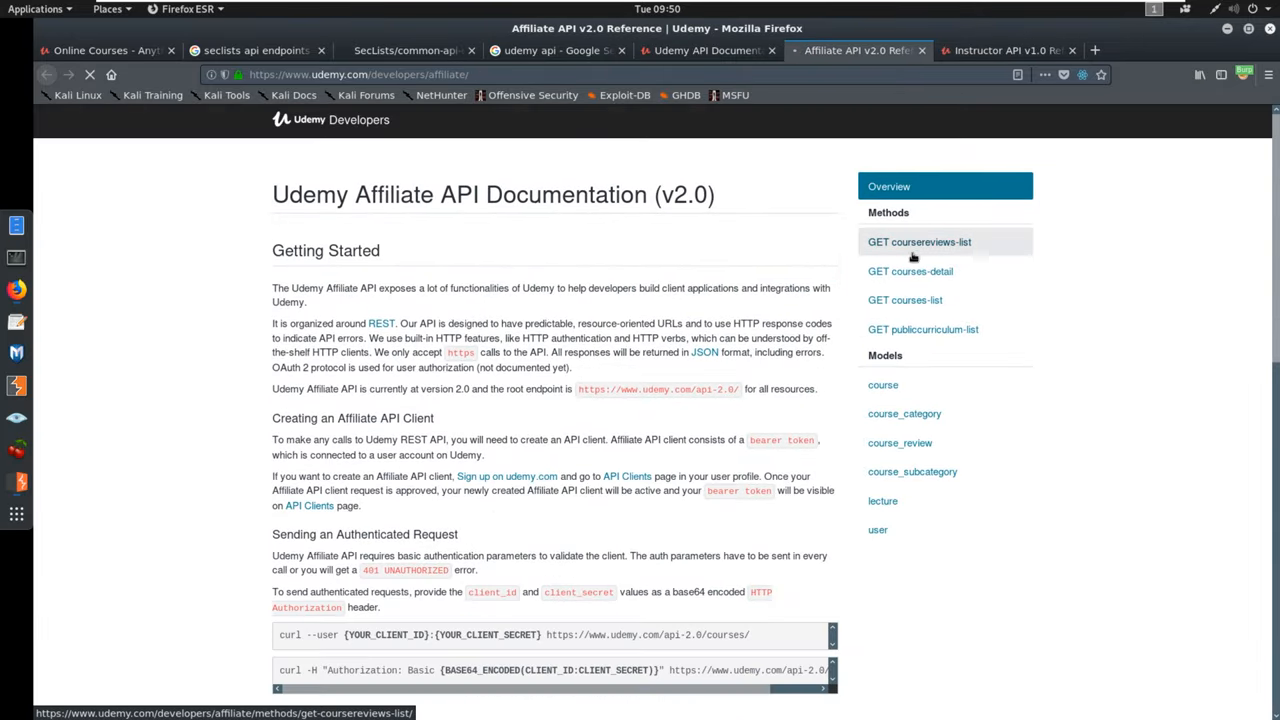
Open GET coursereviews-list and select parts of the /api-2.0/courses/{course_id}/reviews/ path.
{"action": "left_click", "coordinate": [916, 240]}
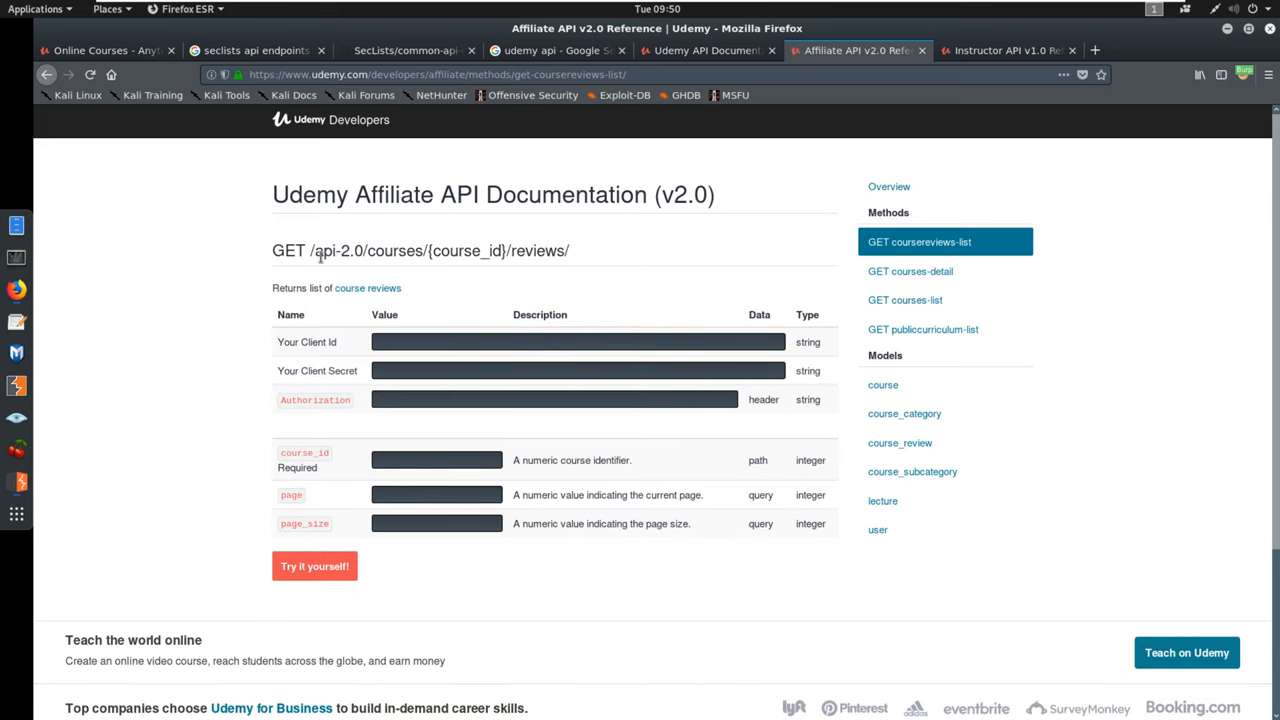
{"action": "double_click", "coordinate": [336, 250]}
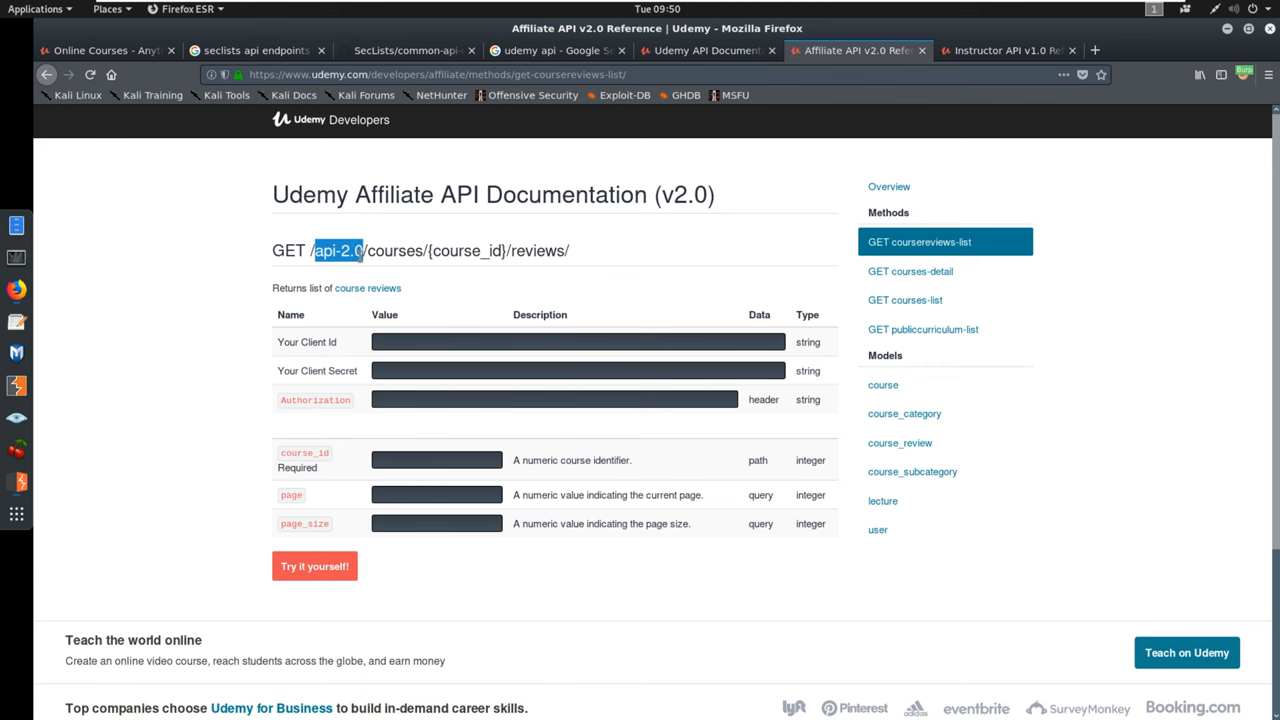
{"action": "double_click", "coordinate": [456, 252]}
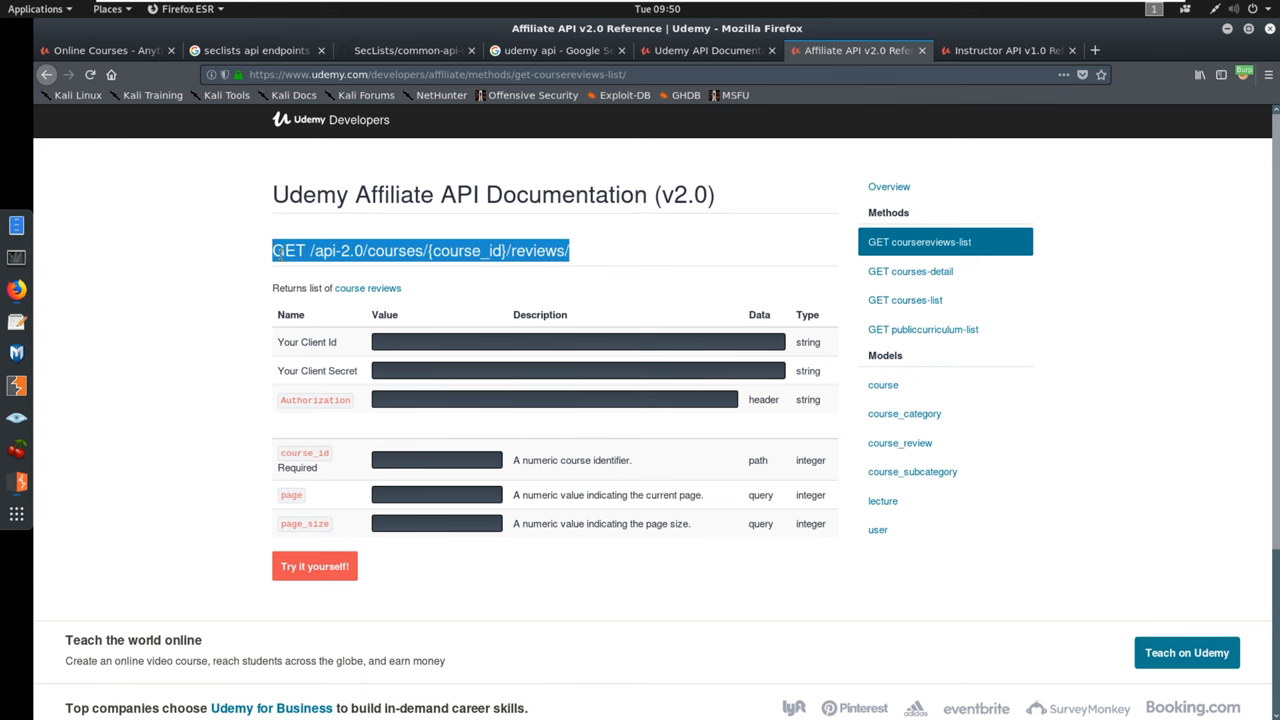
{"action": "double_click", "coordinate": [396, 250]}
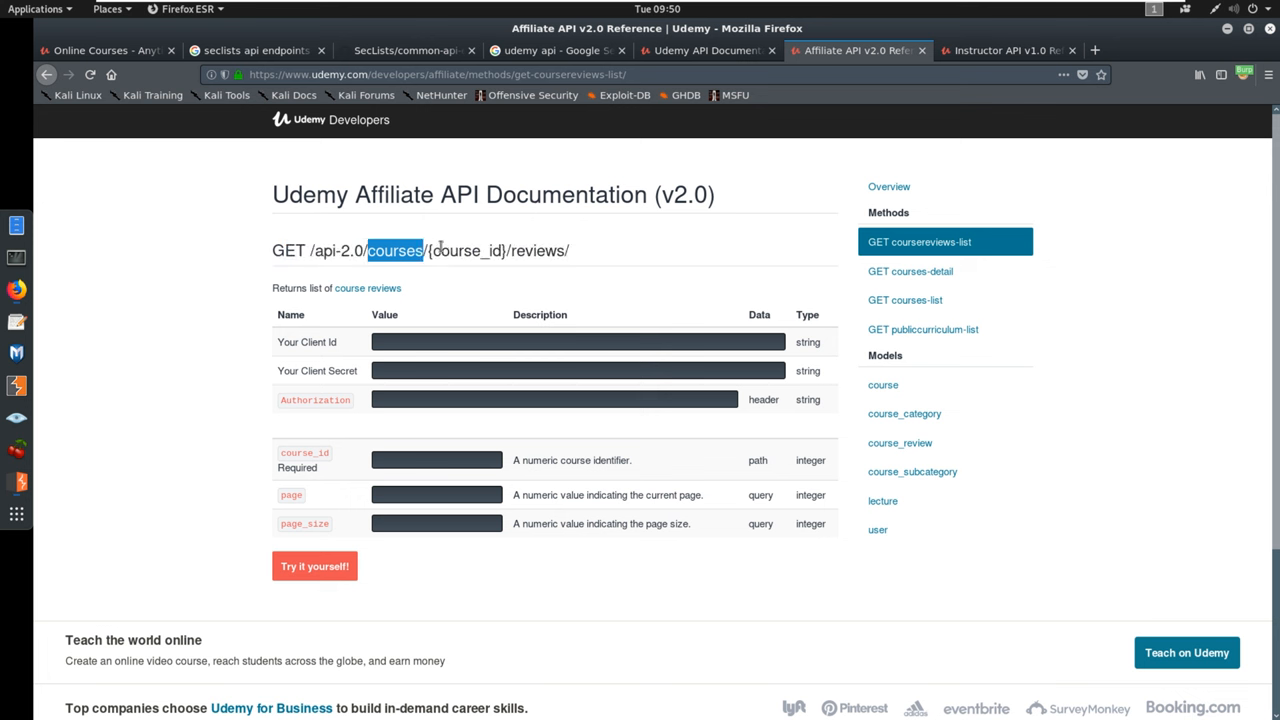
{"action": "double_click", "coordinate": [466, 250]}
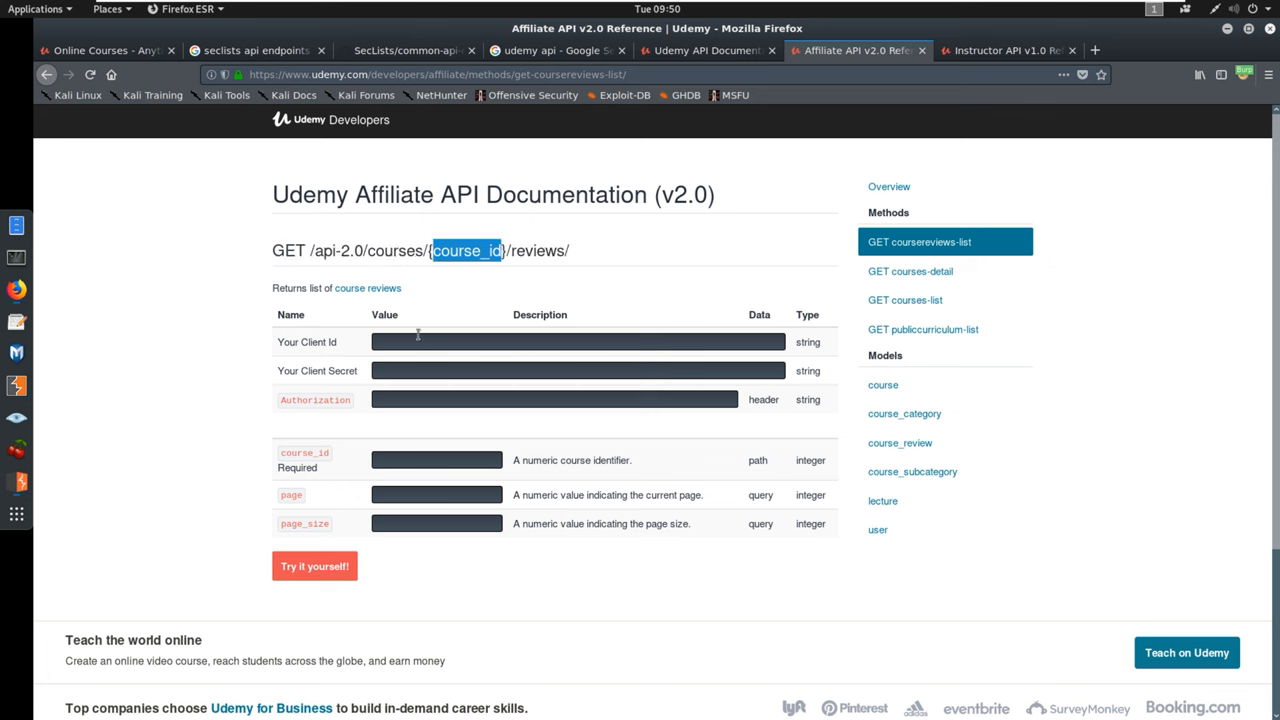
{"action": "mouse_move", "coordinate": [404, 368]}
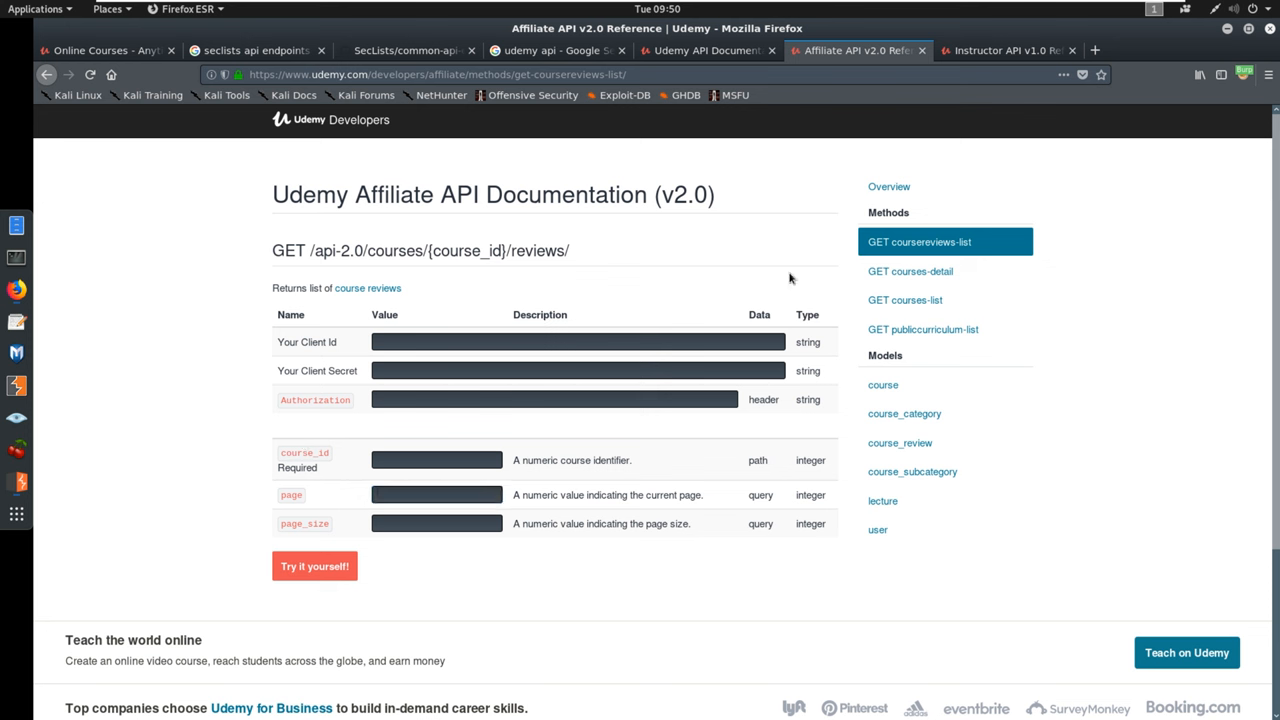
{"action": "mouse_move", "coordinate": [16, 478]}
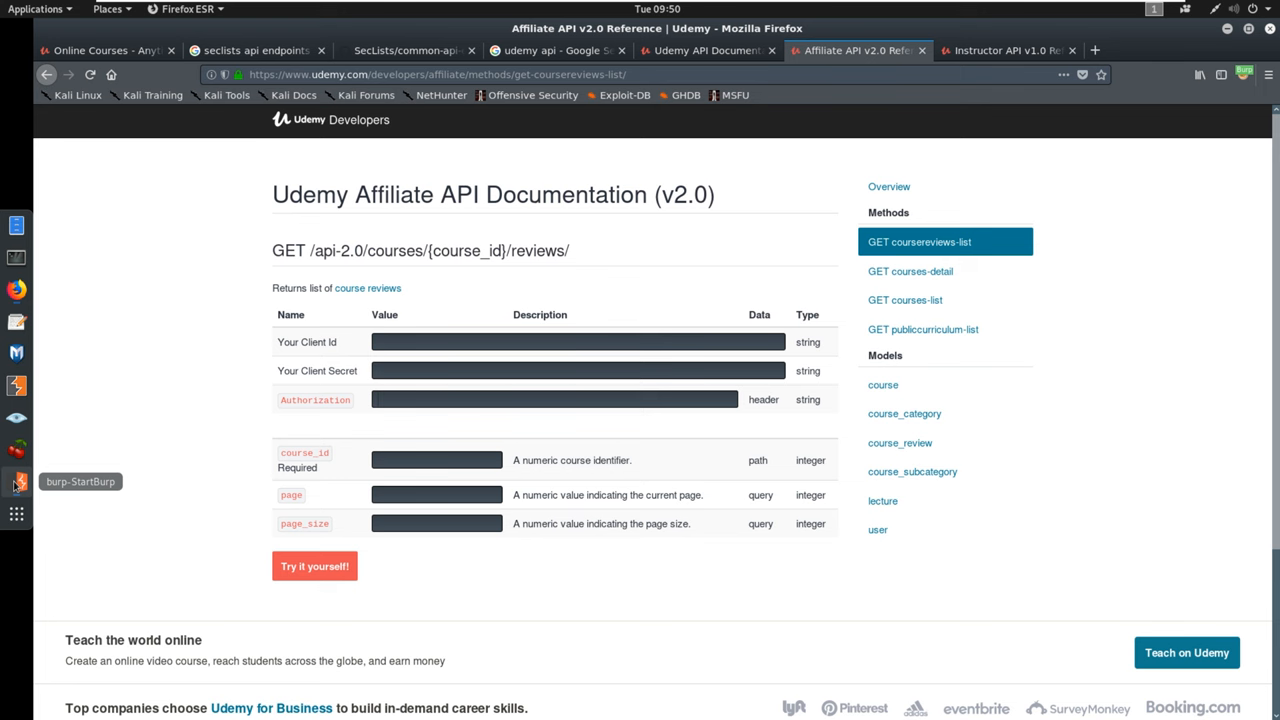
View the public-curriculum-list endpoint, then the Instructor API's api-course-question-list reference.
{"action": "left_click", "coordinate": [16, 478]}
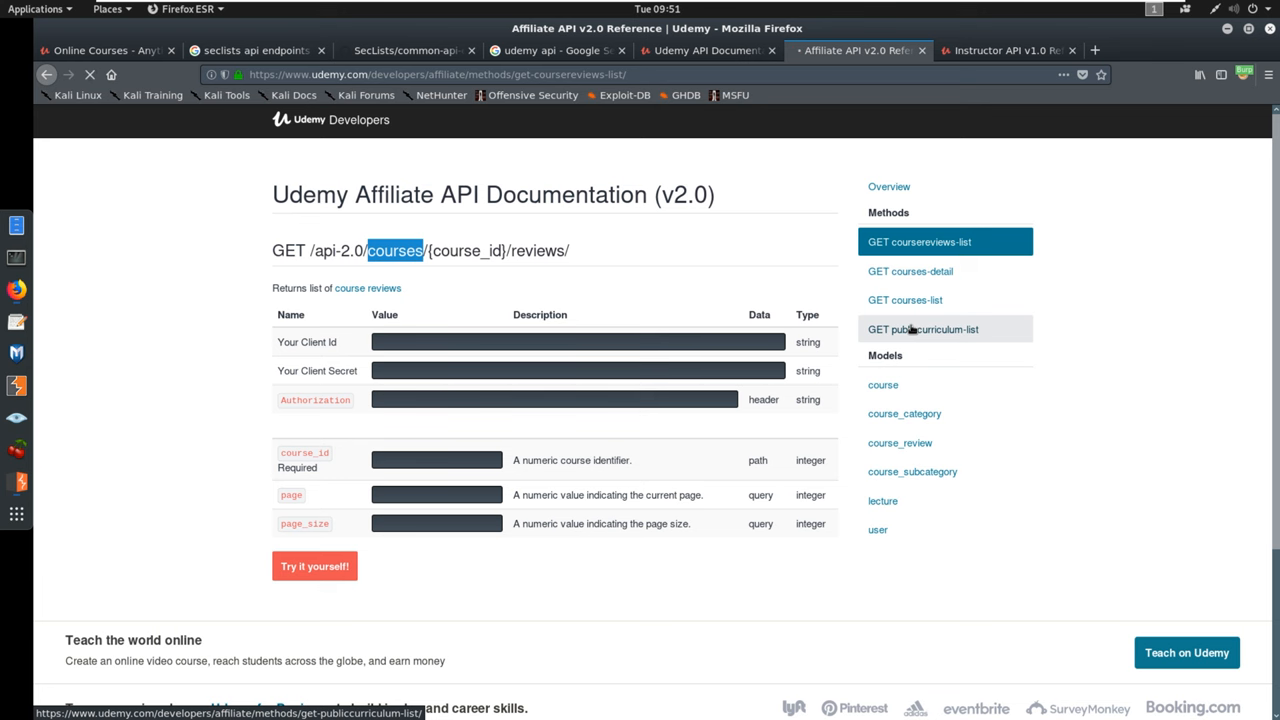
{"action": "left_click", "coordinate": [924, 328]}
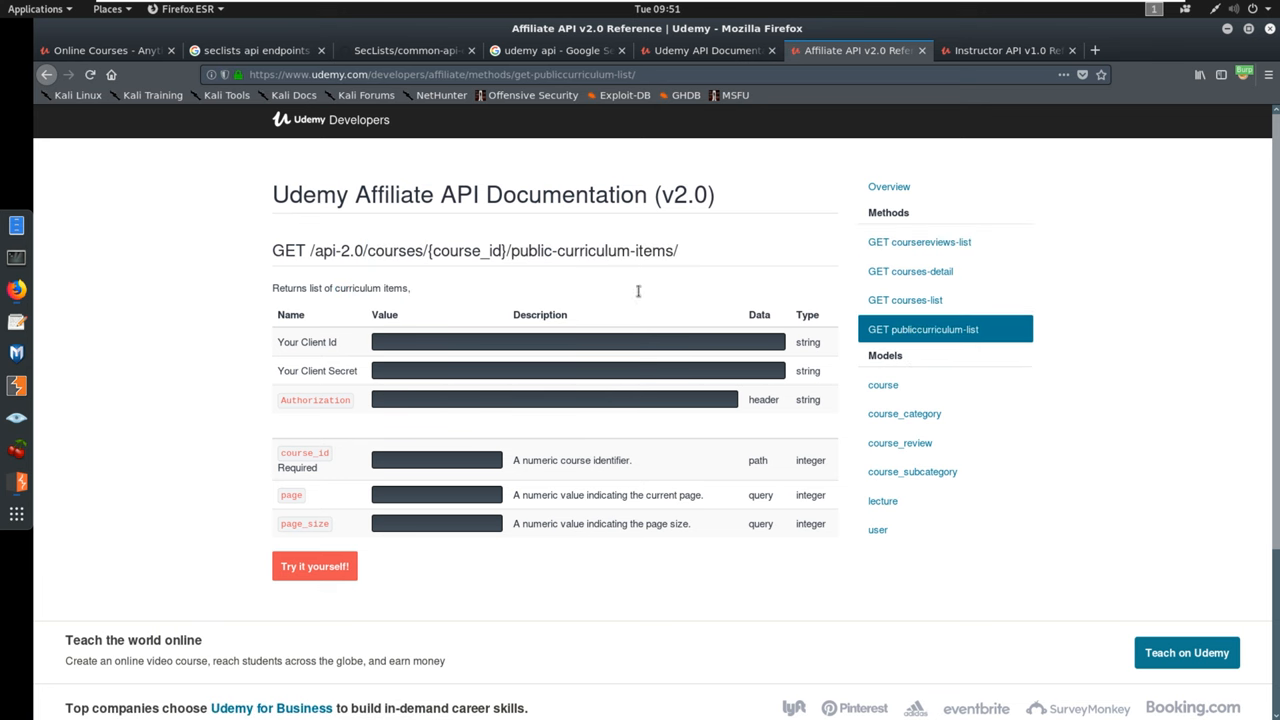
{"action": "left_click", "coordinate": [1004, 50]}
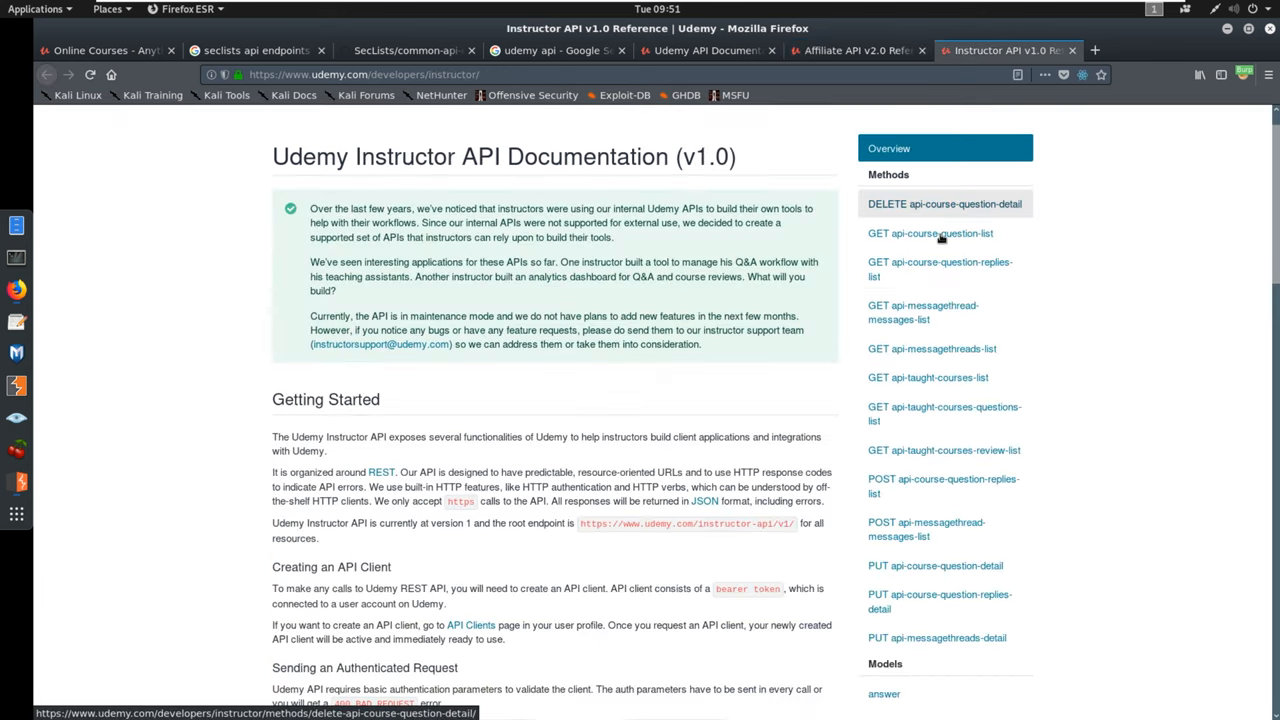
{"action": "left_click", "coordinate": [932, 232]}
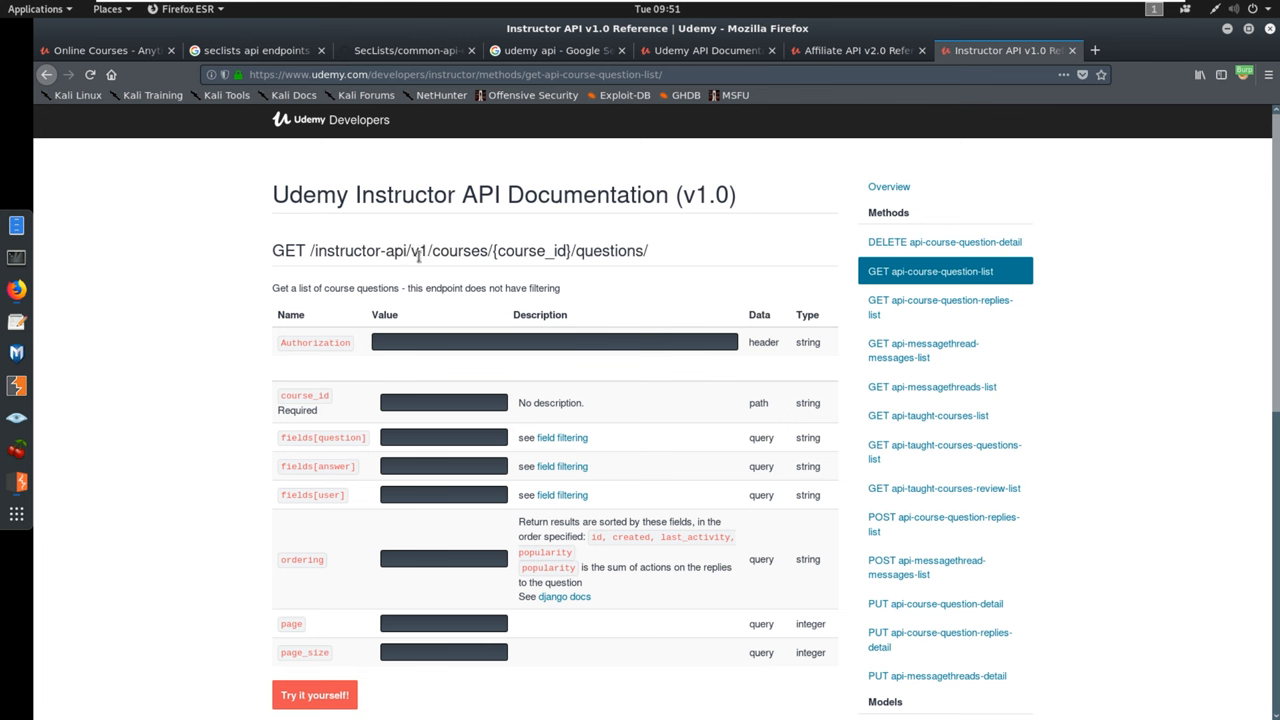
{"action": "mouse_move", "coordinate": [452, 252]}
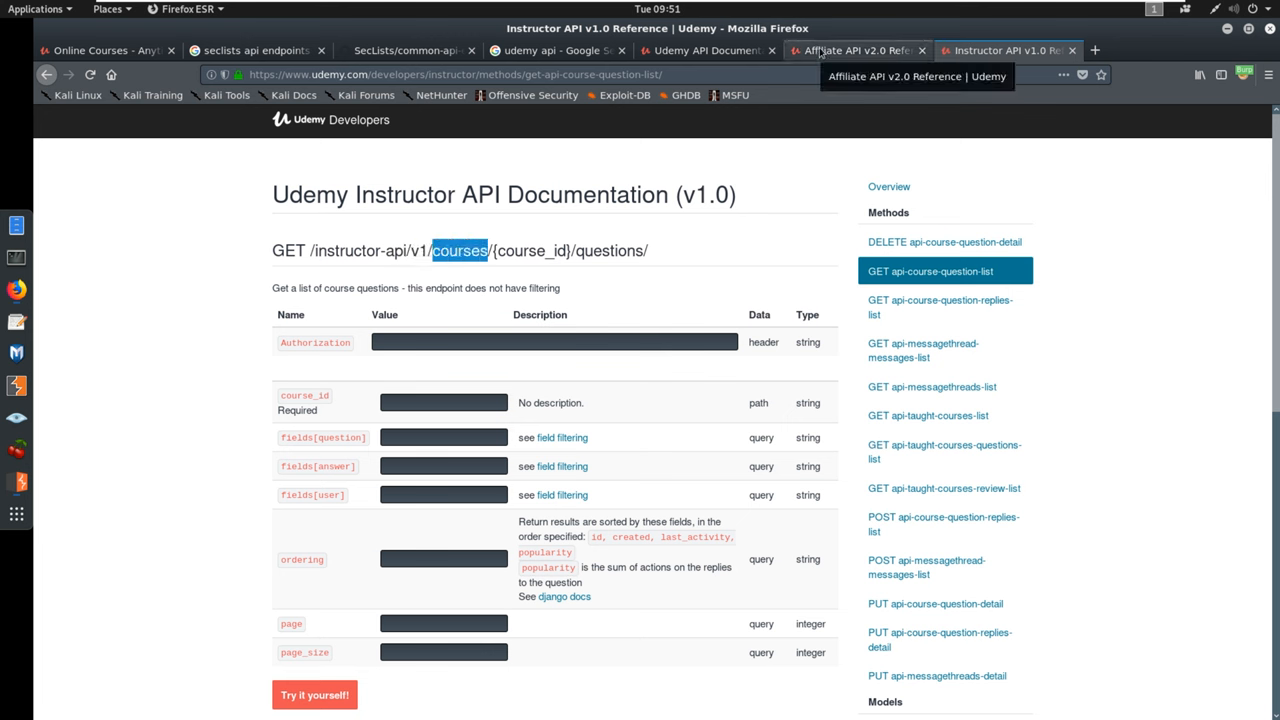
Return to the Affiliate API docs and open the User model field list.
{"action": "left_click", "coordinate": [856, 50]}
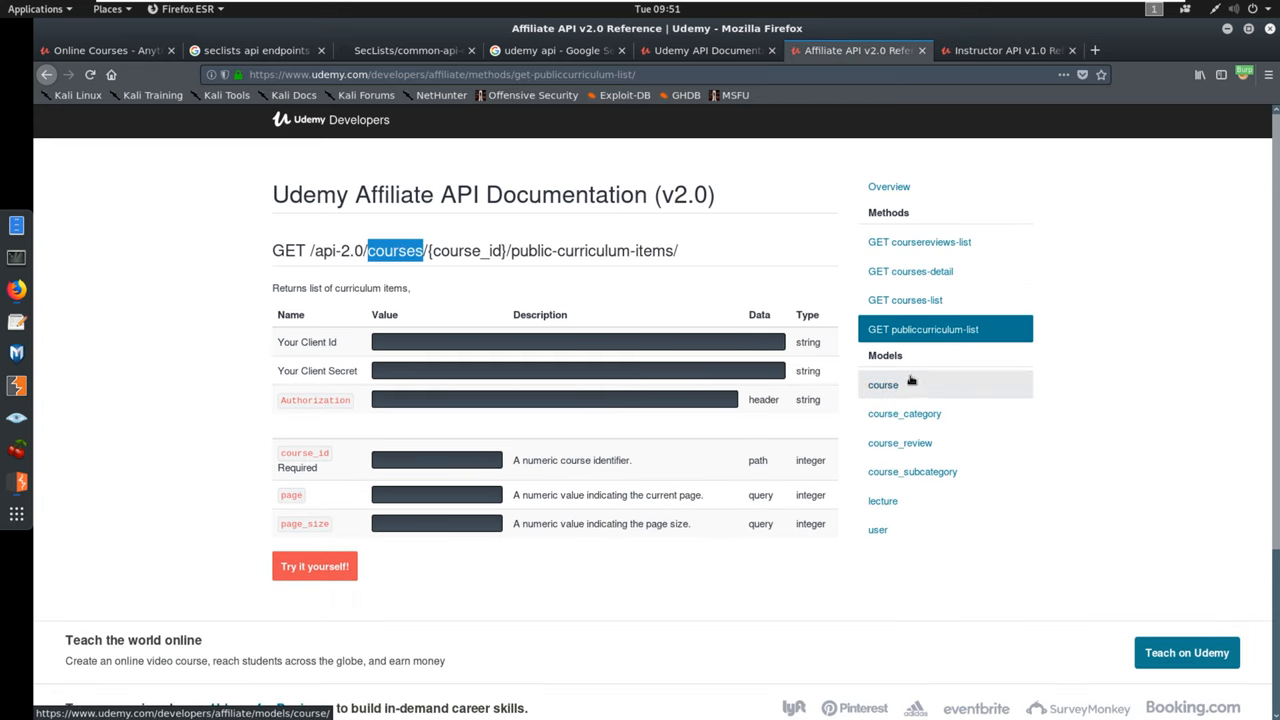
{"action": "left_click", "coordinate": [876, 528]}
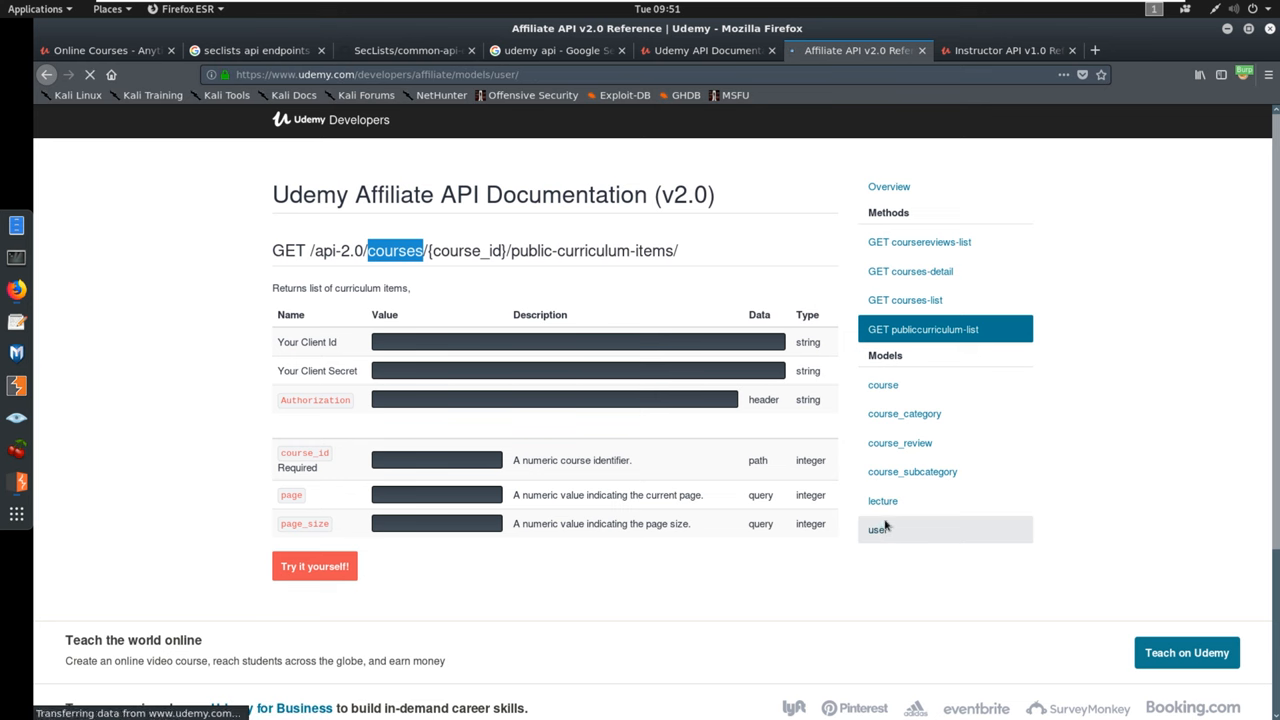
{"action": "left_click", "coordinate": [876, 528]}
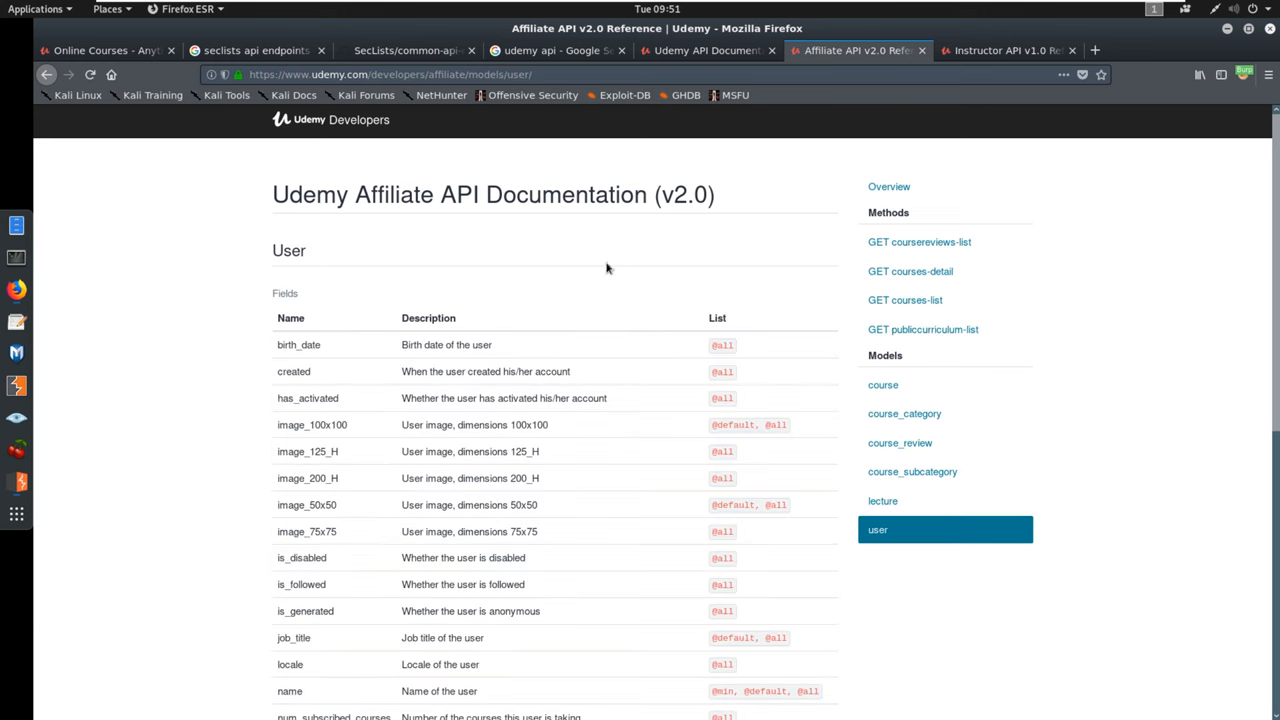
{"action": "scroll", "scroll_direction": "down", "scroll_amount": 3}
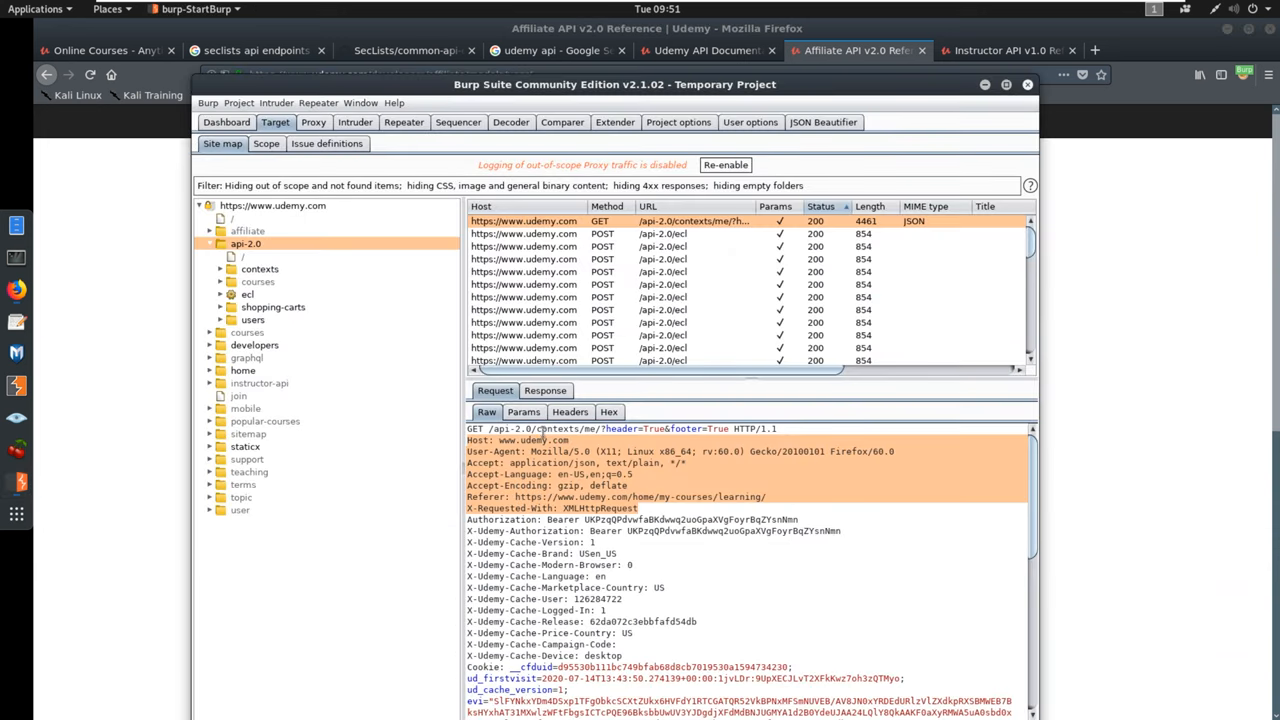
{"action": "double_click", "coordinate": [558, 428]}
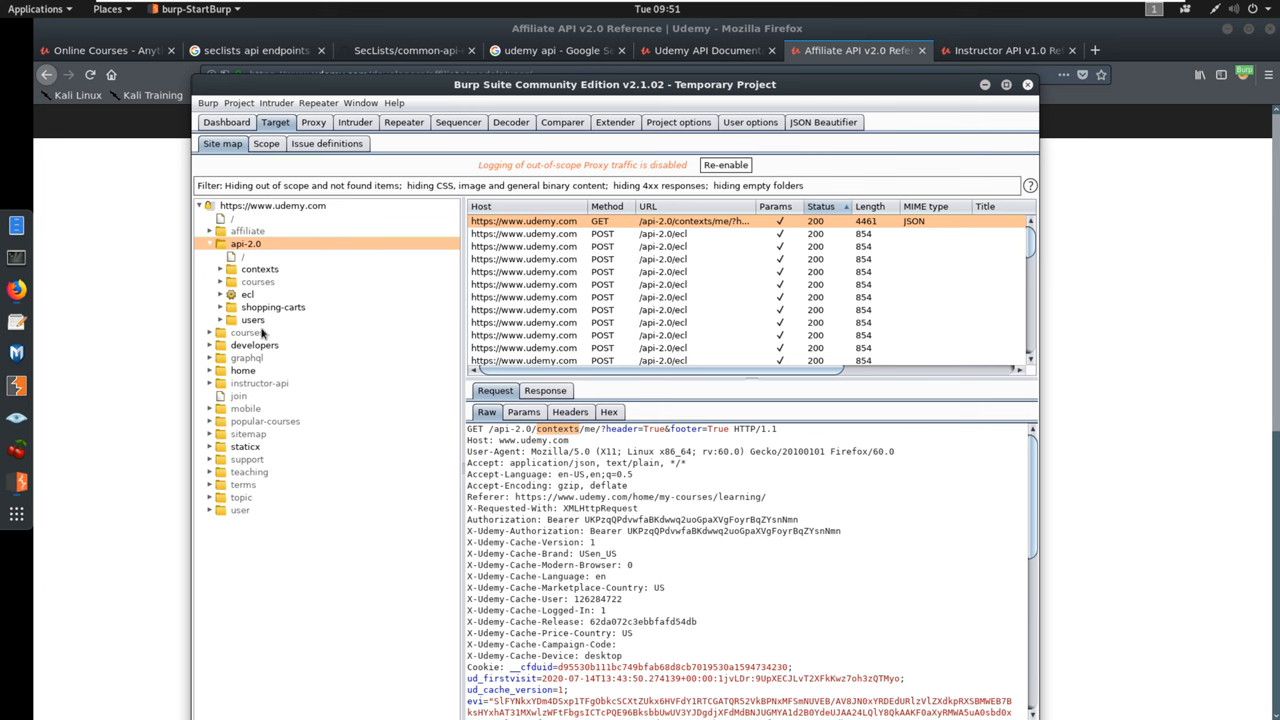
{"action": "left_click", "coordinate": [252, 320]}
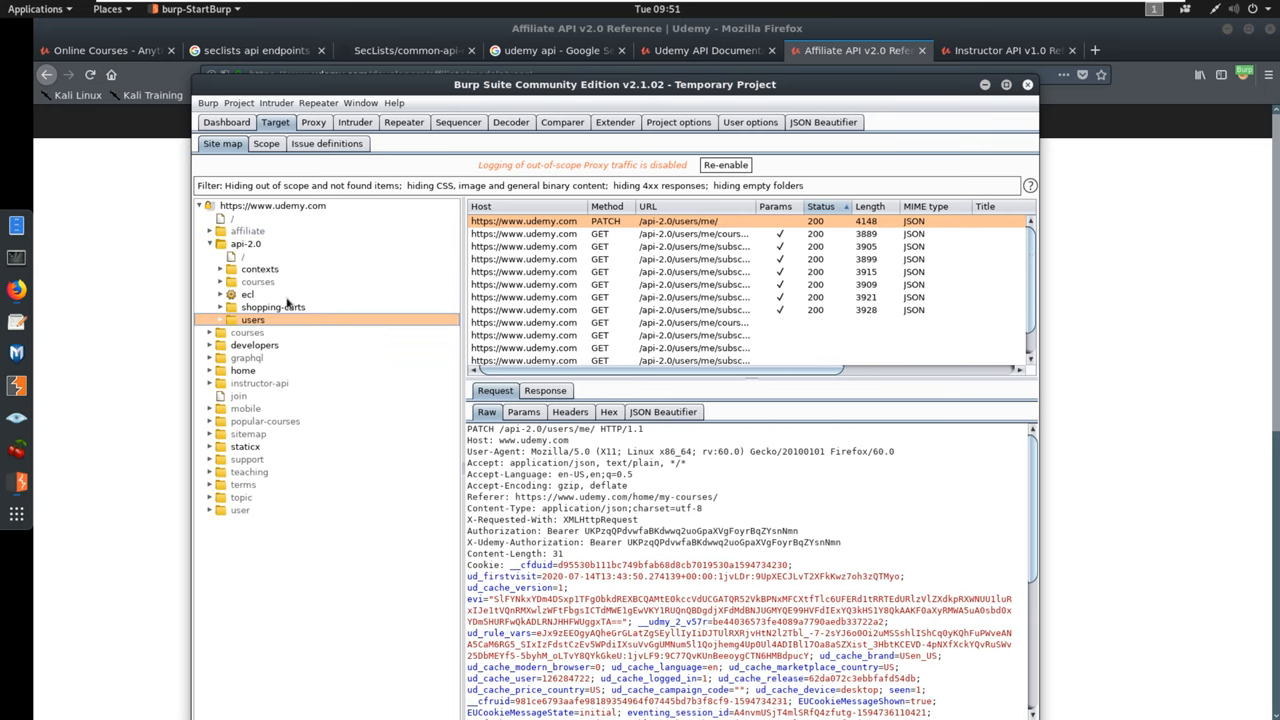
{"action": "left_click", "coordinate": [272, 308]}
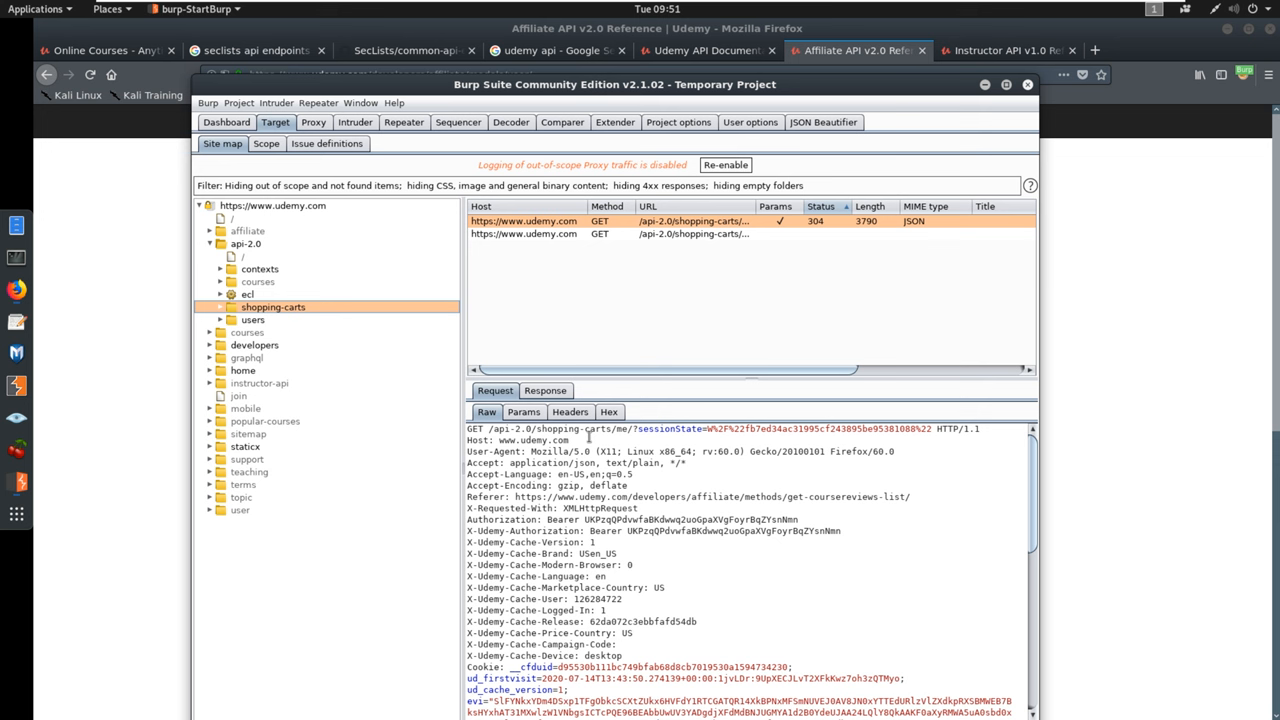
{"action": "mouse_move", "coordinate": [590, 432]}
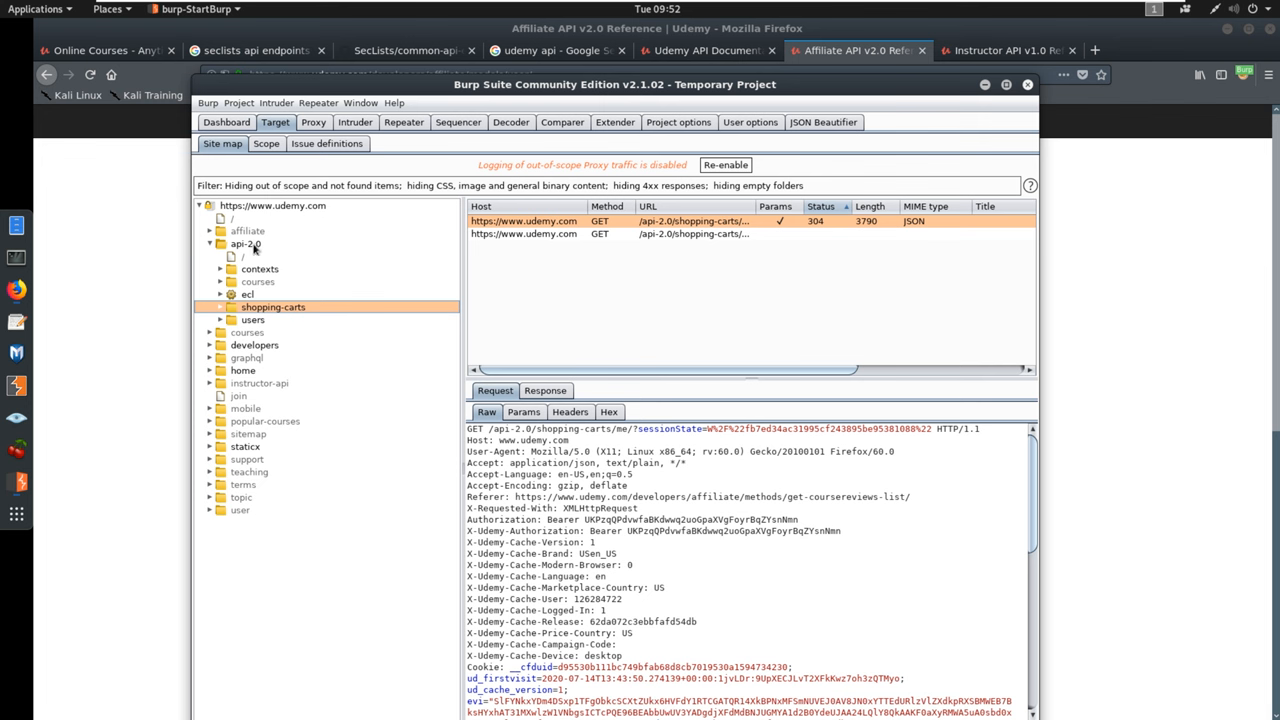
{"action": "left_click", "coordinate": [244, 244]}
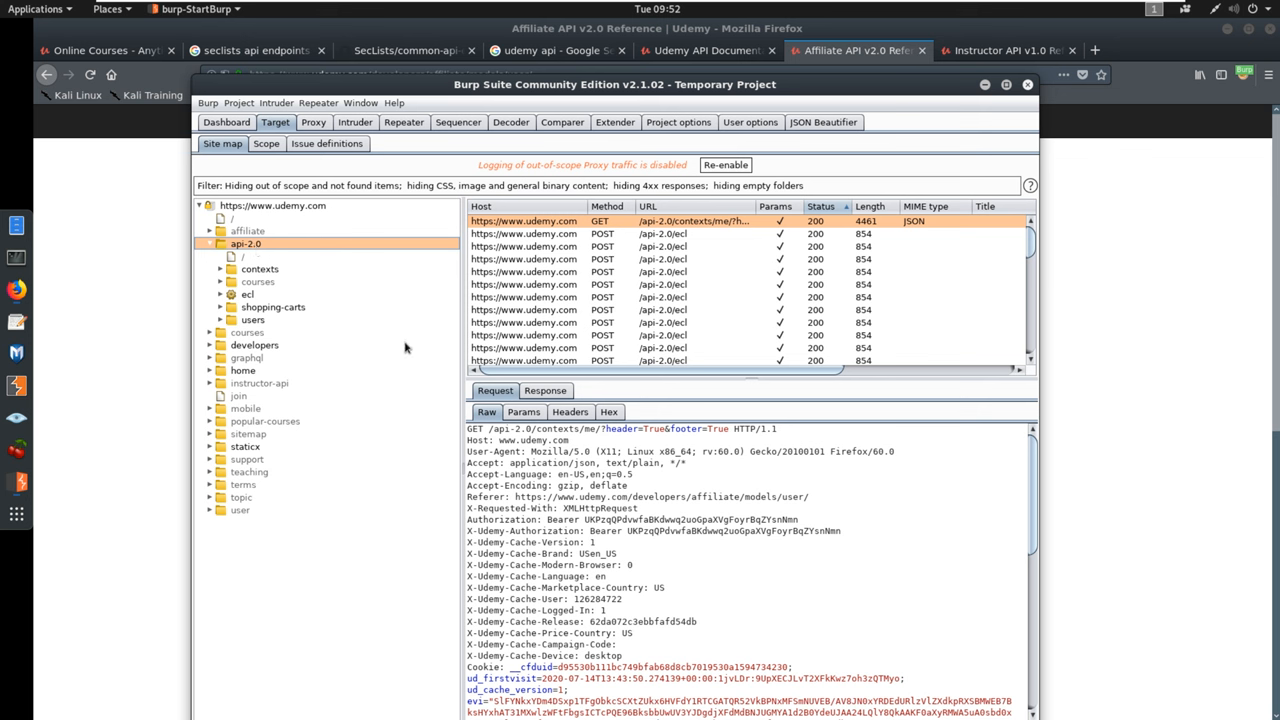
{"action": "mouse_move", "coordinate": [432, 326]}
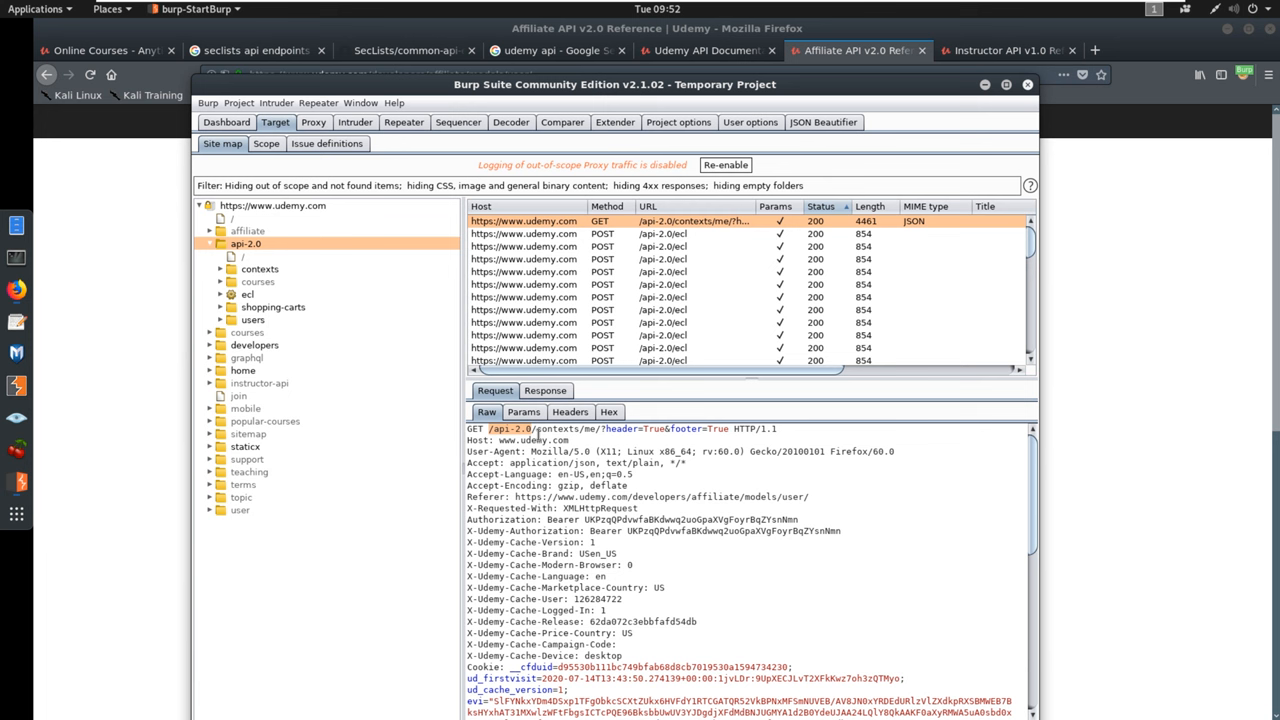
{"action": "mouse_move", "coordinate": [536, 428]}
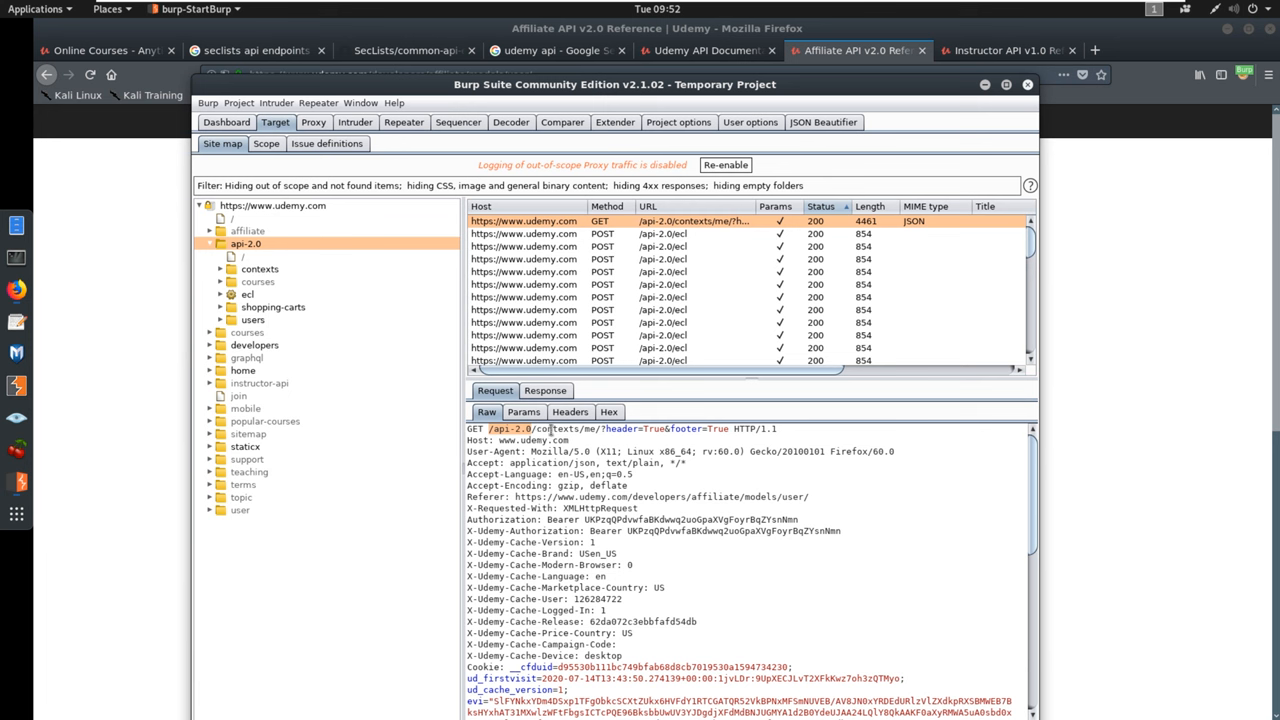
{"action": "double_click", "coordinate": [552, 428]}
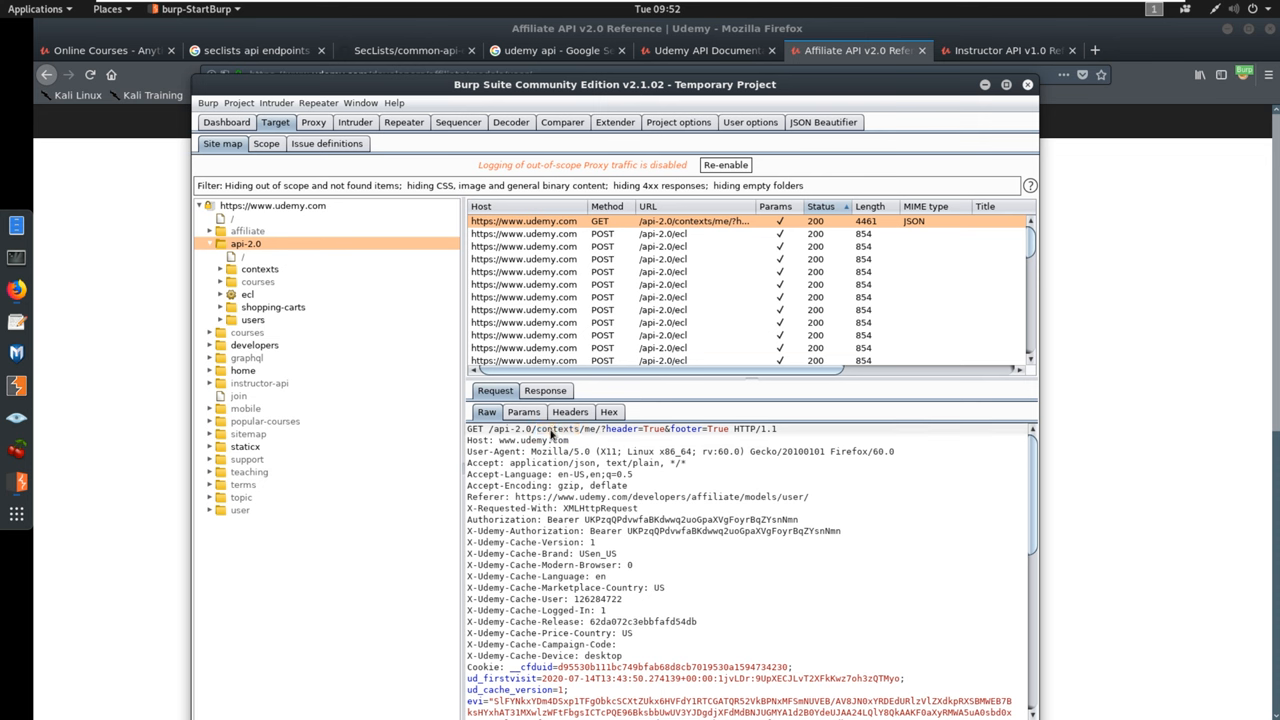
Send the contexts request to Intruder and view its Positions.
{"action": "right_click", "coordinate": [570, 442]}
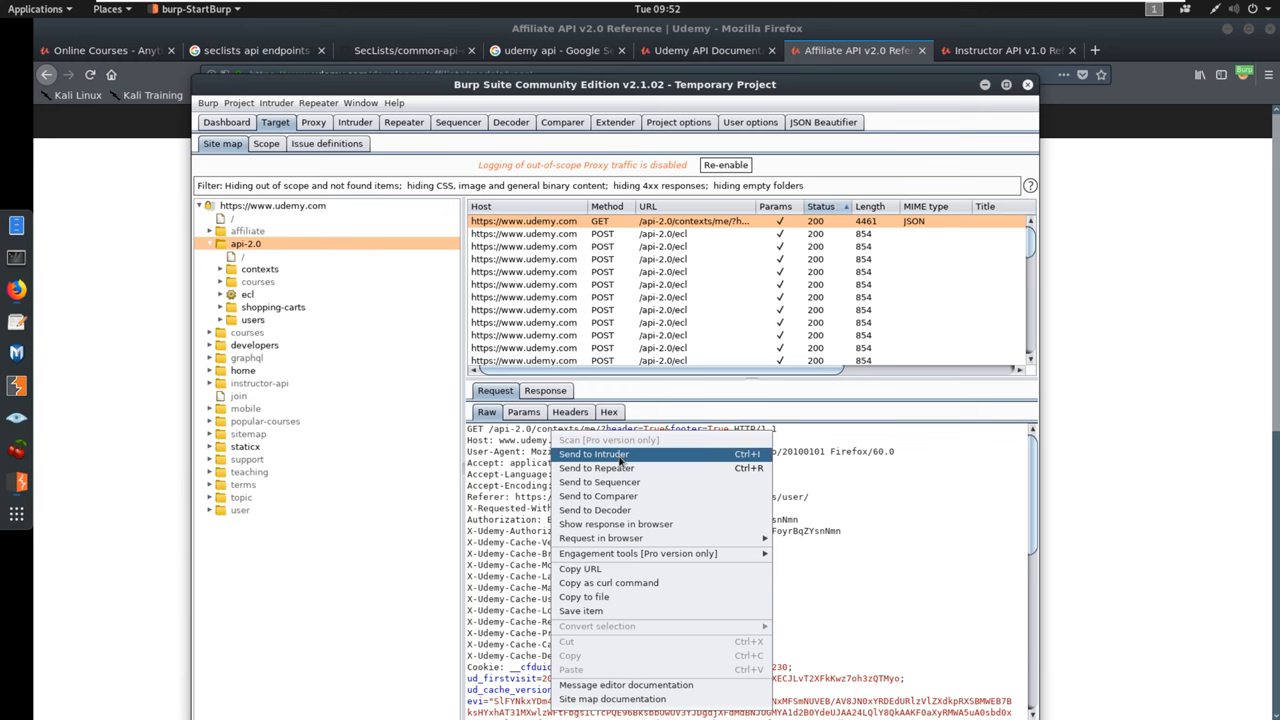
{"action": "left_click", "coordinate": [594, 454]}
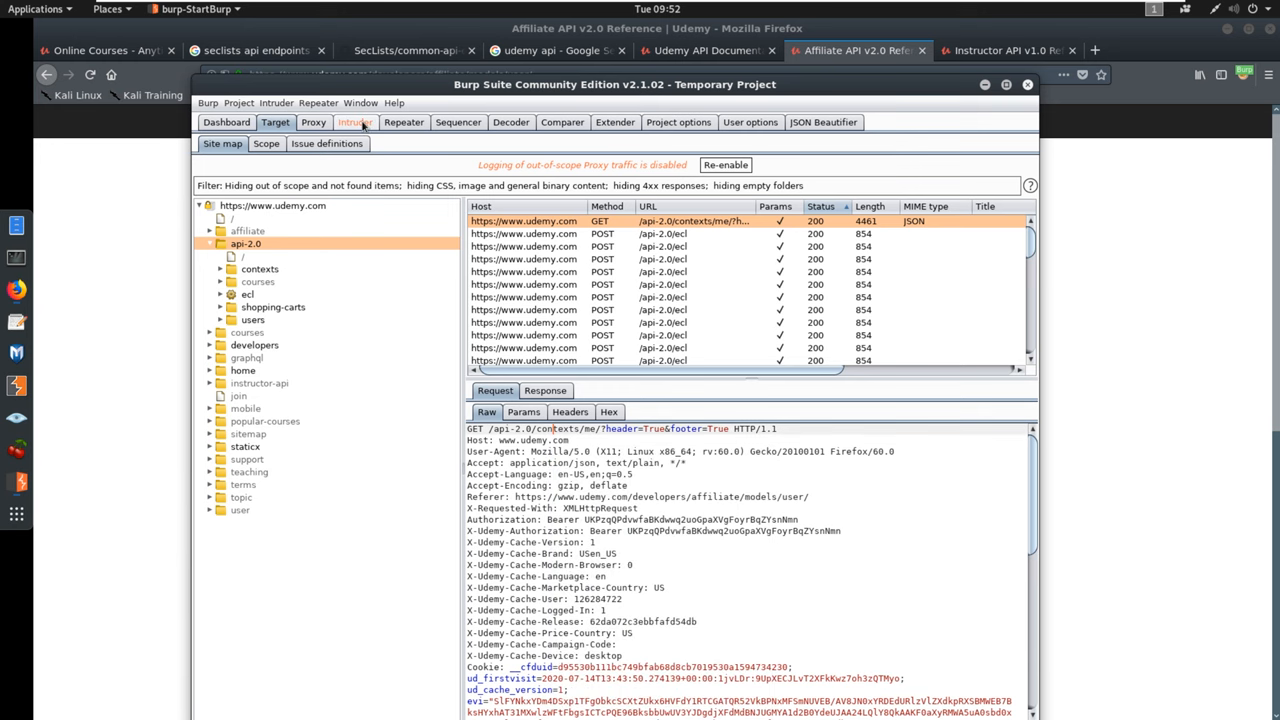
{"action": "left_click", "coordinate": [356, 122]}
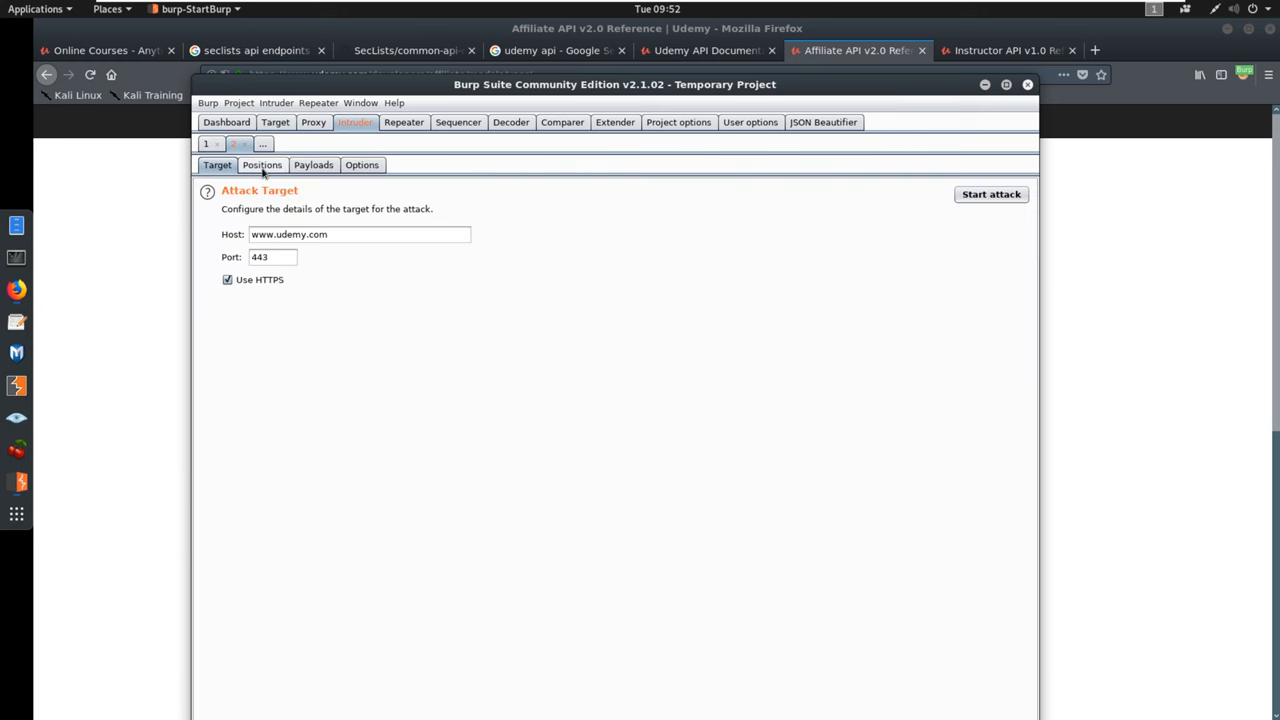
{"action": "left_click", "coordinate": [262, 164]}
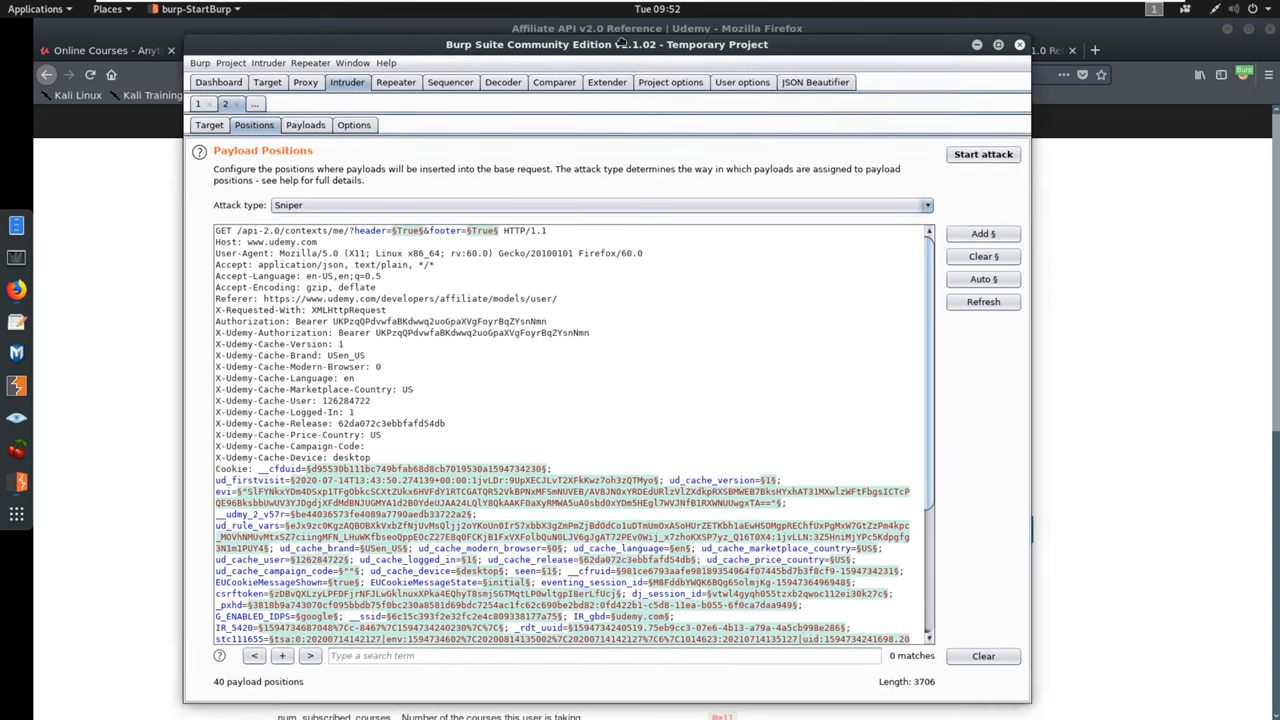
Clear auto positions, trim the path to /api-2.0/contexts/, and mark 'contexts' as the only payload position.
{"action": "left_click", "coordinate": [984, 252]}
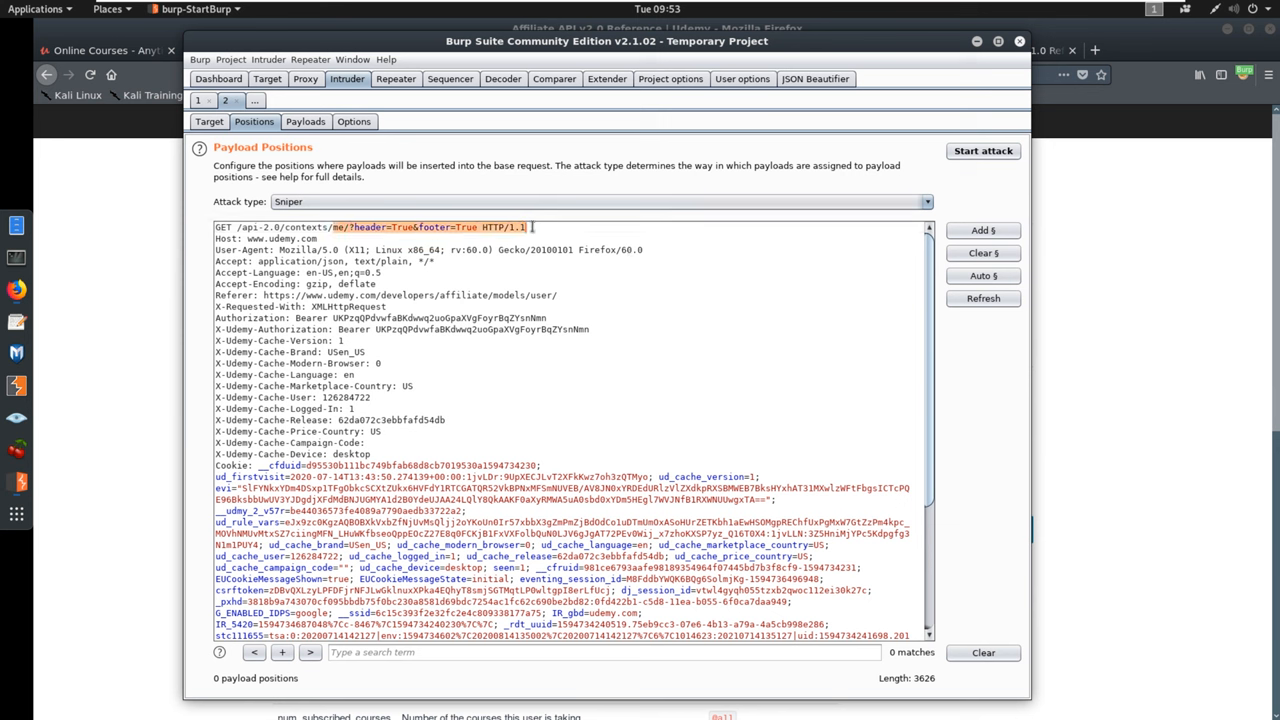
{"action": "key", "text": "Delete"}
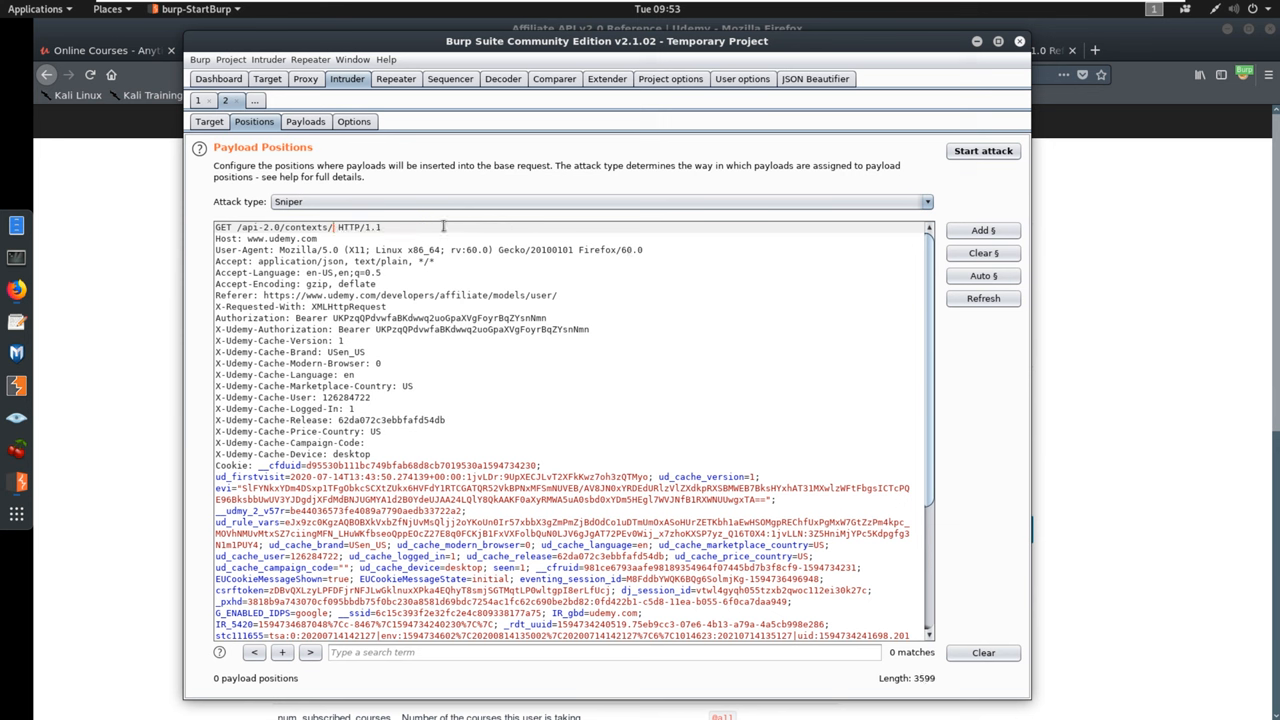
{"action": "double_click", "coordinate": [308, 228]}
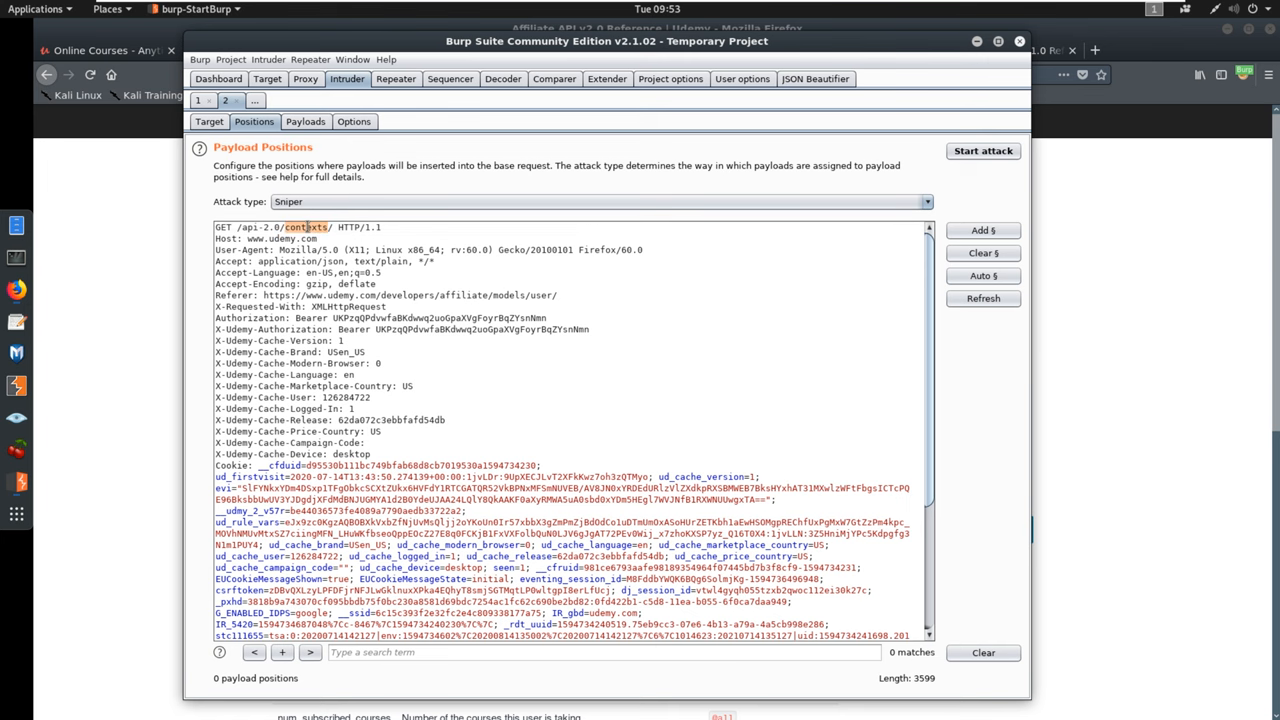
{"action": "left_click", "coordinate": [984, 230]}
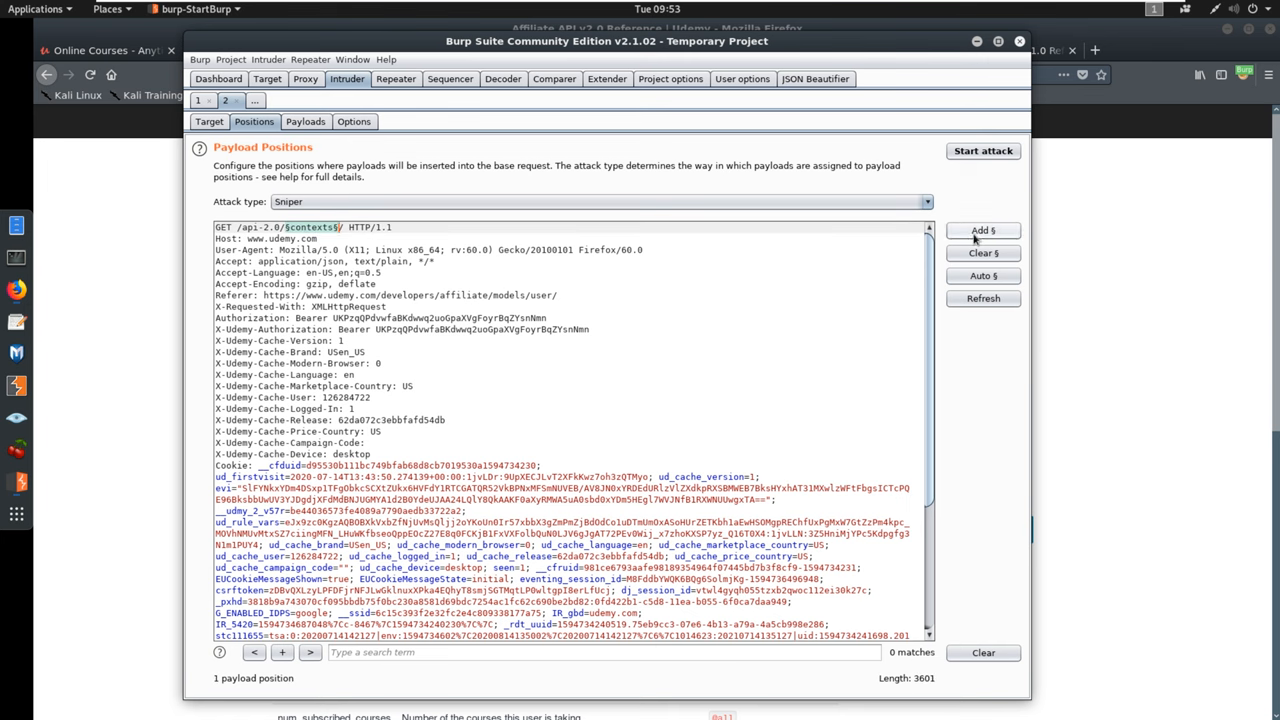
{"action": "mouse_move", "coordinate": [420, 368]}
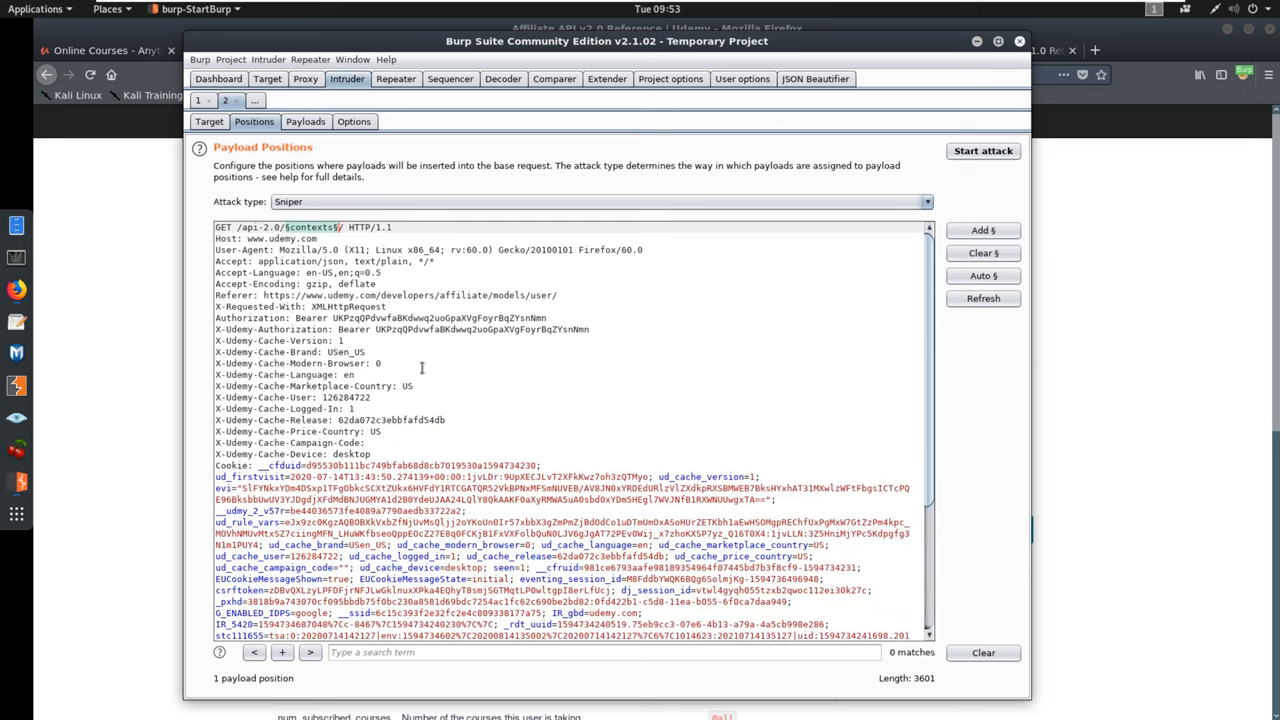
{"action": "mouse_move", "coordinate": [404, 260]}
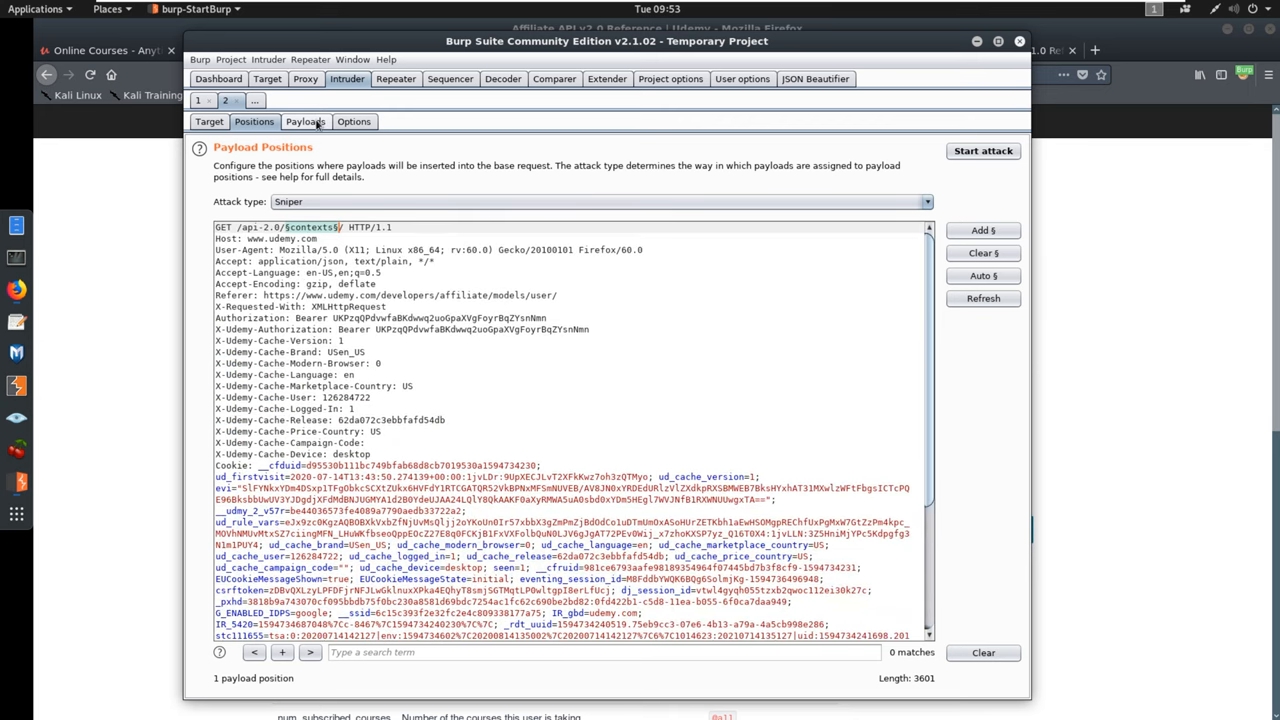
Glance at Intruder's Payloads tab, then return to the 'seclists api endpoints' Google results in Firefox.
{"action": "left_click", "coordinate": [304, 122]}
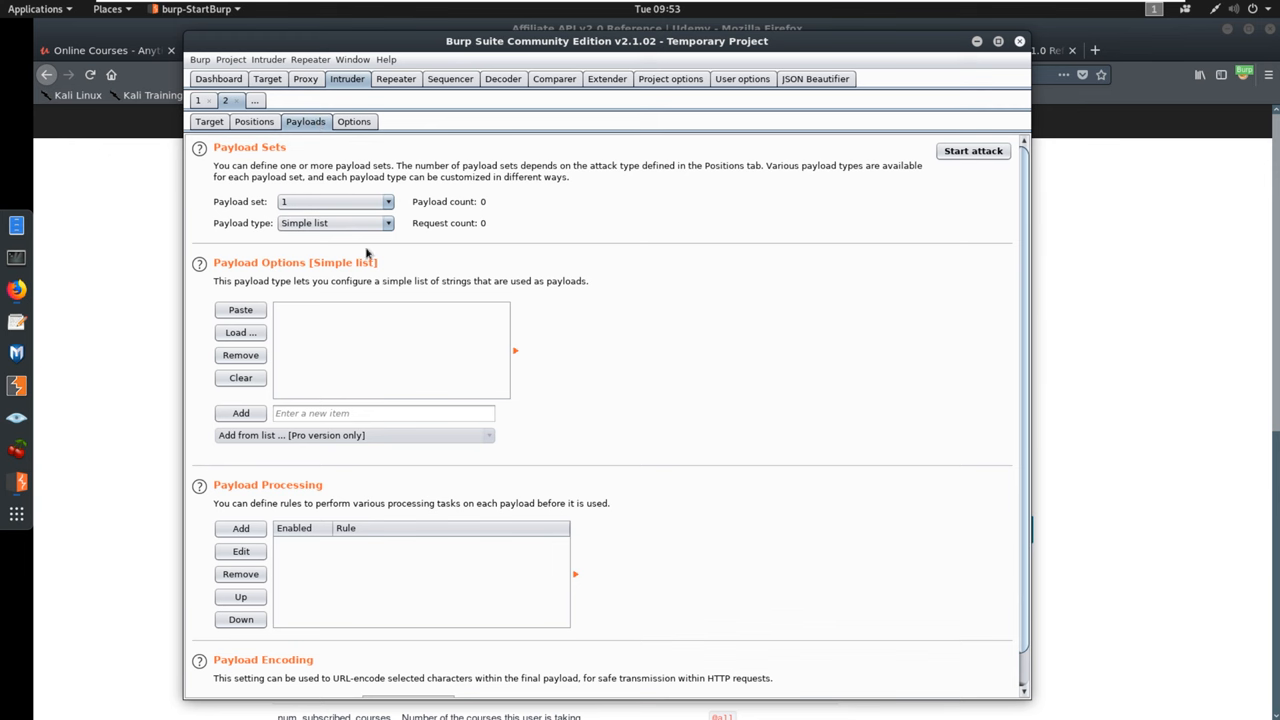
{"action": "left_click", "coordinate": [254, 122]}
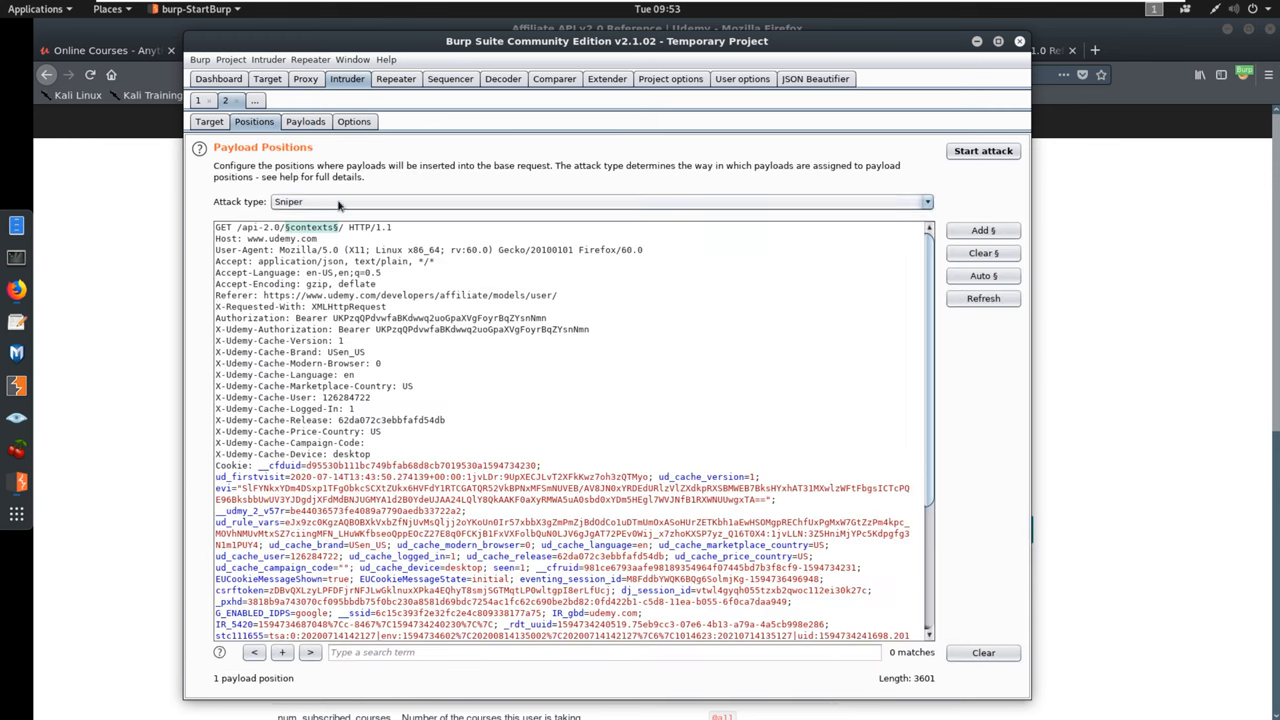
{"action": "mouse_move", "coordinate": [90, 188]}
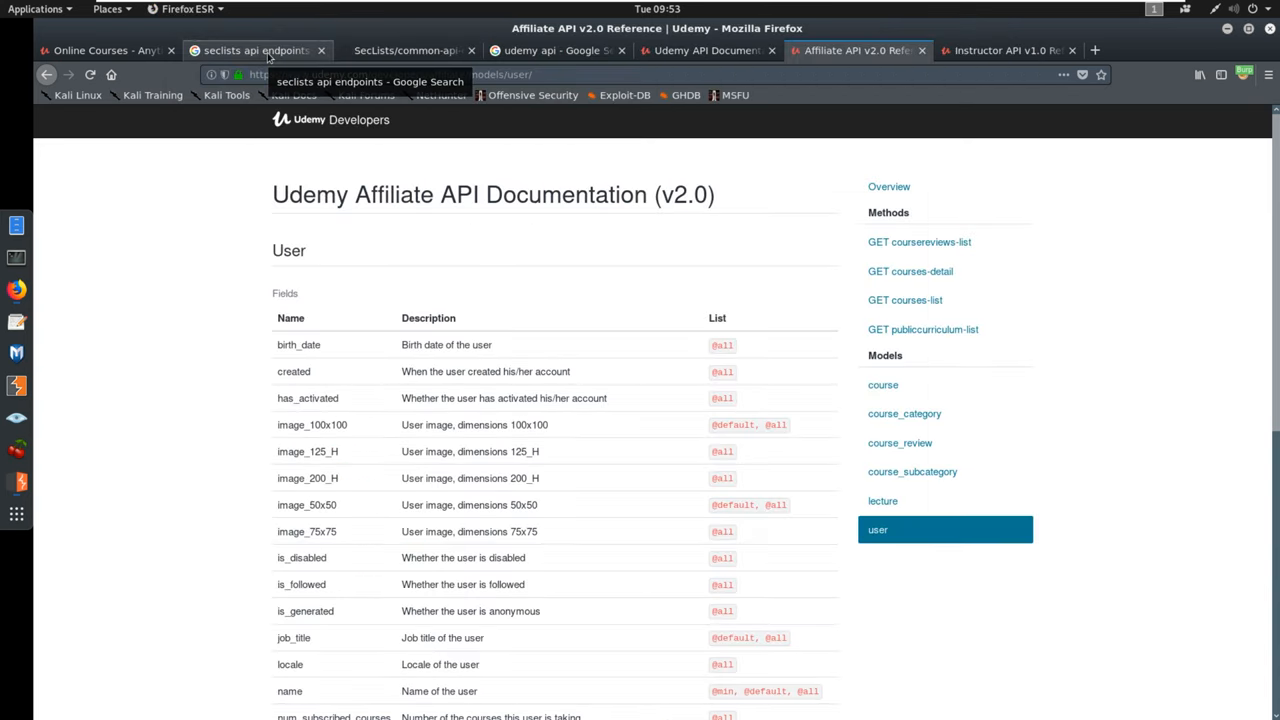
{"action": "left_click", "coordinate": [256, 48]}
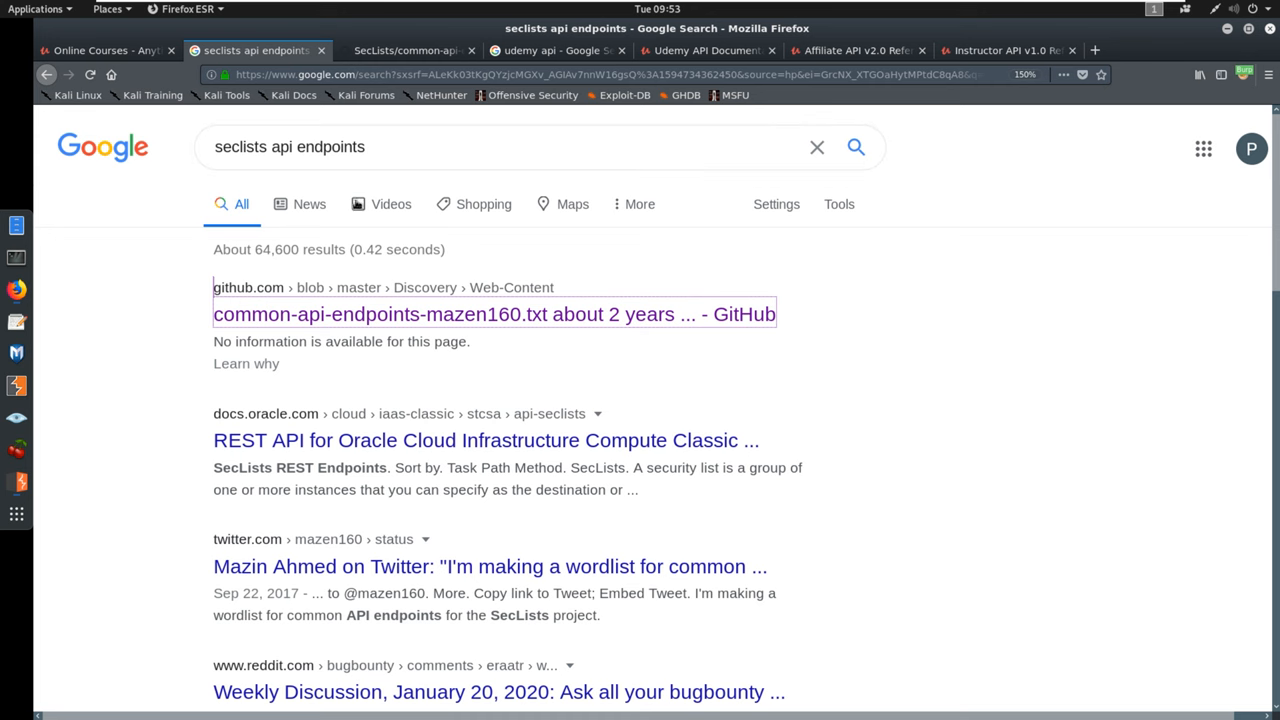
{"action": "mouse_move", "coordinate": [410, 50]}
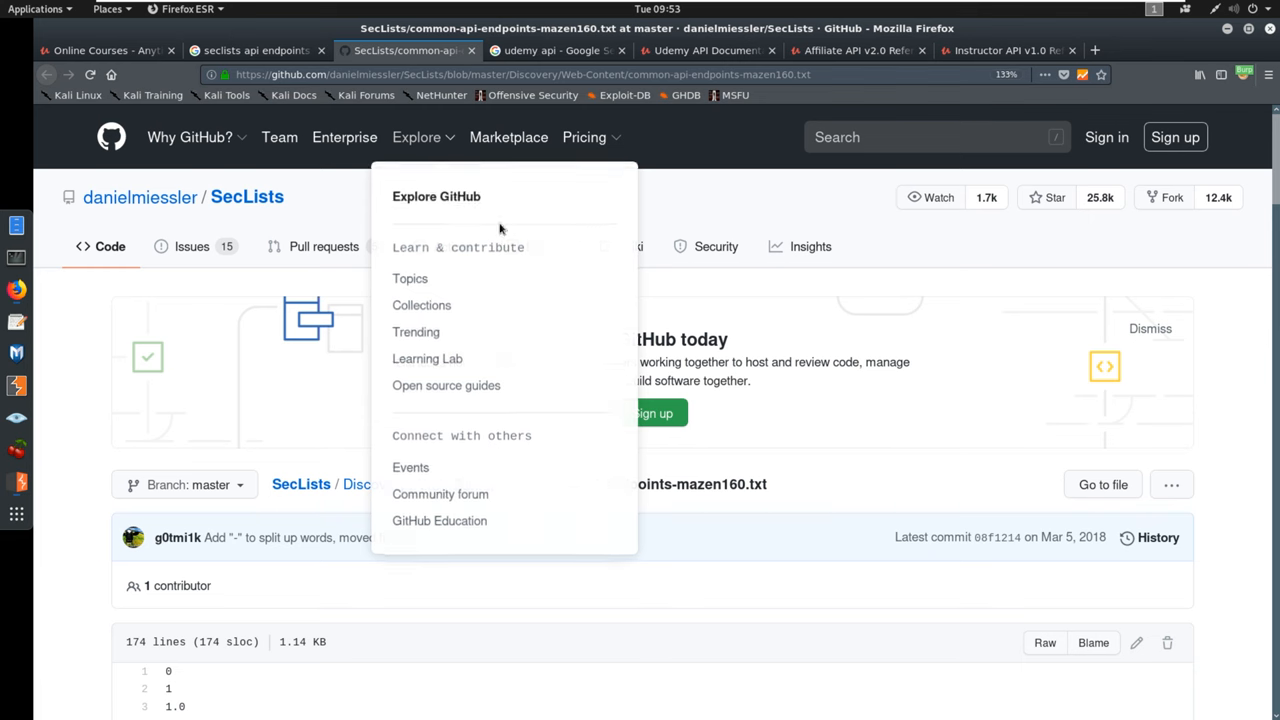
View the SecLists common-api-endpoints-mazen160.txt wordlist as raw text on GitHub.
{"action": "scroll", "scroll_direction": "down", "scroll_amount": 3}
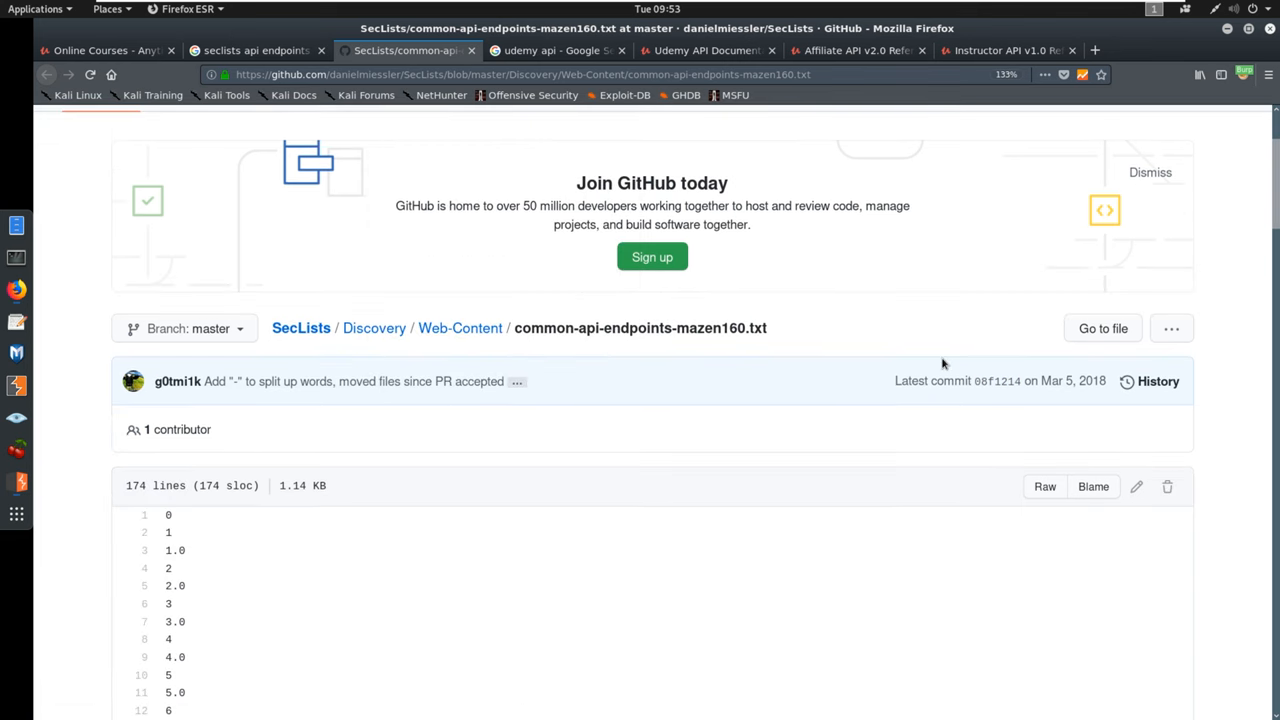
{"action": "mouse_move", "coordinate": [1064, 468]}
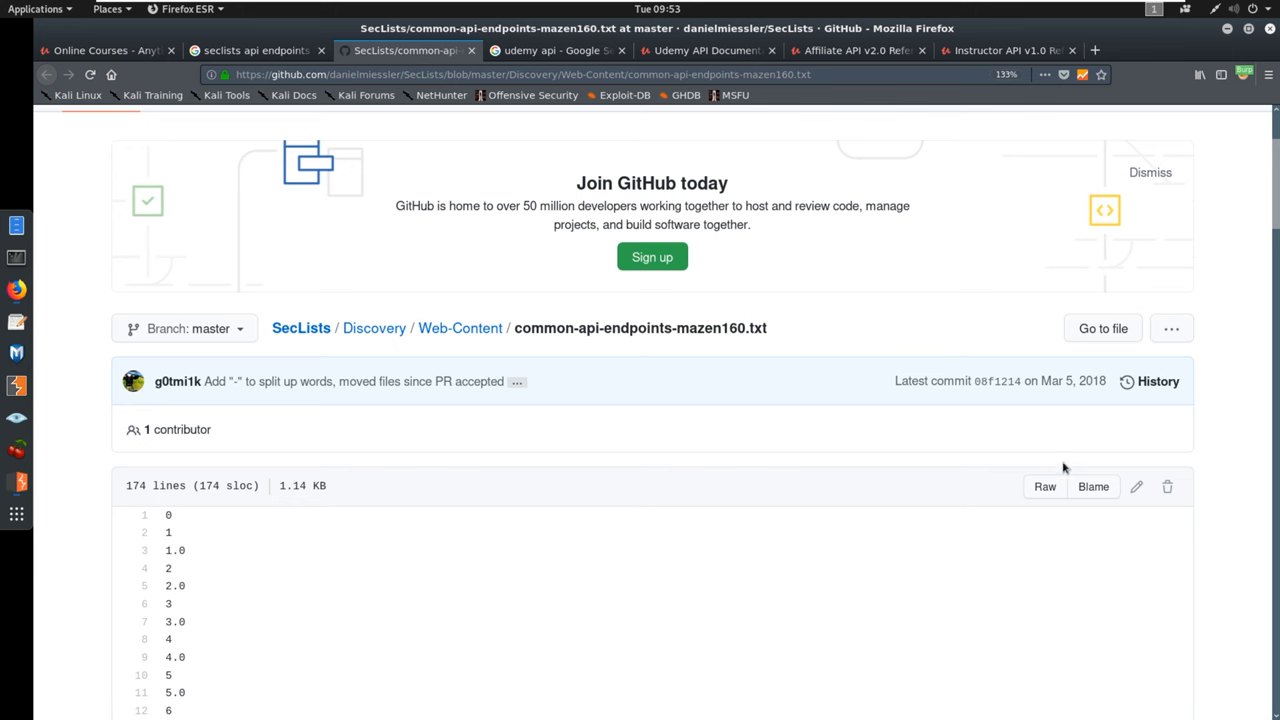
{"action": "left_click", "coordinate": [1044, 488]}
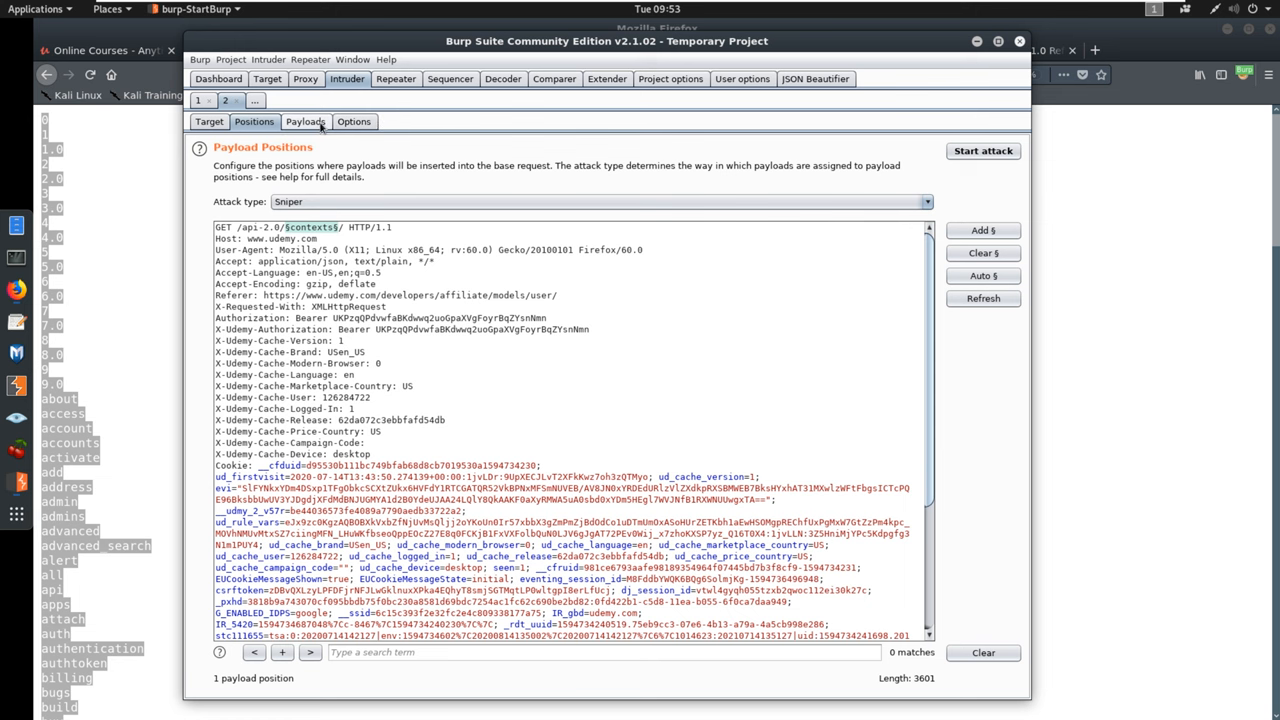
Paste the 174 endpoint words as Intruder payloads and start the attack, acknowledging the Community notice.
{"action": "left_click", "coordinate": [304, 122]}
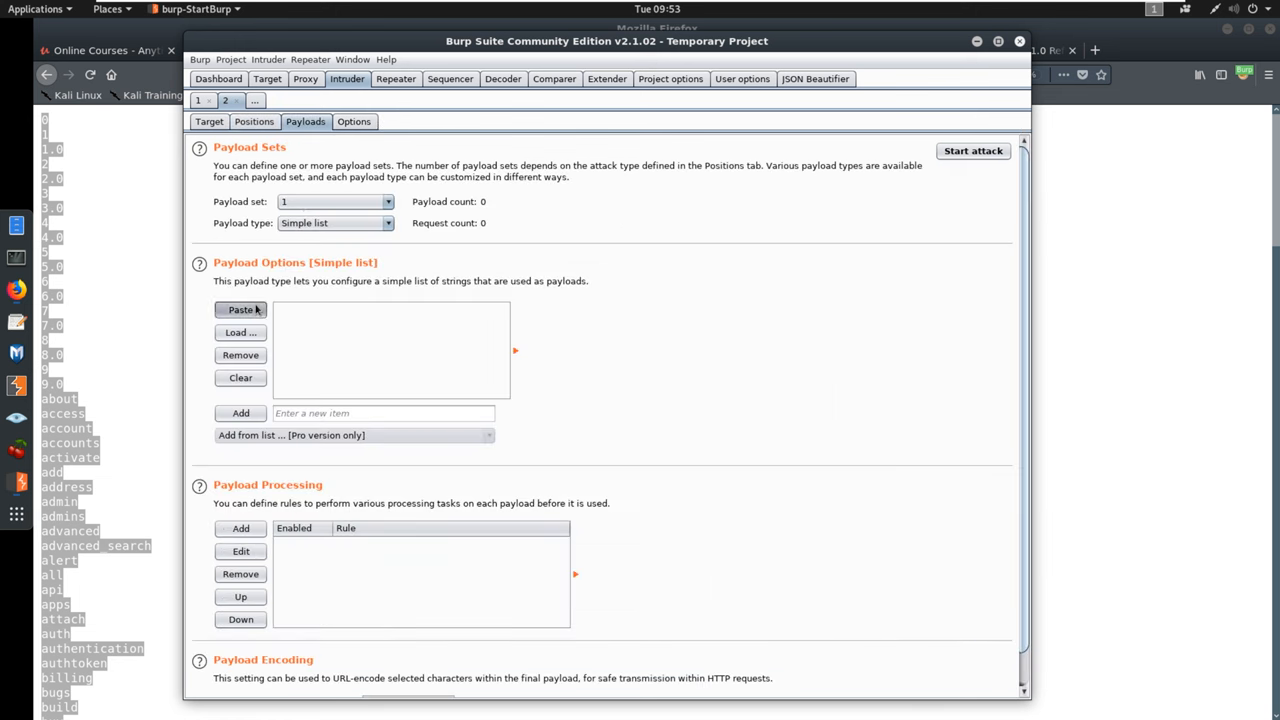
{"action": "left_click", "coordinate": [240, 308]}
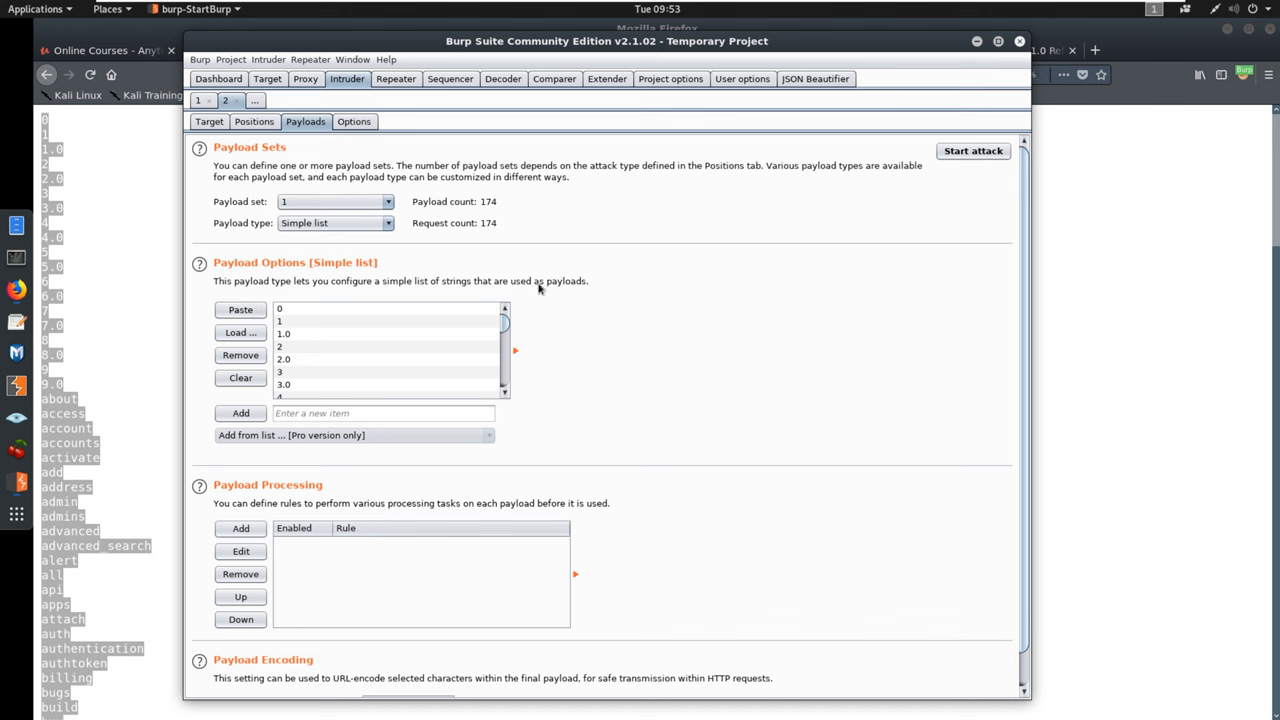
{"action": "mouse_move", "coordinate": [482, 348]}
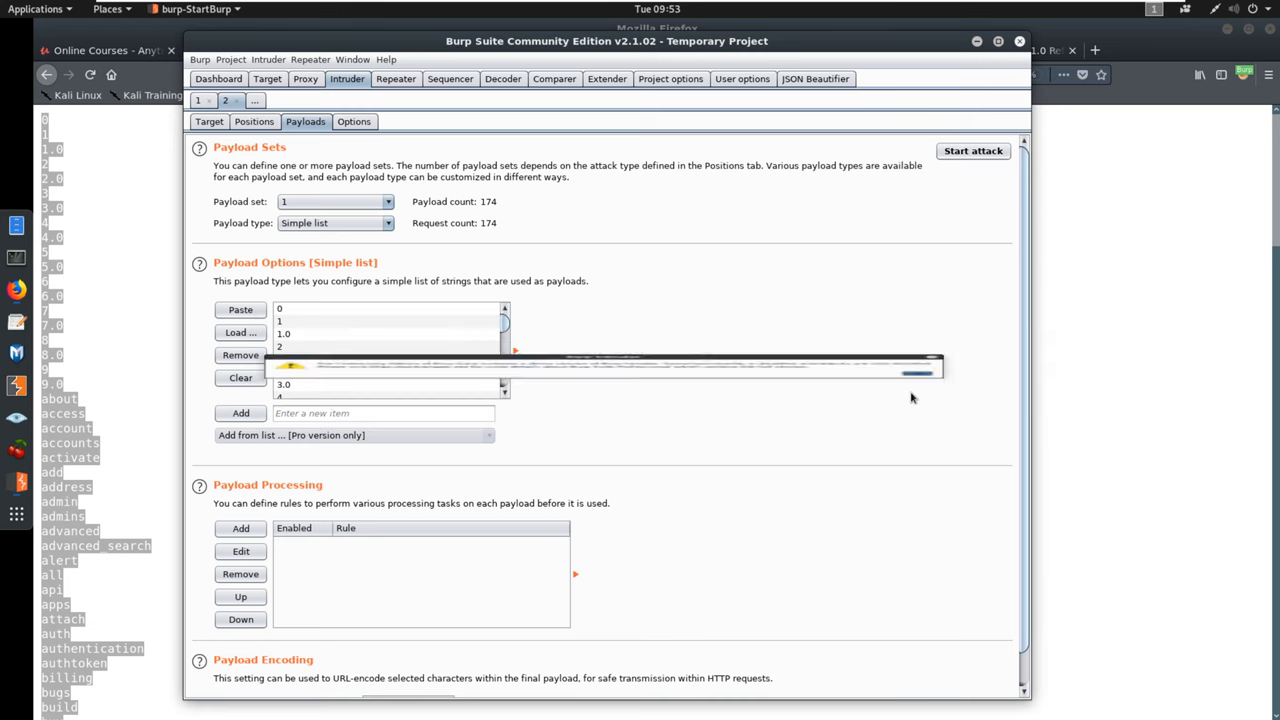
{"action": "left_click", "coordinate": [972, 150]}
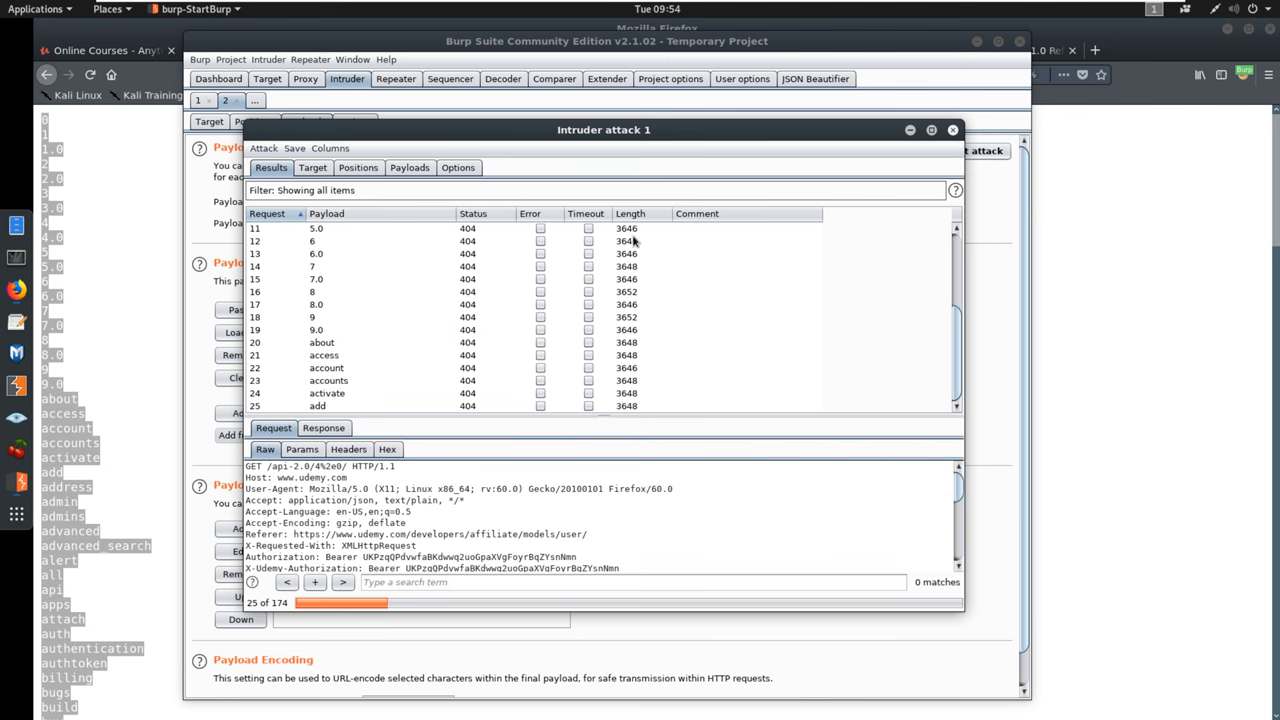
Follow the incoming attack results and inspect the request sent for the 'api' payload.
{"action": "scroll", "scroll_direction": "down", "scroll_amount": 3}
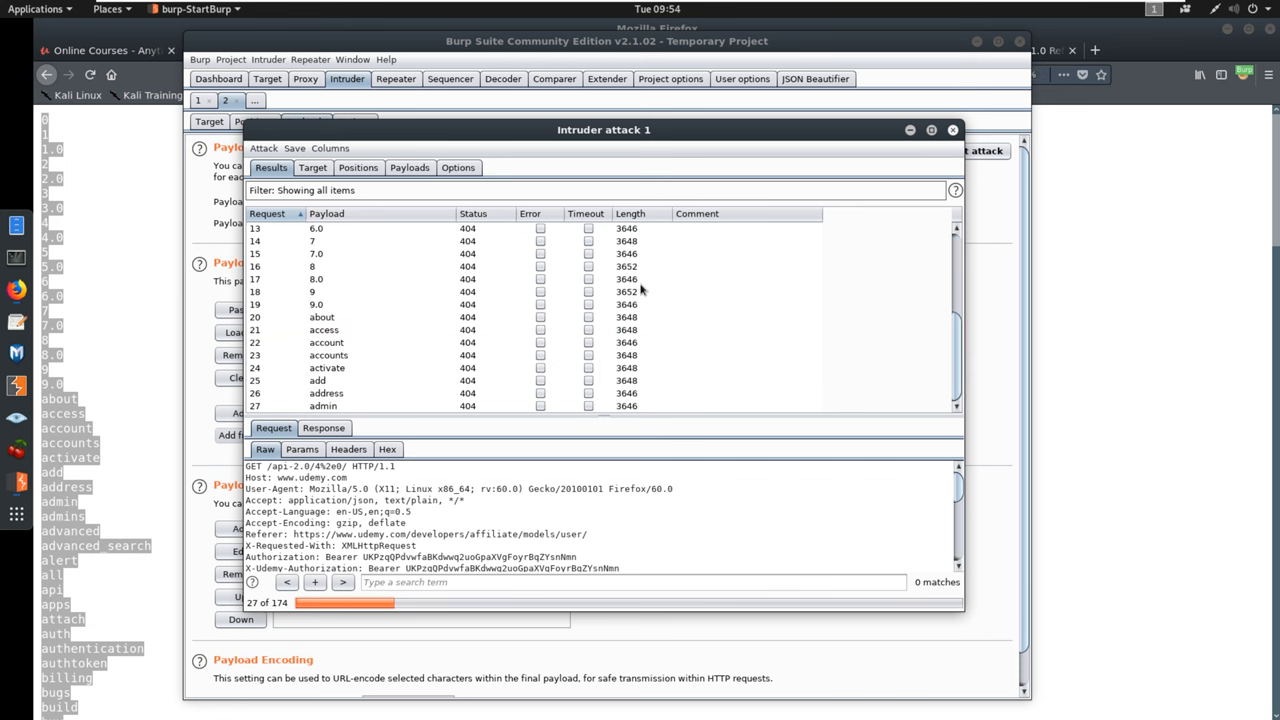
{"action": "scroll", "scroll_direction": "down", "scroll_amount": 3}
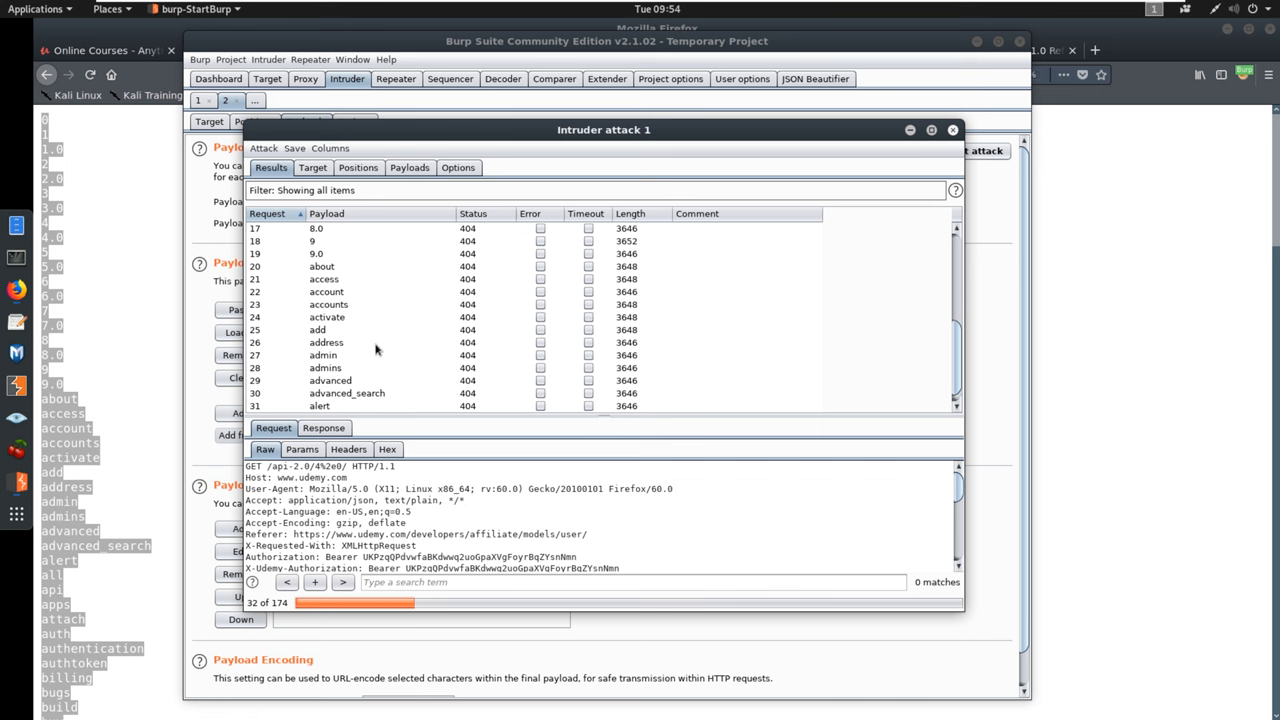
{"action": "left_click", "coordinate": [322, 280]}
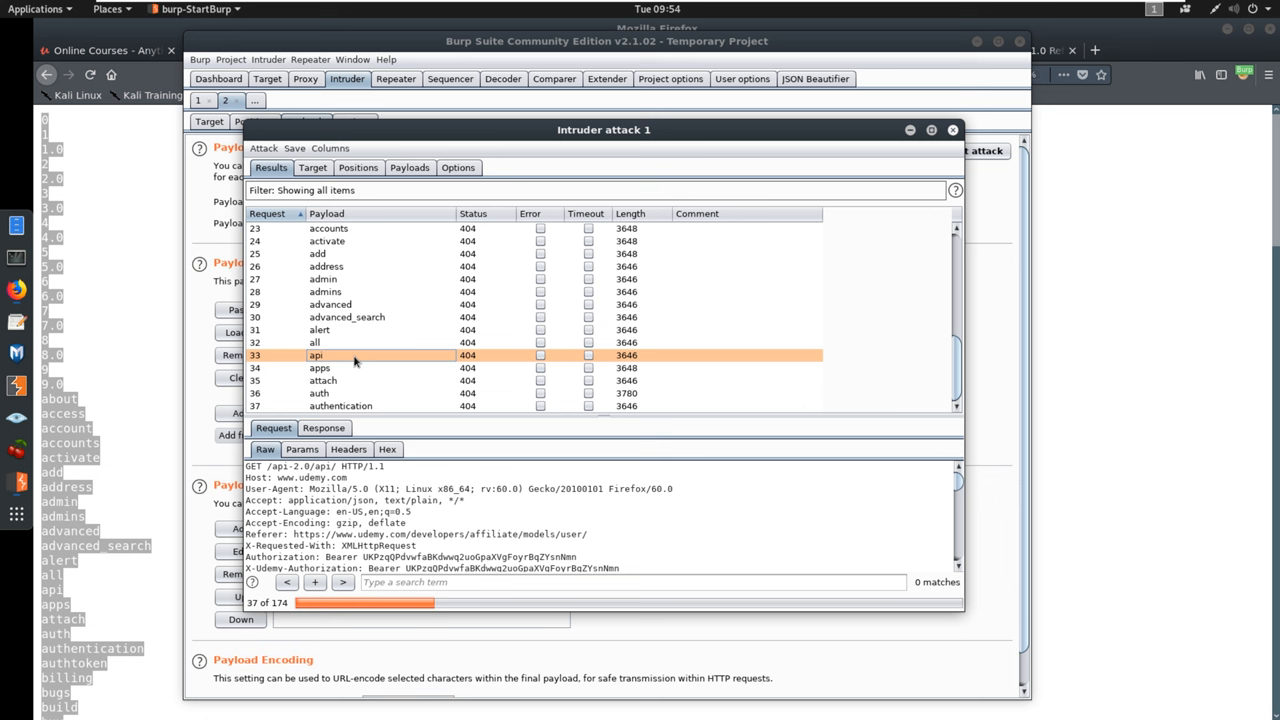
{"action": "mouse_move", "coordinate": [402, 448]}
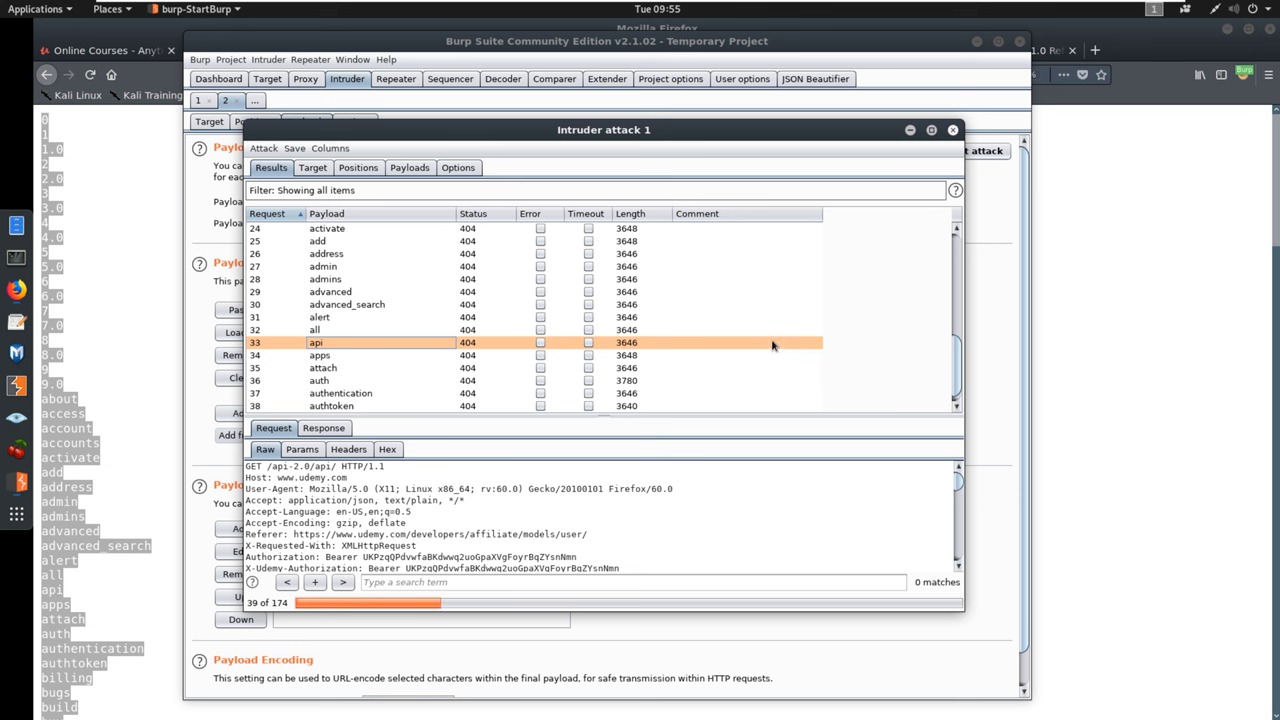
{"action": "mouse_move", "coordinate": [768, 344]}
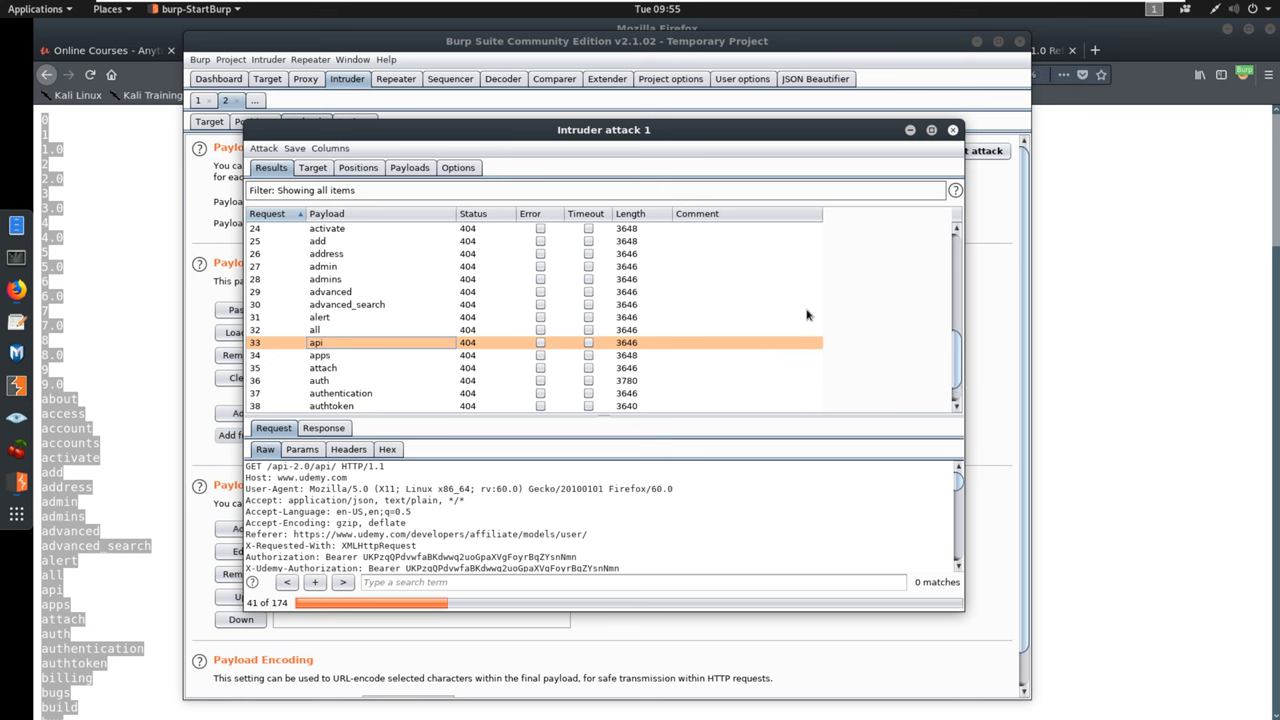
{"action": "mouse_move", "coordinate": [824, 312]}
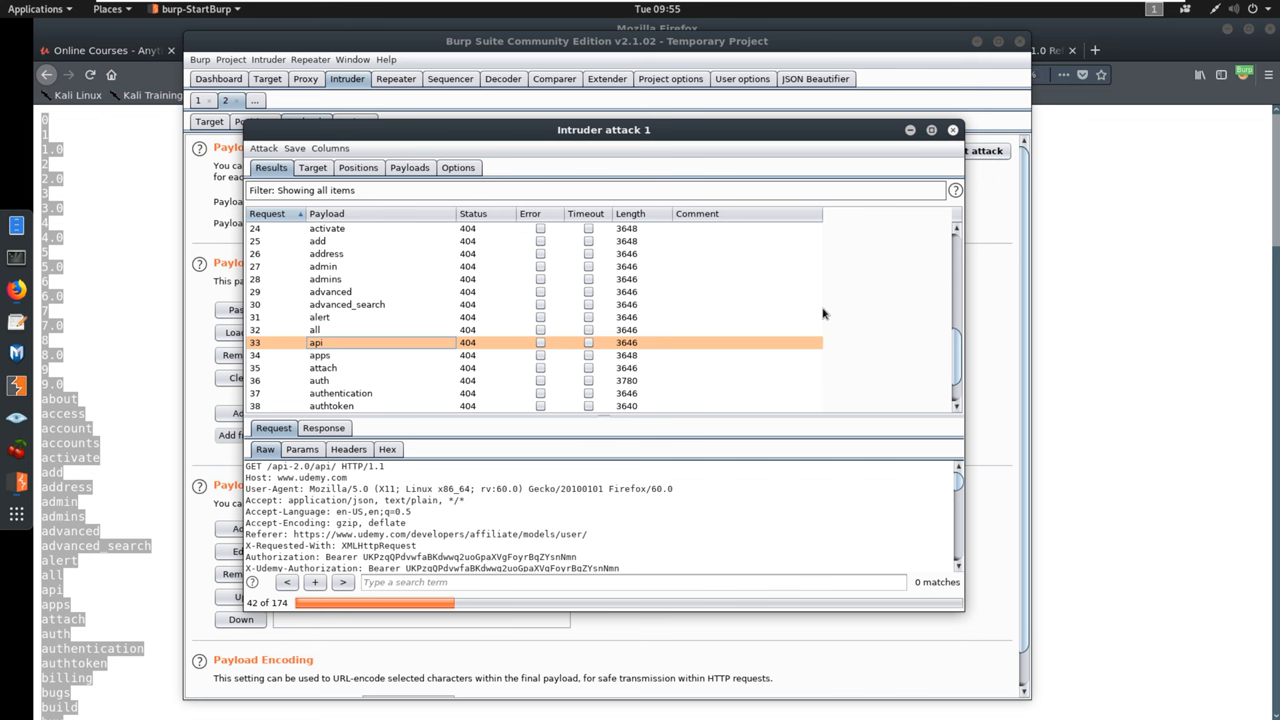
{"action": "scroll", "scroll_direction": "down", "scroll_amount": 3}
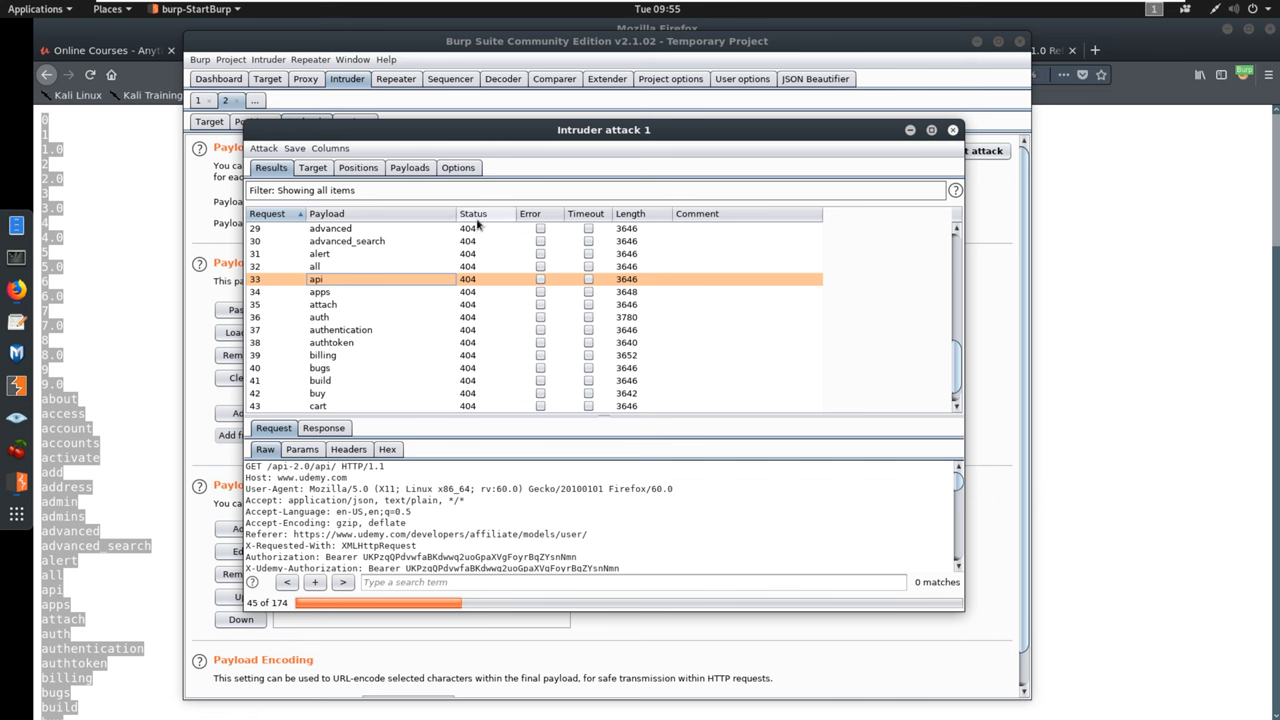
{"action": "scroll", "scroll_direction": "down", "scroll_amount": 3}
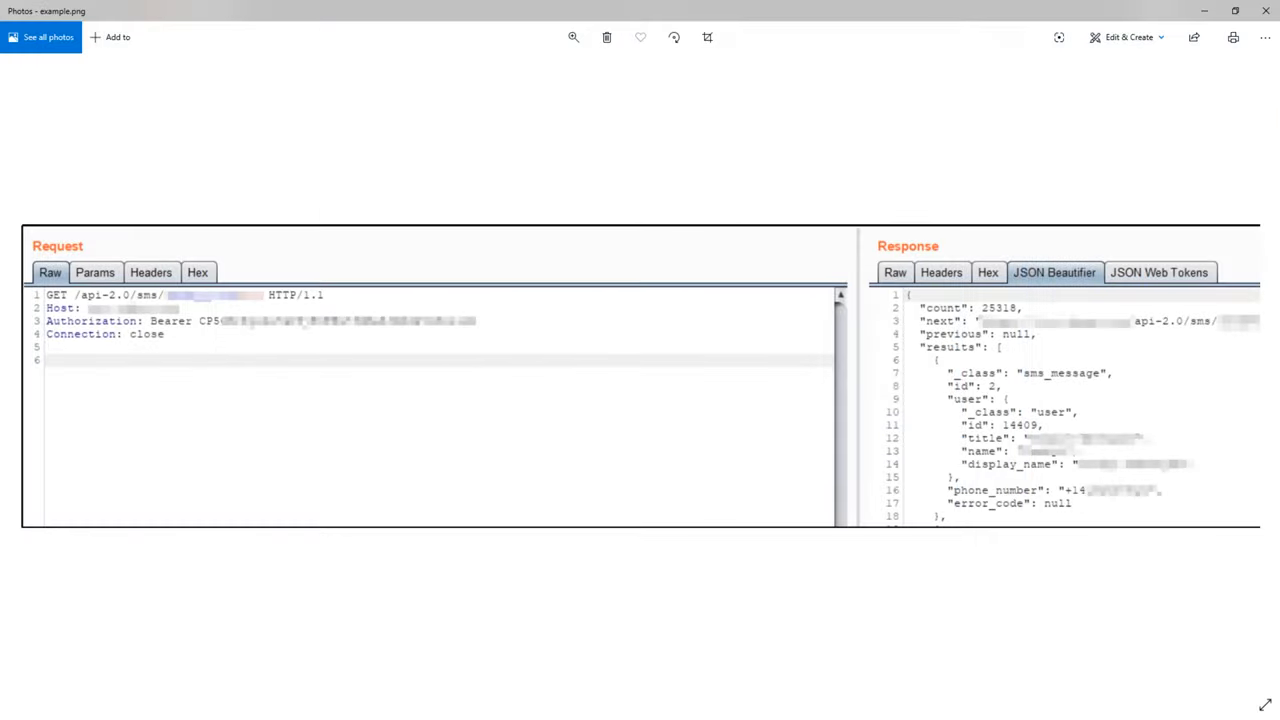
{"action": "mouse_move", "coordinate": [736, 244]}
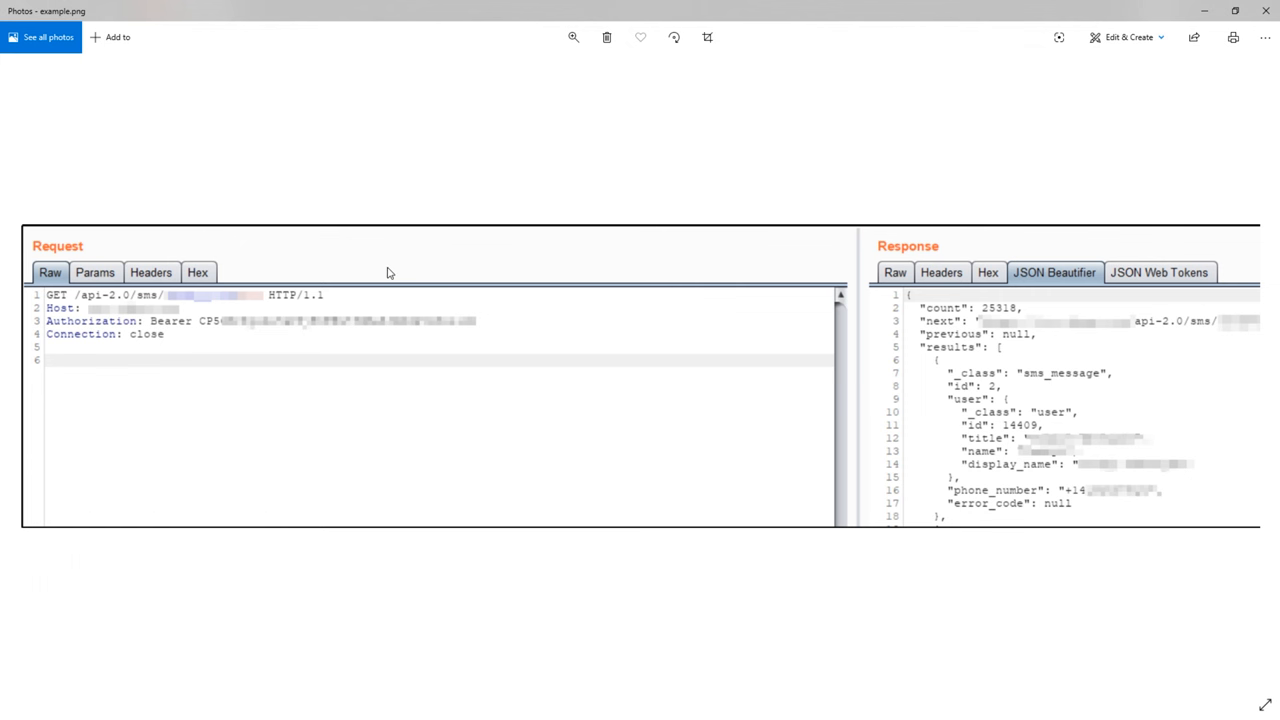
{"action": "mouse_move", "coordinate": [176, 320]}
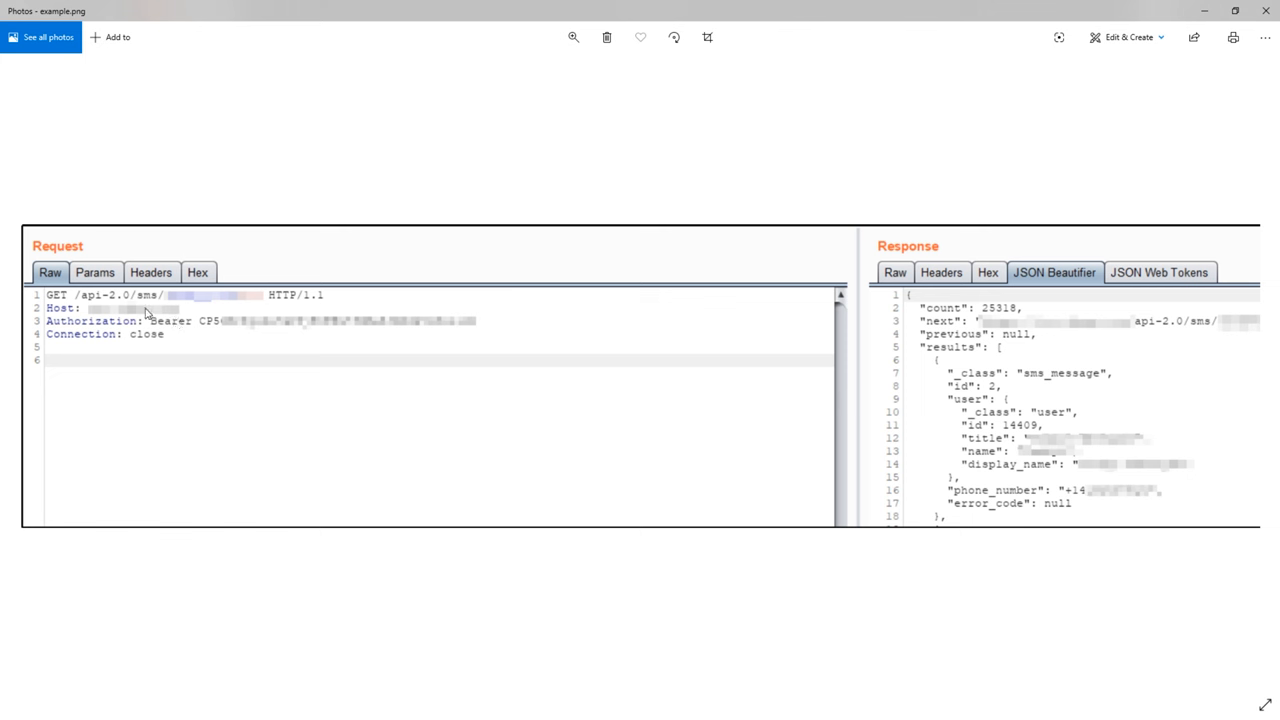
{"action": "mouse_move", "coordinate": [156, 320]}
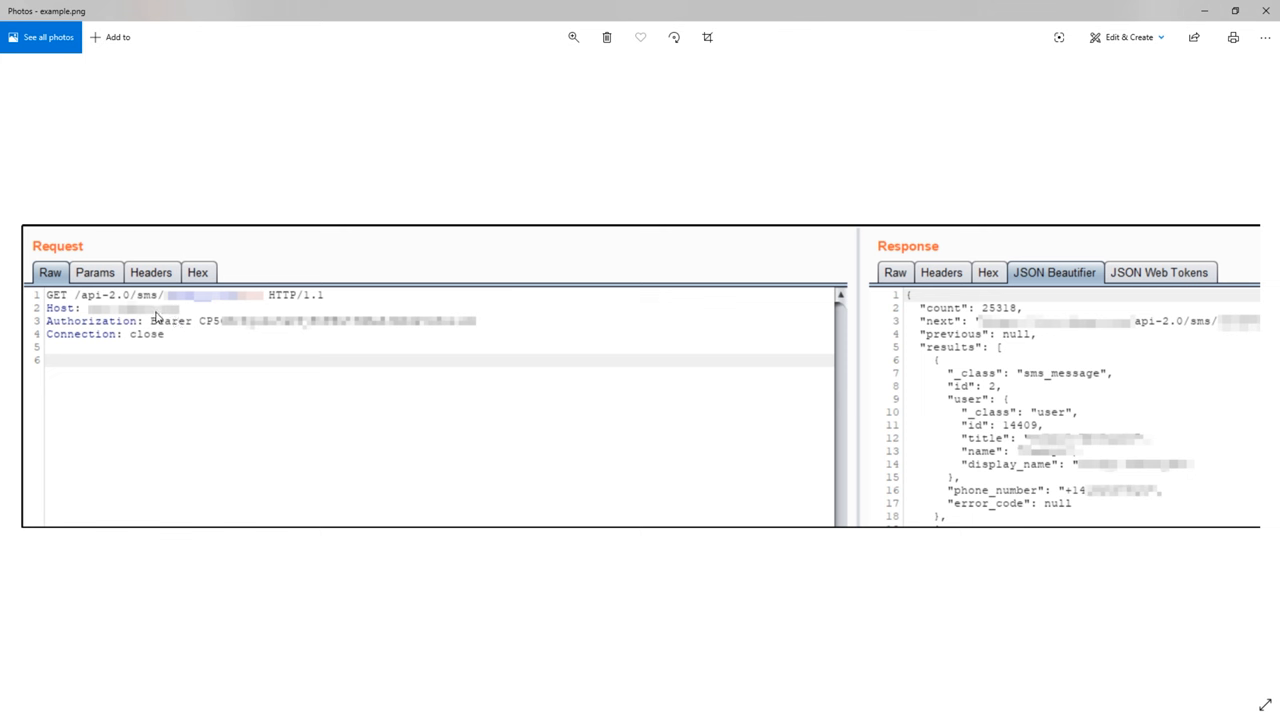
{"action": "mouse_move", "coordinate": [218, 336]}
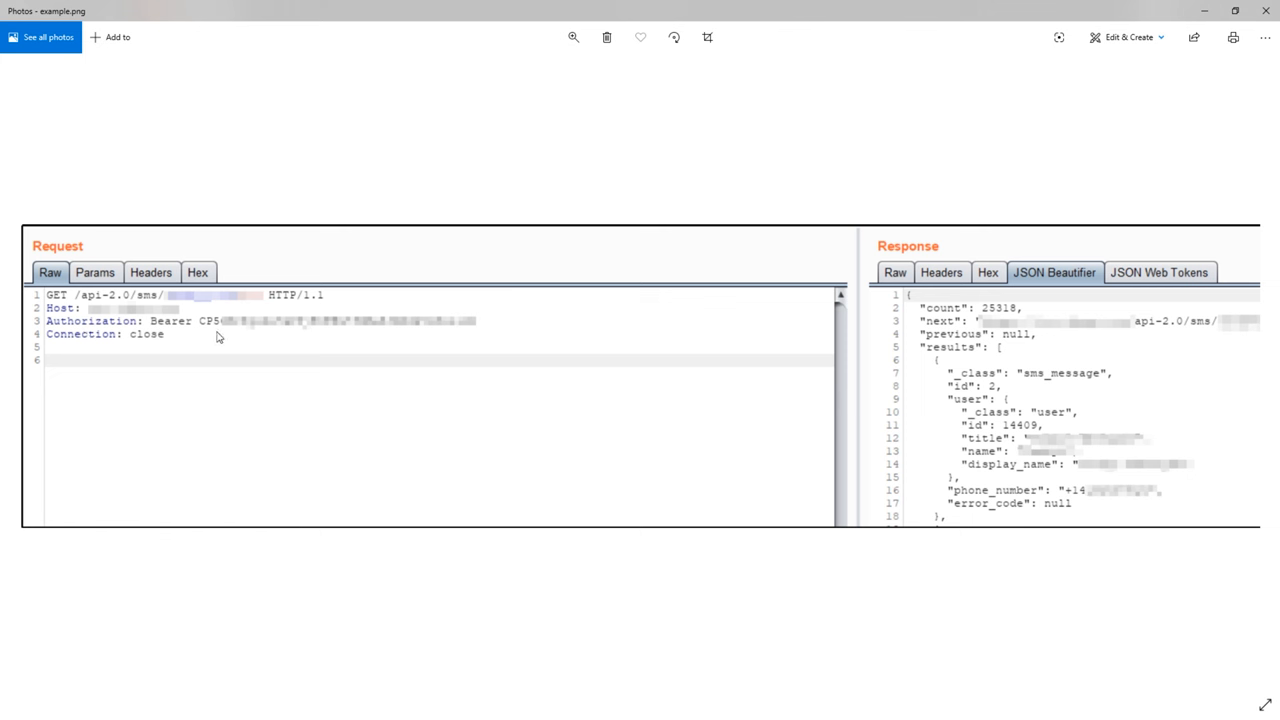
{"action": "mouse_move", "coordinate": [288, 308]}
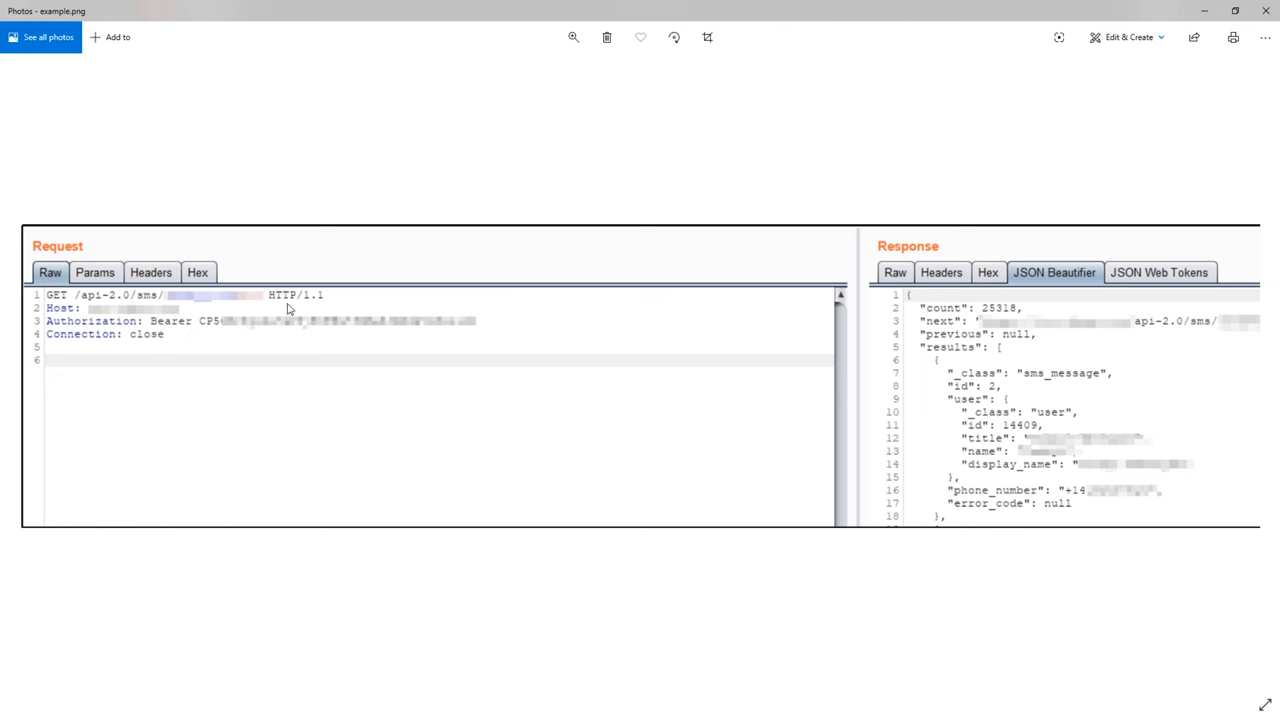
{"action": "mouse_move", "coordinate": [110, 304]}
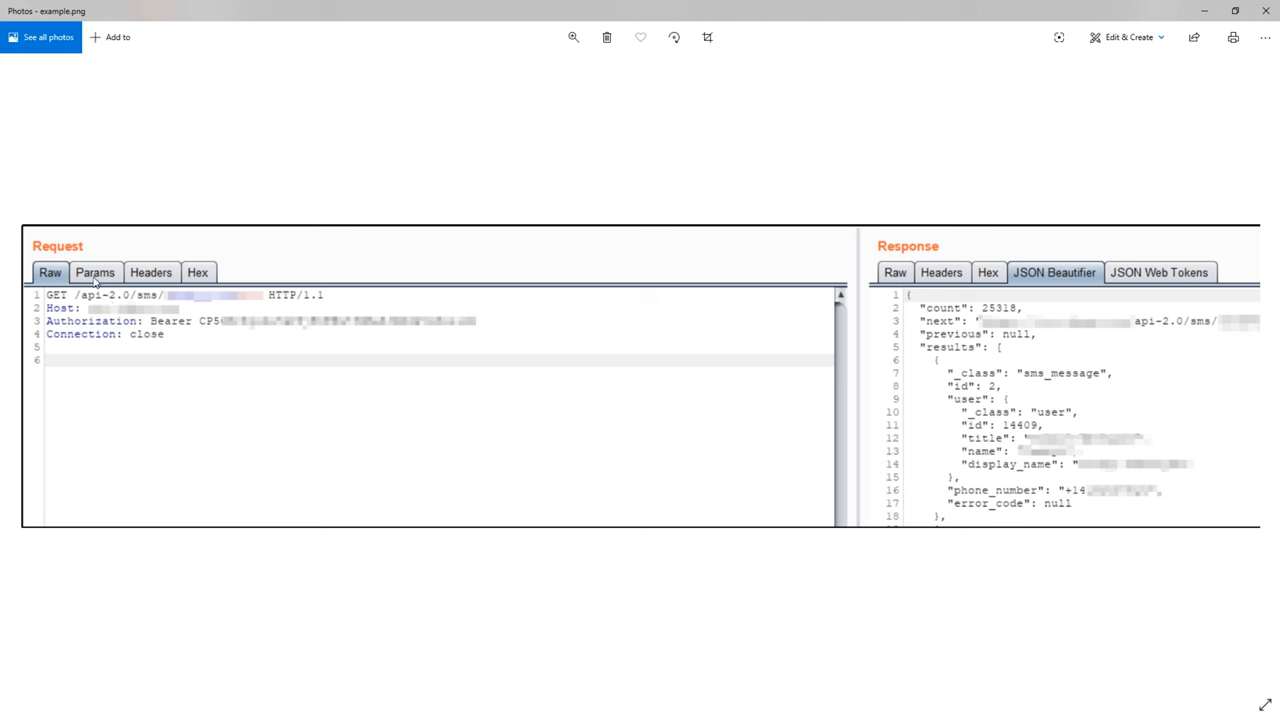
{"action": "mouse_move", "coordinate": [144, 250]}
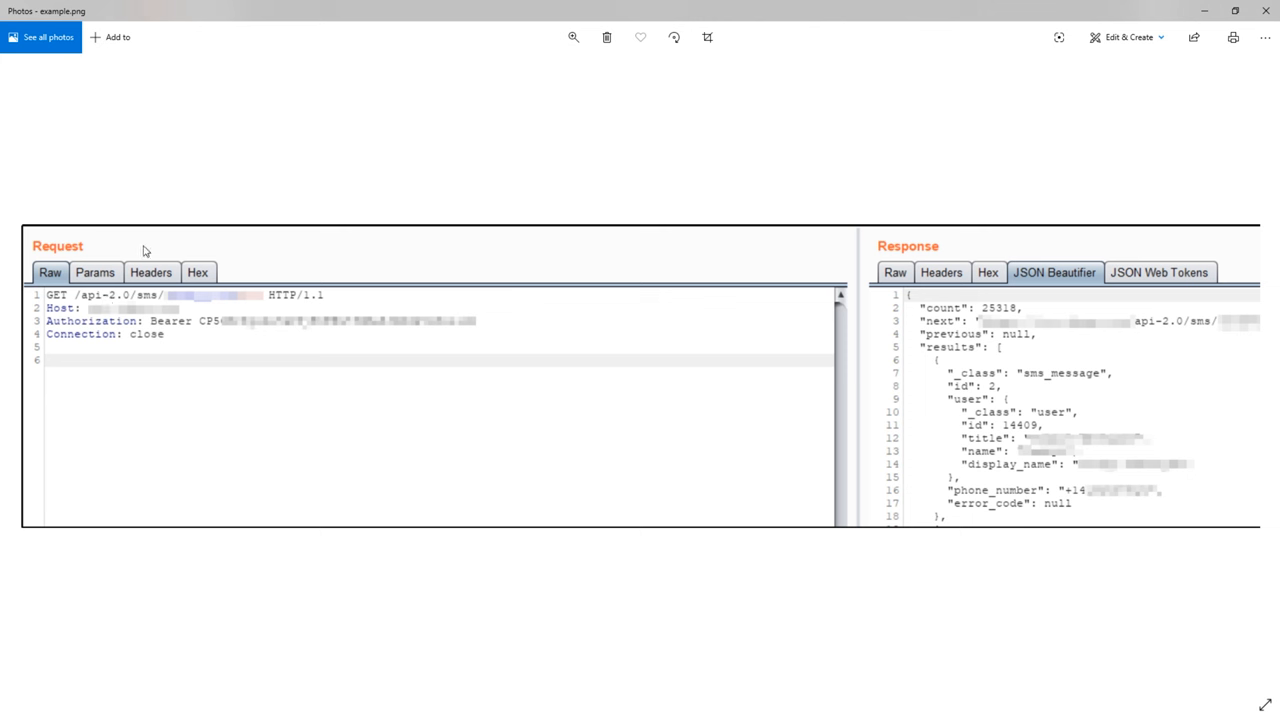
{"action": "mouse_move", "coordinate": [90, 300]}
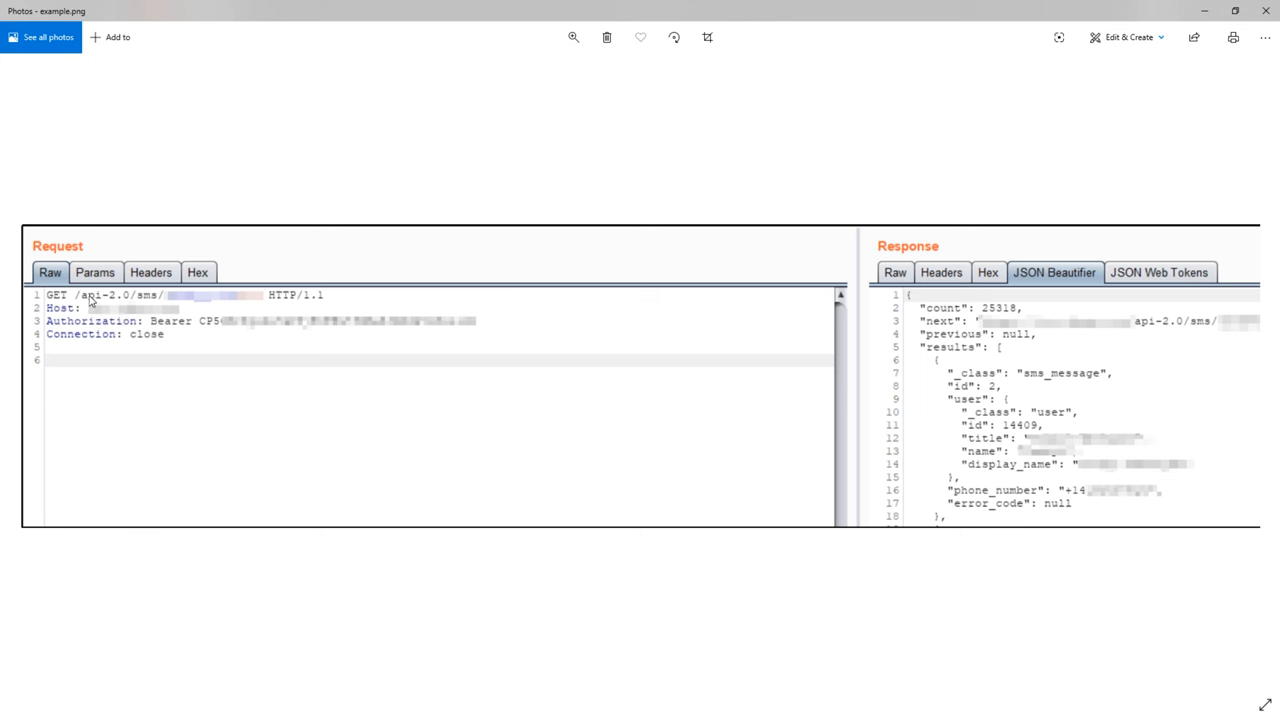
{"action": "mouse_move", "coordinate": [146, 318]}
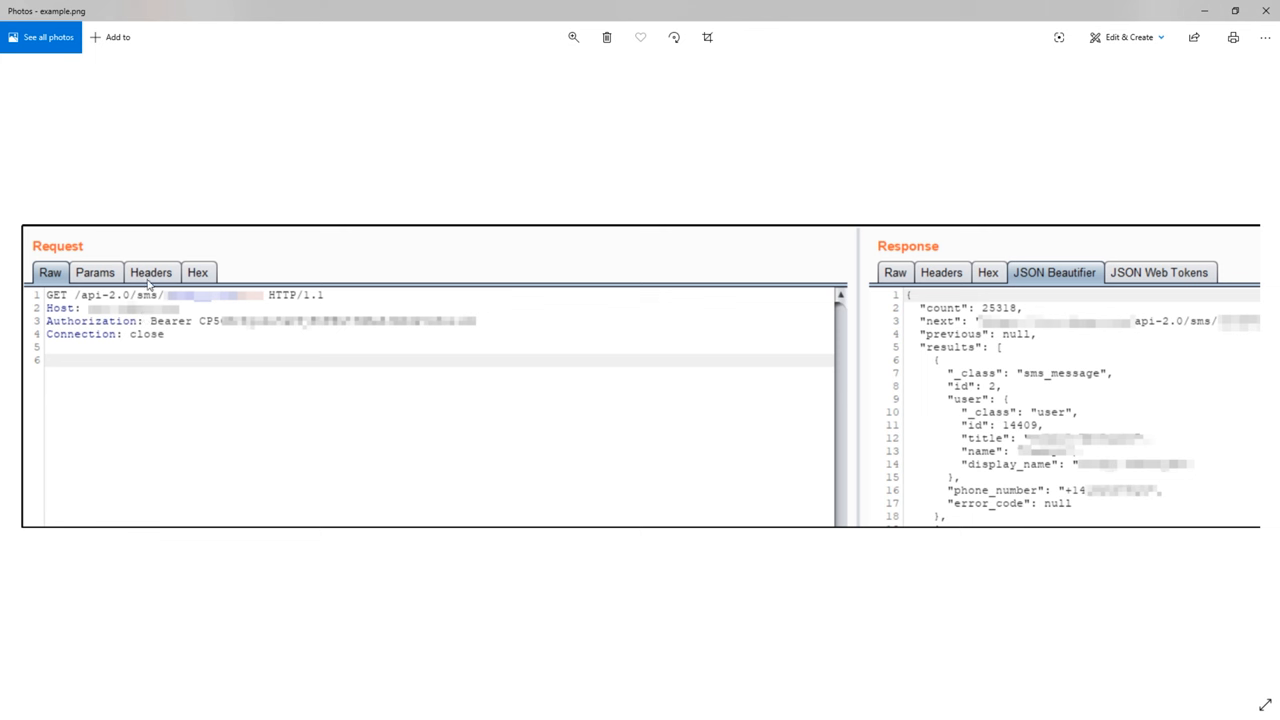
{"action": "mouse_move", "coordinate": [196, 330]}
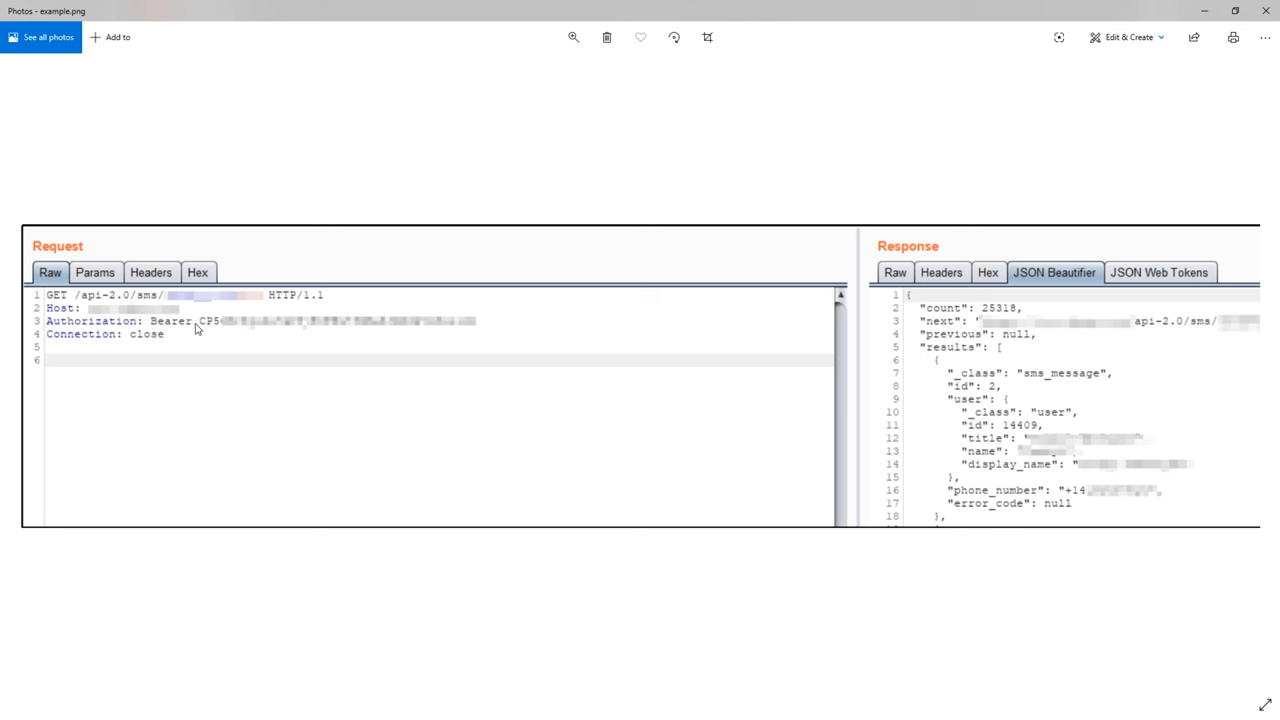
{"action": "mouse_move", "coordinate": [680, 356]}
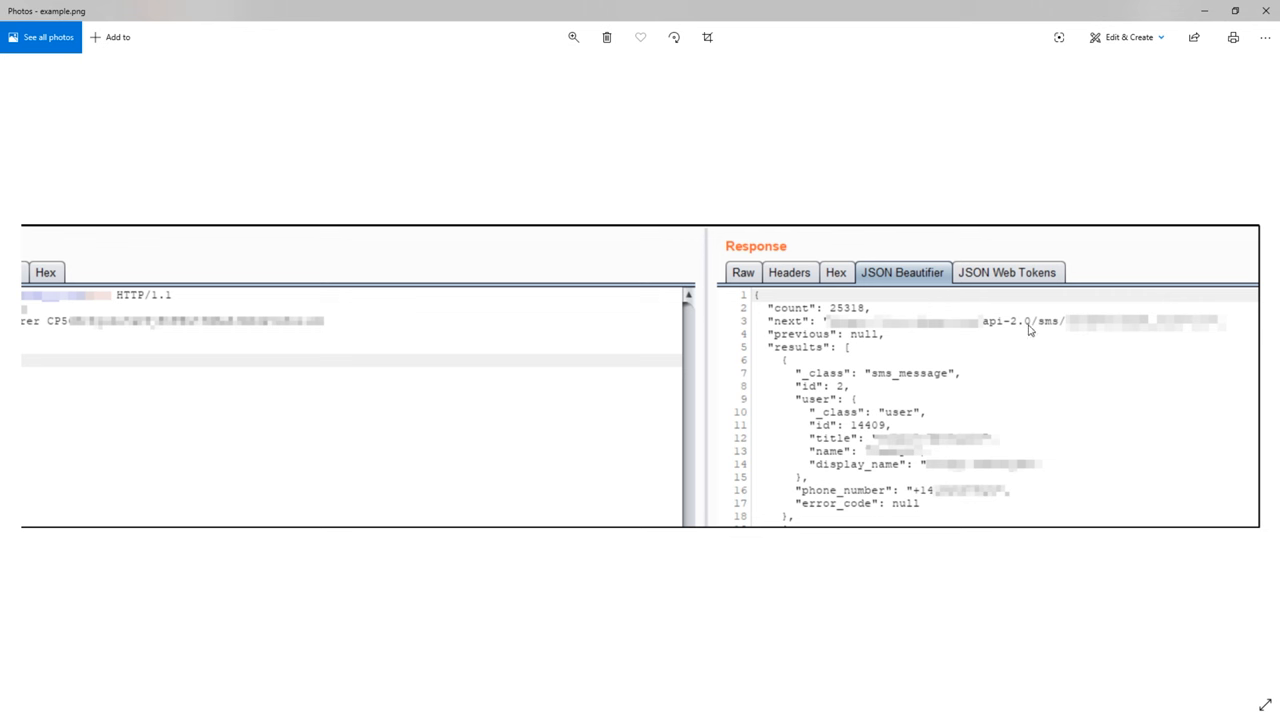
{"action": "mouse_move", "coordinate": [1062, 330]}
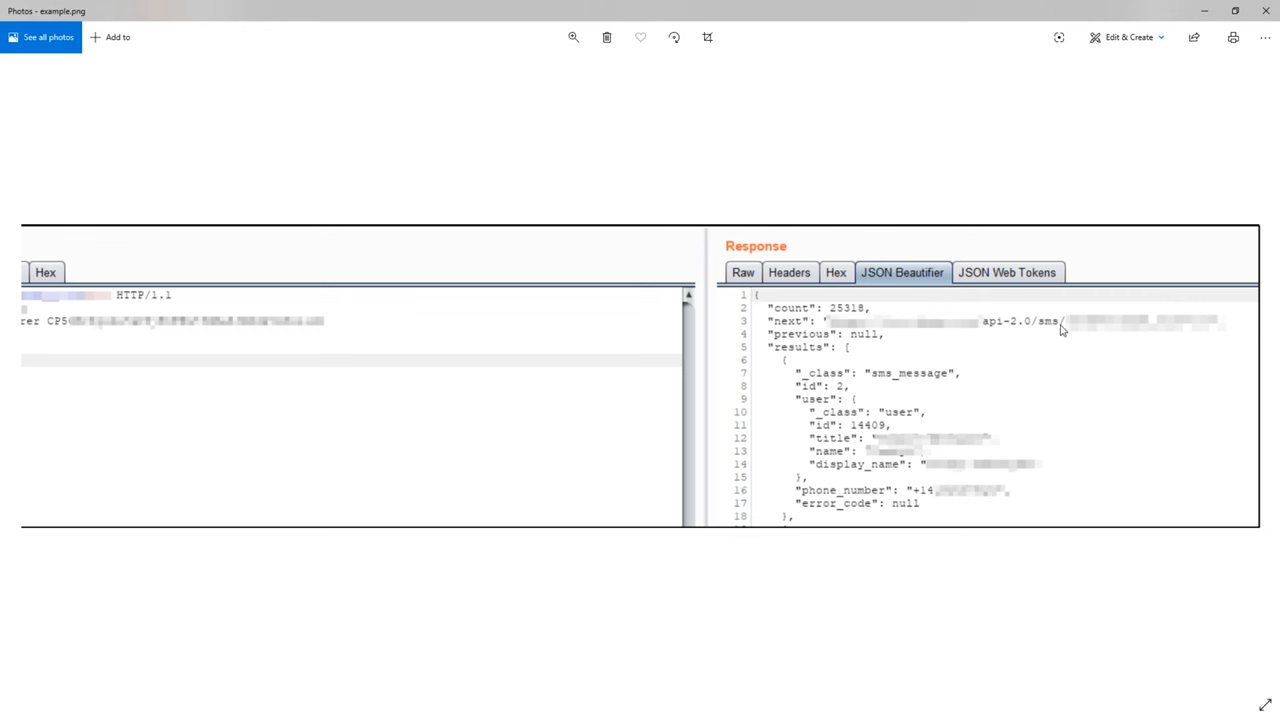
{"action": "mouse_move", "coordinate": [892, 372]}
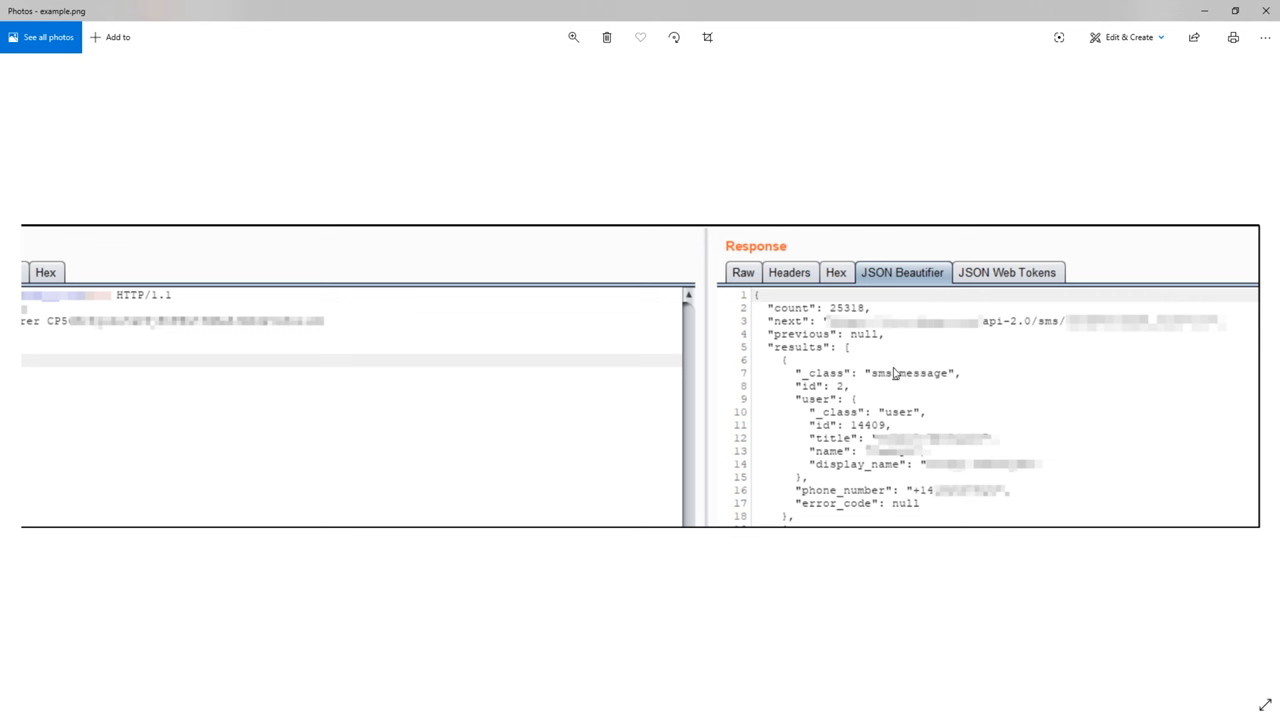
{"action": "mouse_move", "coordinate": [936, 432]}
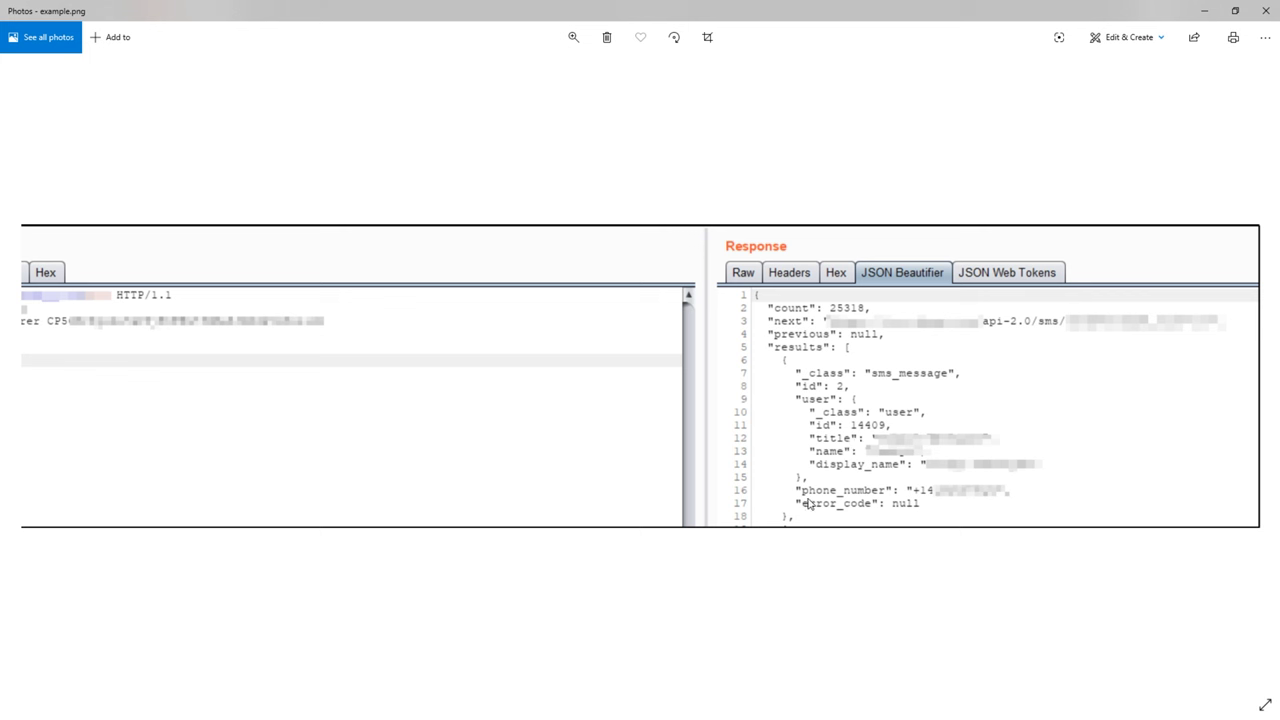
{"action": "mouse_move", "coordinate": [562, 454]}
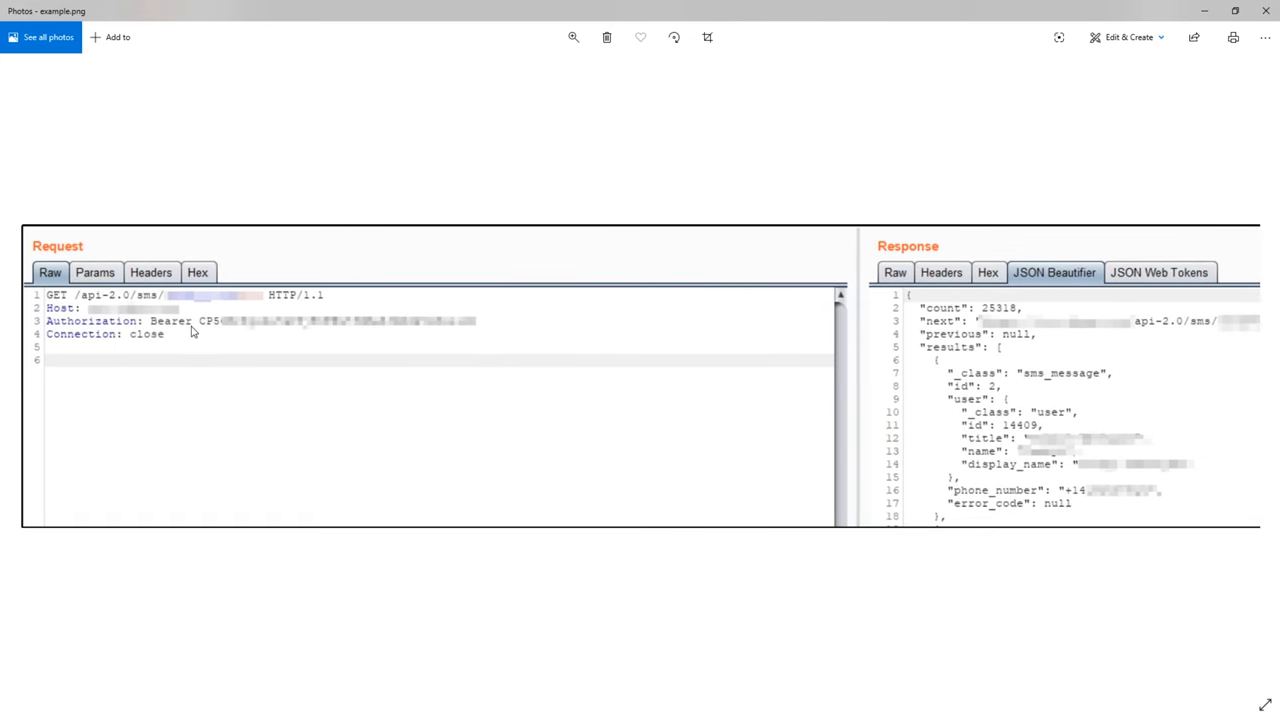
{"action": "mouse_move", "coordinate": [848, 352]}
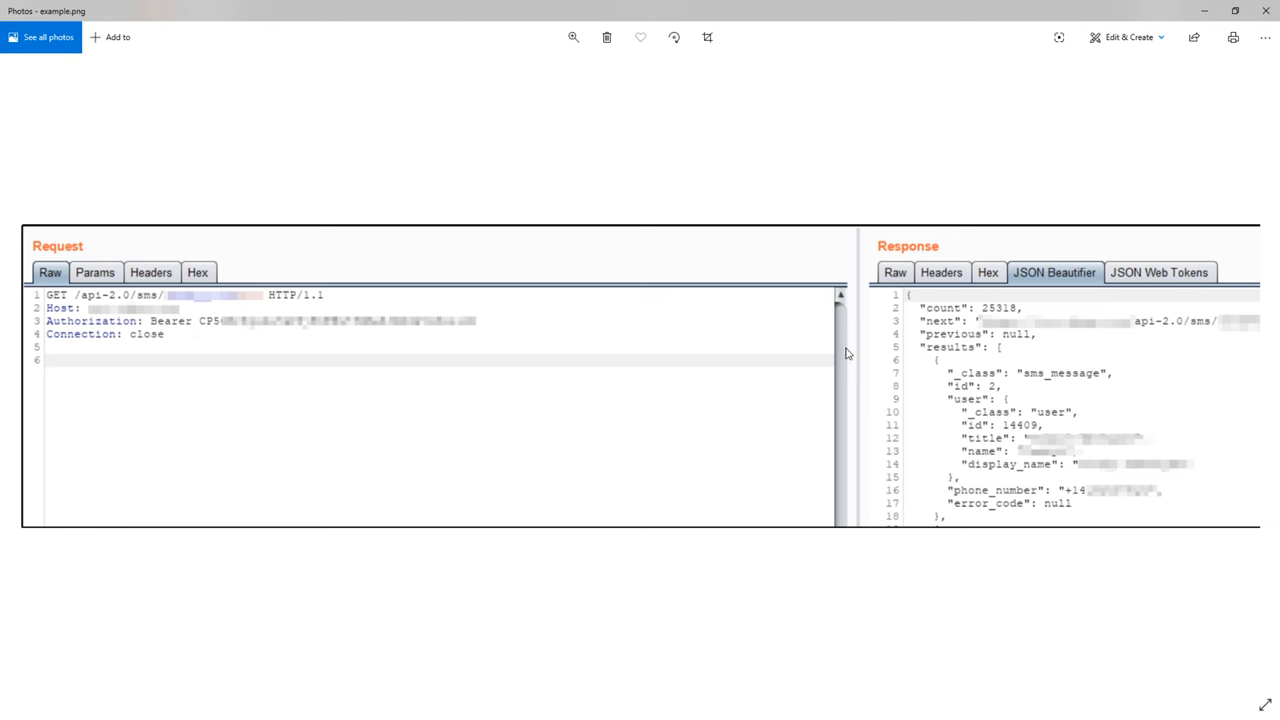
{"action": "mouse_move", "coordinate": [988, 372]}
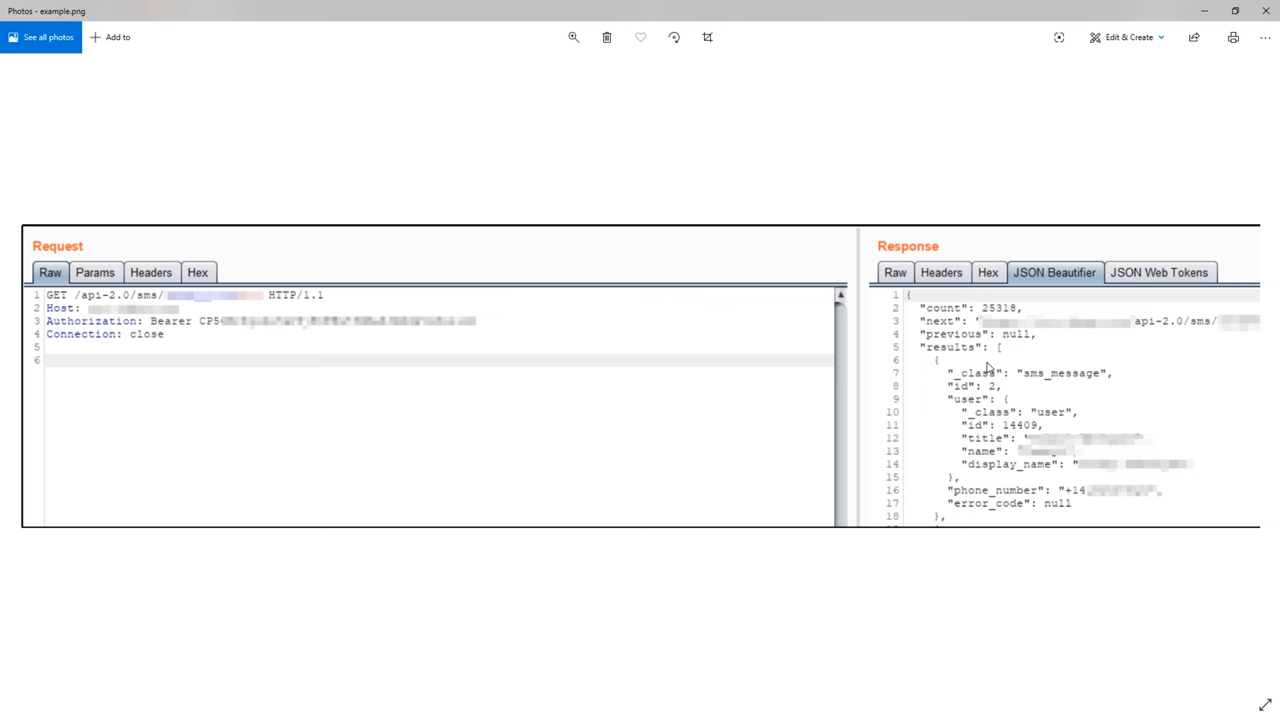
{"action": "mouse_move", "coordinate": [944, 364]}
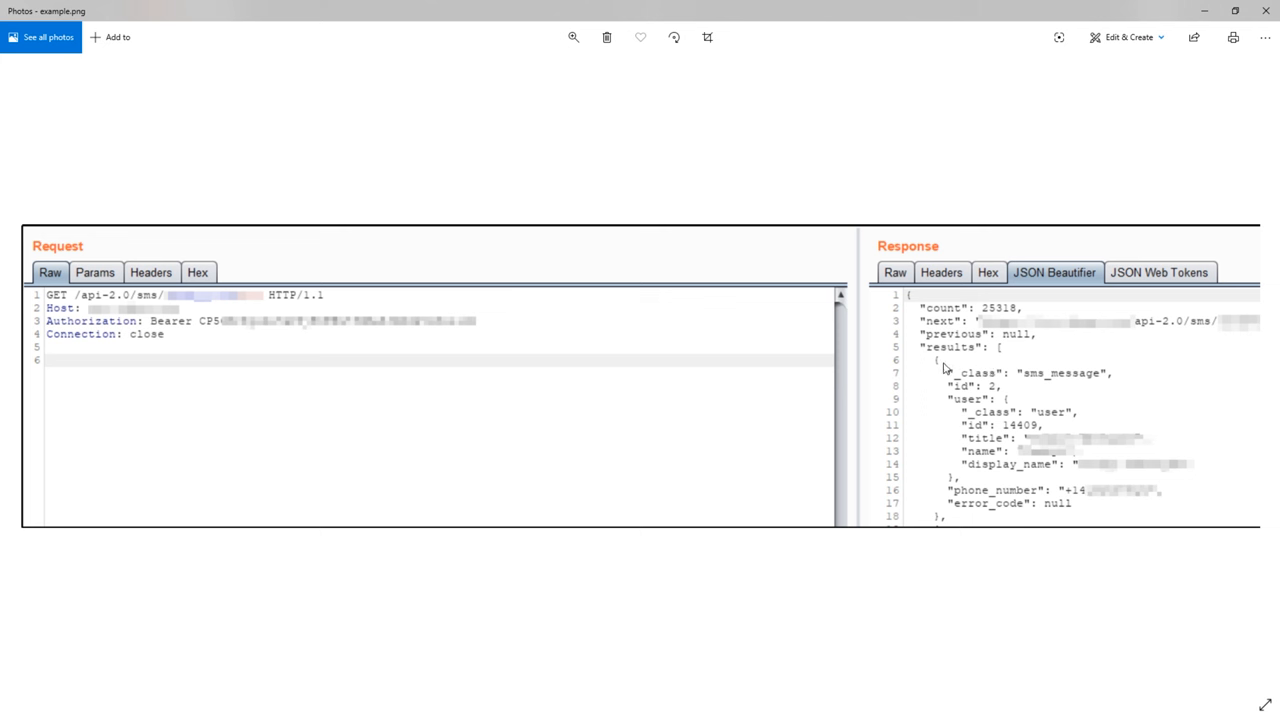
{"action": "mouse_move", "coordinate": [998, 344]}
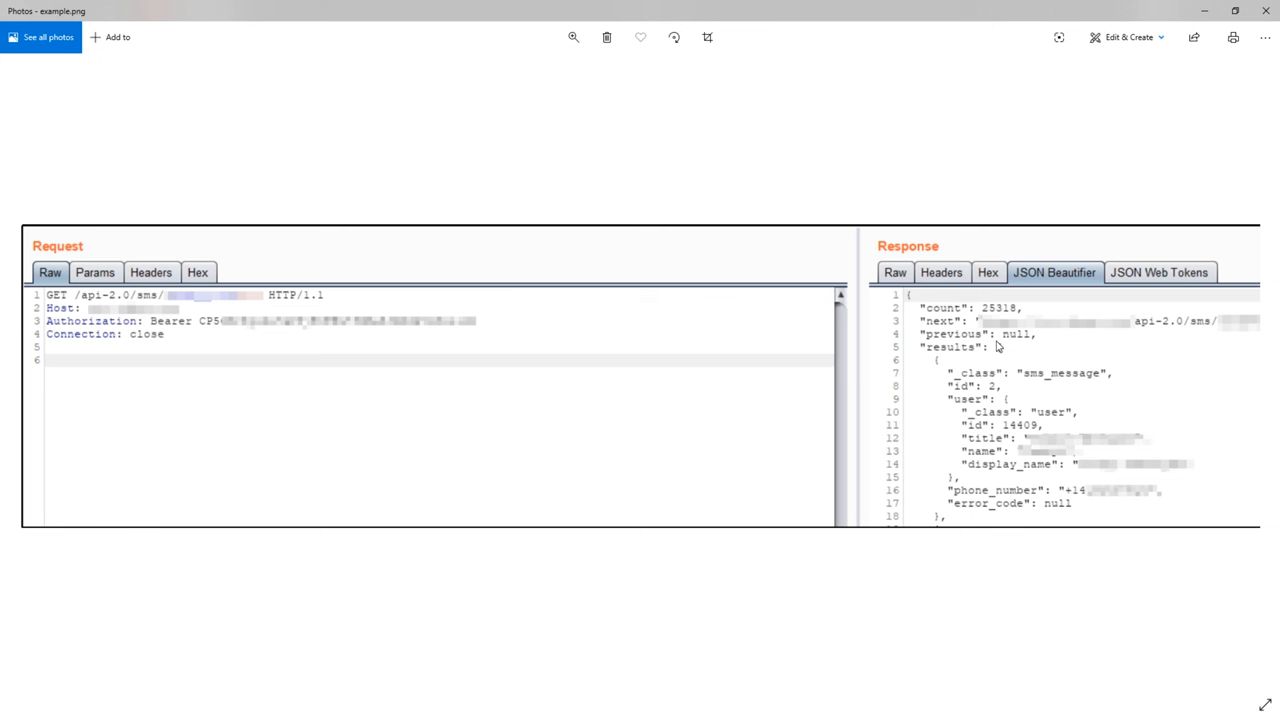
{"action": "mouse_move", "coordinate": [1040, 340]}
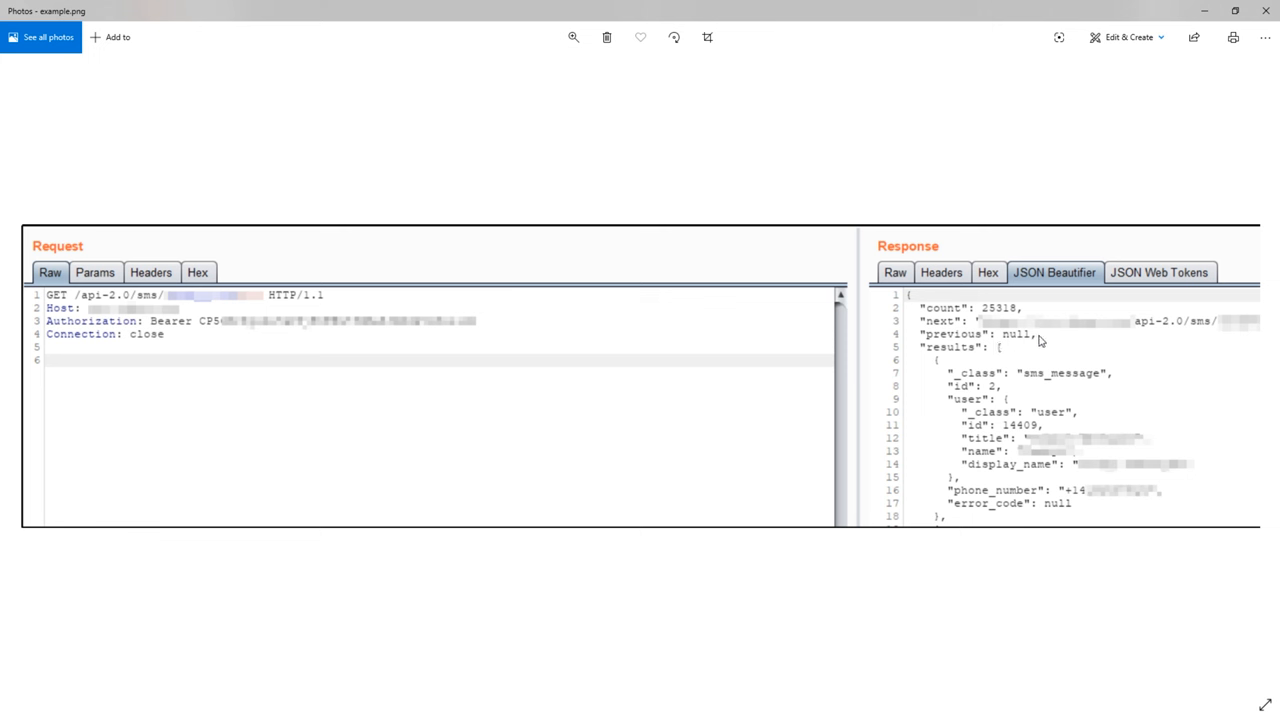
{"action": "mouse_move", "coordinate": [836, 374]}
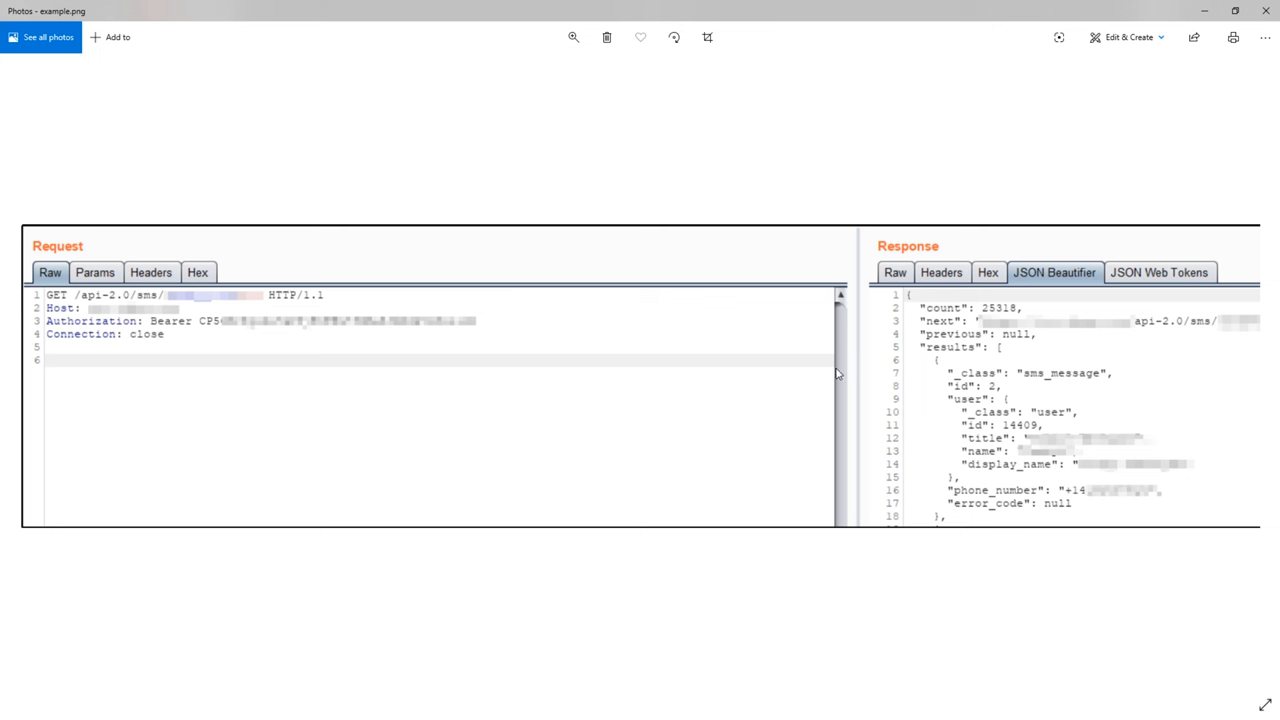
{"action": "mouse_move", "coordinate": [892, 358]}
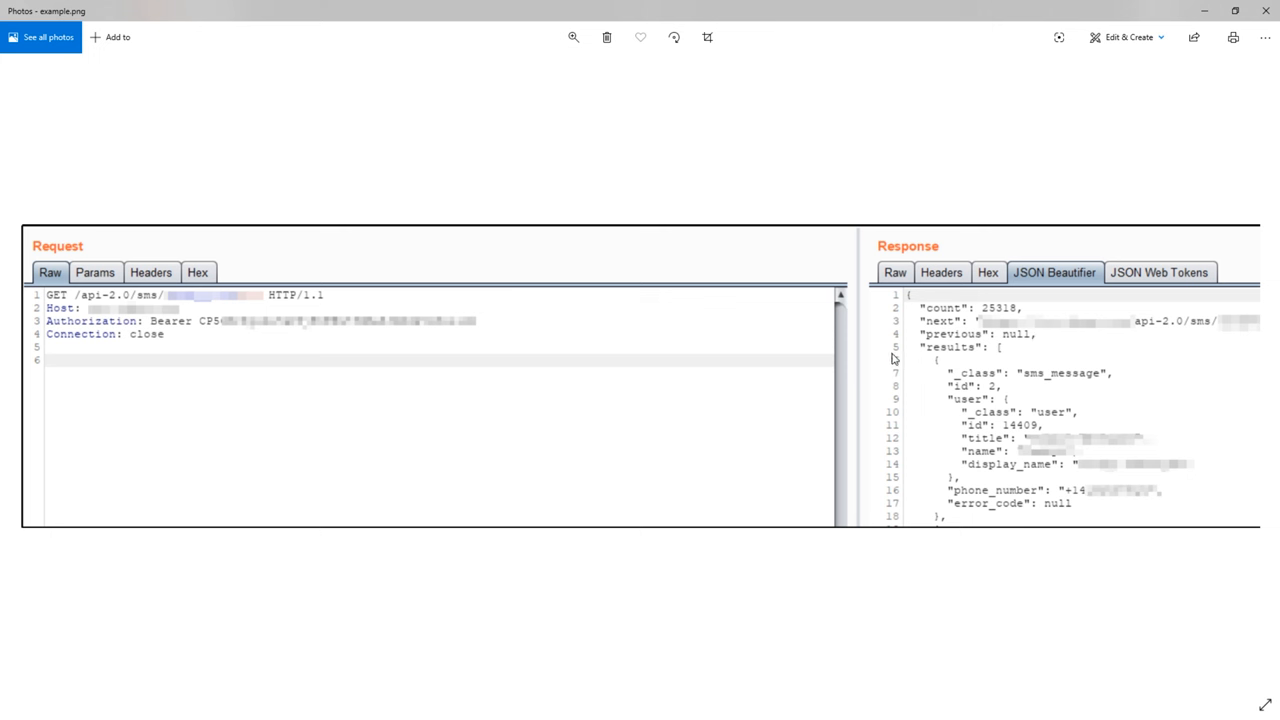
{"action": "mouse_move", "coordinate": [924, 364]}
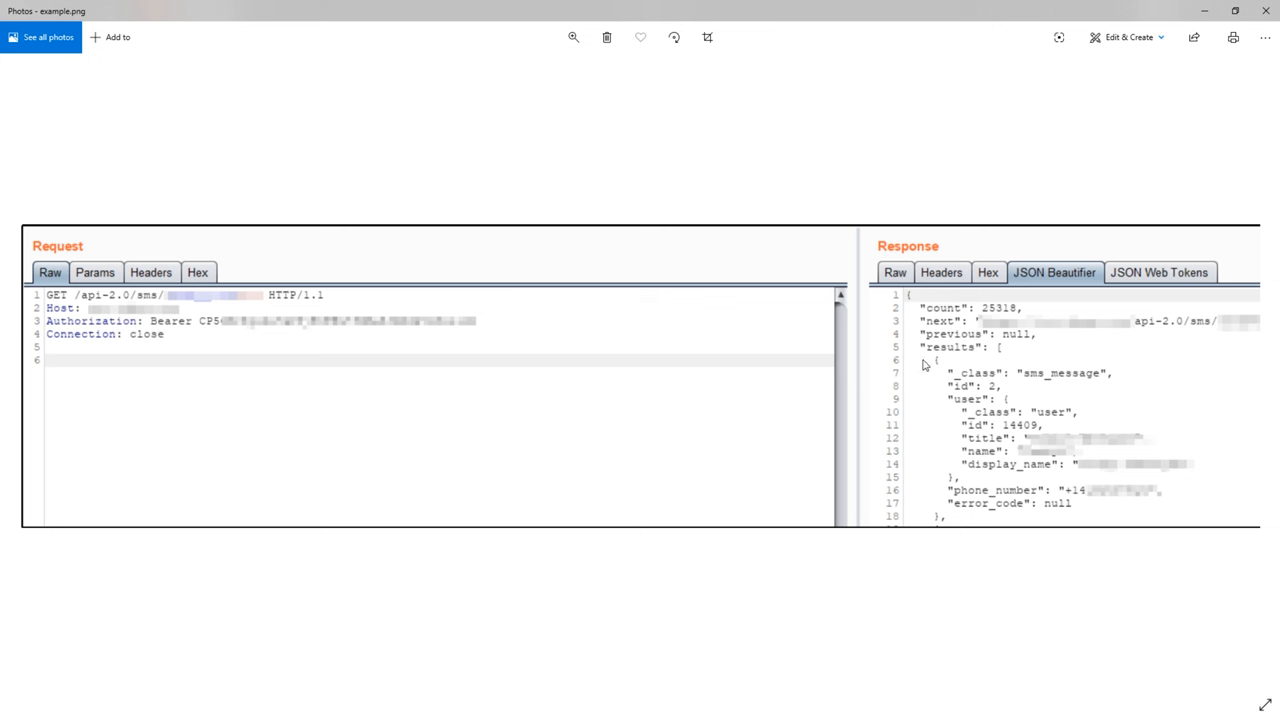
{"action": "mouse_move", "coordinate": [1170, 370]}
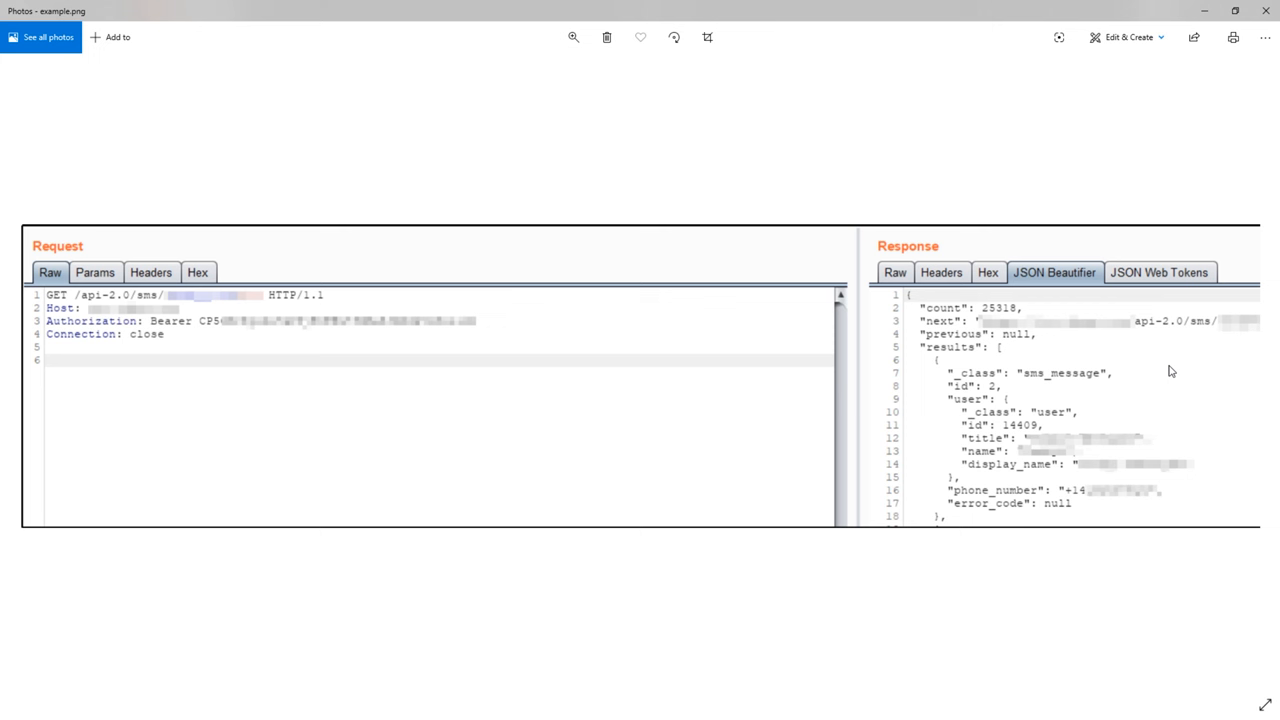
{"action": "mouse_move", "coordinate": [1030, 386]}
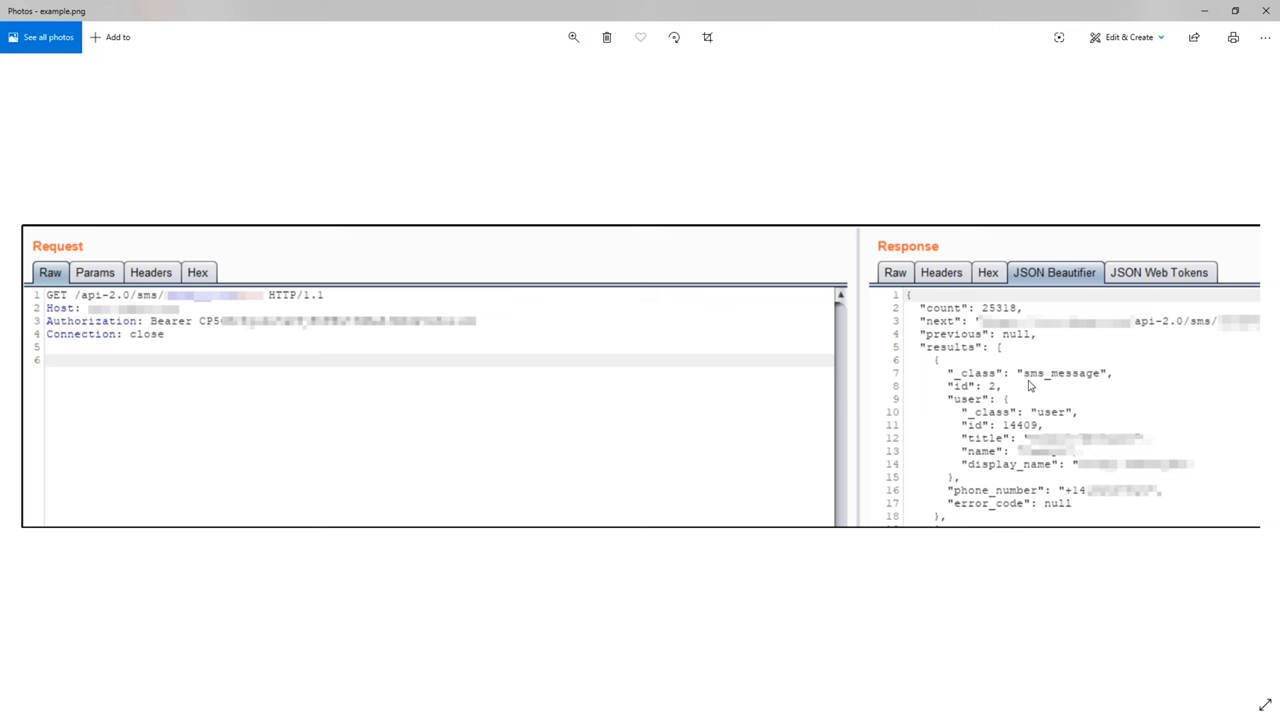
{"action": "mouse_move", "coordinate": [1058, 368]}
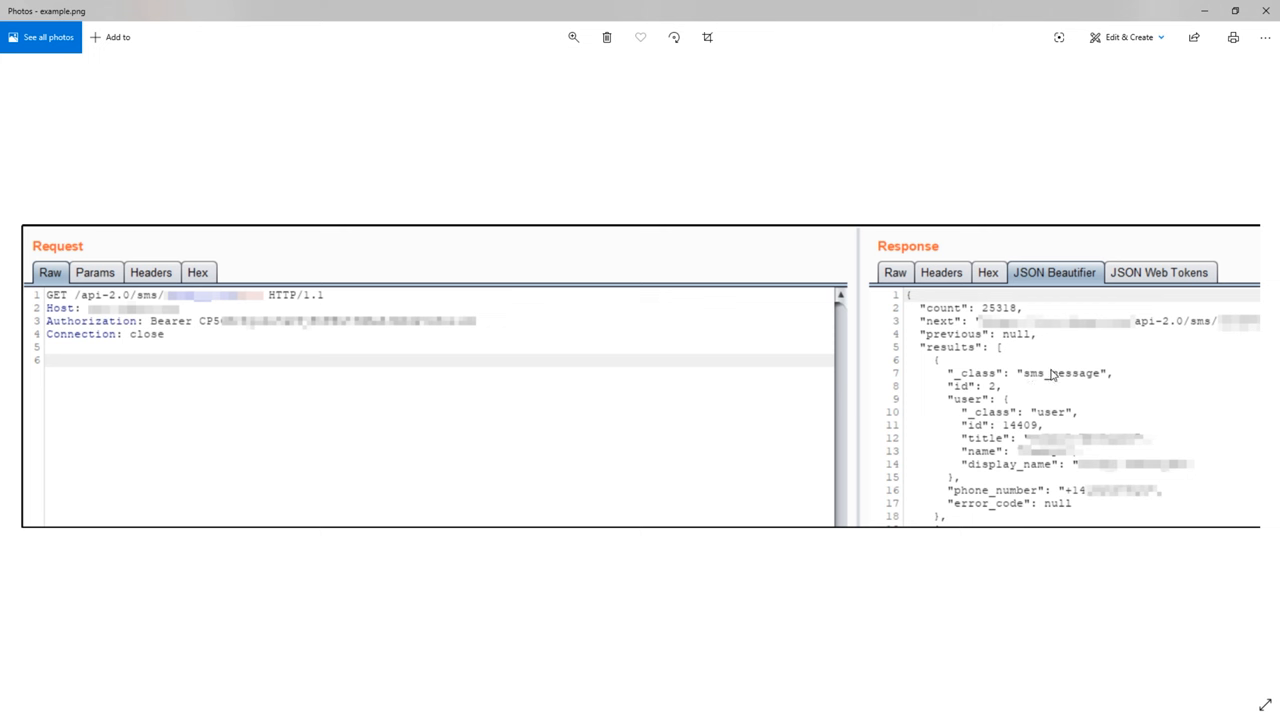
{"action": "mouse_move", "coordinate": [176, 318]}
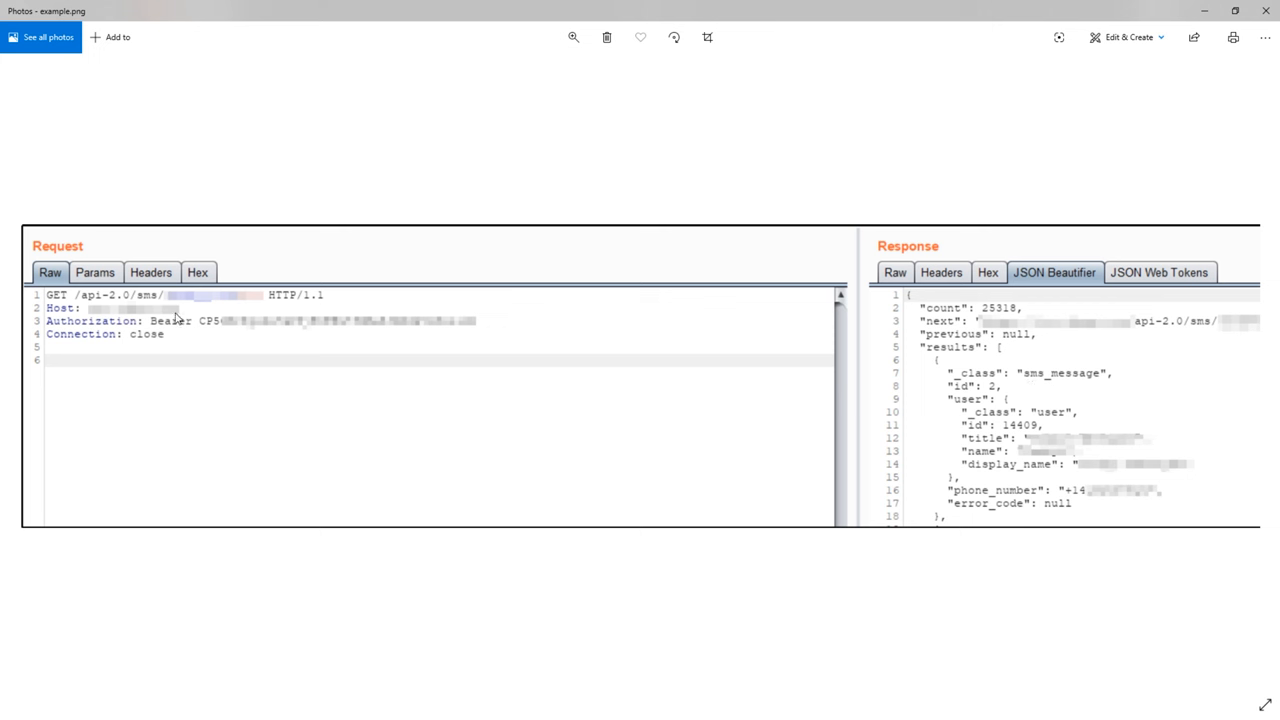
{"action": "mouse_move", "coordinate": [132, 308]}
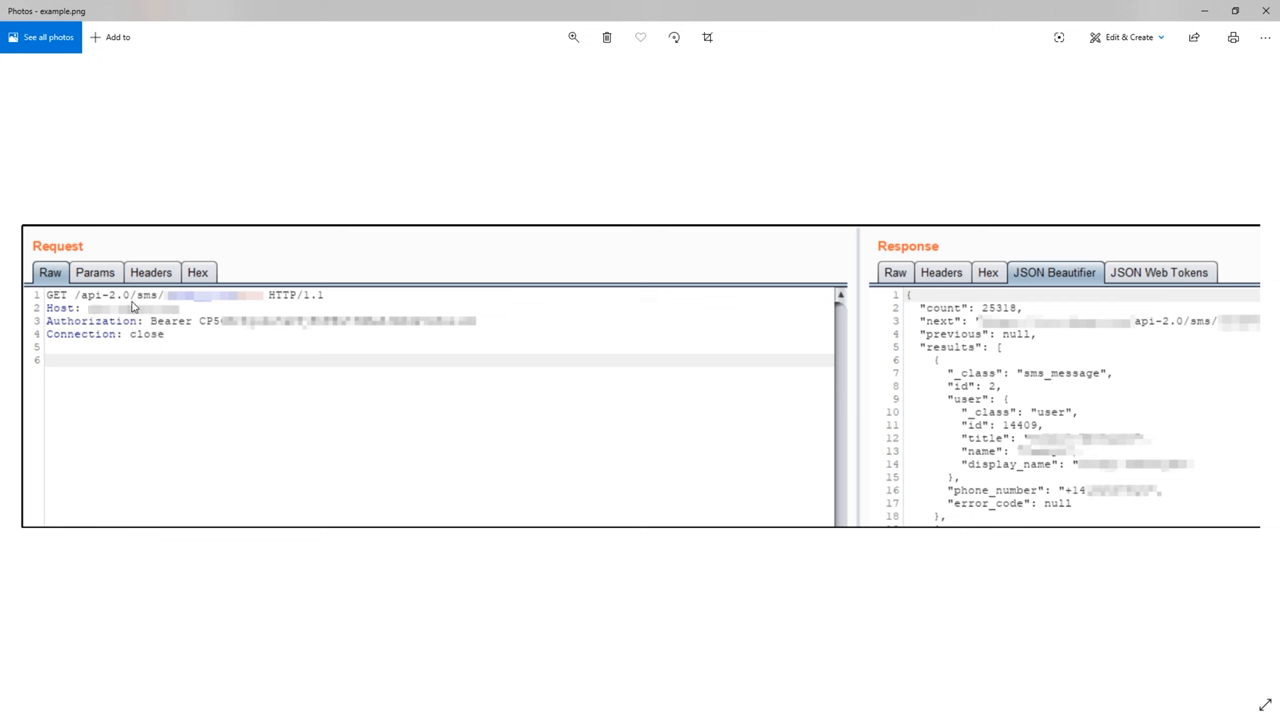
{"action": "mouse_move", "coordinate": [148, 302]}
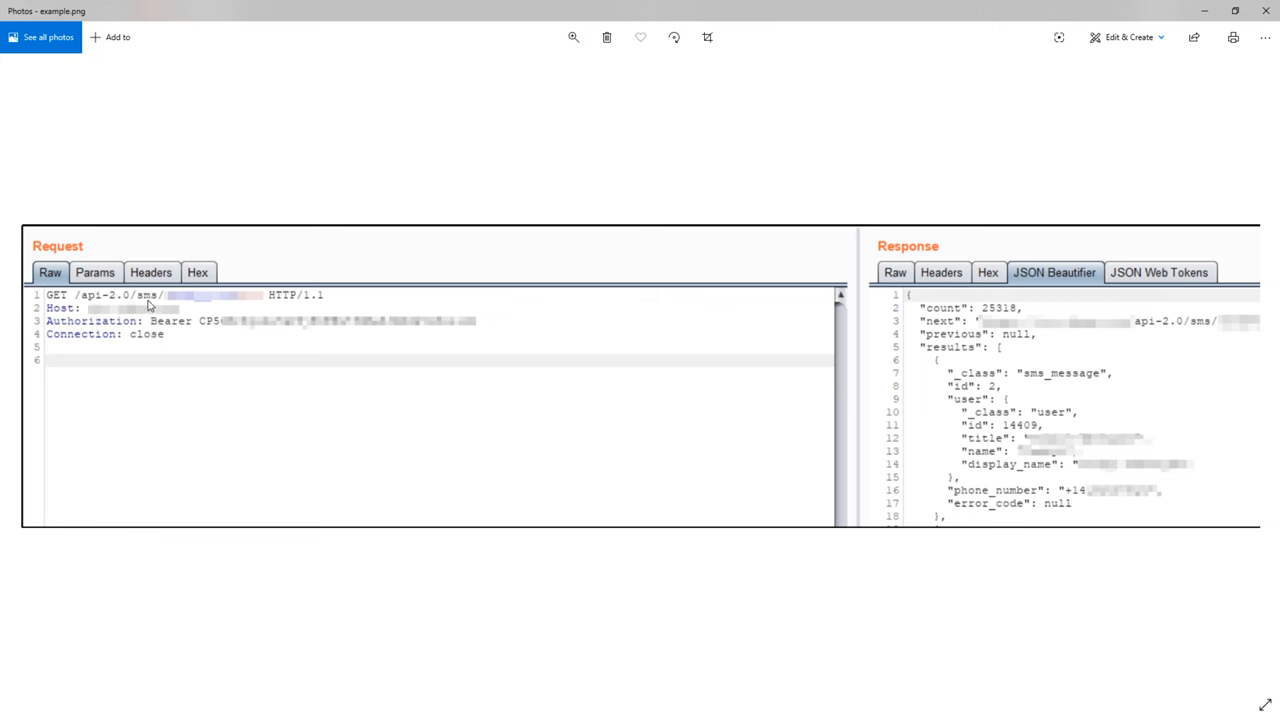
{"action": "mouse_move", "coordinate": [194, 304]}
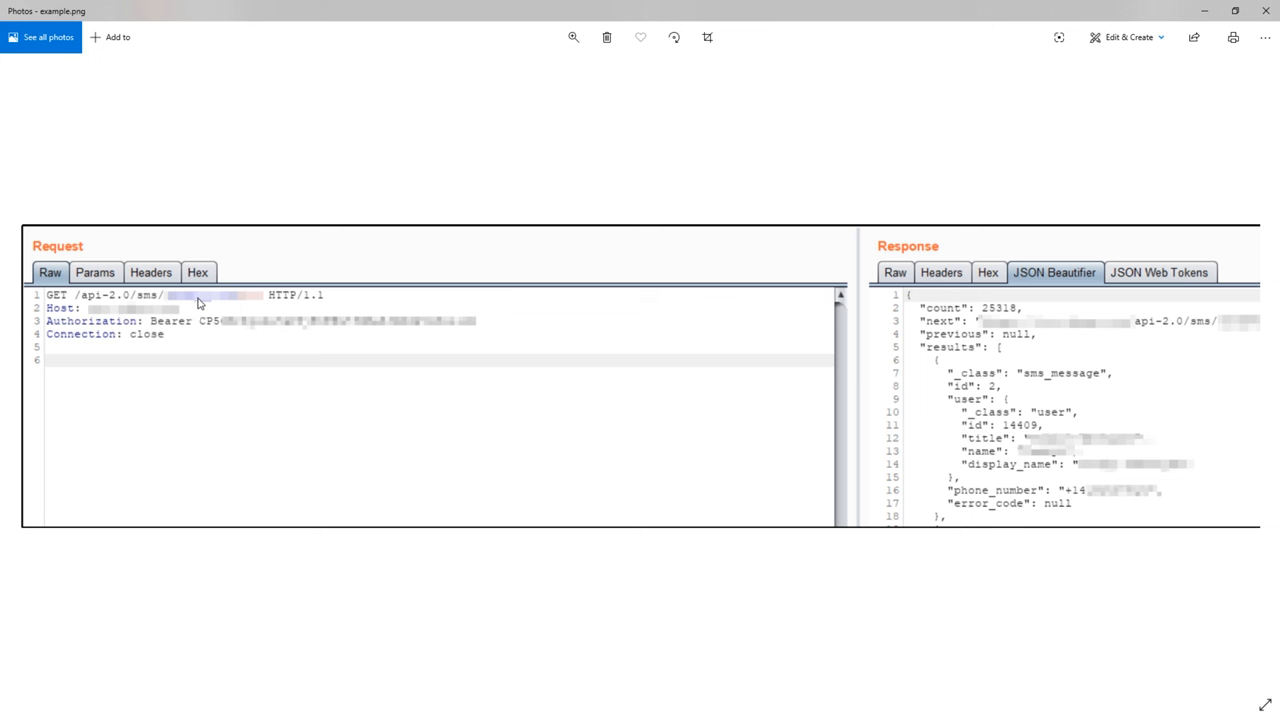
{"action": "mouse_move", "coordinate": [172, 306]}
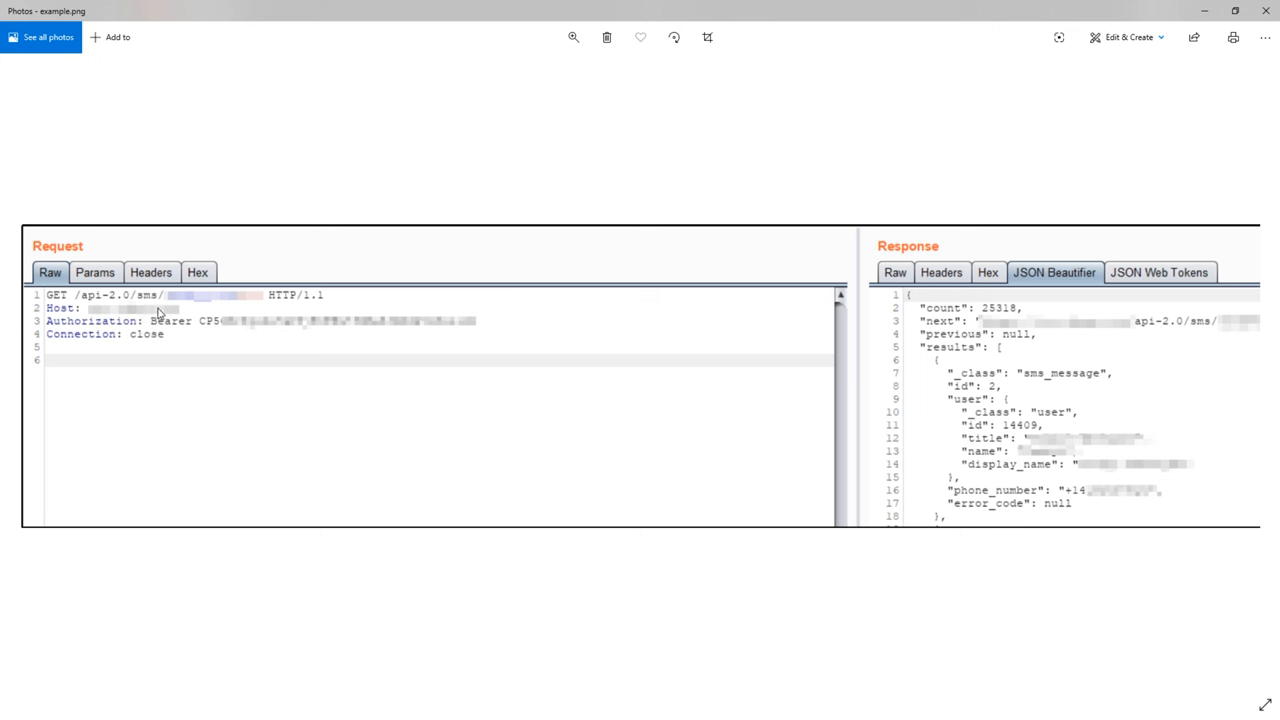
{"action": "mouse_move", "coordinate": [204, 292]}
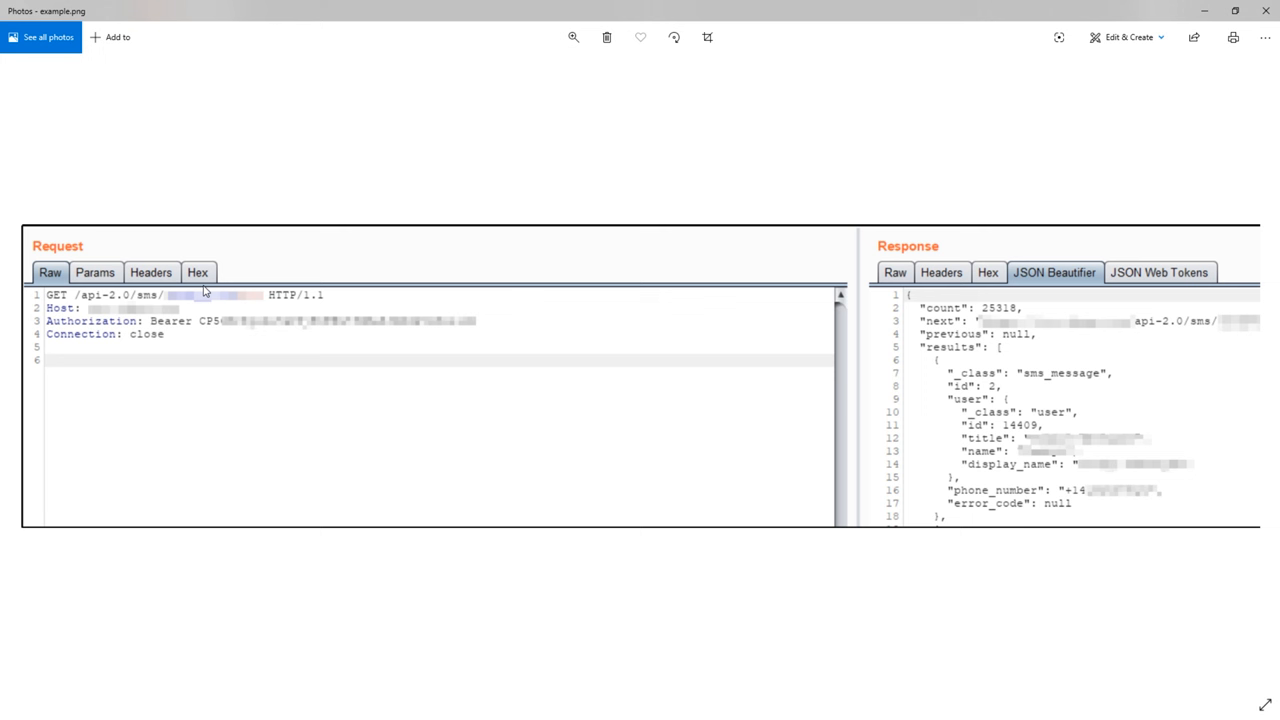
{"action": "mouse_move", "coordinate": [838, 348]}
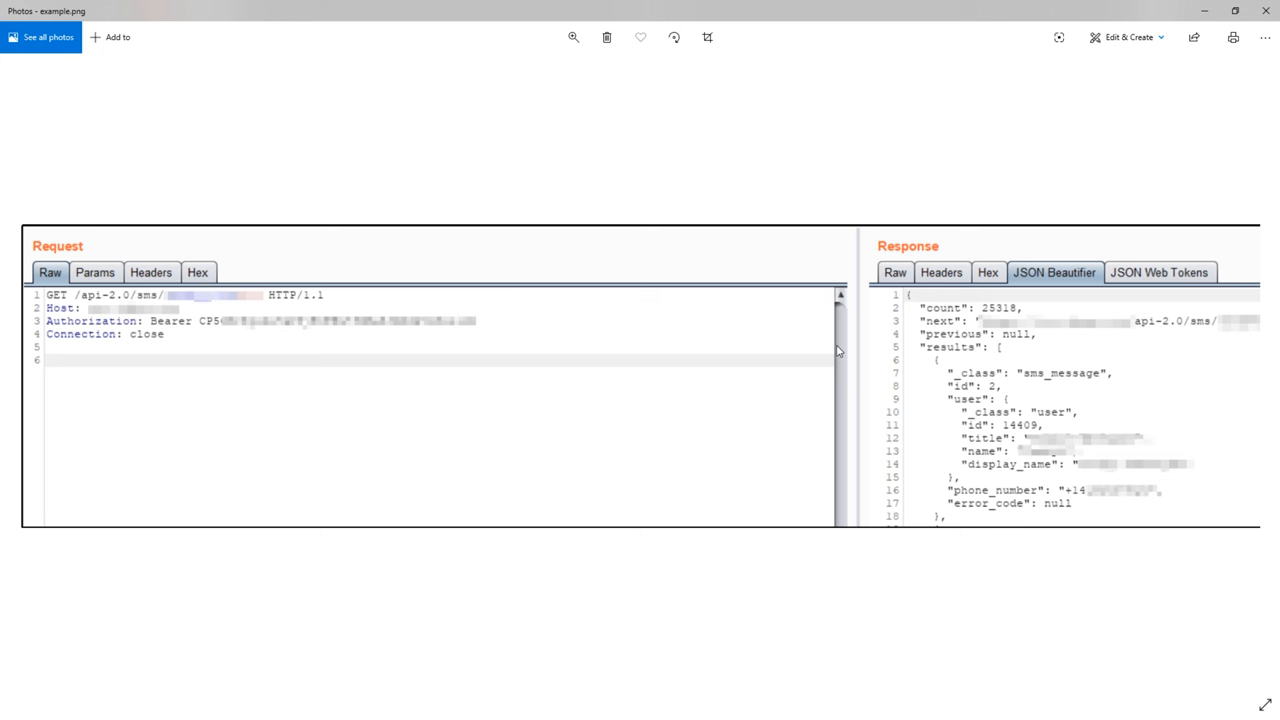
{"action": "mouse_move", "coordinate": [900, 216]}
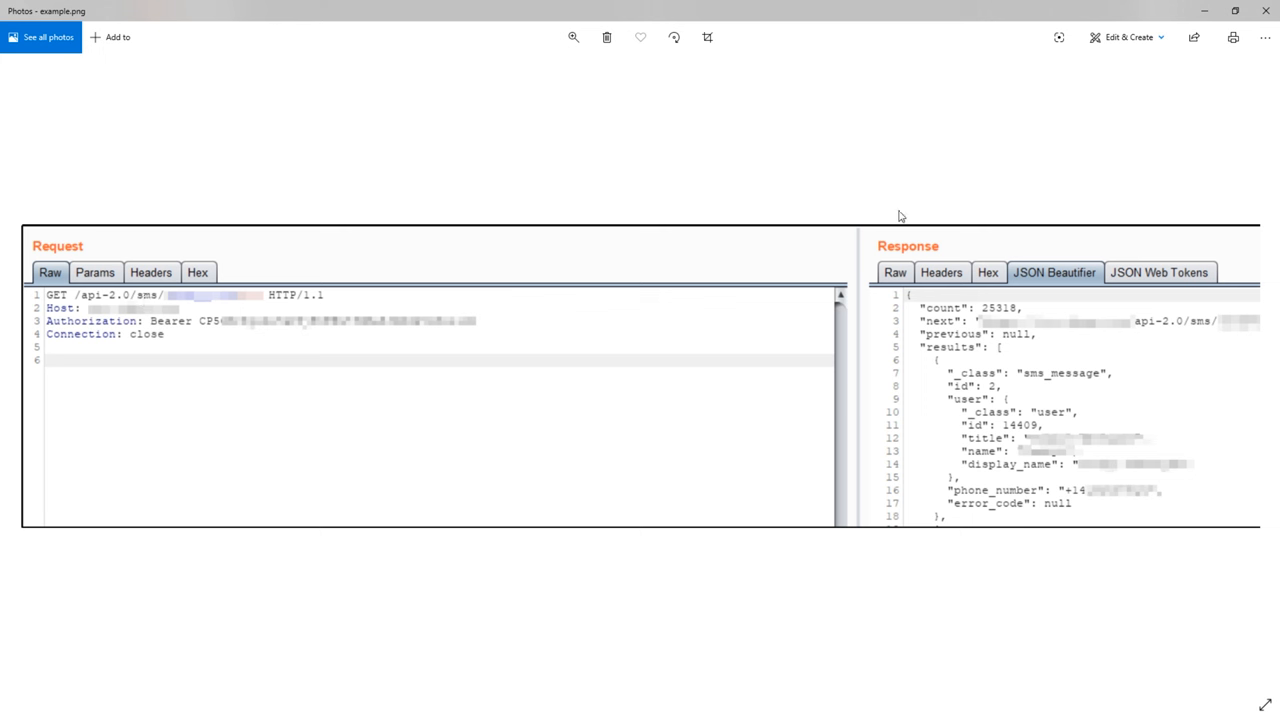
{"action": "mouse_move", "coordinate": [148, 304]}
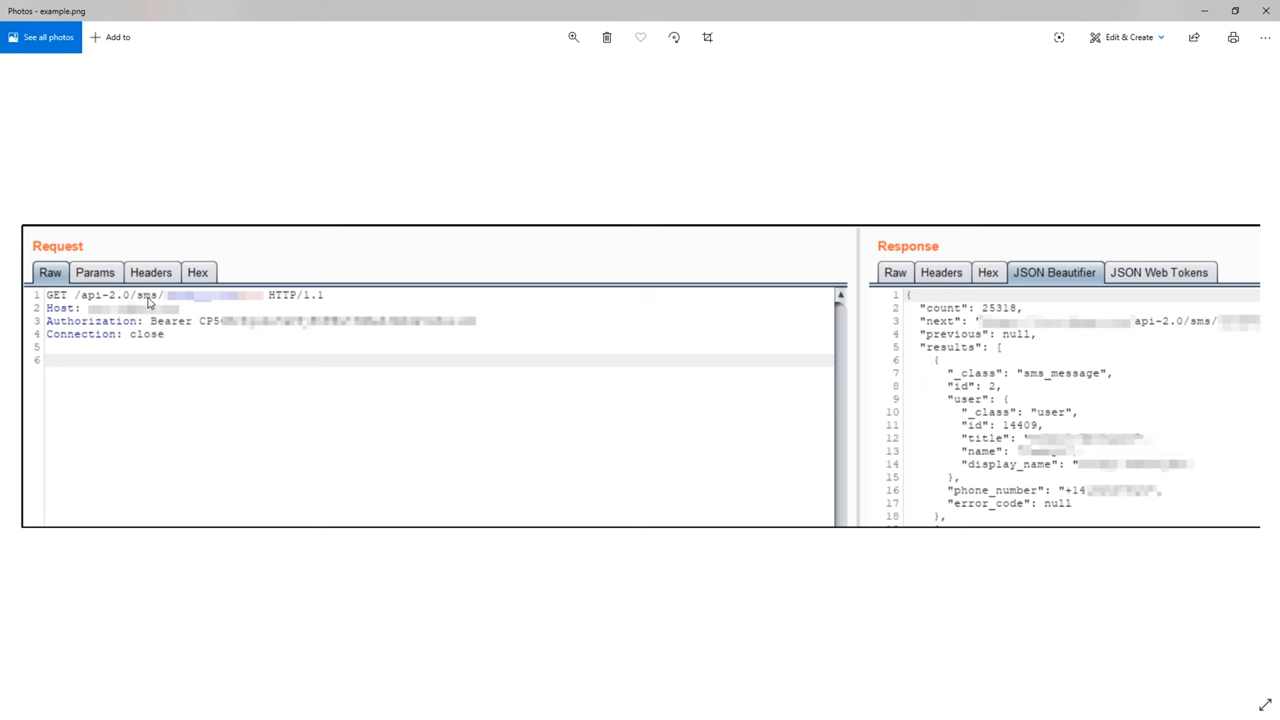
{"action": "mouse_move", "coordinate": [1164, 132]}
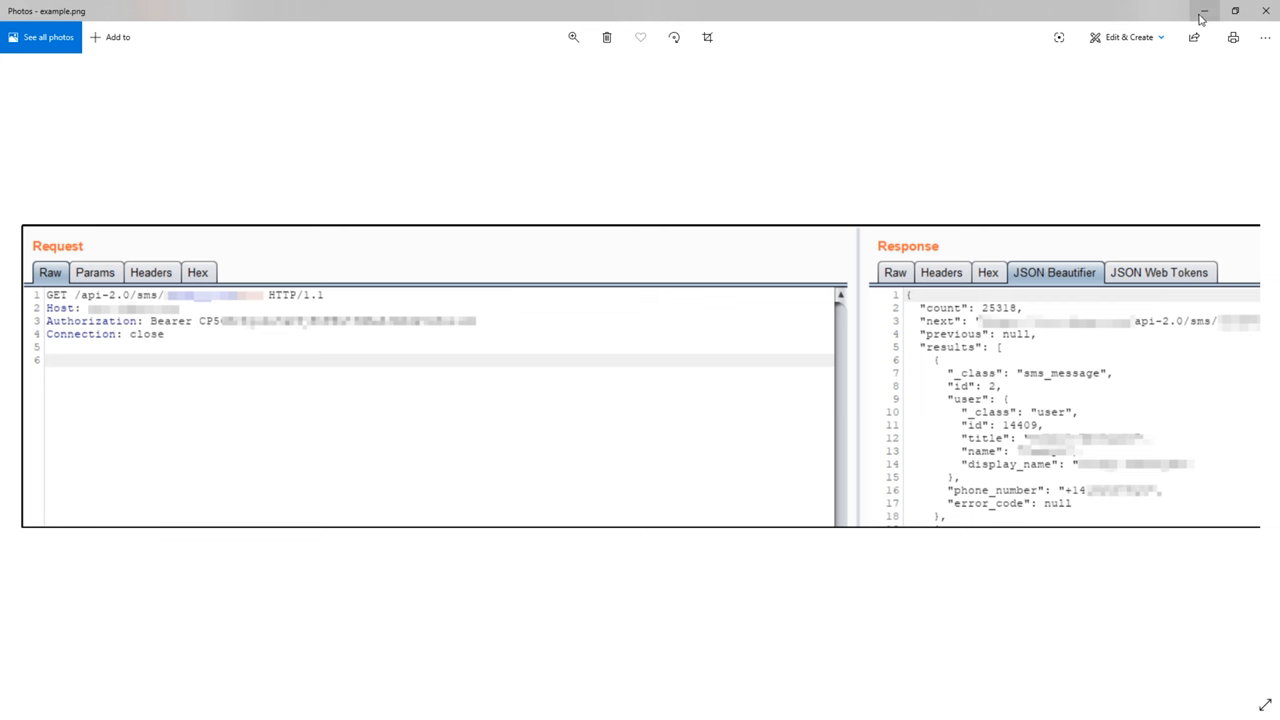
{"action": "mouse_move", "coordinate": [1204, 12]}
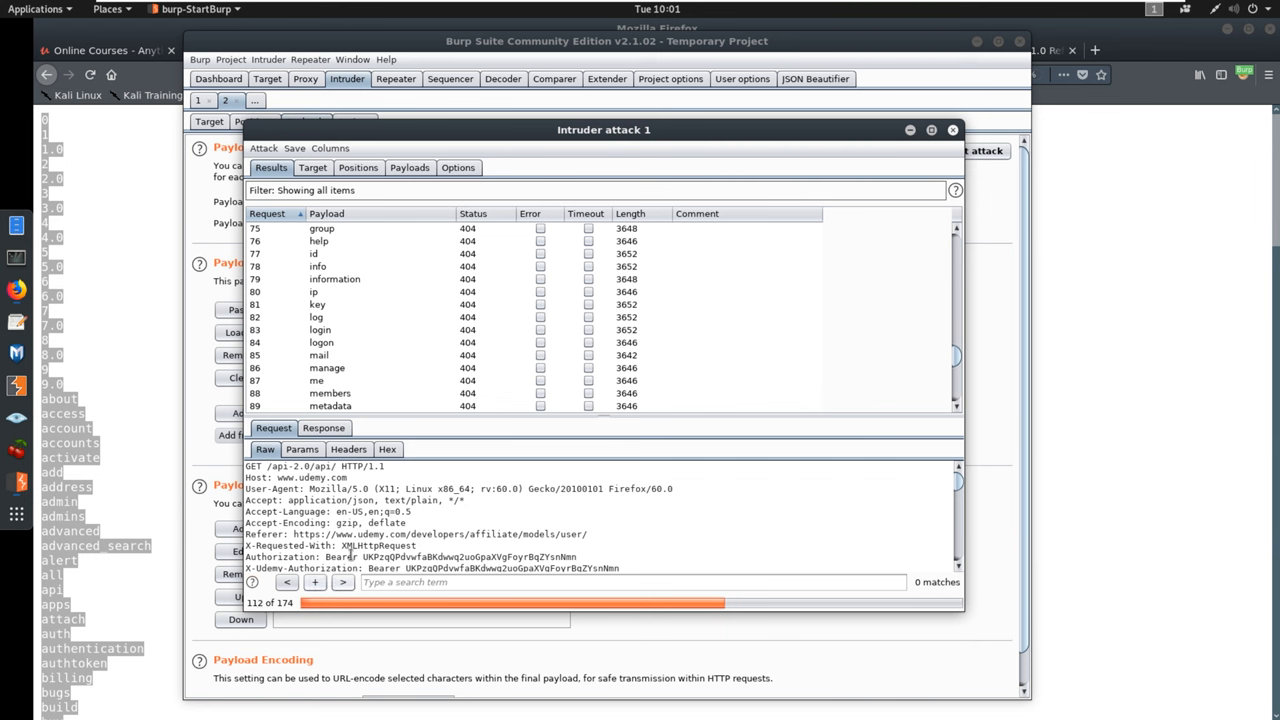
Select result 98 'organizations' (status 400) and read its 'Malformed request' response body.
{"action": "scroll", "scroll_direction": "down", "scroll_amount": 3}
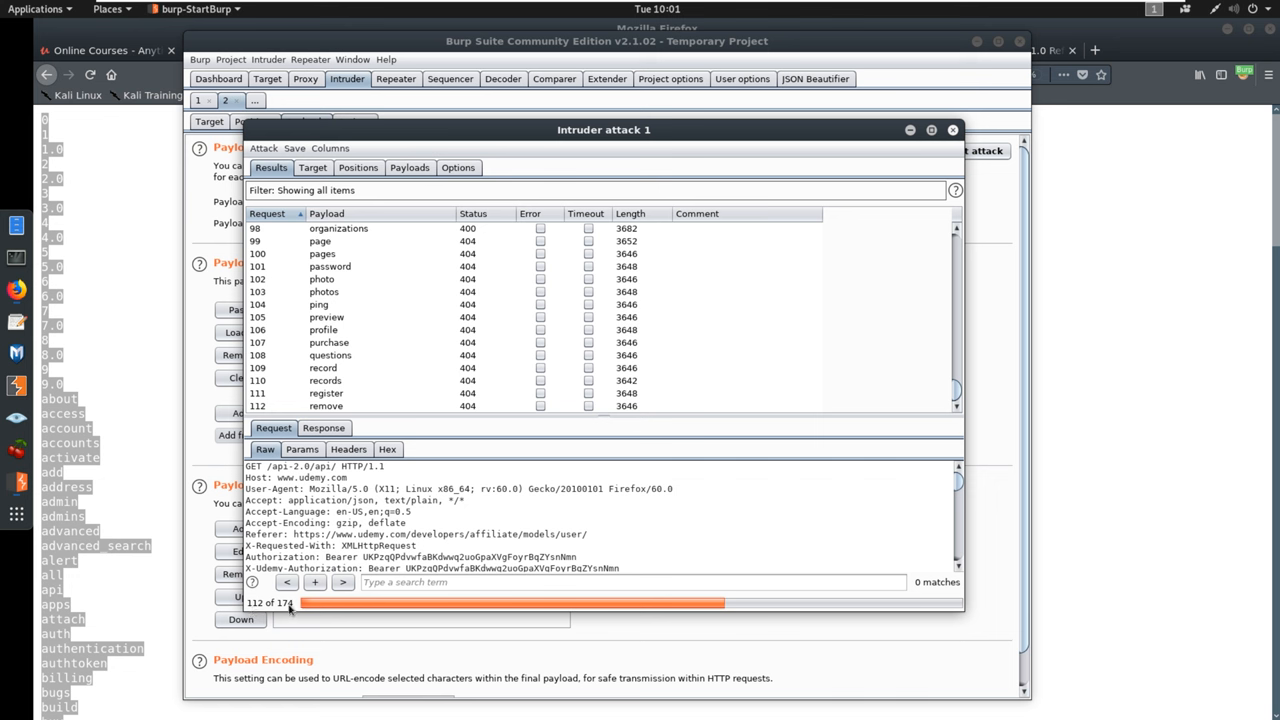
{"action": "mouse_move", "coordinate": [392, 284]}
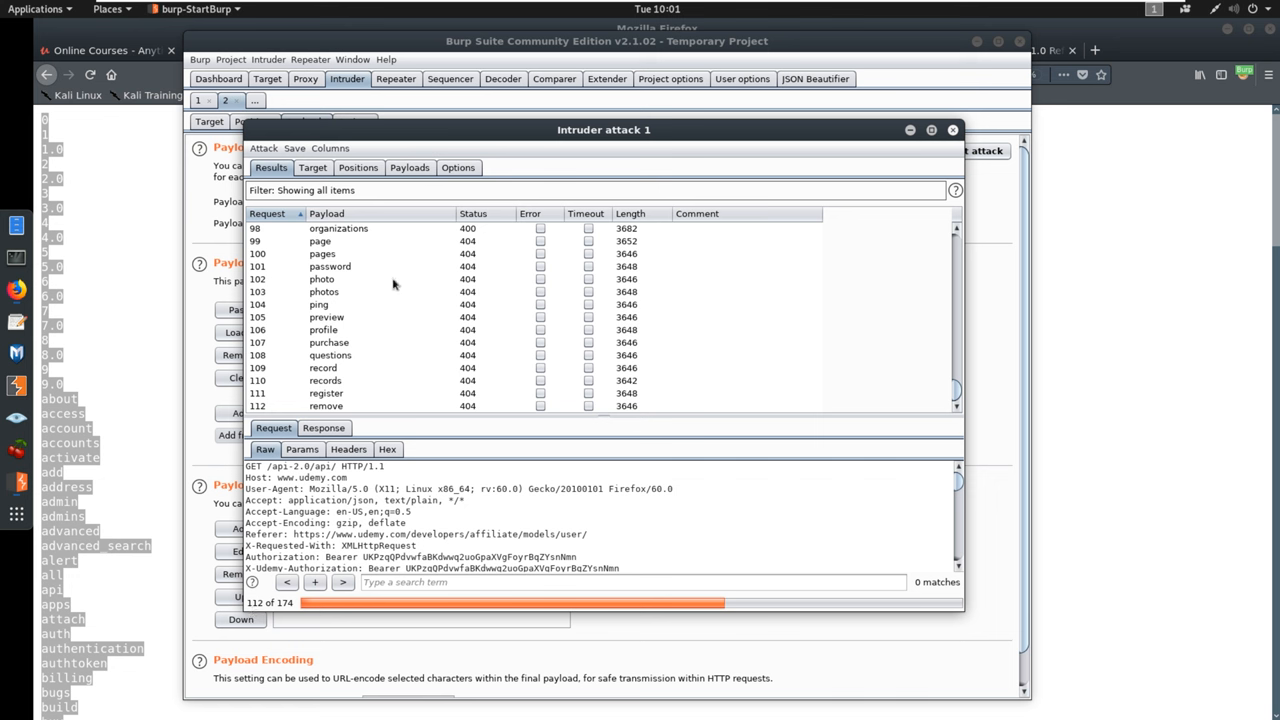
{"action": "left_click", "coordinate": [338, 228]}
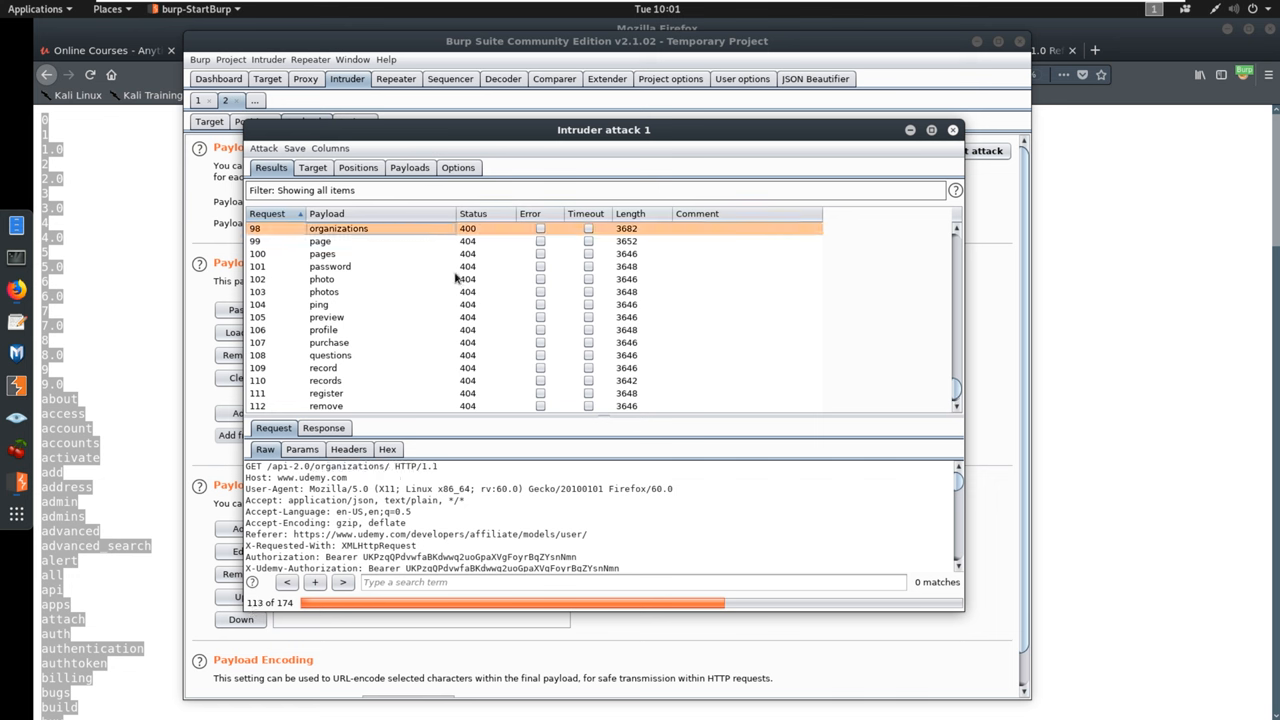
{"action": "left_click", "coordinate": [324, 428]}
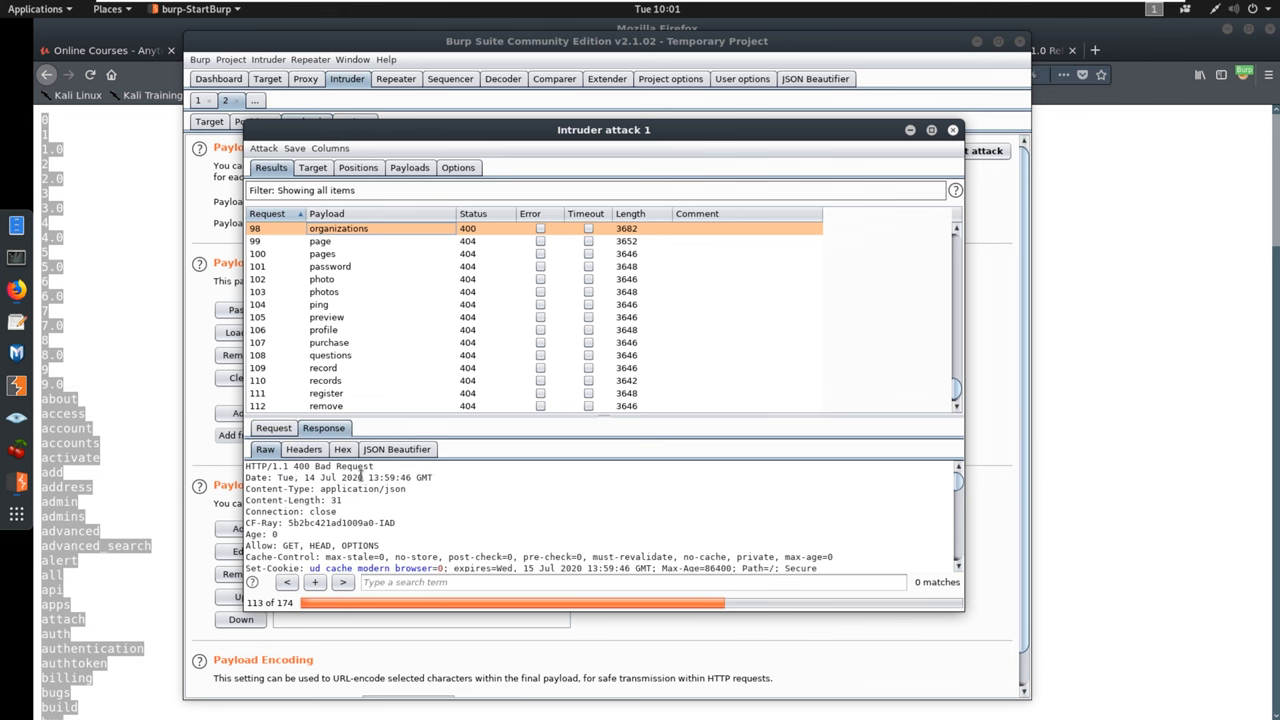
{"action": "scroll", "scroll_direction": "down", "scroll_amount": 3}
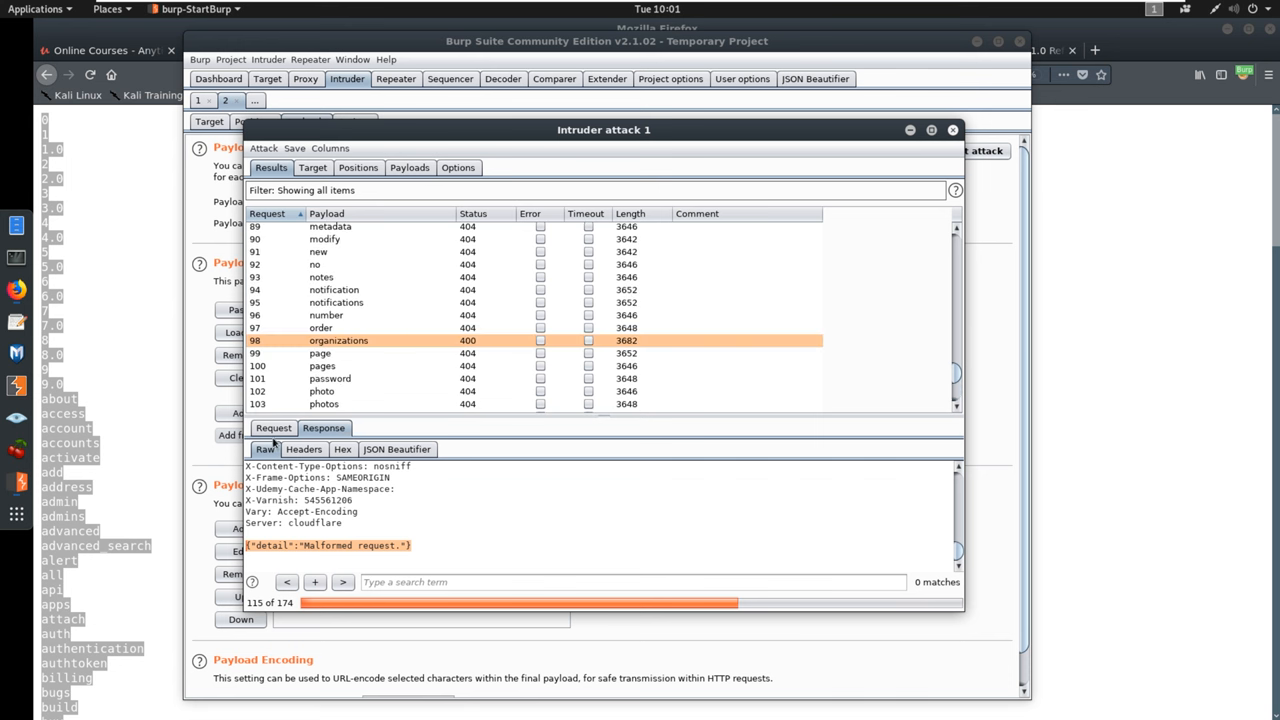
View the raw GET /api-2.0/organizations/ request for result 98.
{"action": "left_click", "coordinate": [272, 428]}
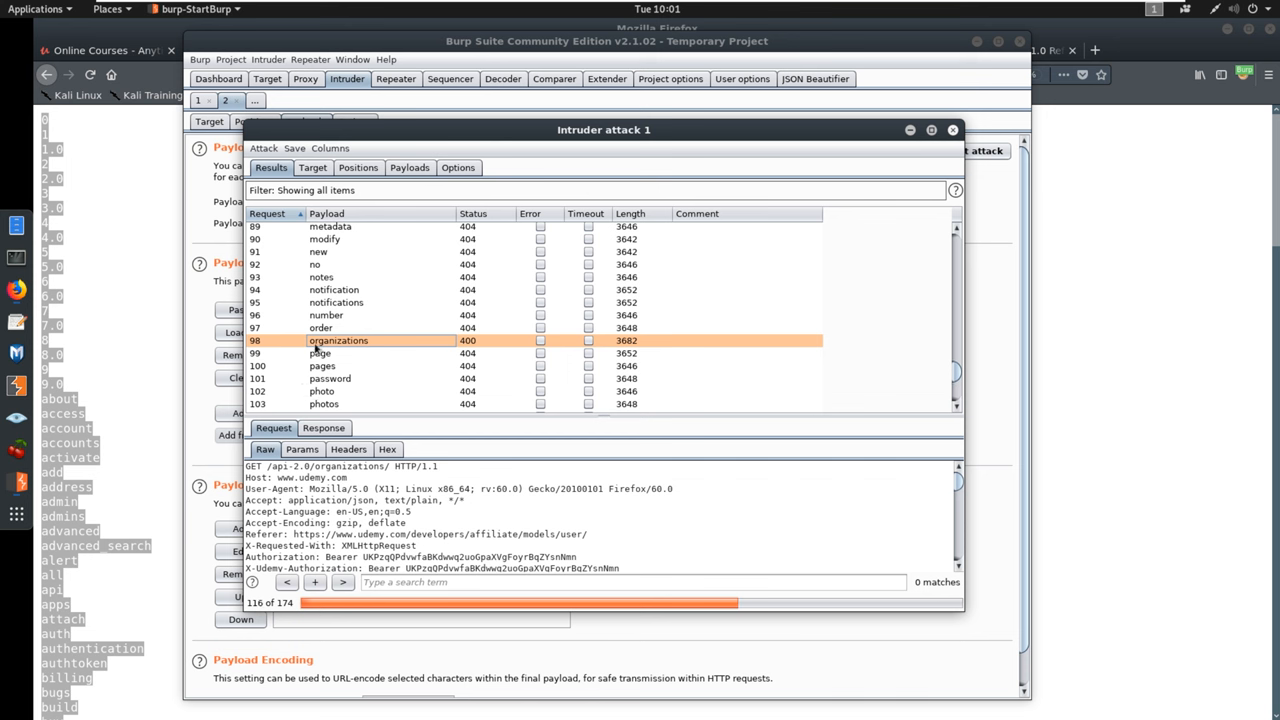
{"action": "mouse_move", "coordinate": [368, 352]}
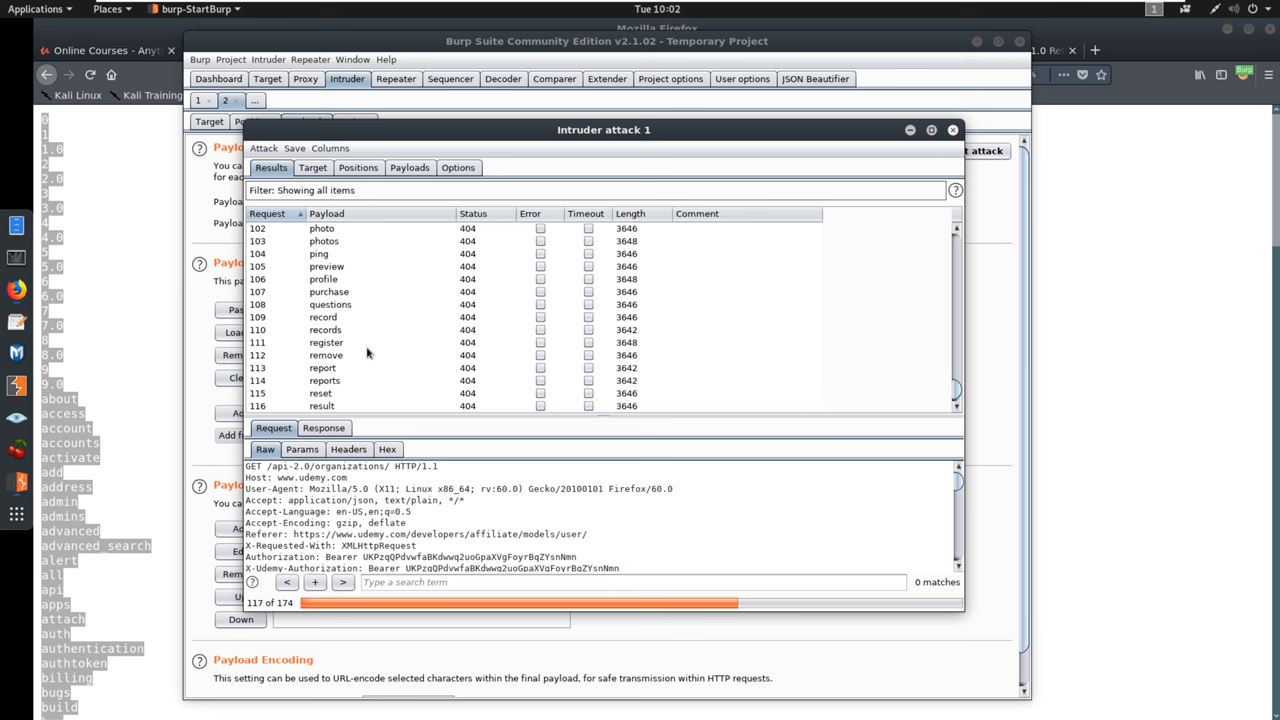
{"action": "mouse_move", "coordinate": [378, 352]}
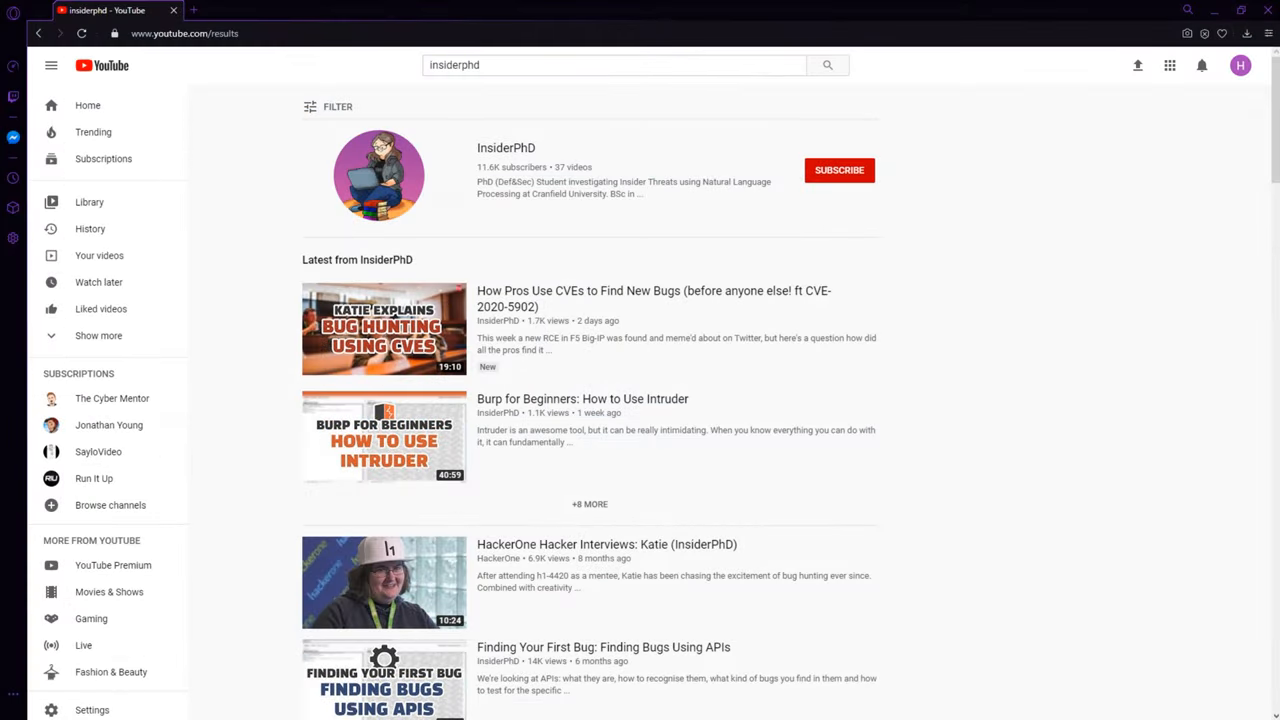
{"action": "mouse_move", "coordinate": [1100, 176]}
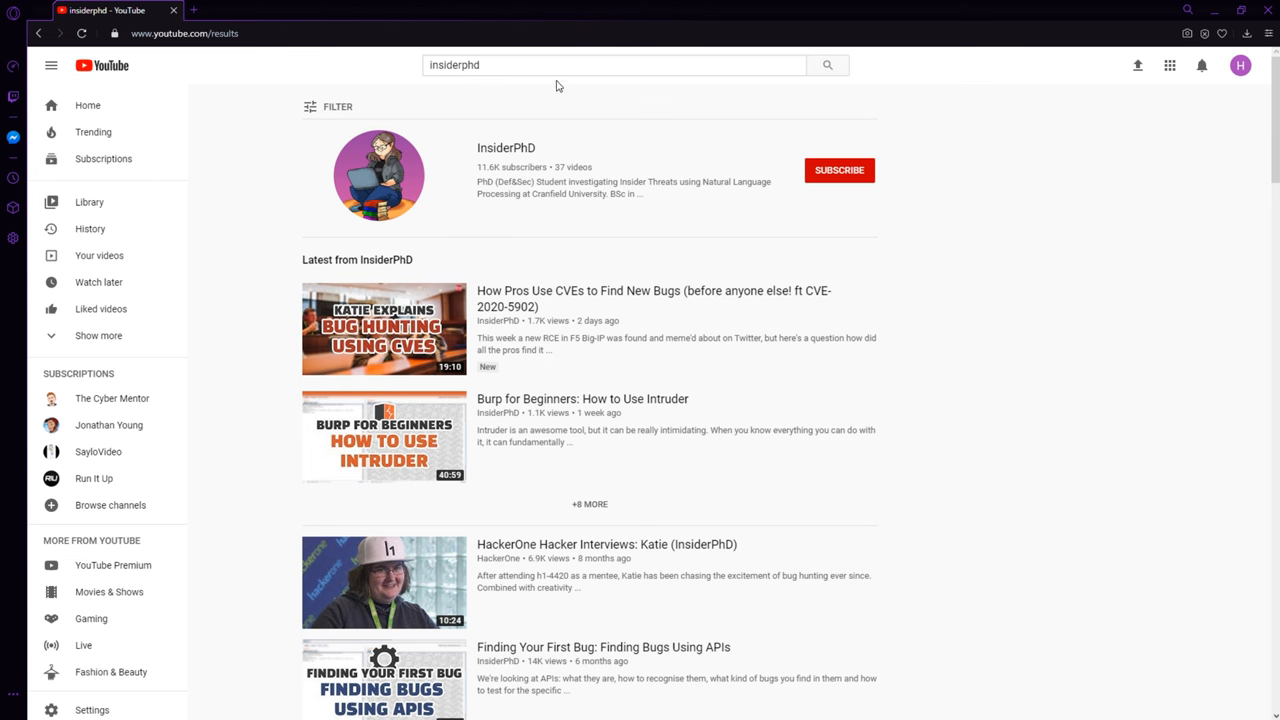
{"action": "mouse_move", "coordinate": [510, 178]}
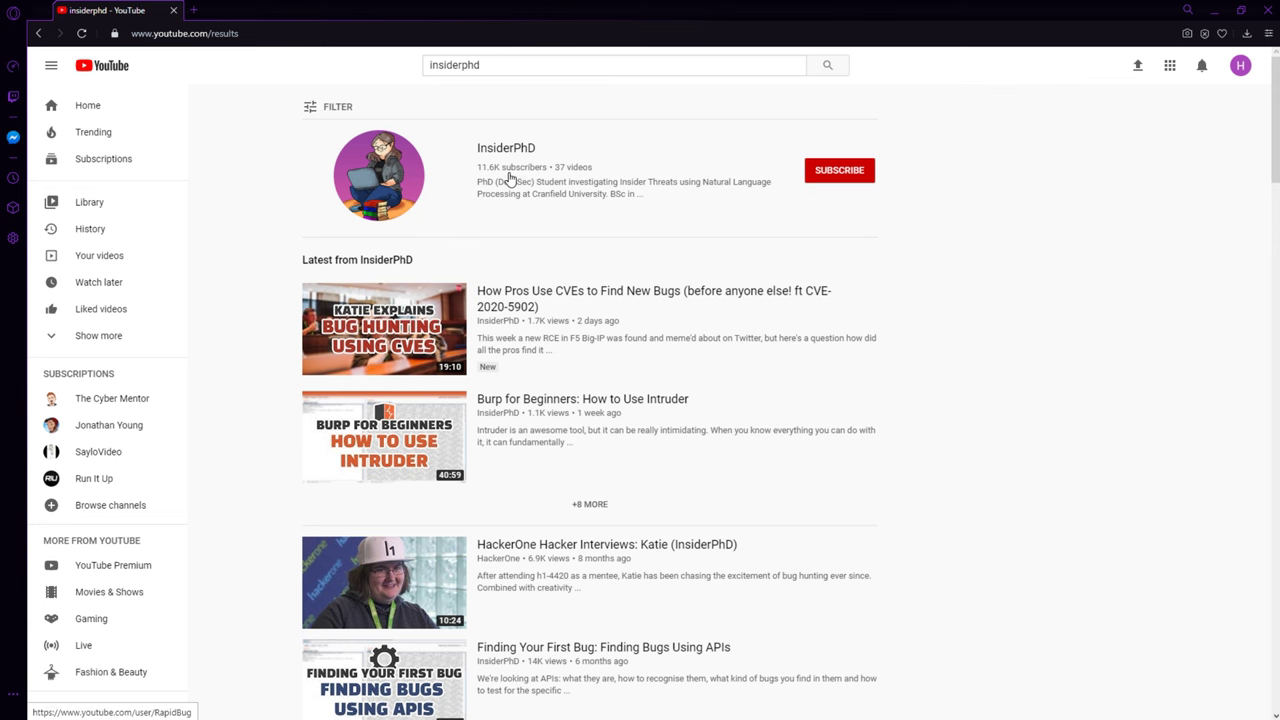
{"action": "mouse_move", "coordinate": [500, 160]}
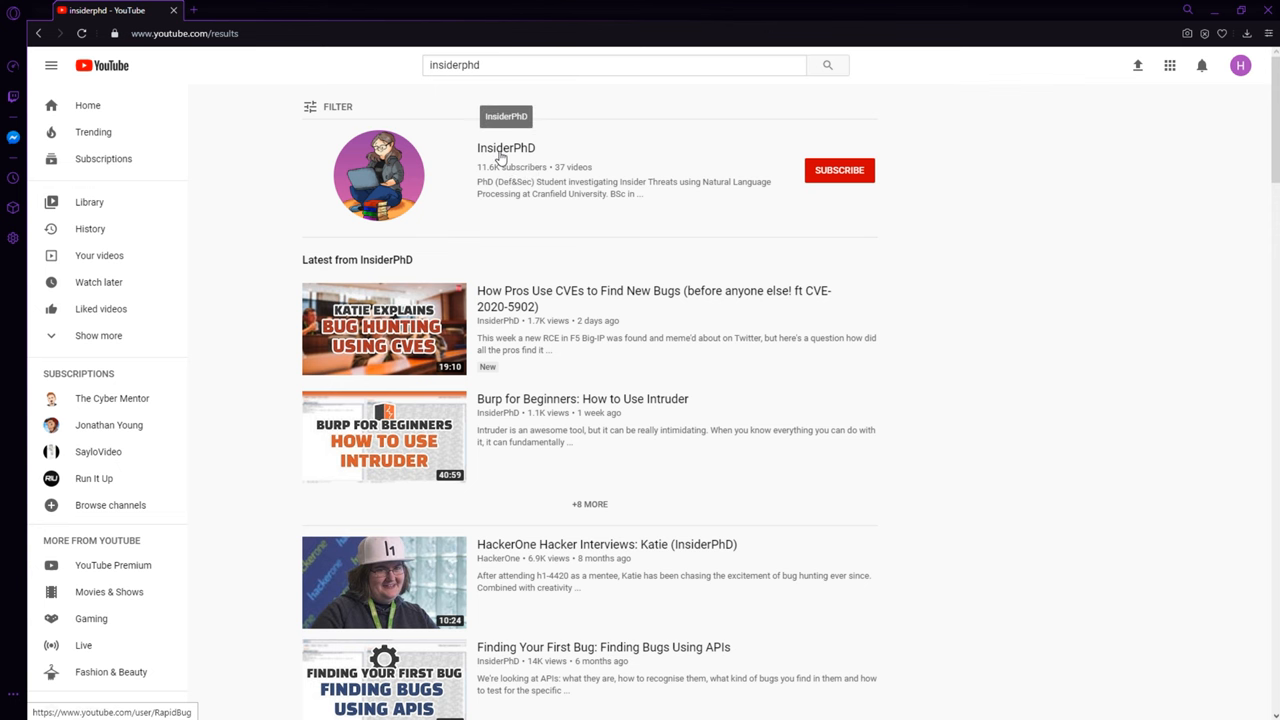
Go to the InsiderPhD channel from the YouTube search results for insiderphd.
{"action": "left_click", "coordinate": [504, 148]}
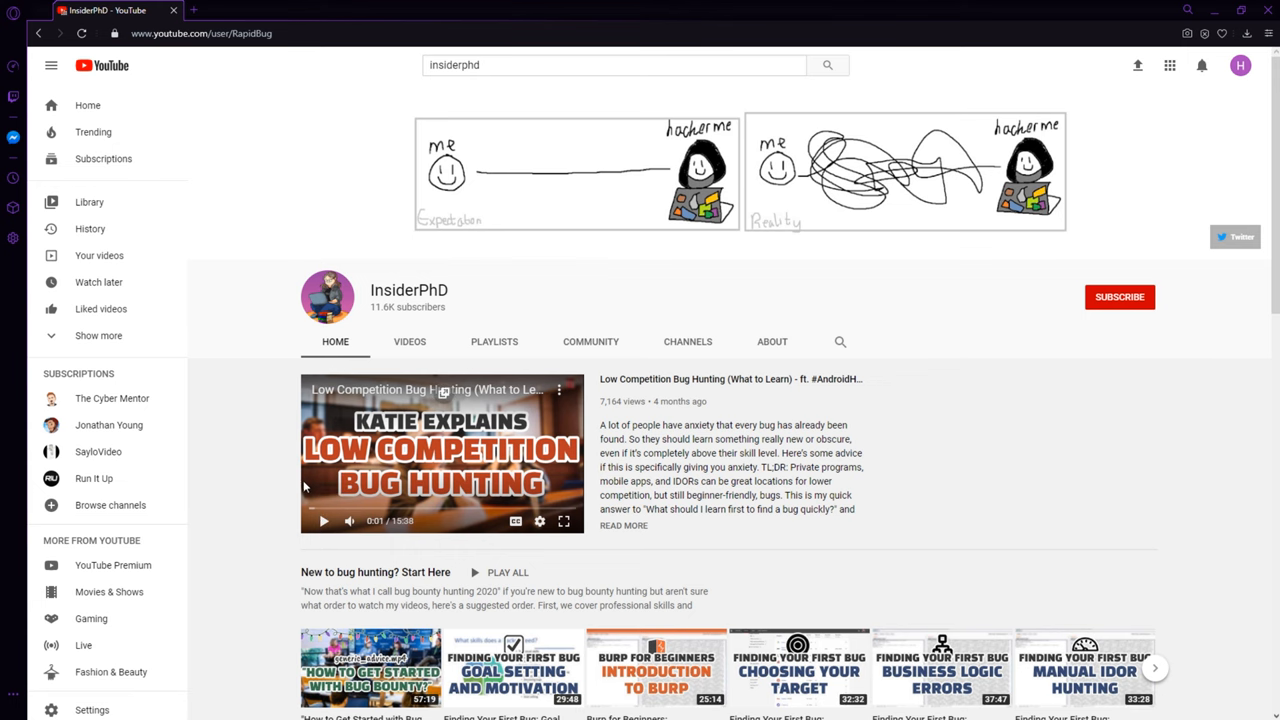
{"action": "mouse_move", "coordinate": [372, 404]}
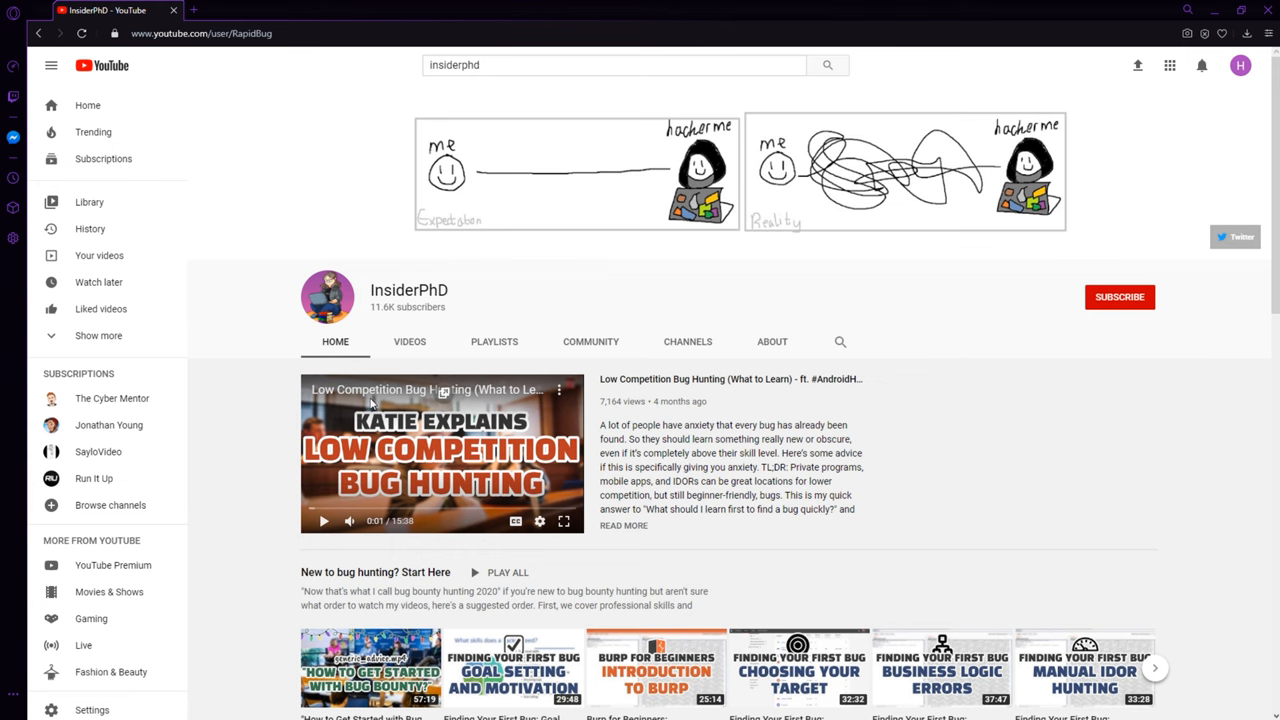
Browse the InsiderPhD channel Home videos, then show its Playlists.
{"action": "scroll", "scroll_direction": "down", "scroll_amount": 3}
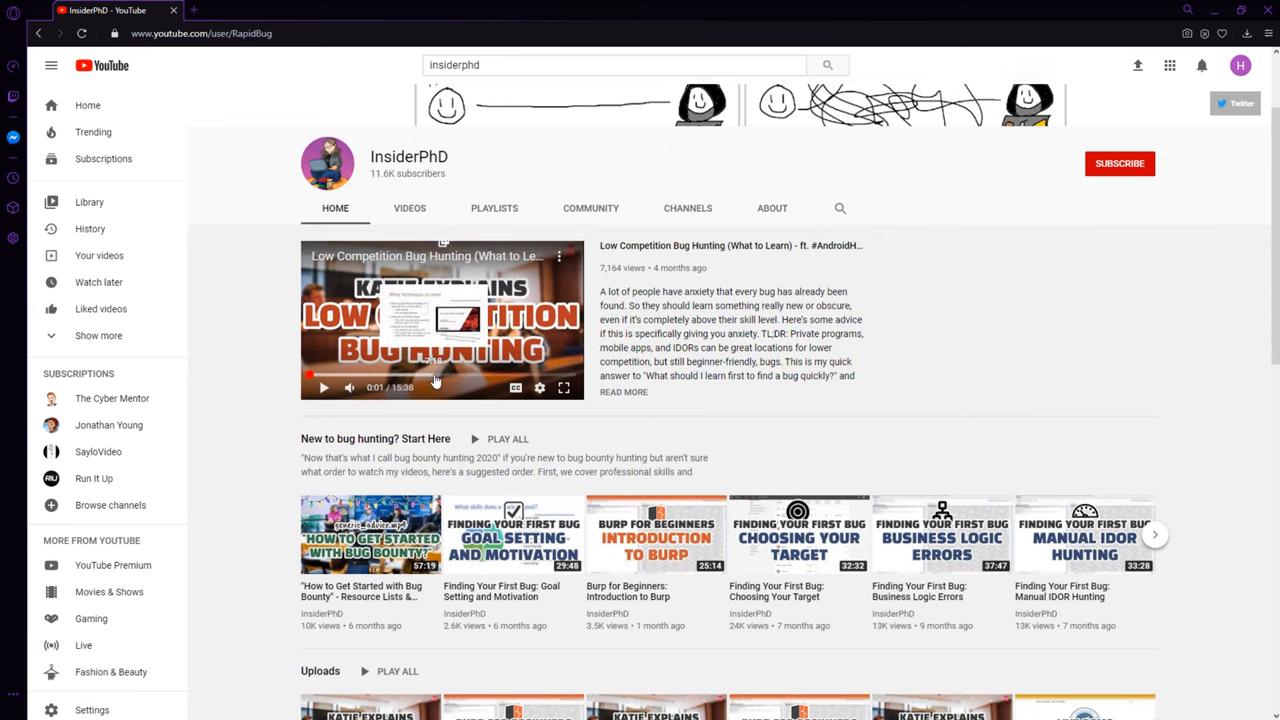
{"action": "mouse_move", "coordinate": [508, 368]}
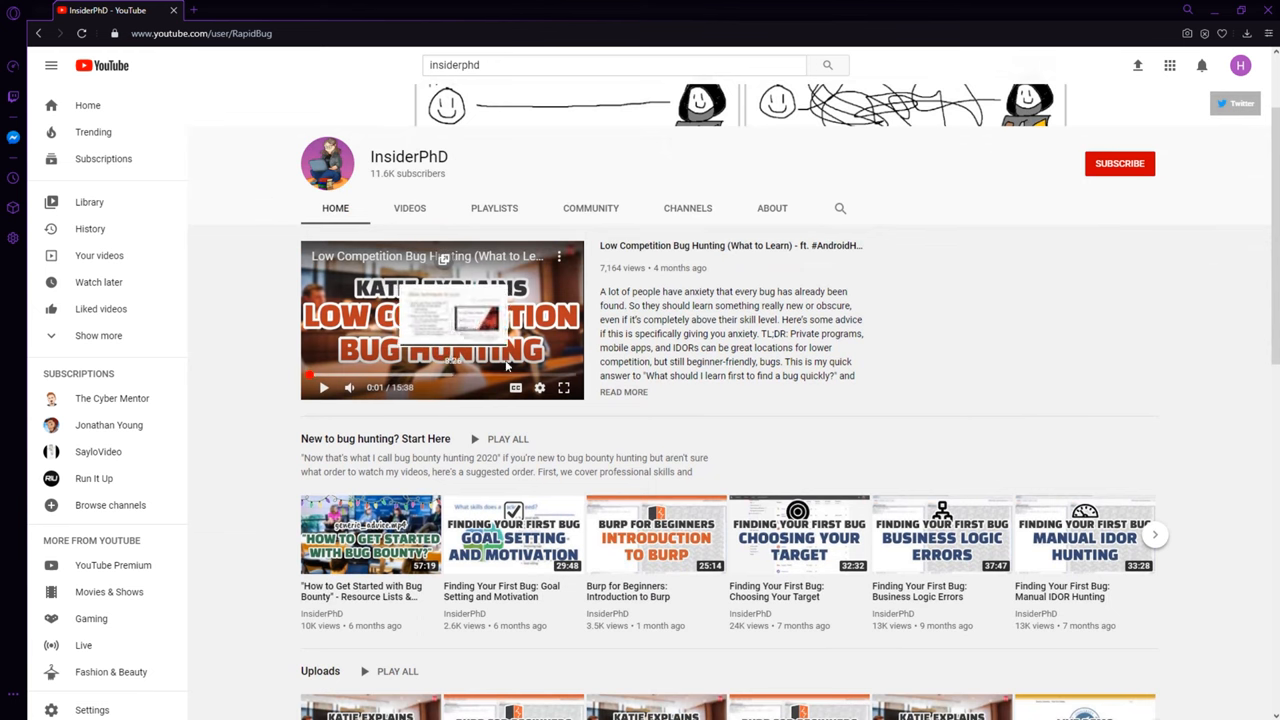
{"action": "mouse_move", "coordinate": [730, 320]}
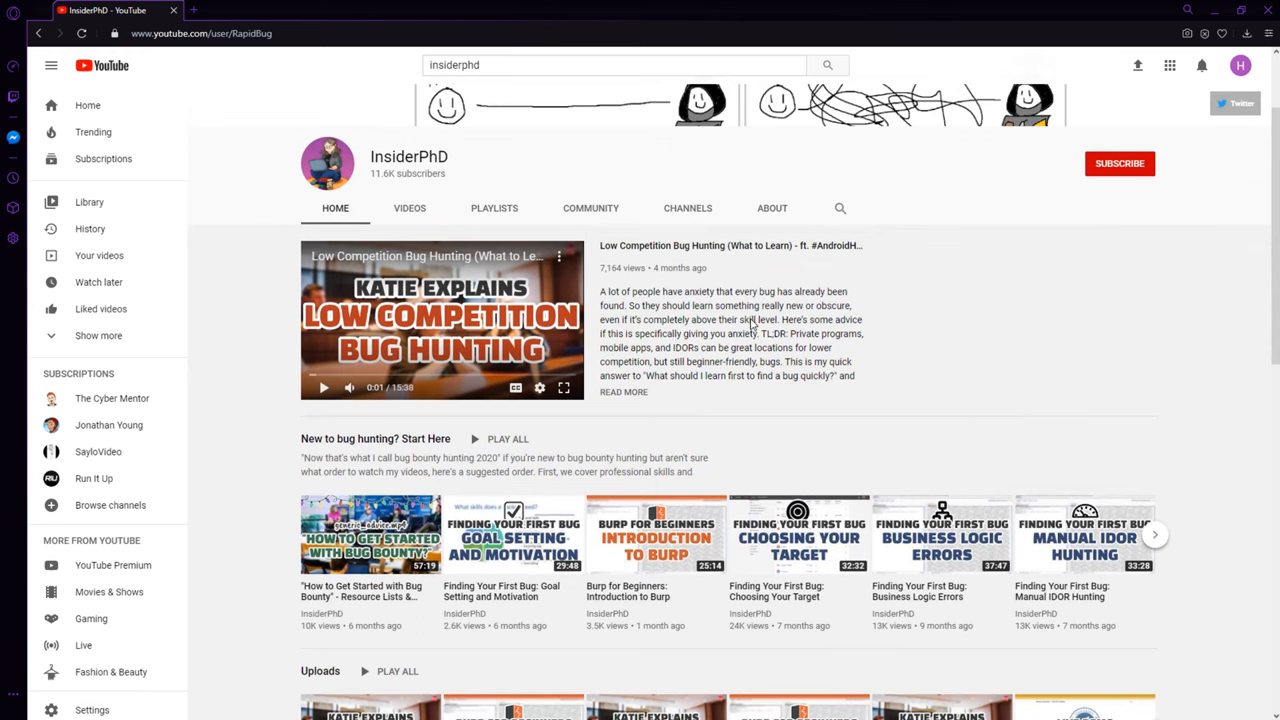
{"action": "scroll", "scroll_direction": "down", "scroll_amount": 3}
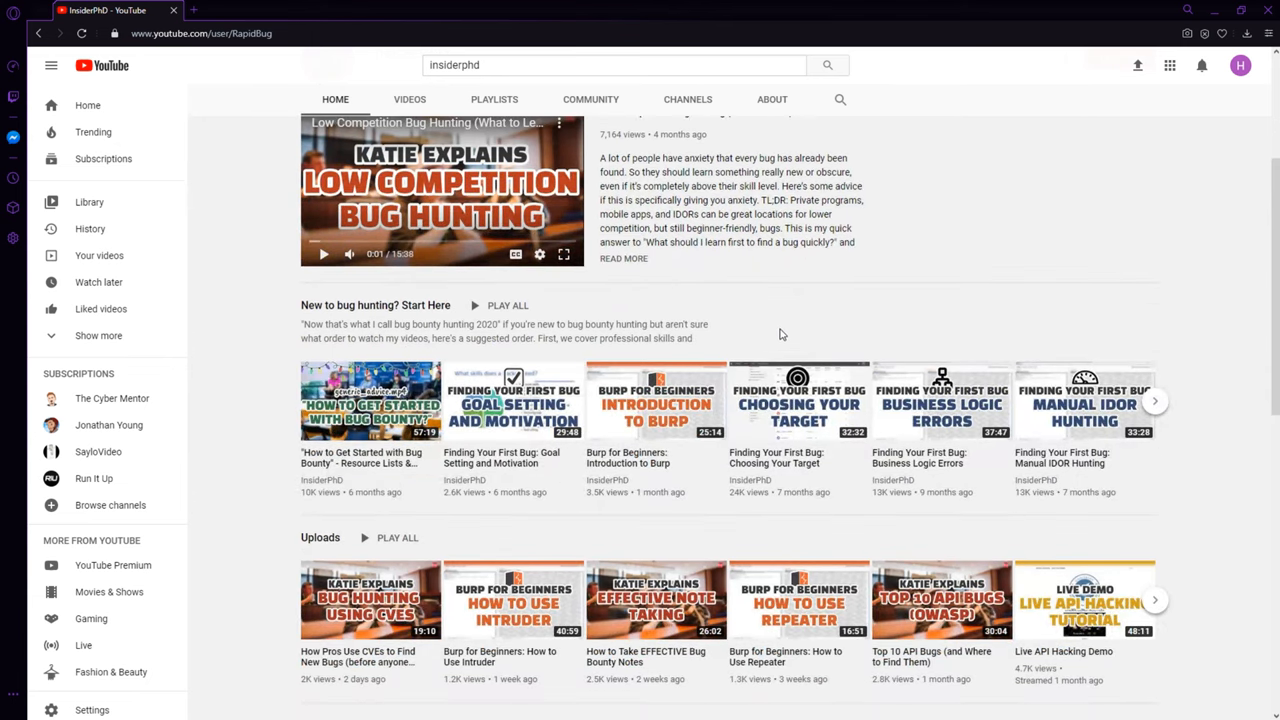
{"action": "scroll", "scroll_direction": "up", "scroll_amount": 3}
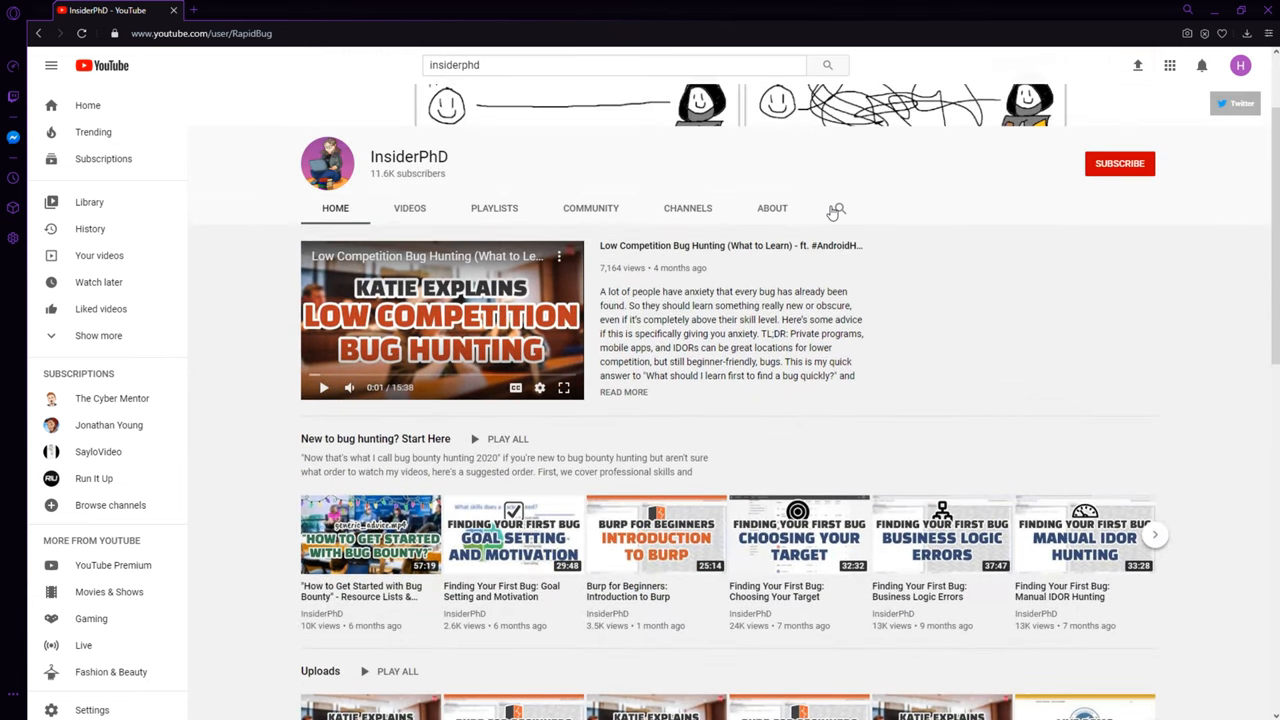
{"action": "left_click", "coordinate": [494, 208]}
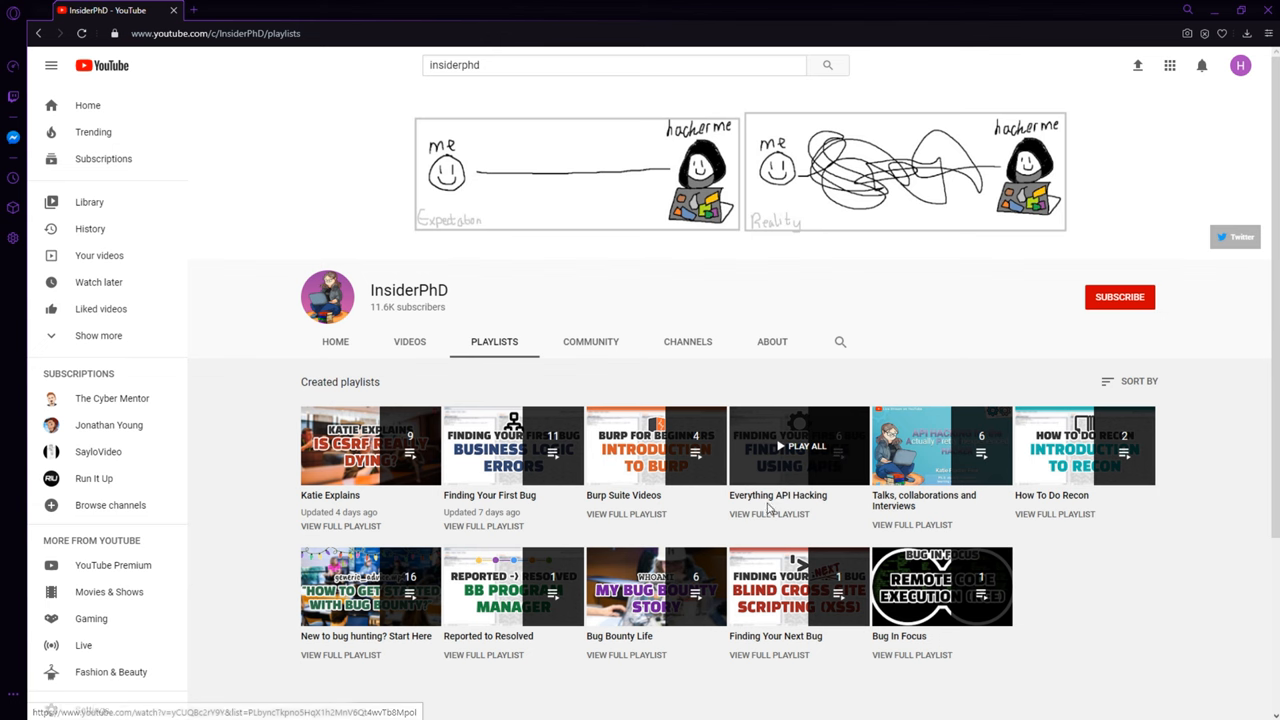
{"action": "mouse_move", "coordinate": [768, 524]}
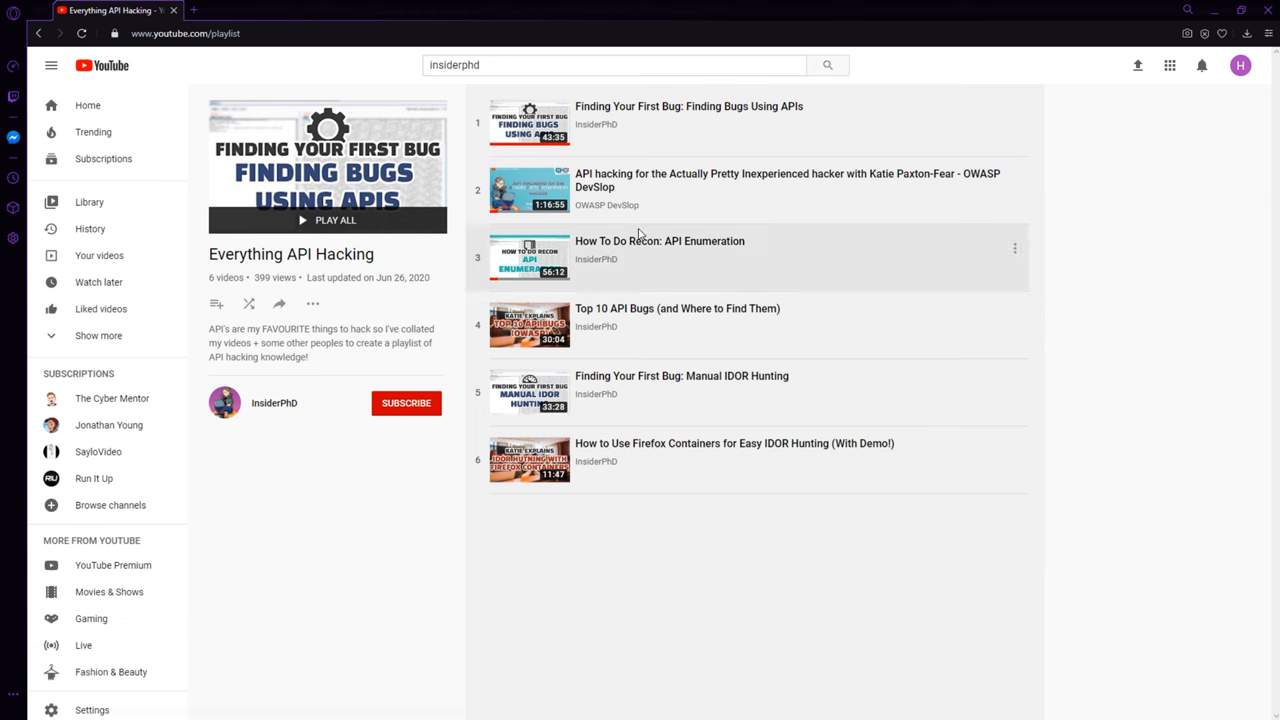
{"action": "mouse_move", "coordinate": [648, 132]}
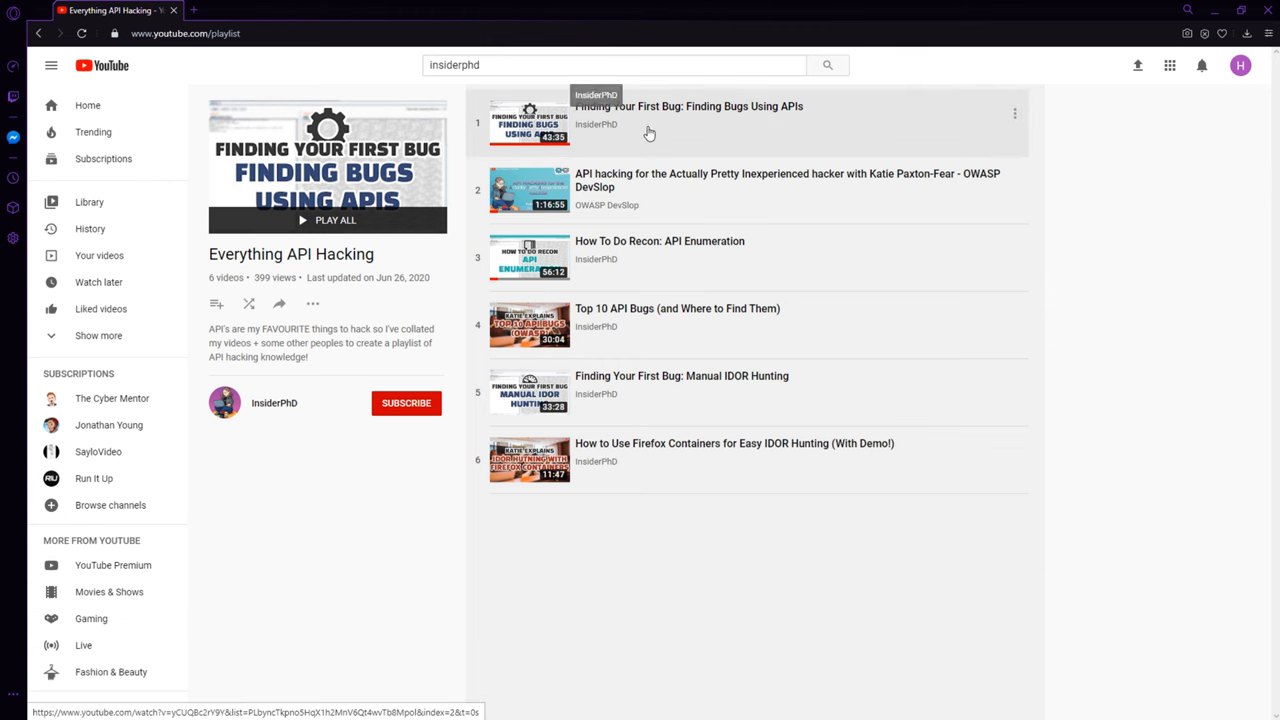
{"action": "mouse_move", "coordinate": [562, 216]}
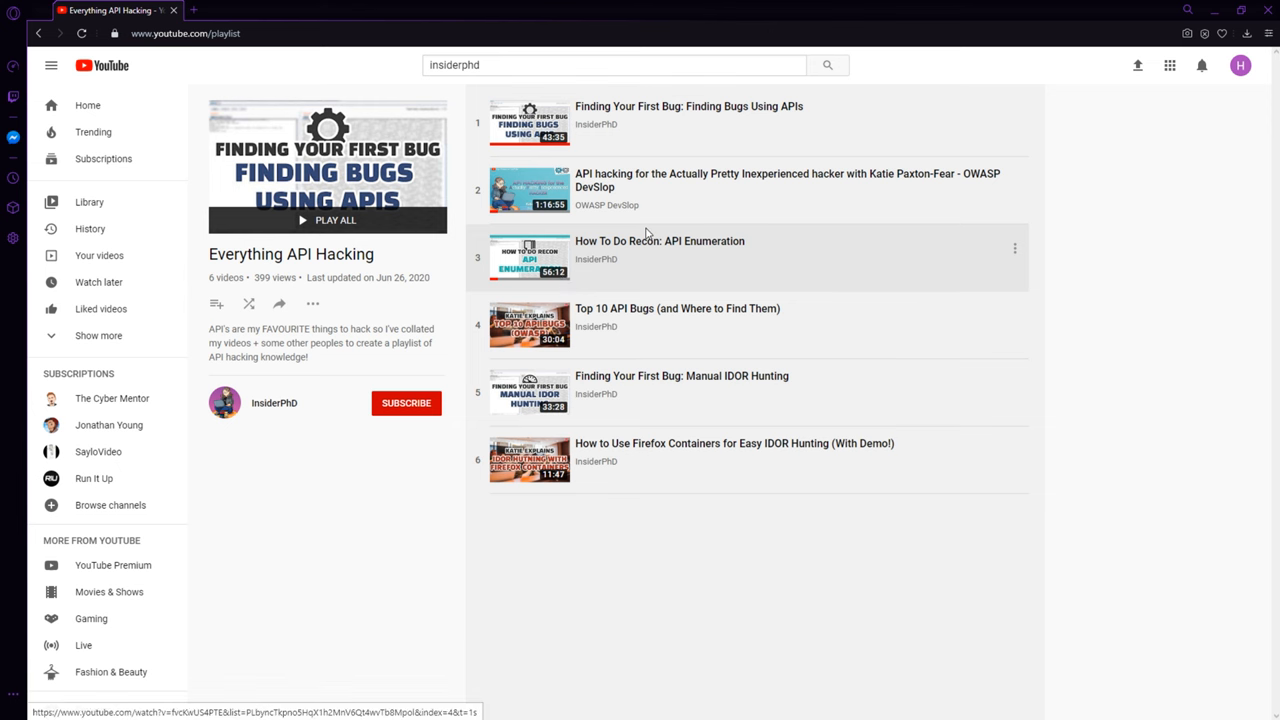
{"action": "mouse_move", "coordinate": [528, 258]}
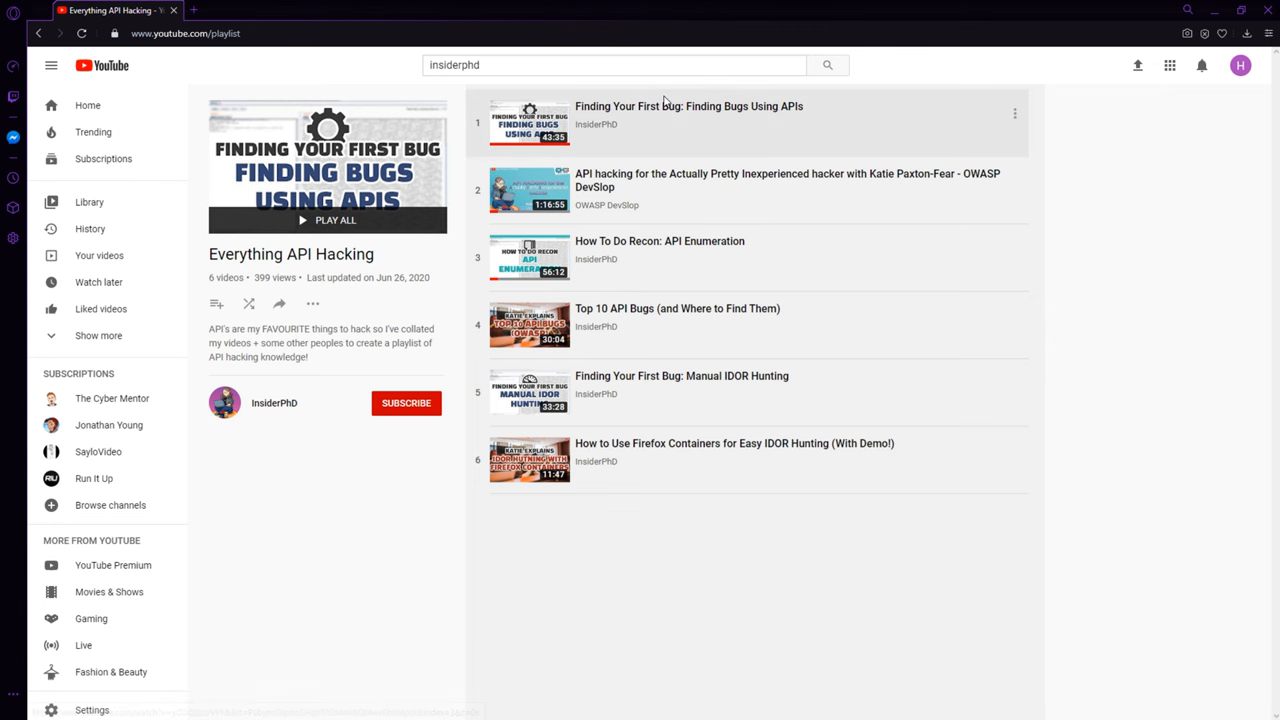
{"action": "mouse_move", "coordinate": [1144, 368]}
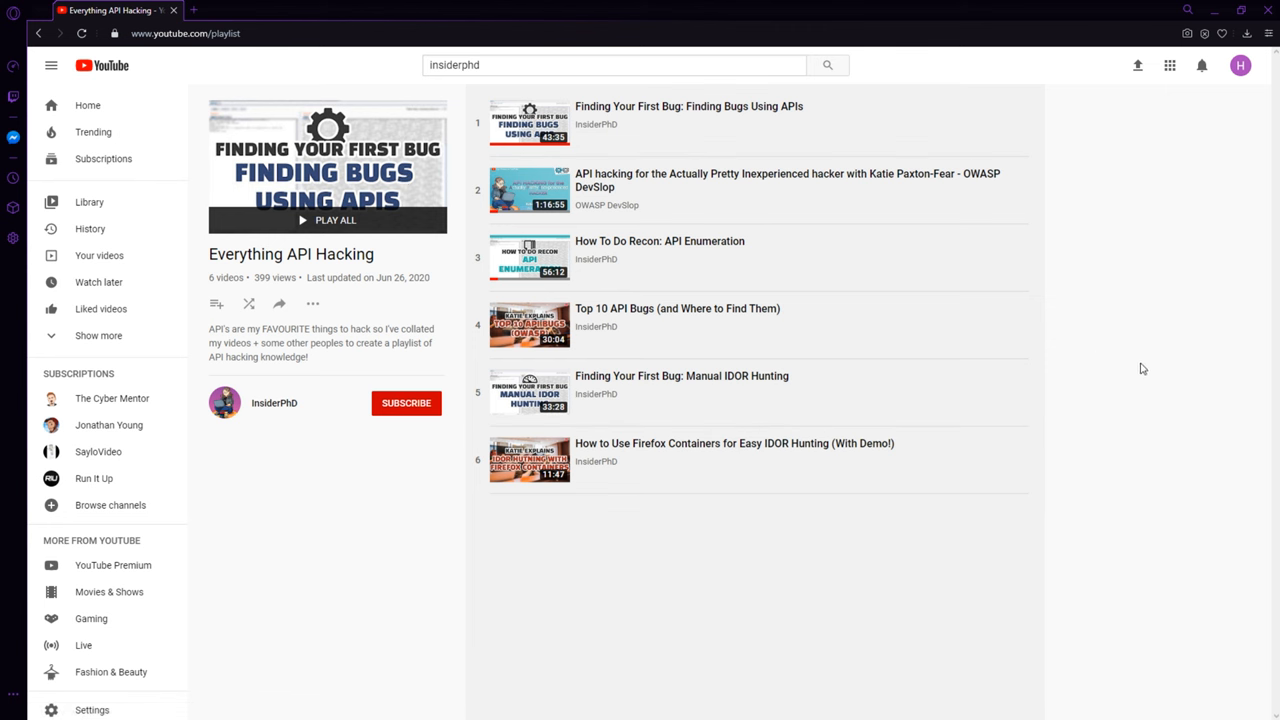
{"action": "mouse_move", "coordinate": [556, 236]}
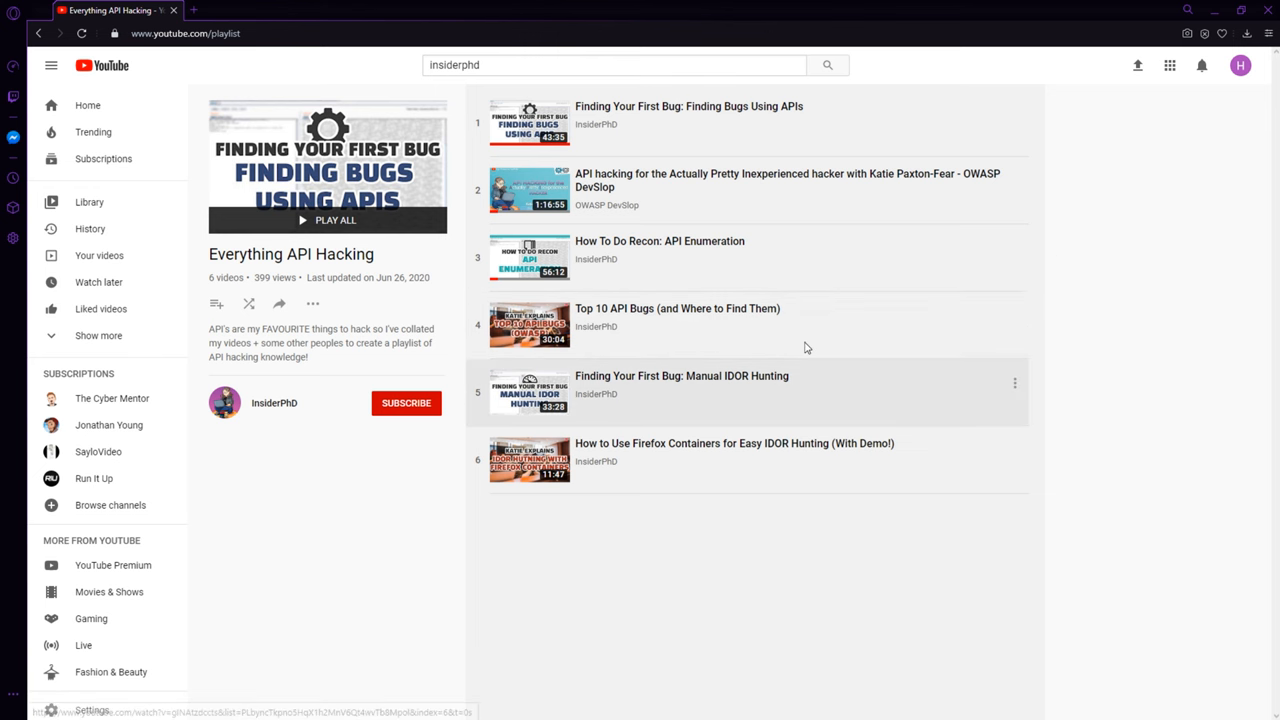
{"action": "mouse_move", "coordinate": [608, 276]}
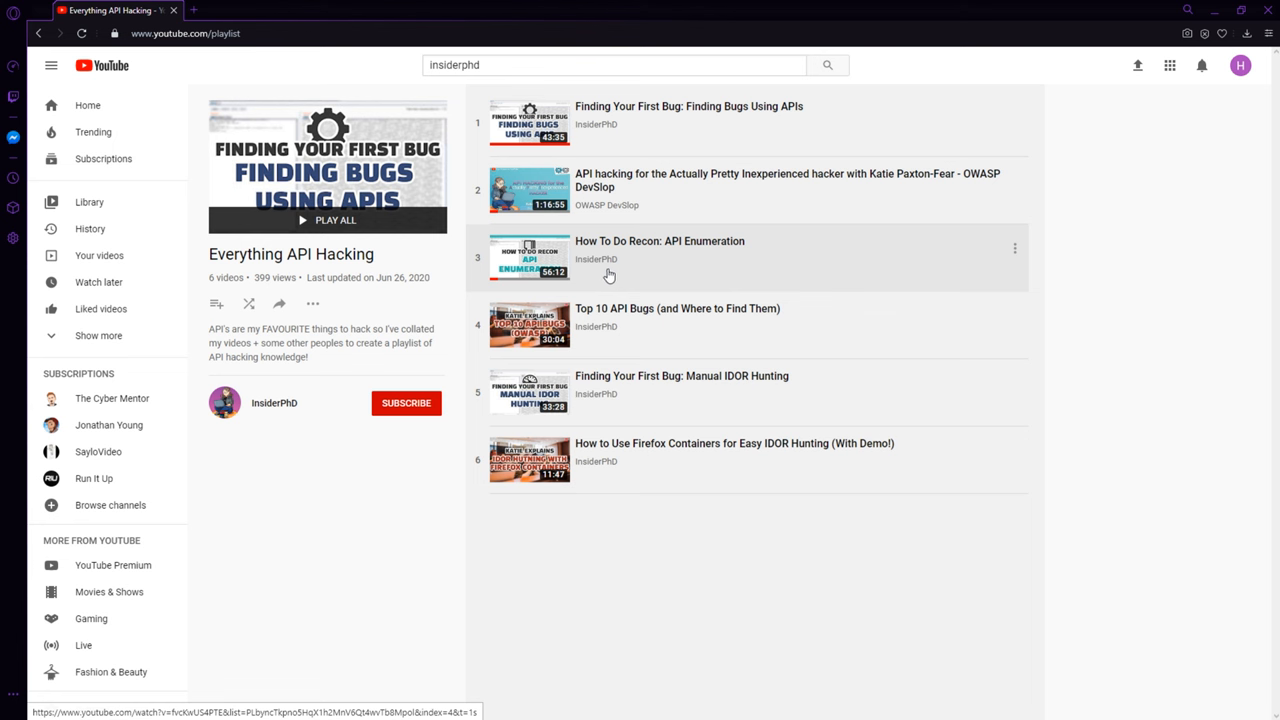
{"action": "mouse_move", "coordinate": [580, 144]}
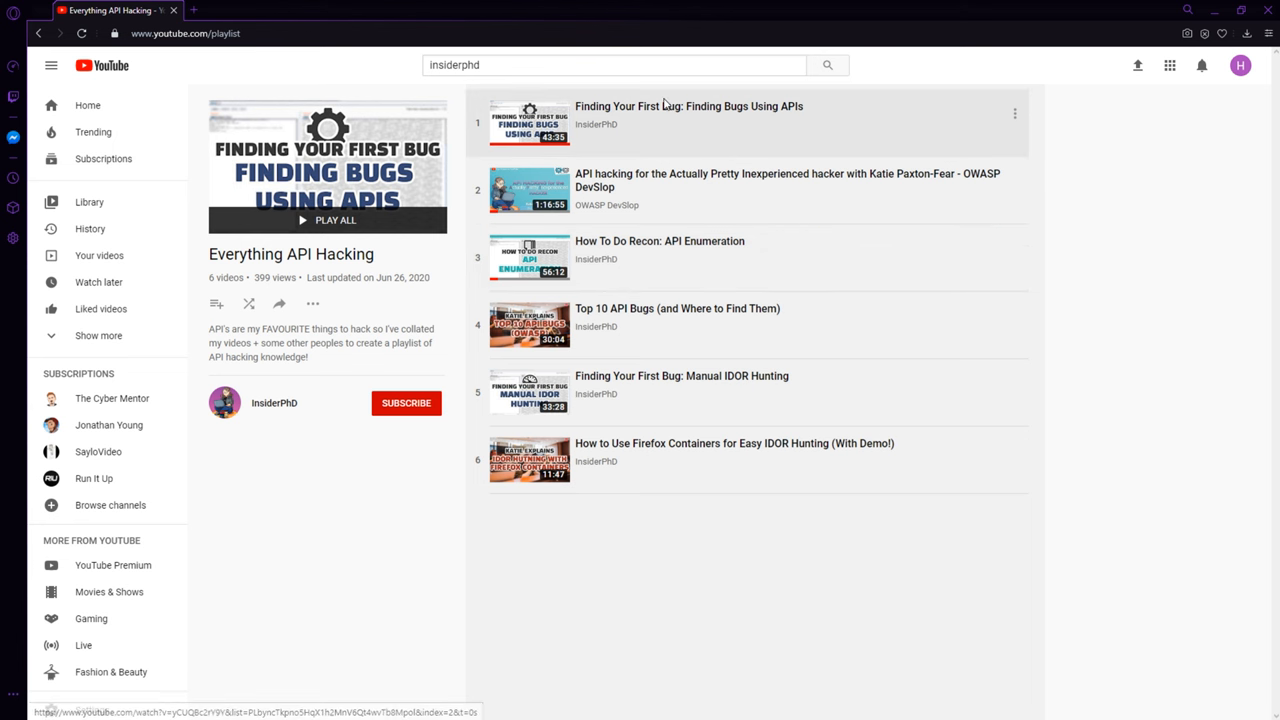
{"action": "mouse_move", "coordinate": [648, 144]}
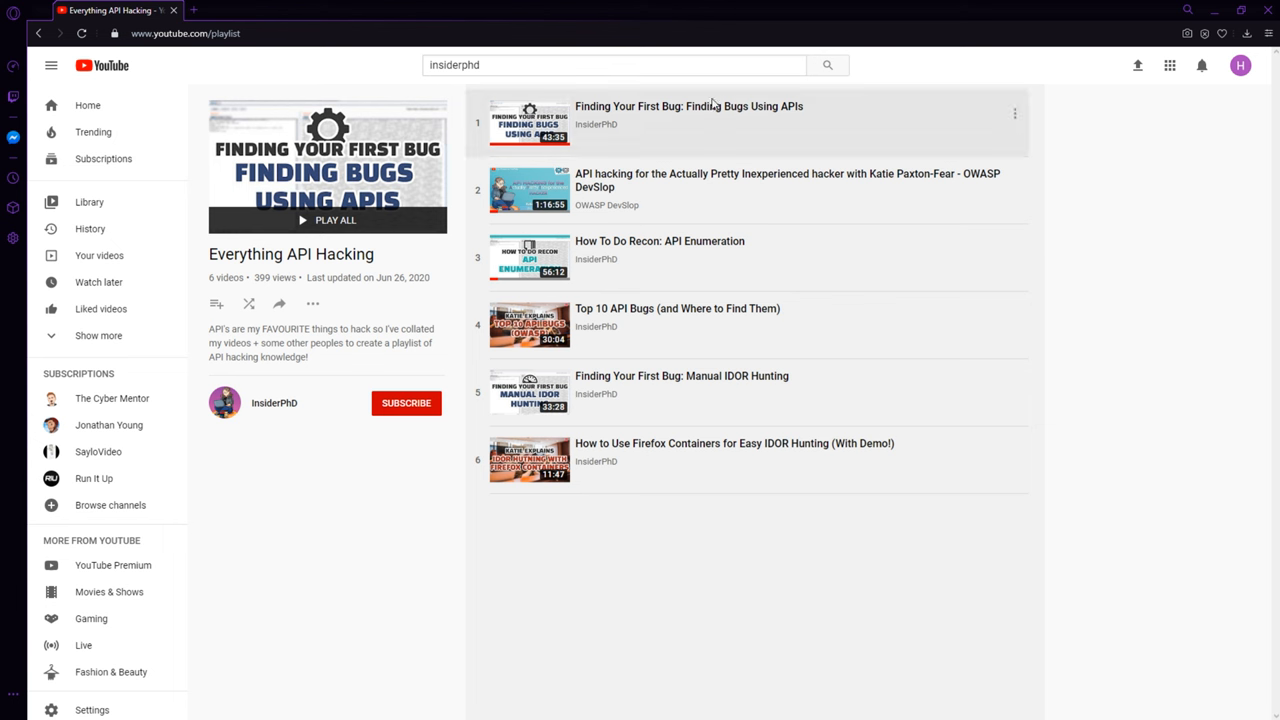
{"action": "mouse_move", "coordinate": [1168, 64]}
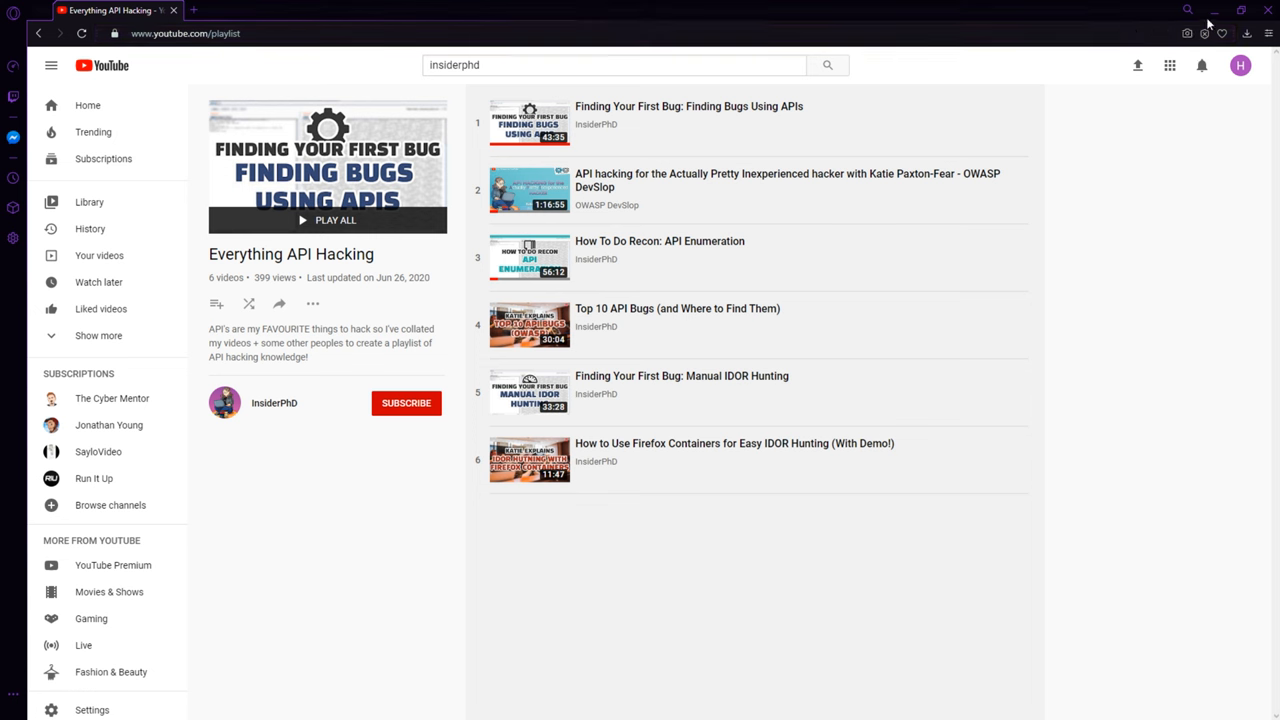
{"action": "mouse_move", "coordinate": [1210, 10]}
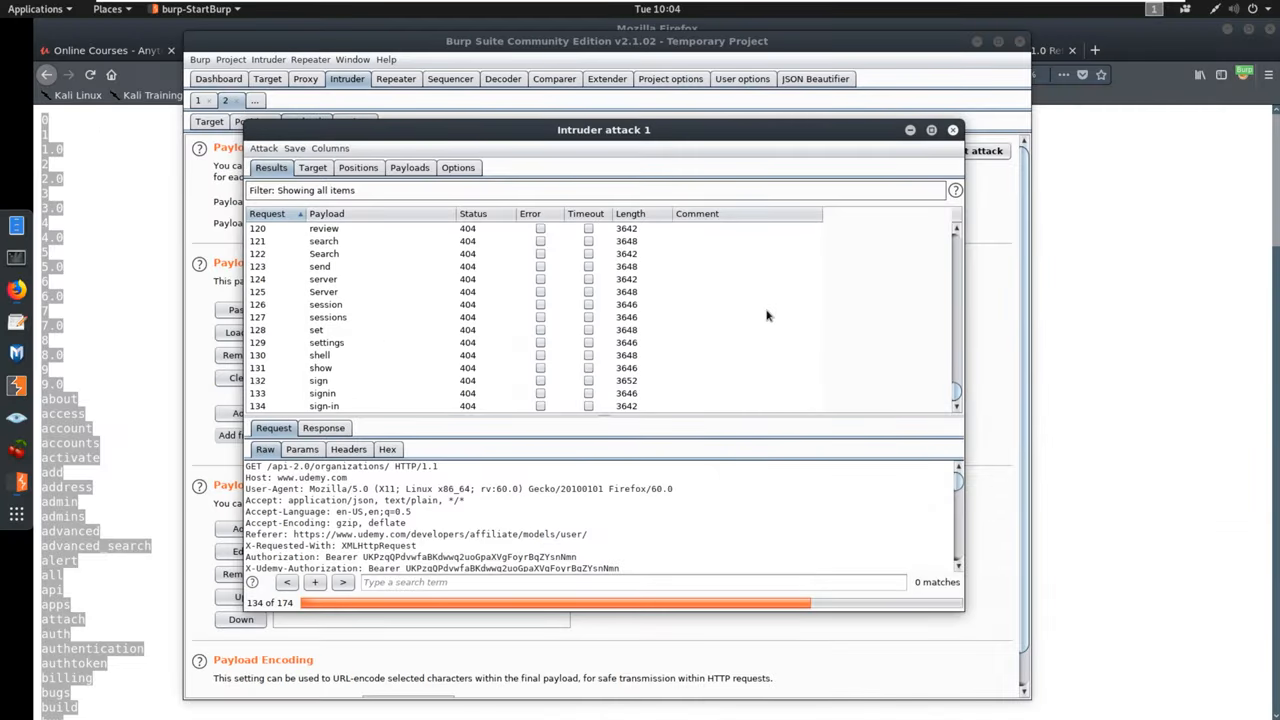
{"action": "mouse_move", "coordinate": [448, 378]}
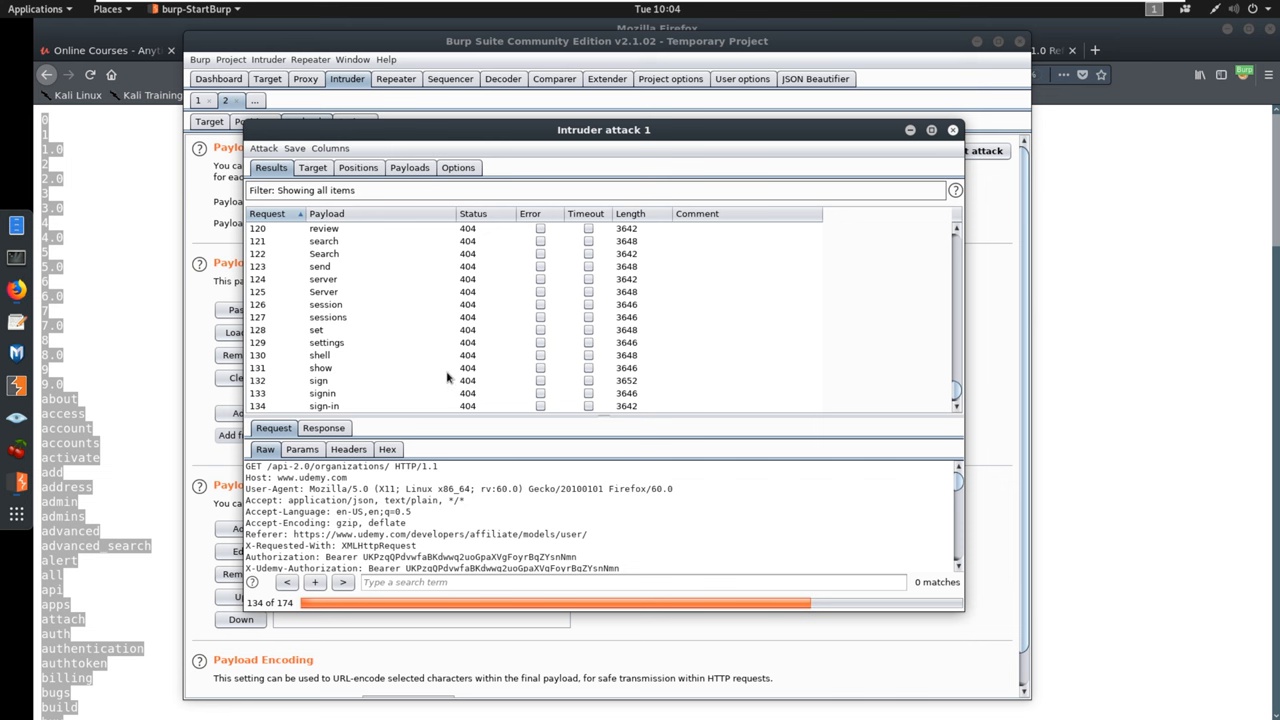